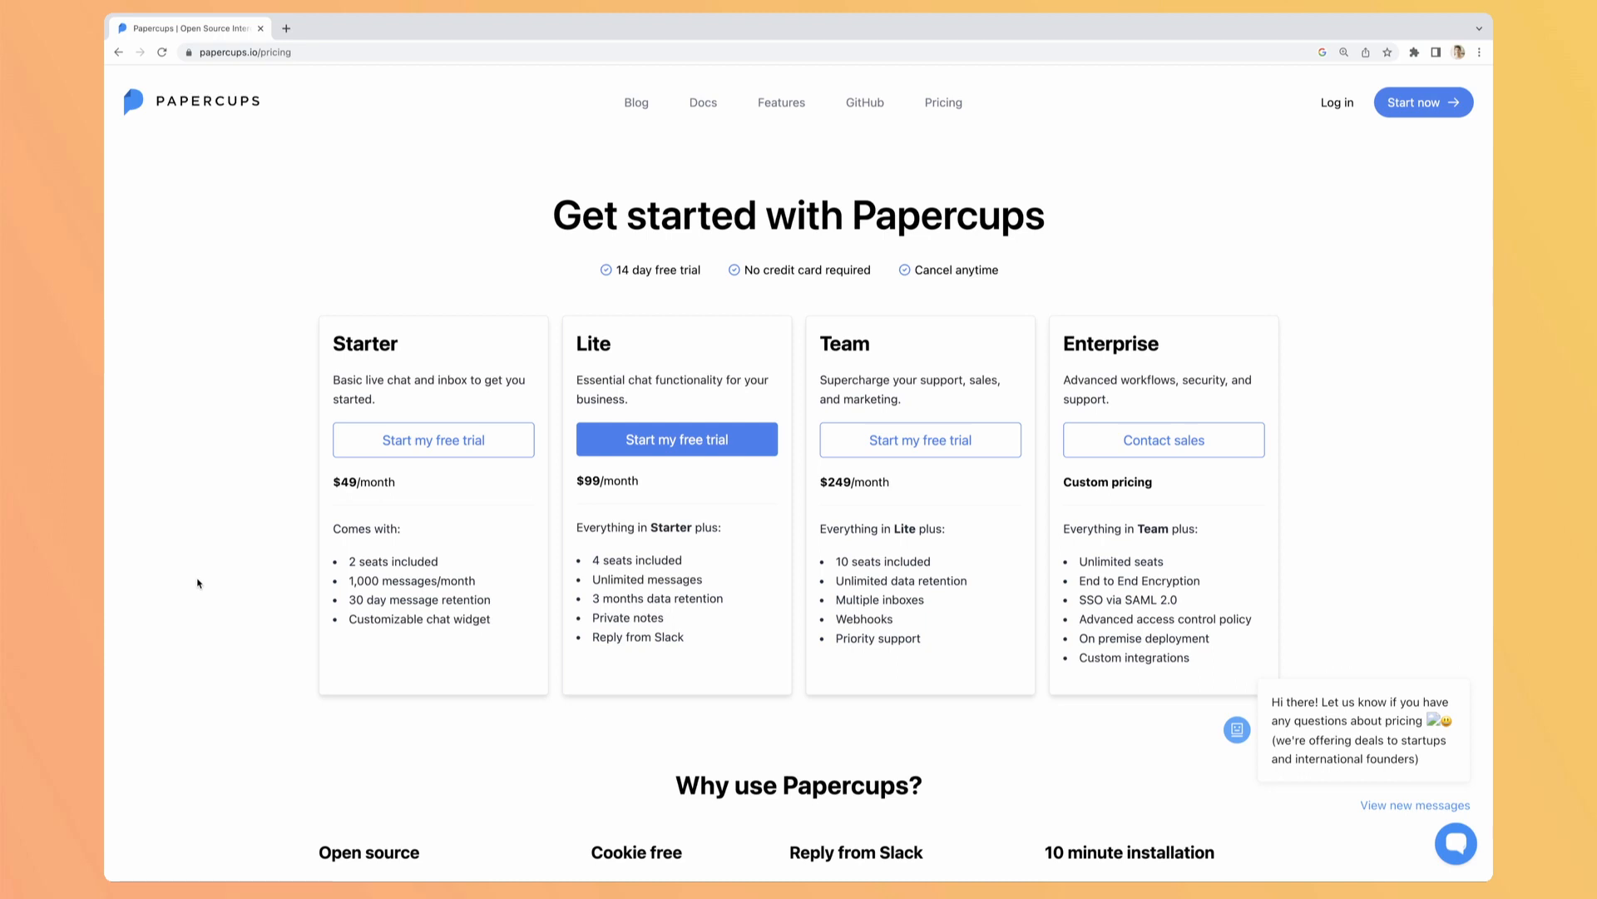
mouse_move(559, 472)
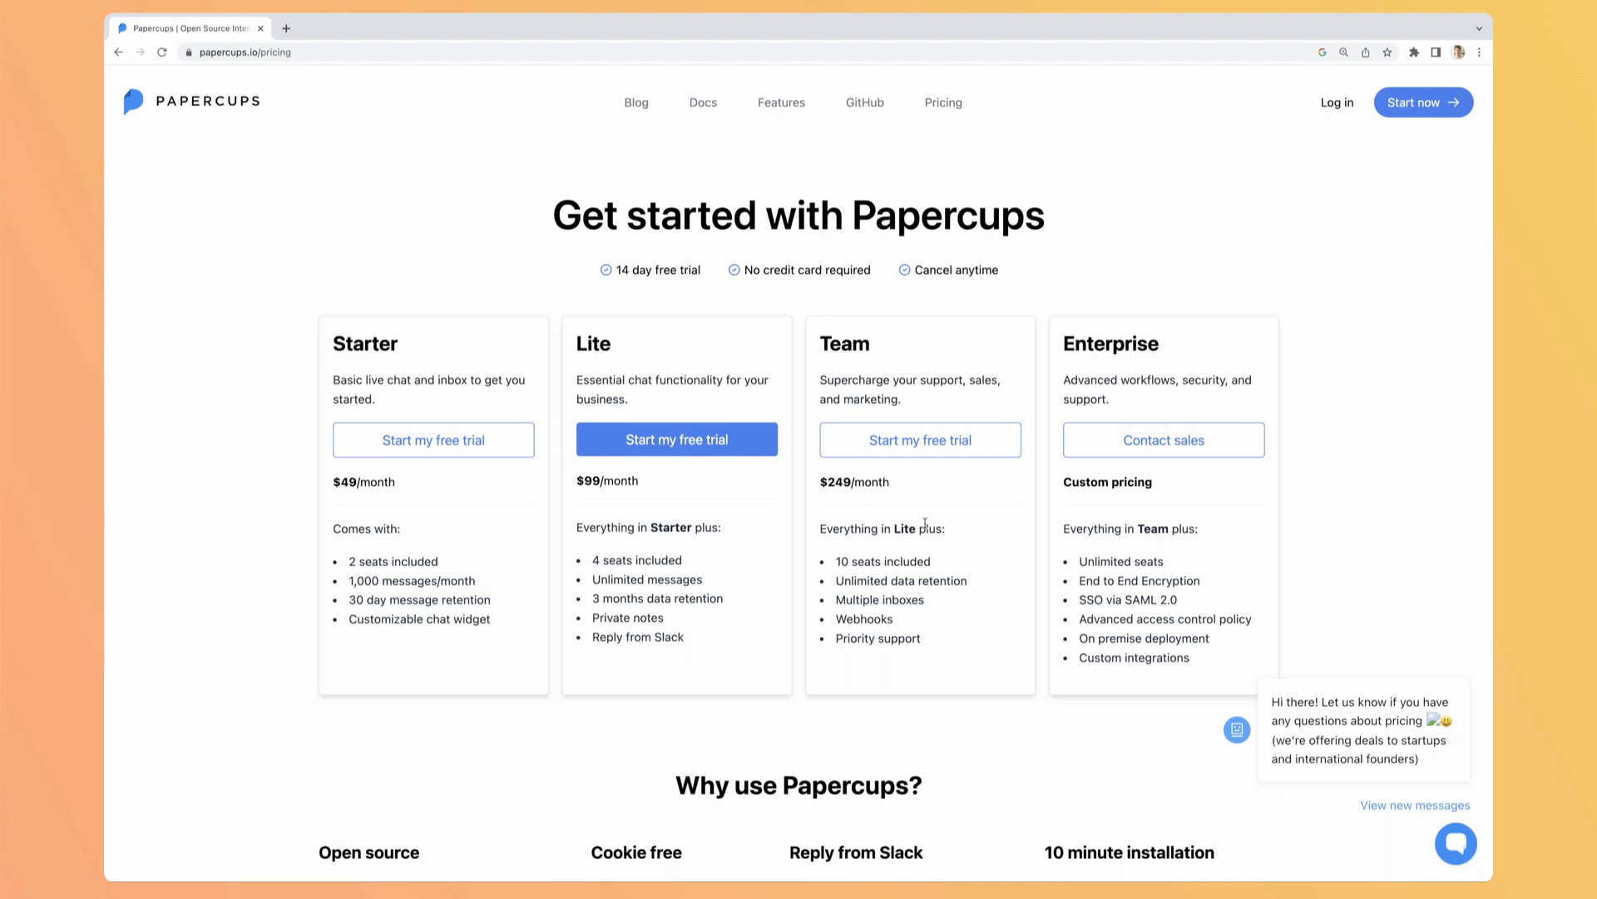
- View the Papercups GitHub repository README from the pricing page's top navigation
click(864, 103)
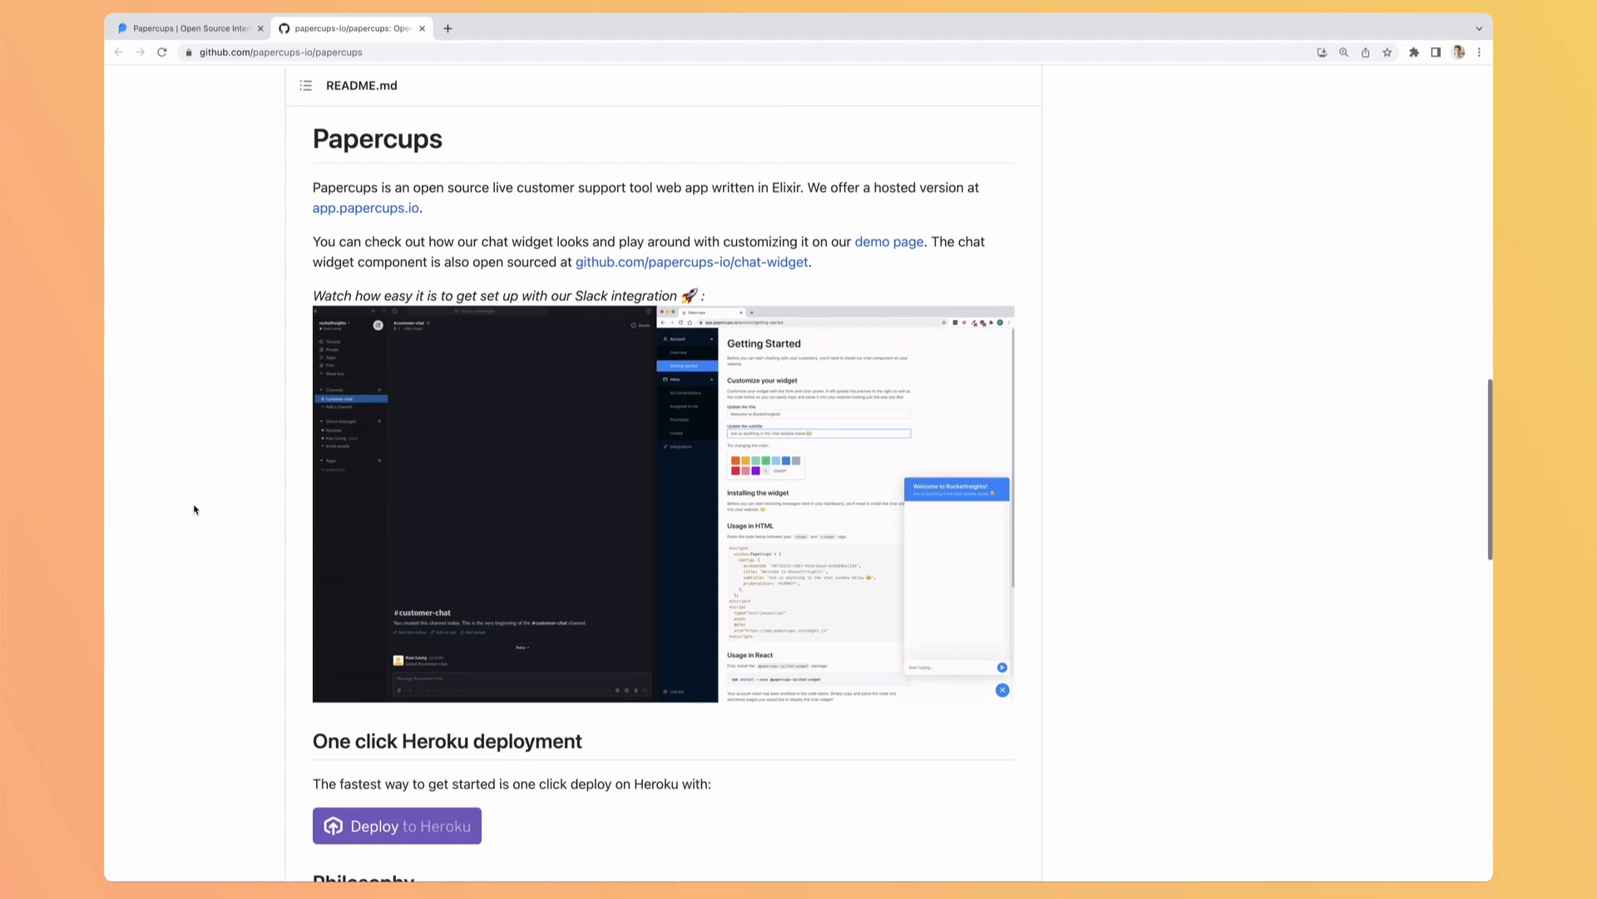
scroll(down, 3)
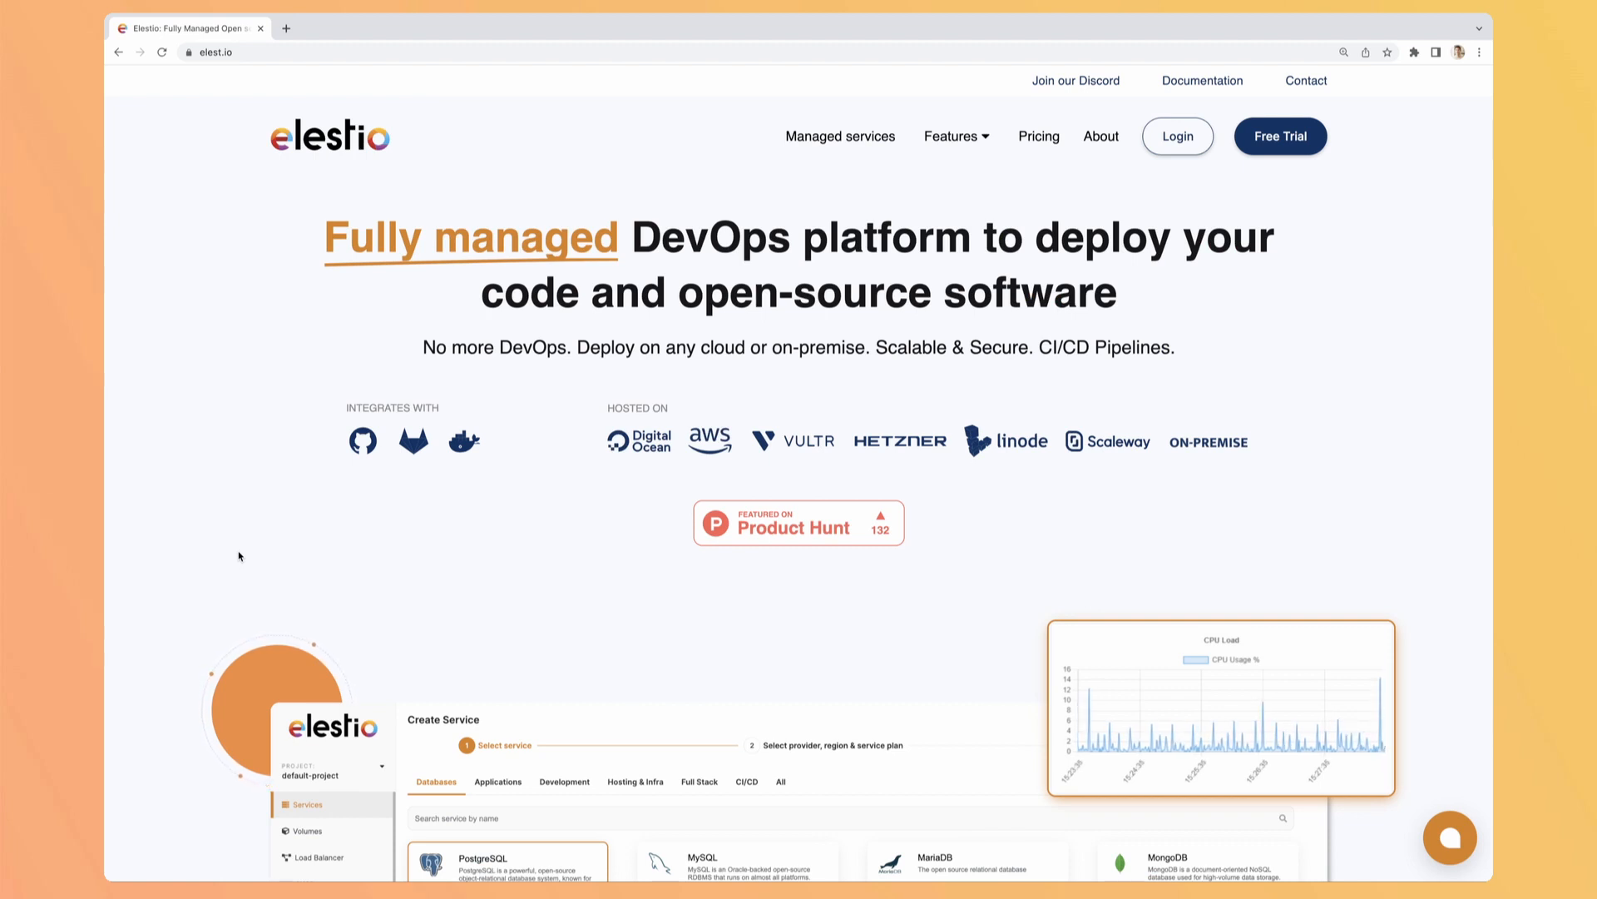
mouse_move(1192, 361)
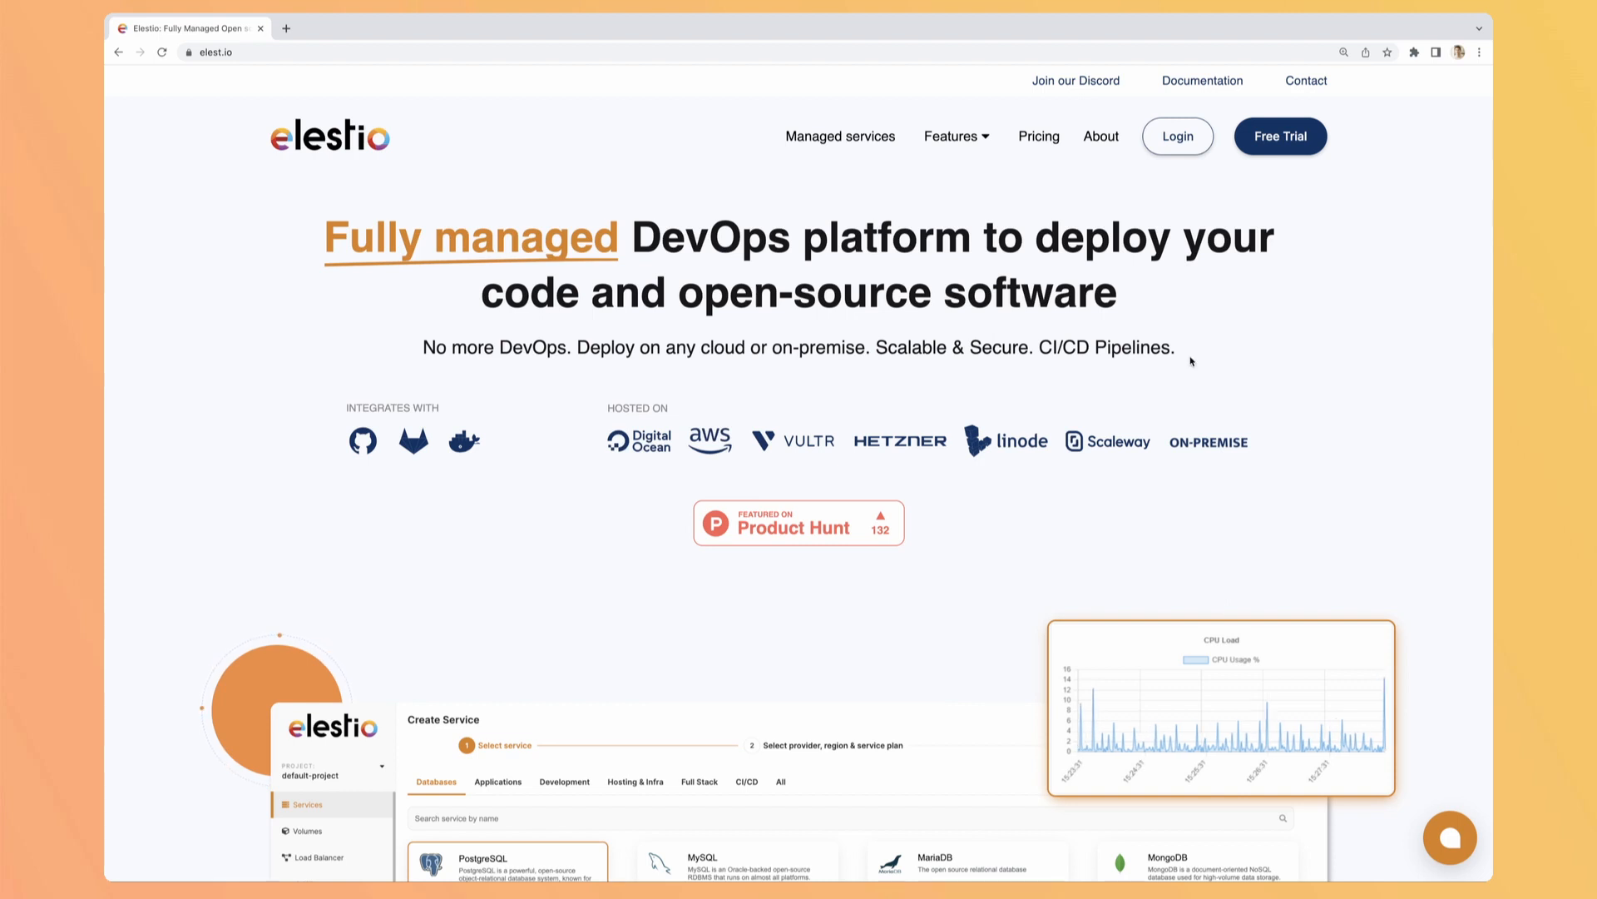
mouse_move(1198, 265)
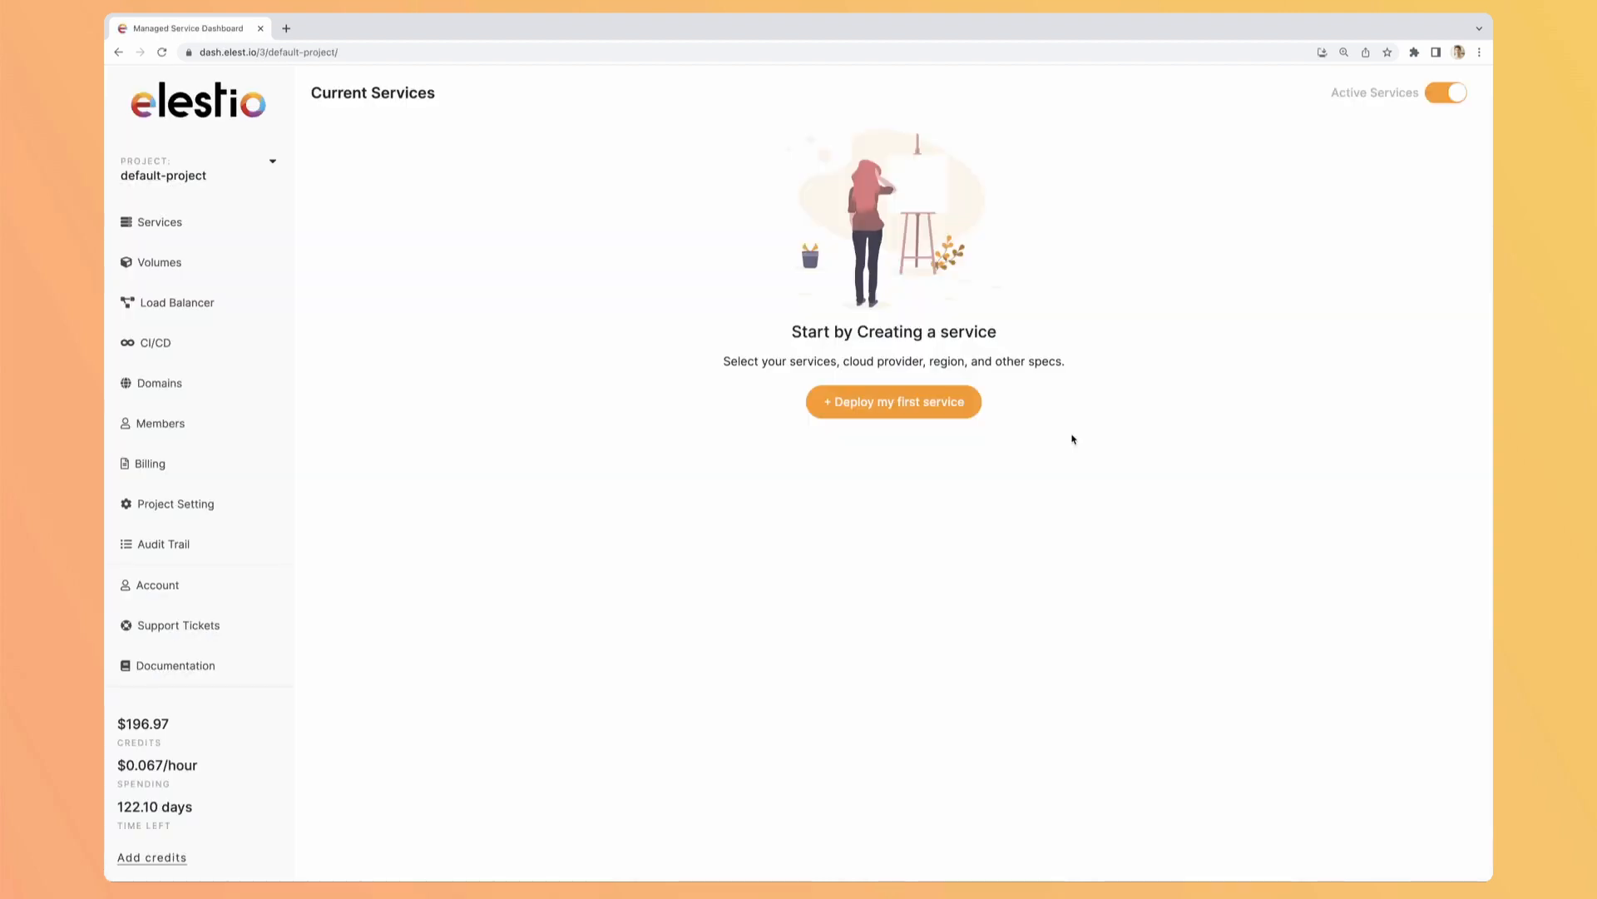
- Create a first Elestio service, choosing Papercups on Scaleway and continuing to support settings
click(894, 401)
text(pap)
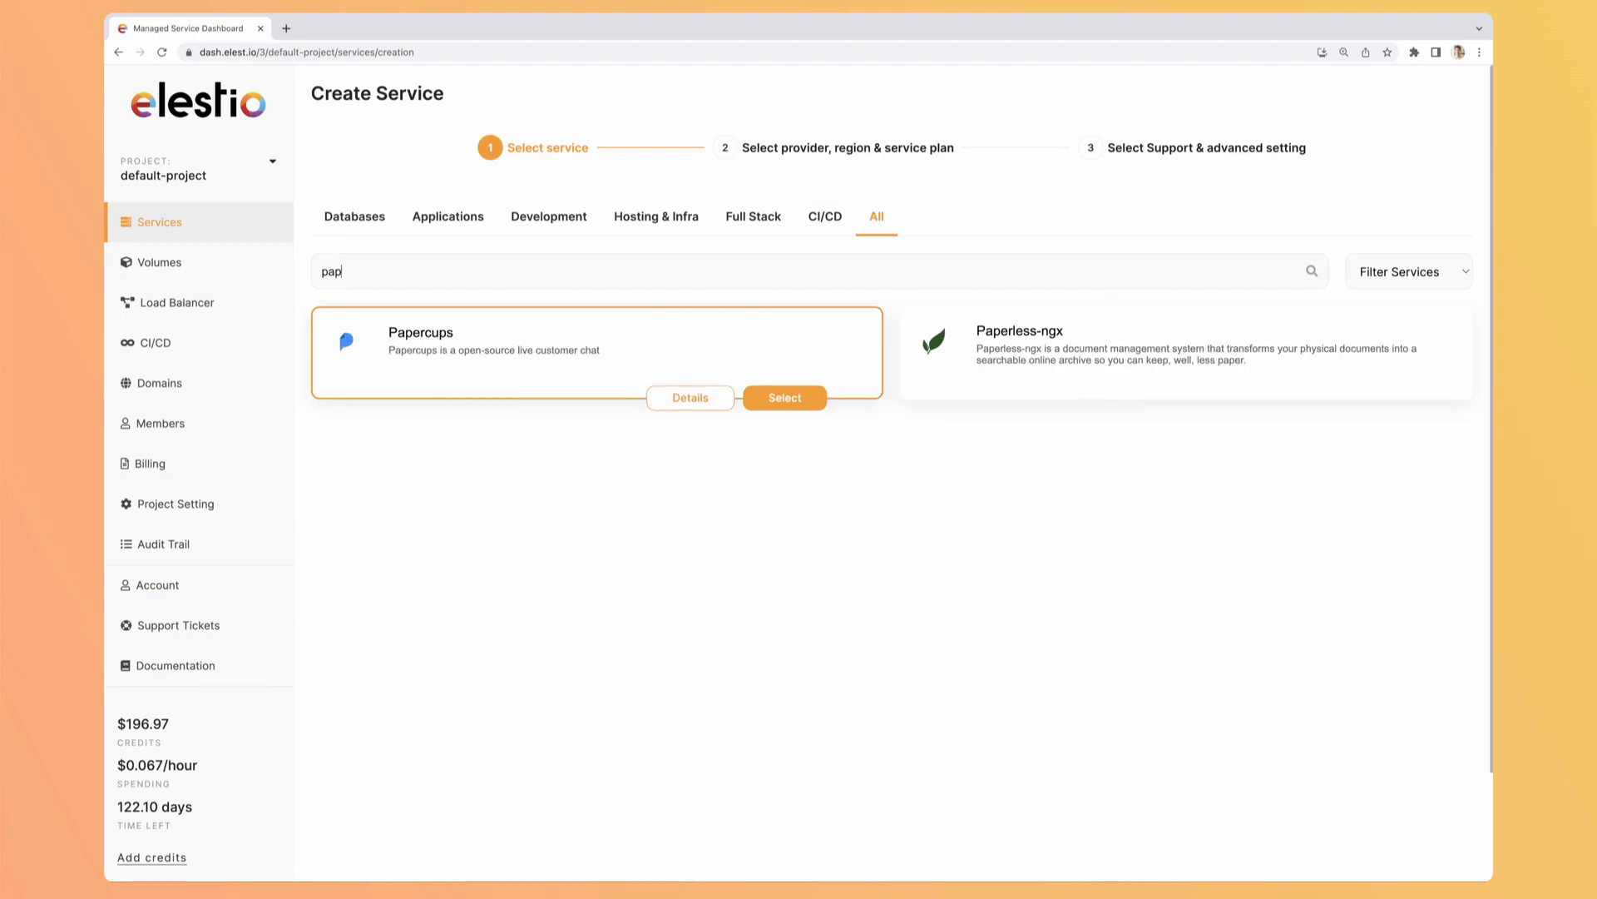
click(786, 398)
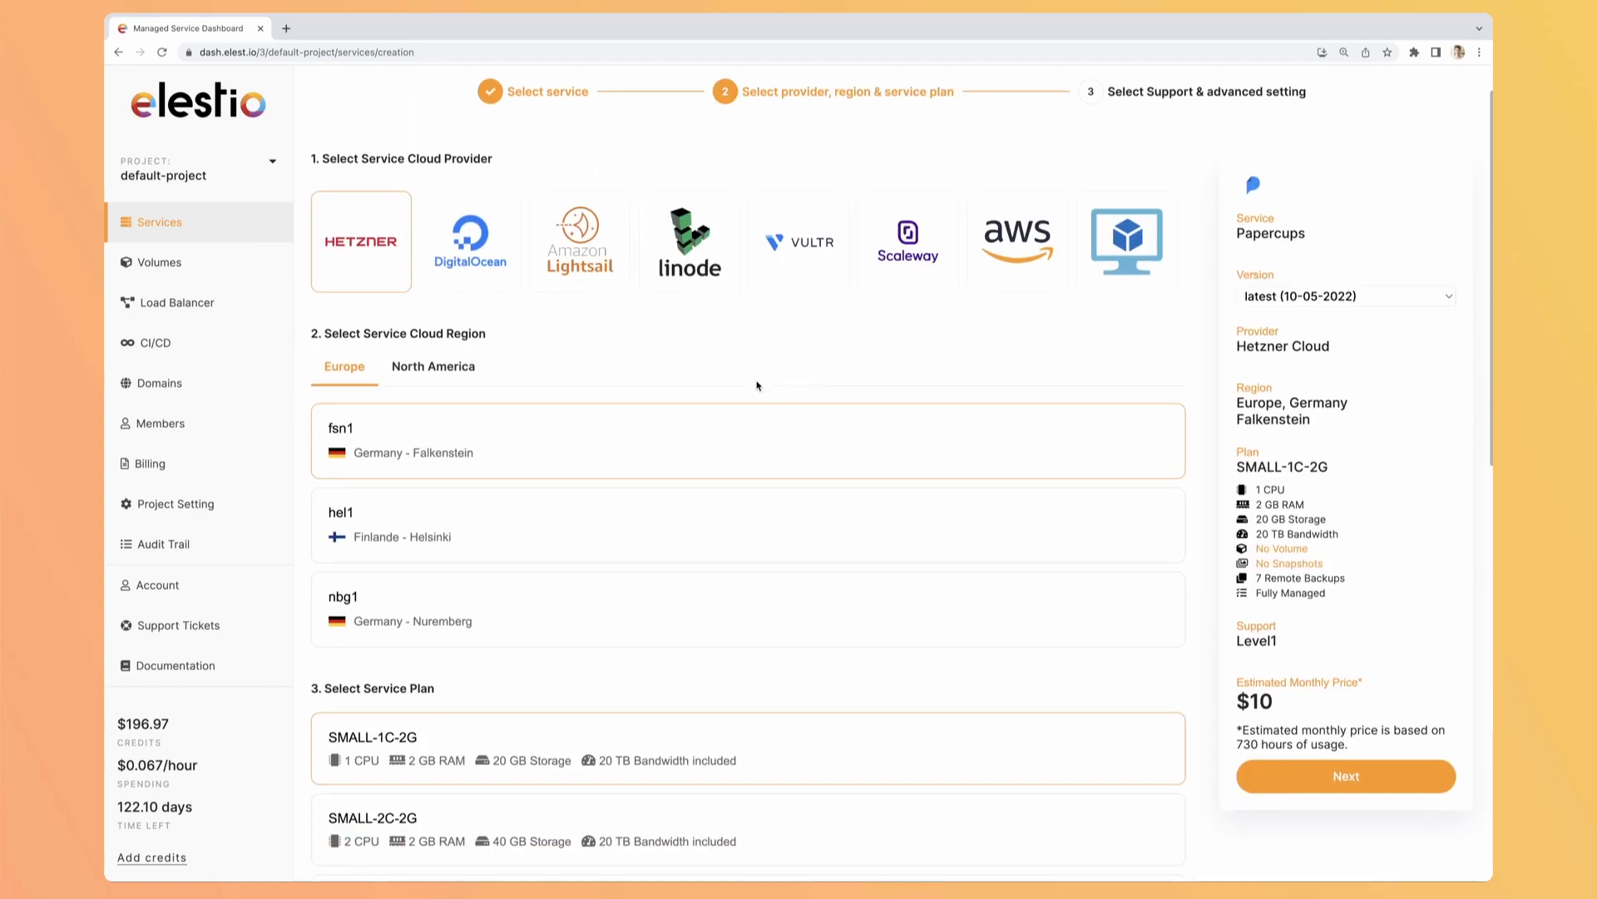
mouse_move(897, 265)
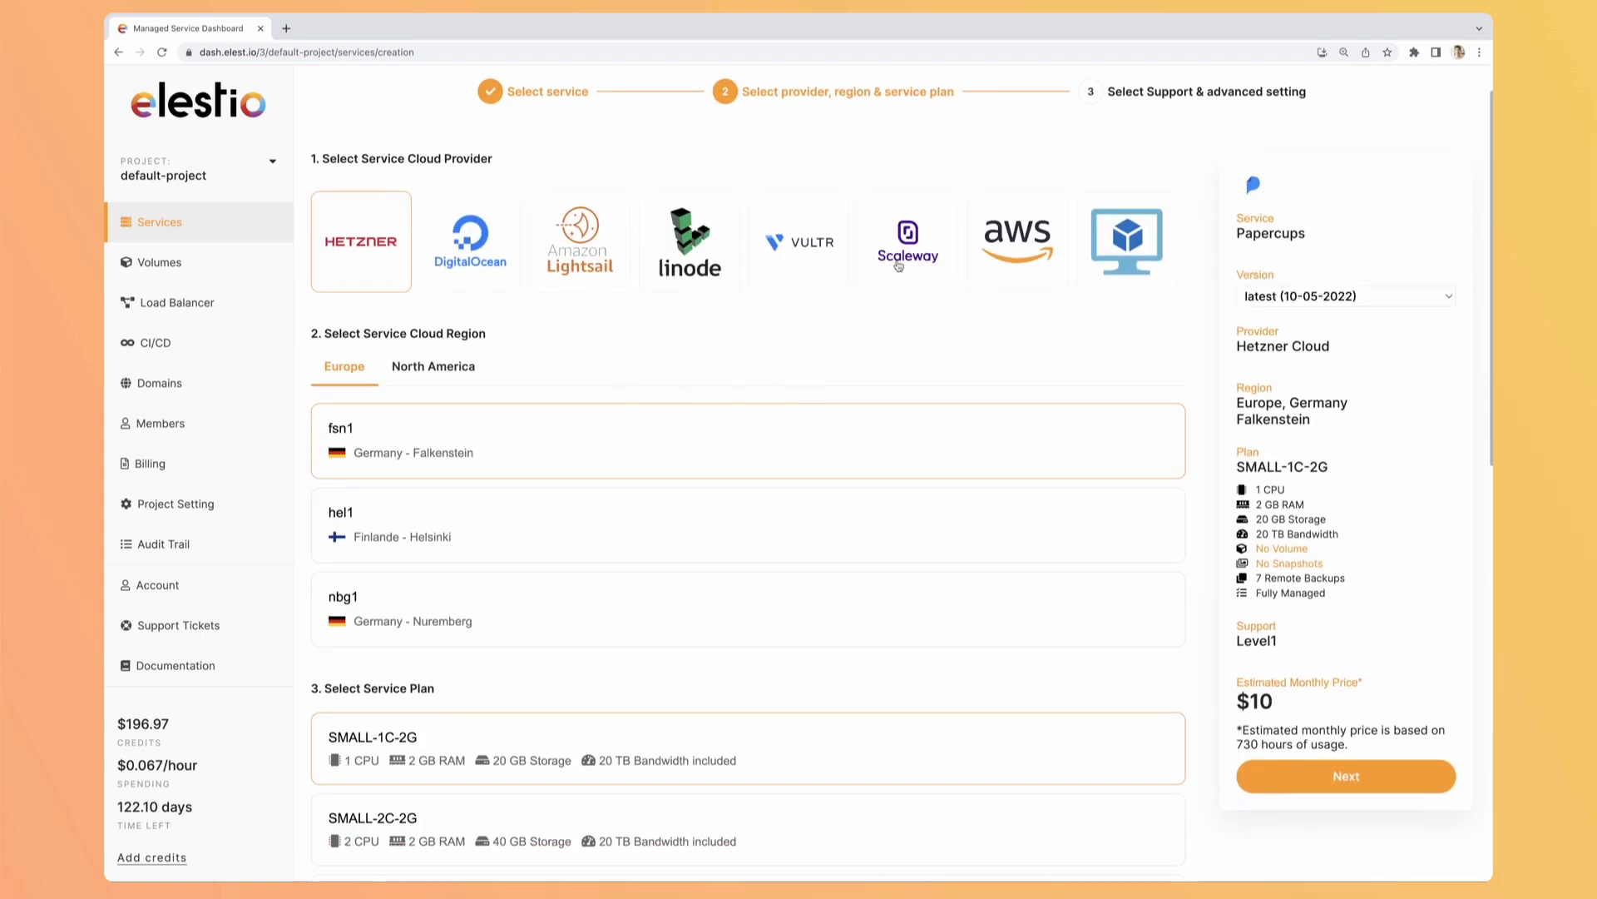
click(908, 241)
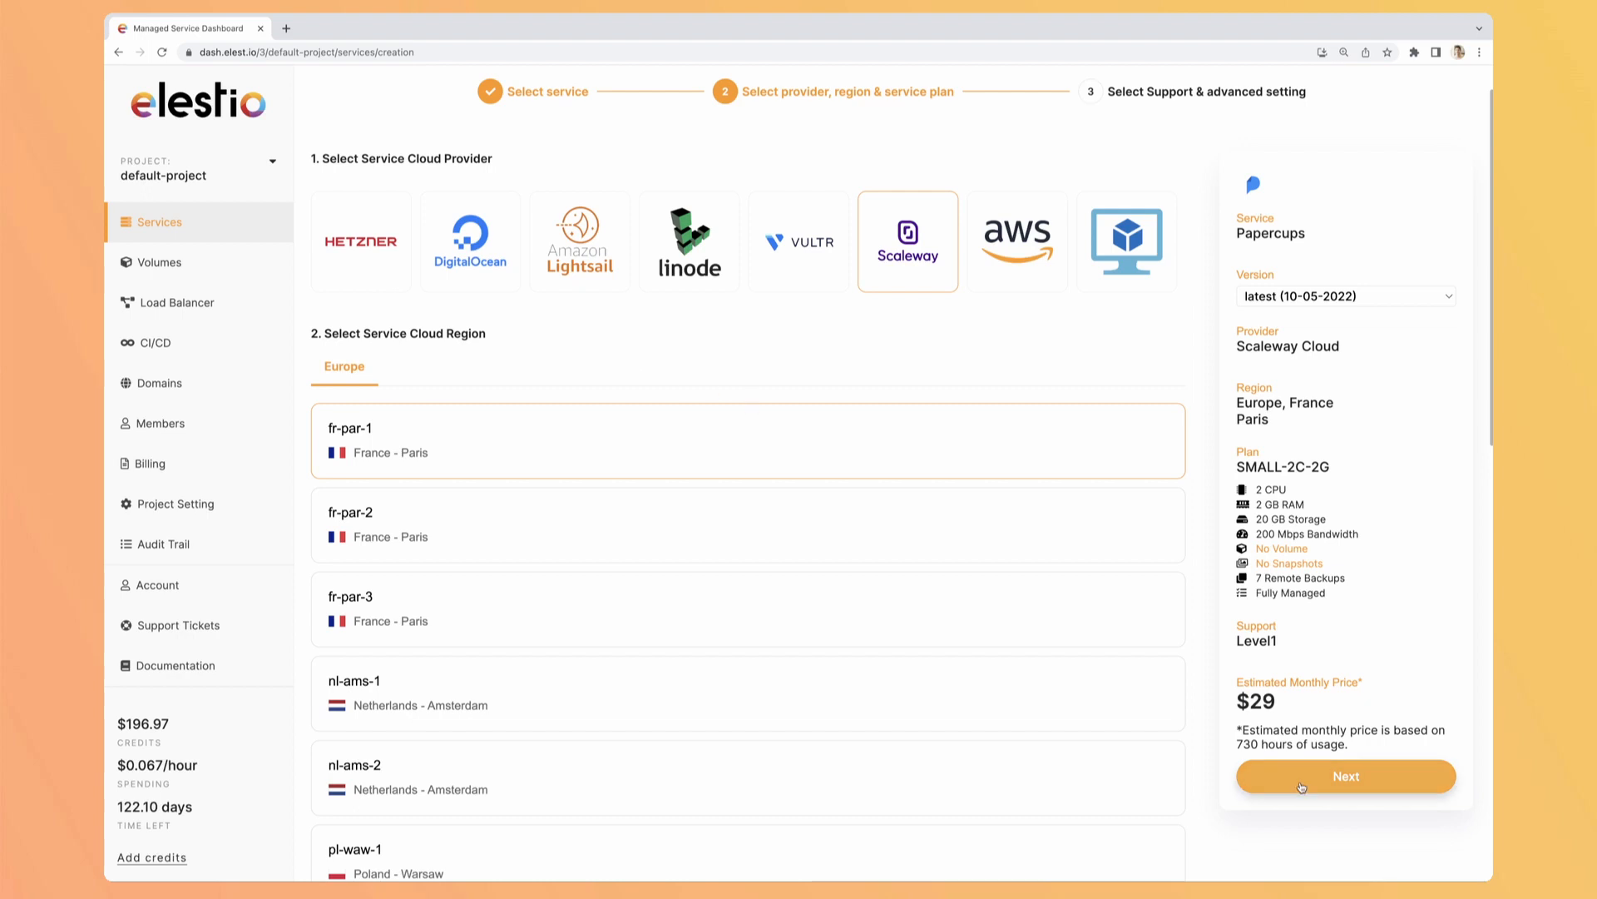
click(1347, 775)
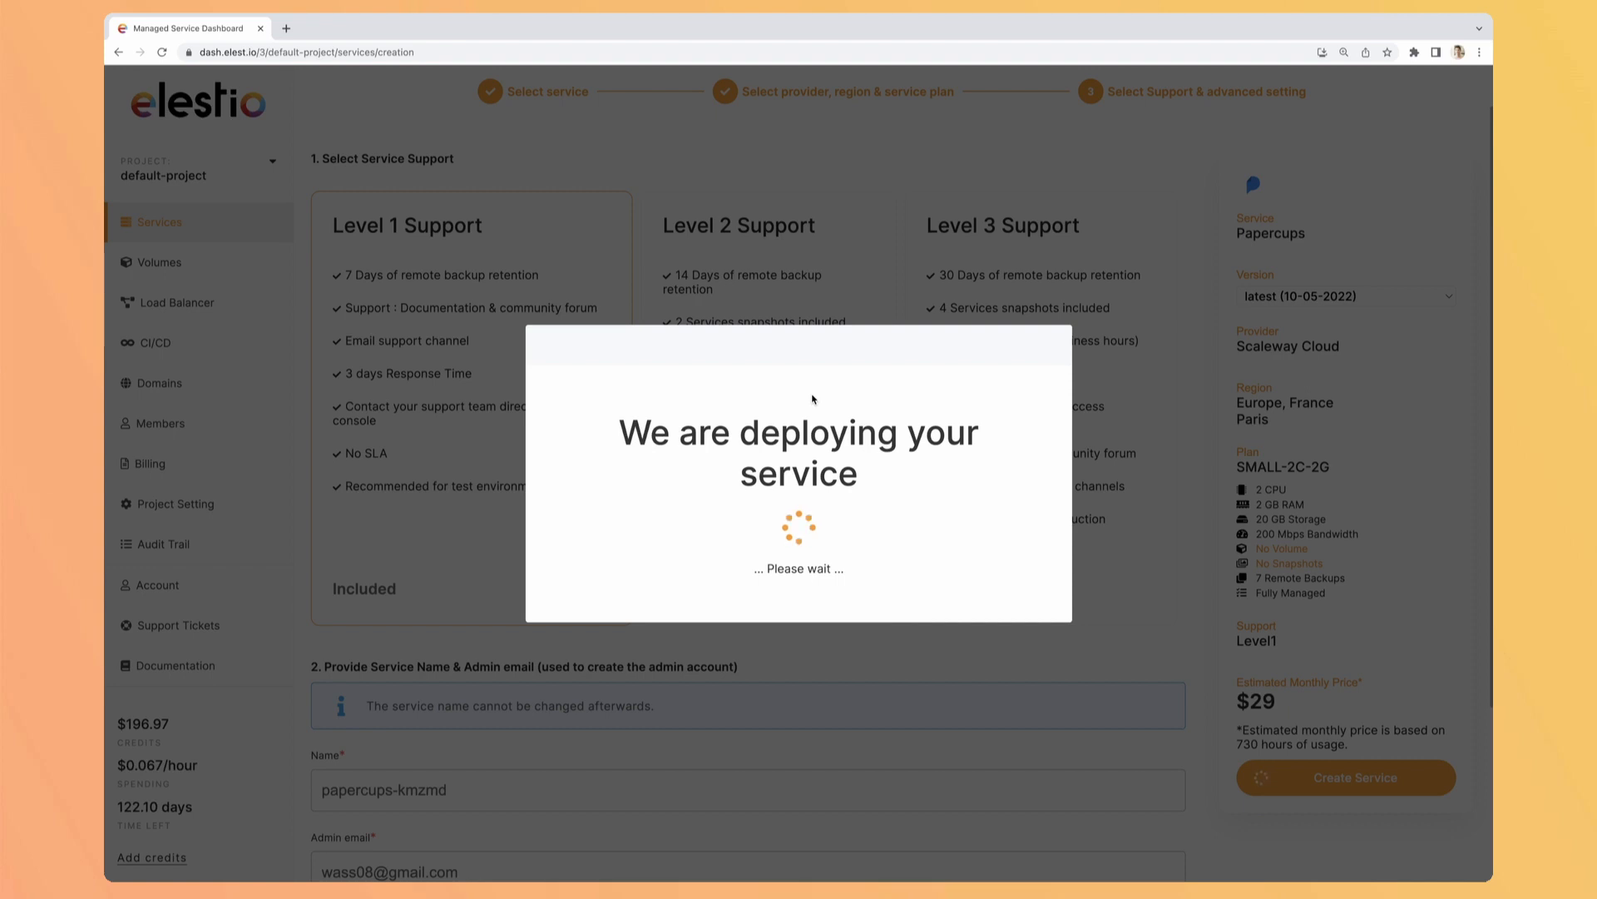
- Read the Elestio ready-instance email and open the Papercups Admin UI URL
click(356, 26)
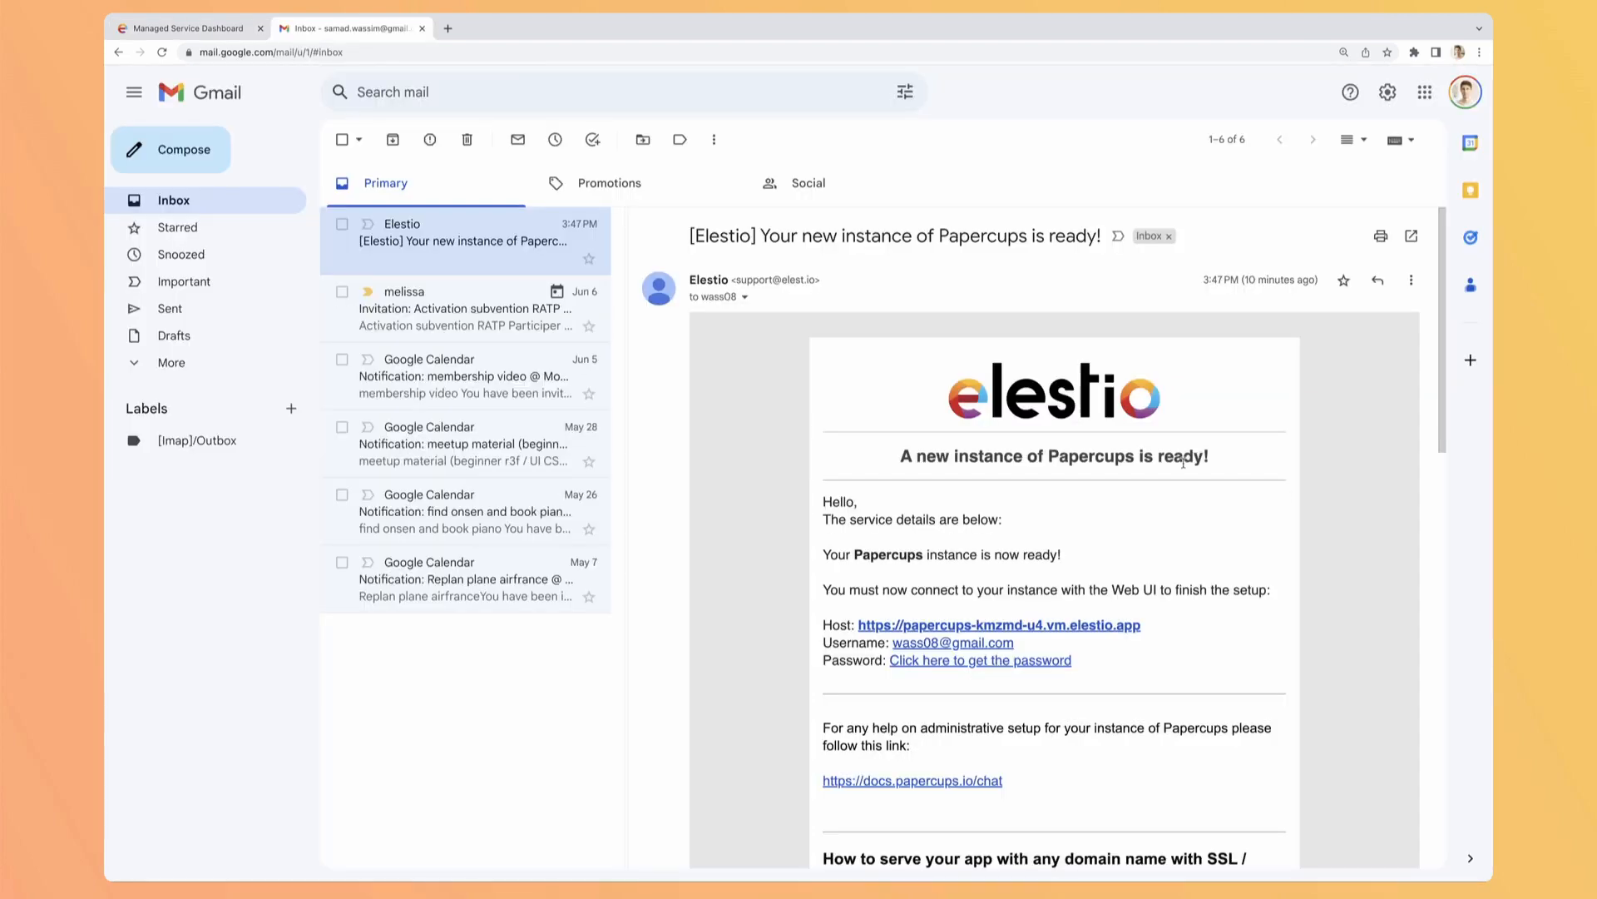
scroll(down, 3)
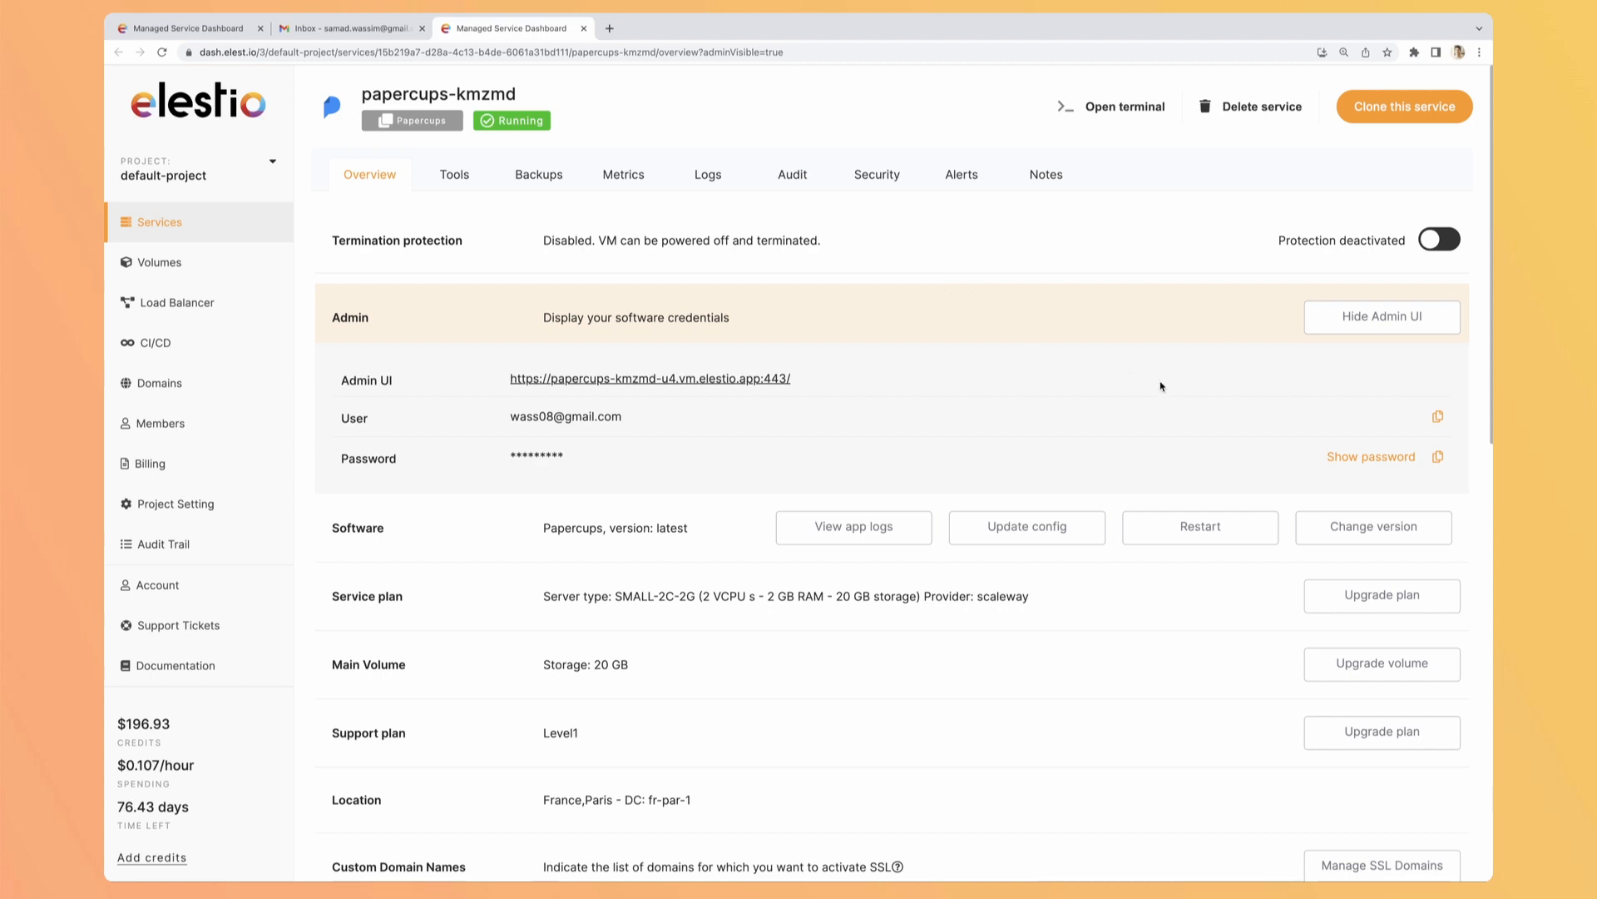
click(1438, 416)
text(wass)
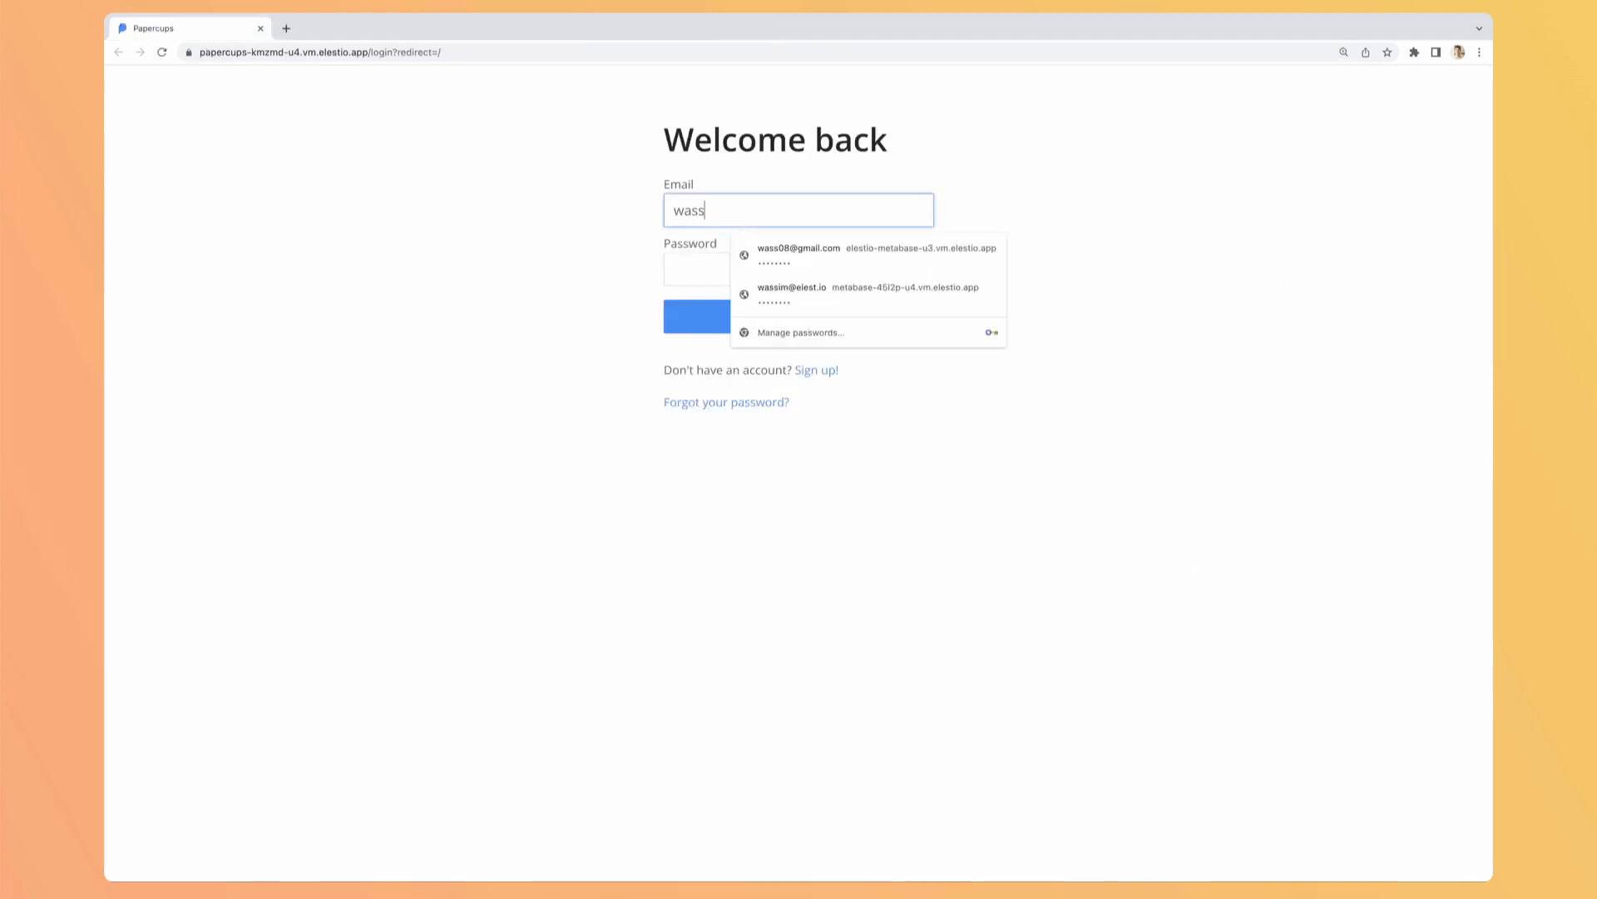
- Log in with saved credentials and show the empty Primary Inbox conversations
click(800, 248)
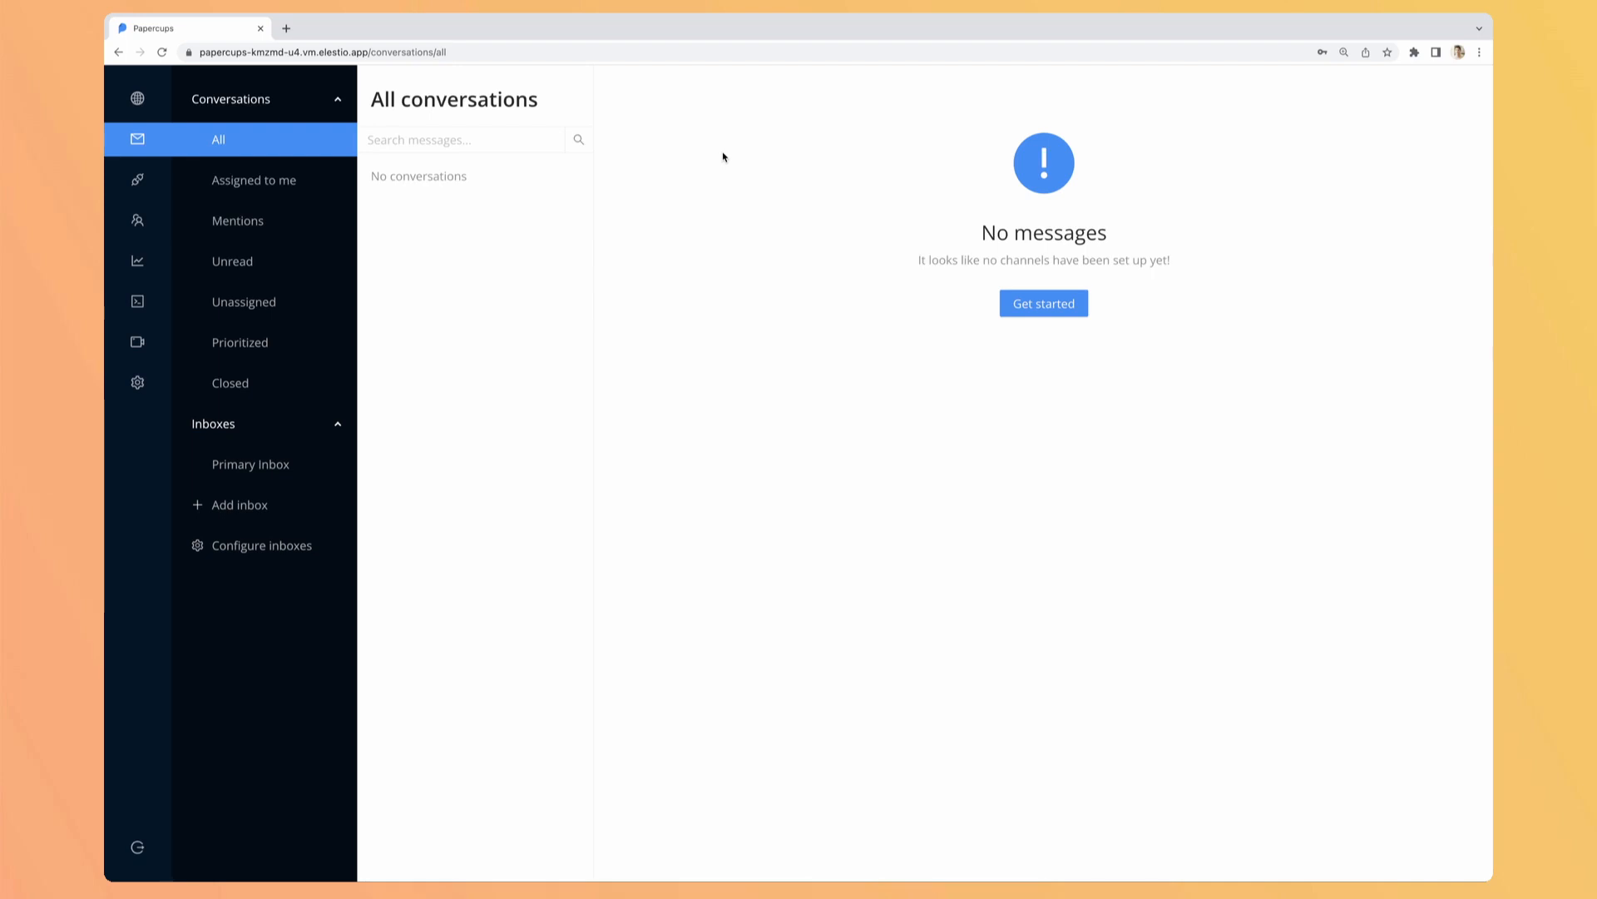
mouse_move(807, 438)
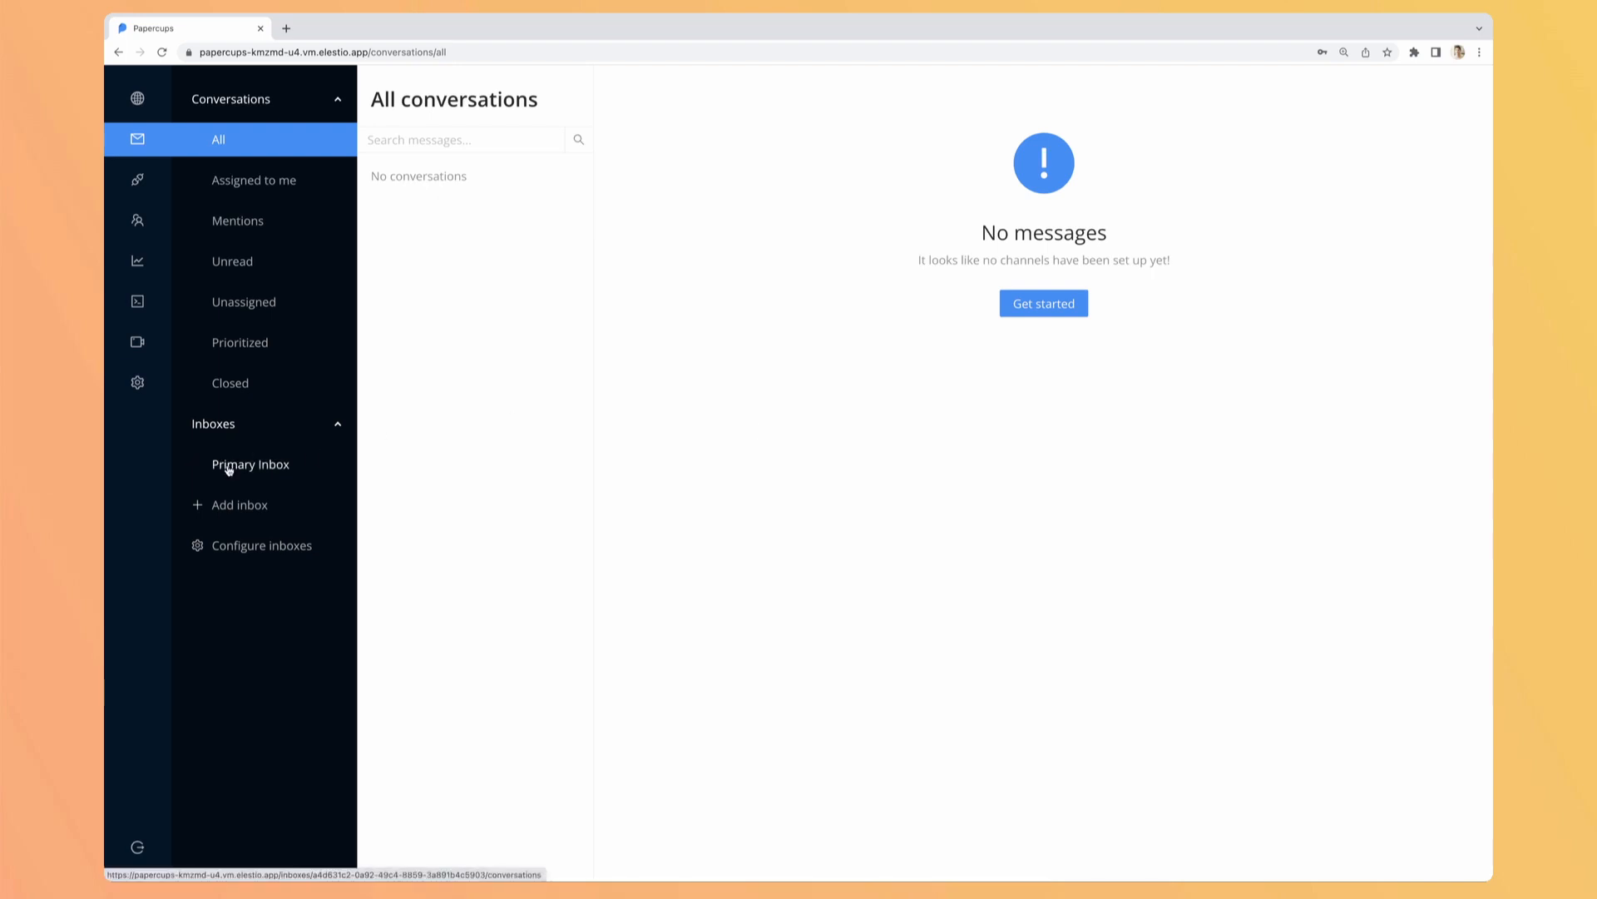
click(249, 464)
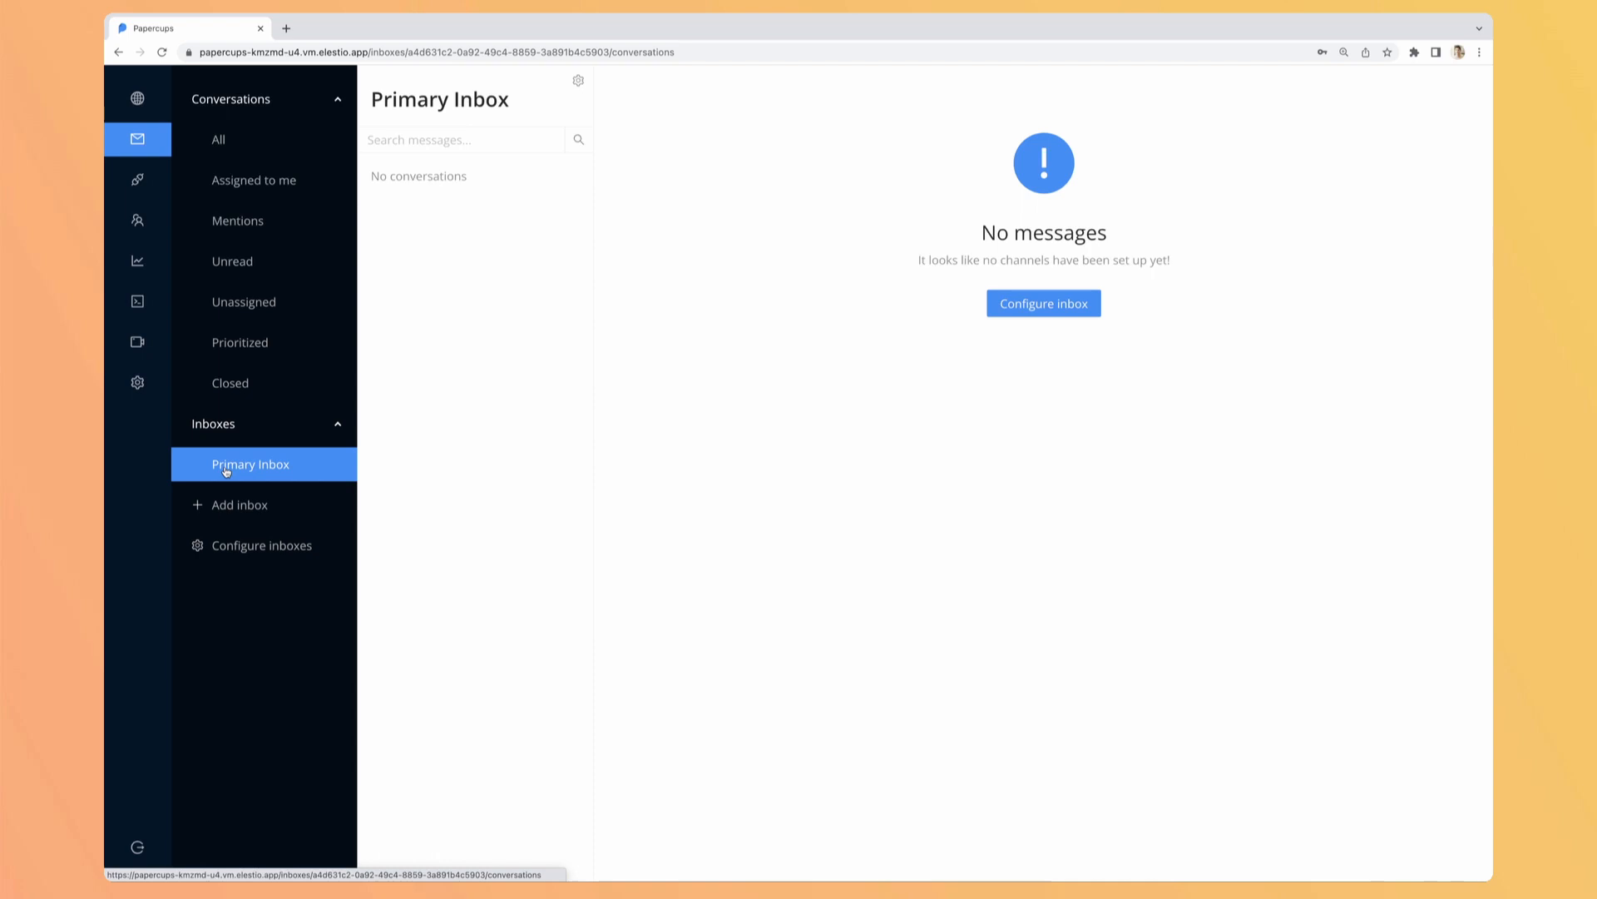
mouse_move(948, 326)
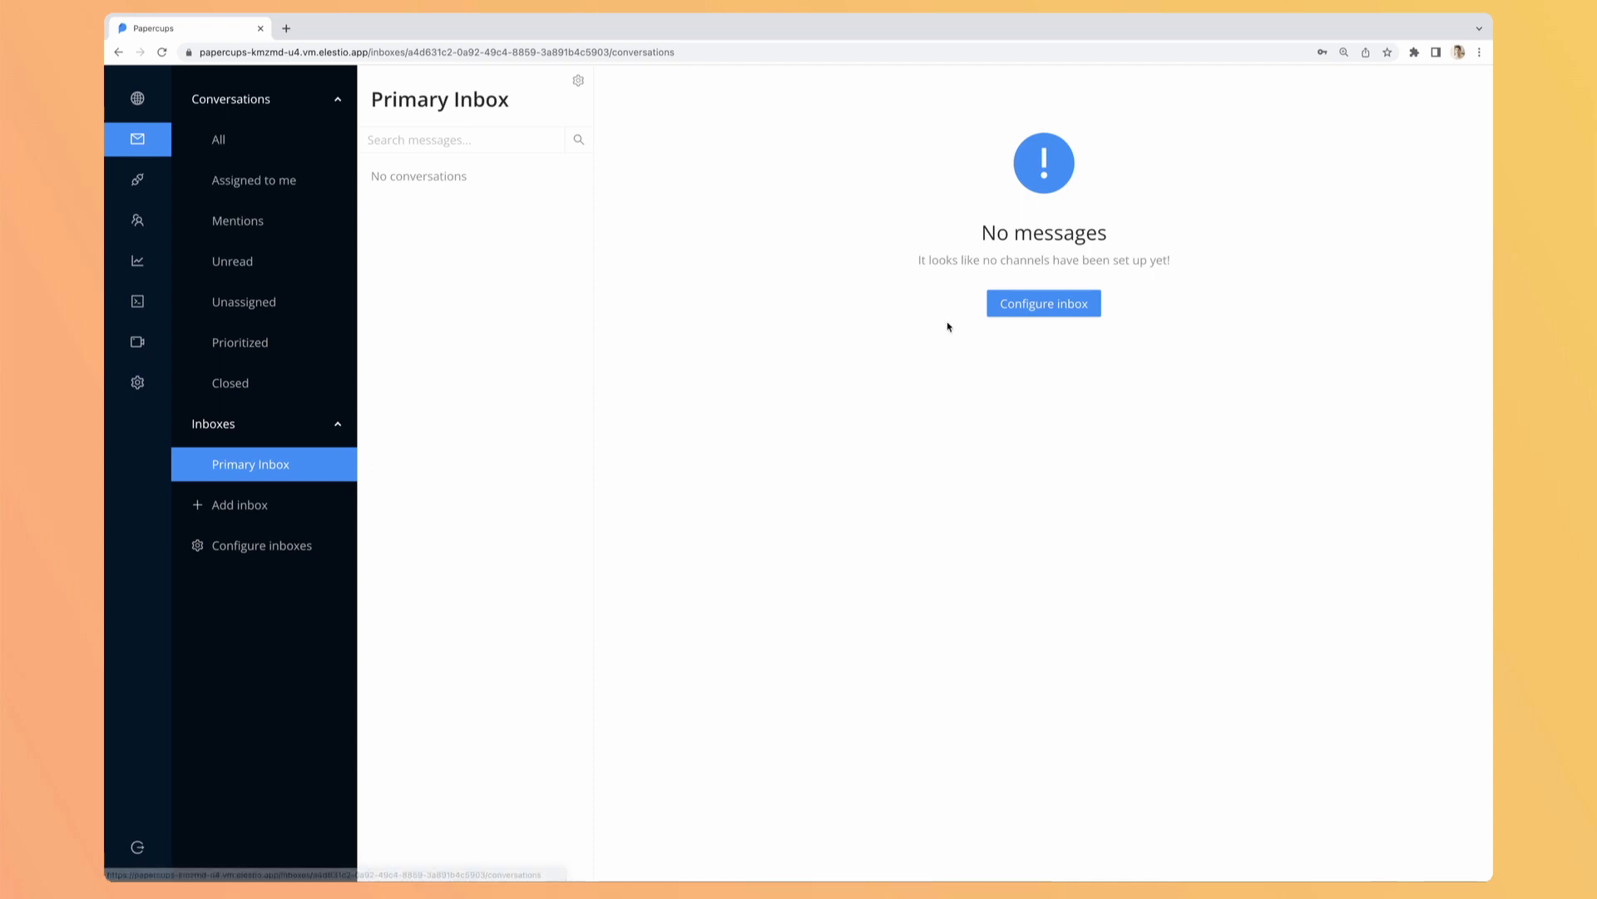
click(1044, 303)
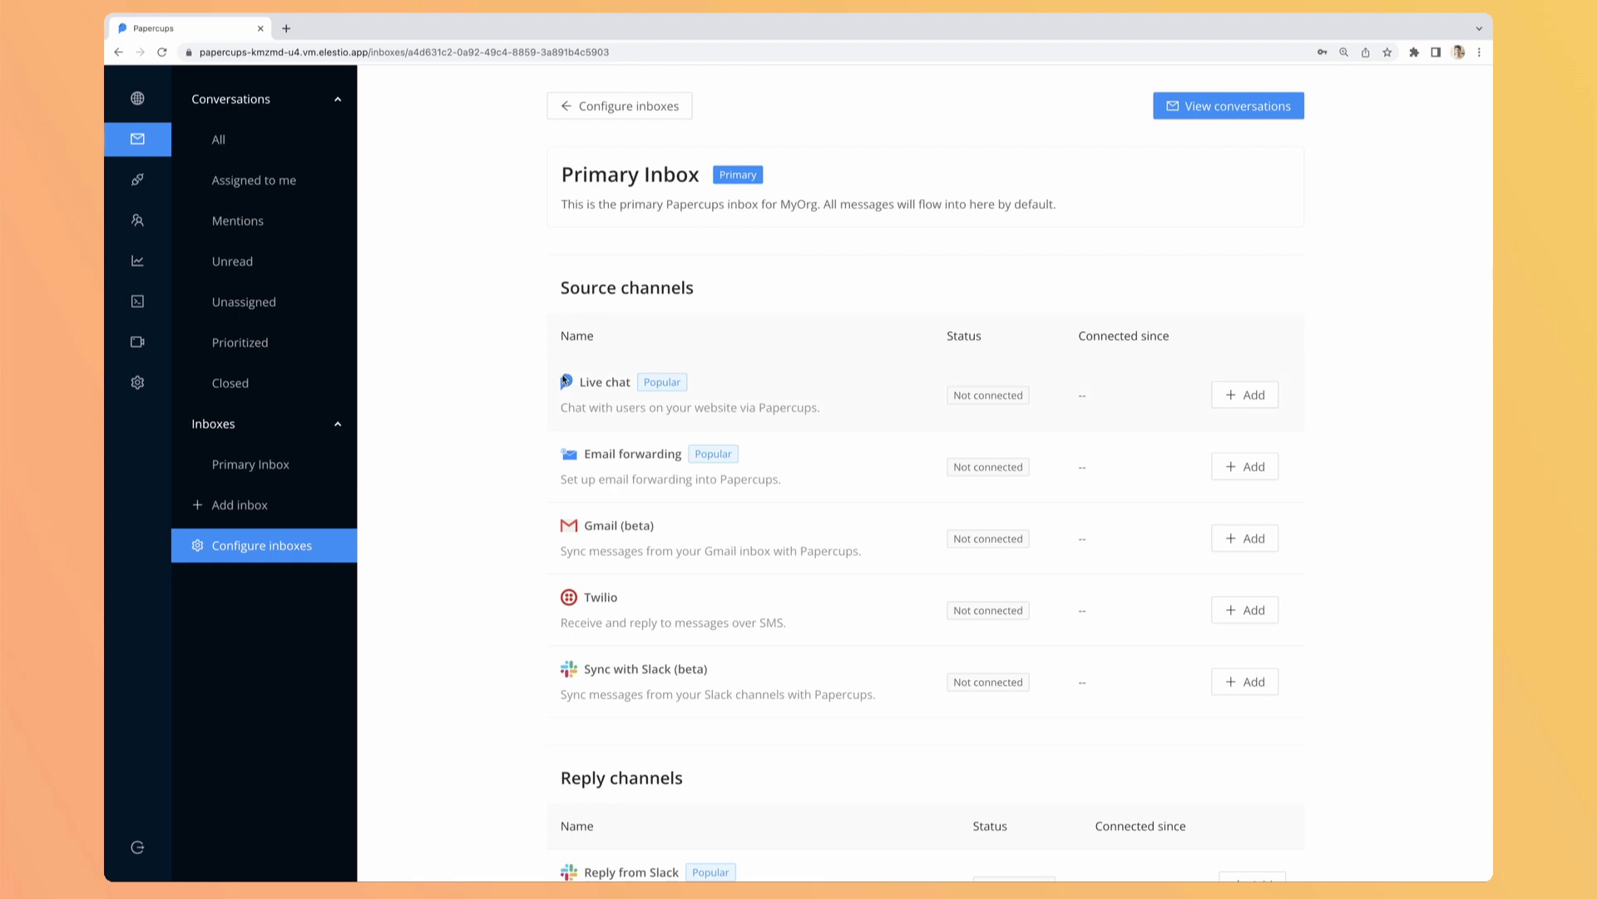
mouse_move(707, 396)
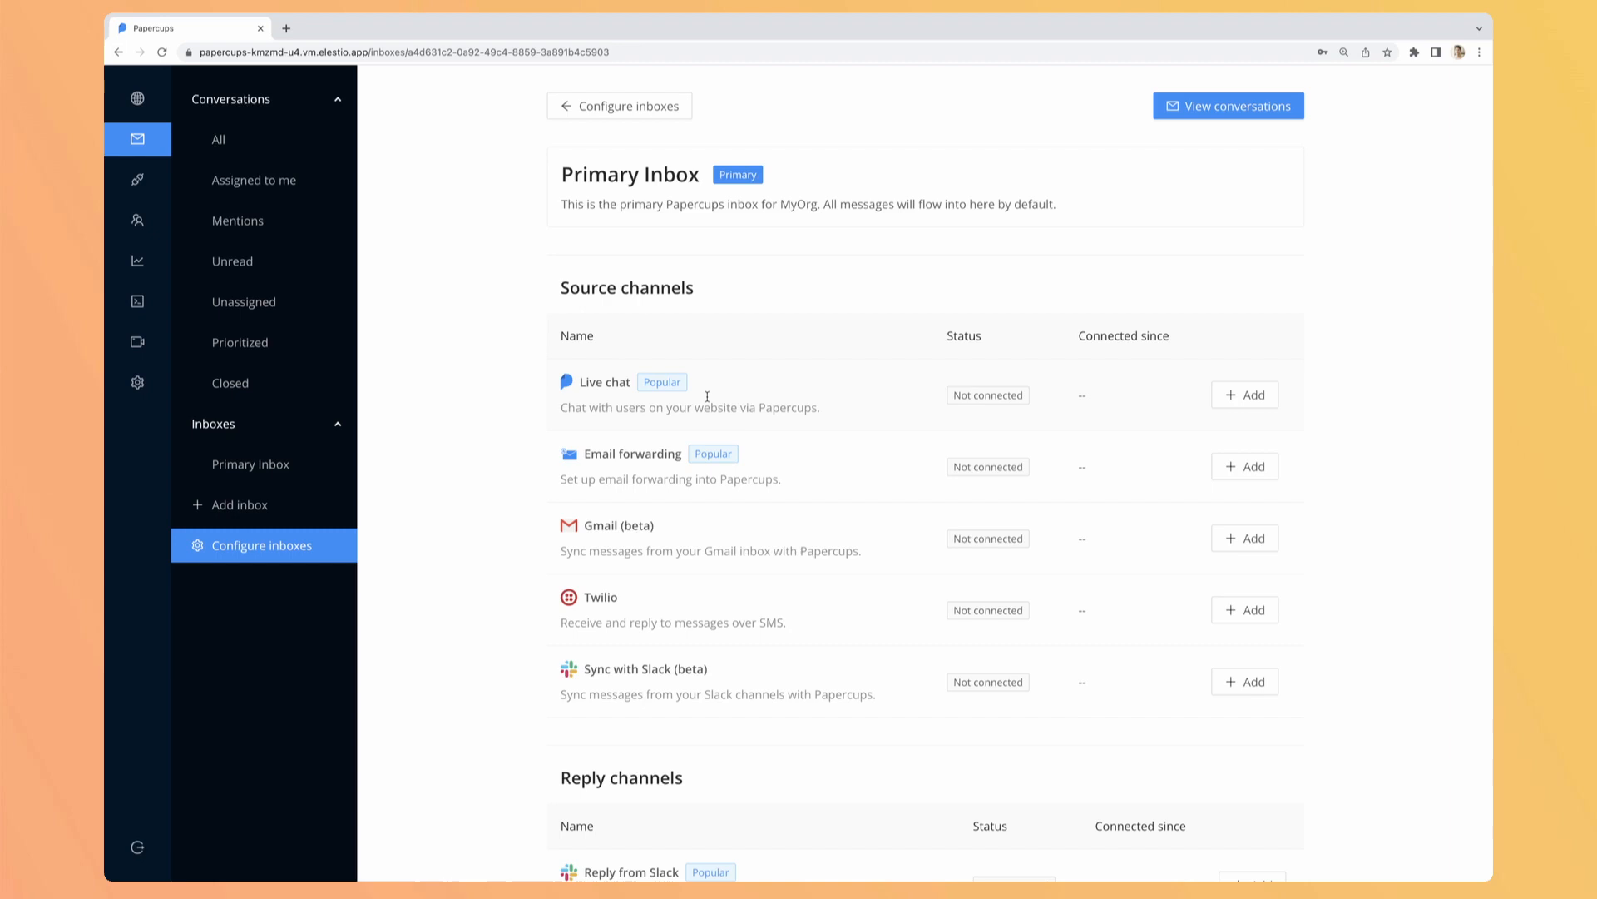
mouse_move(642, 449)
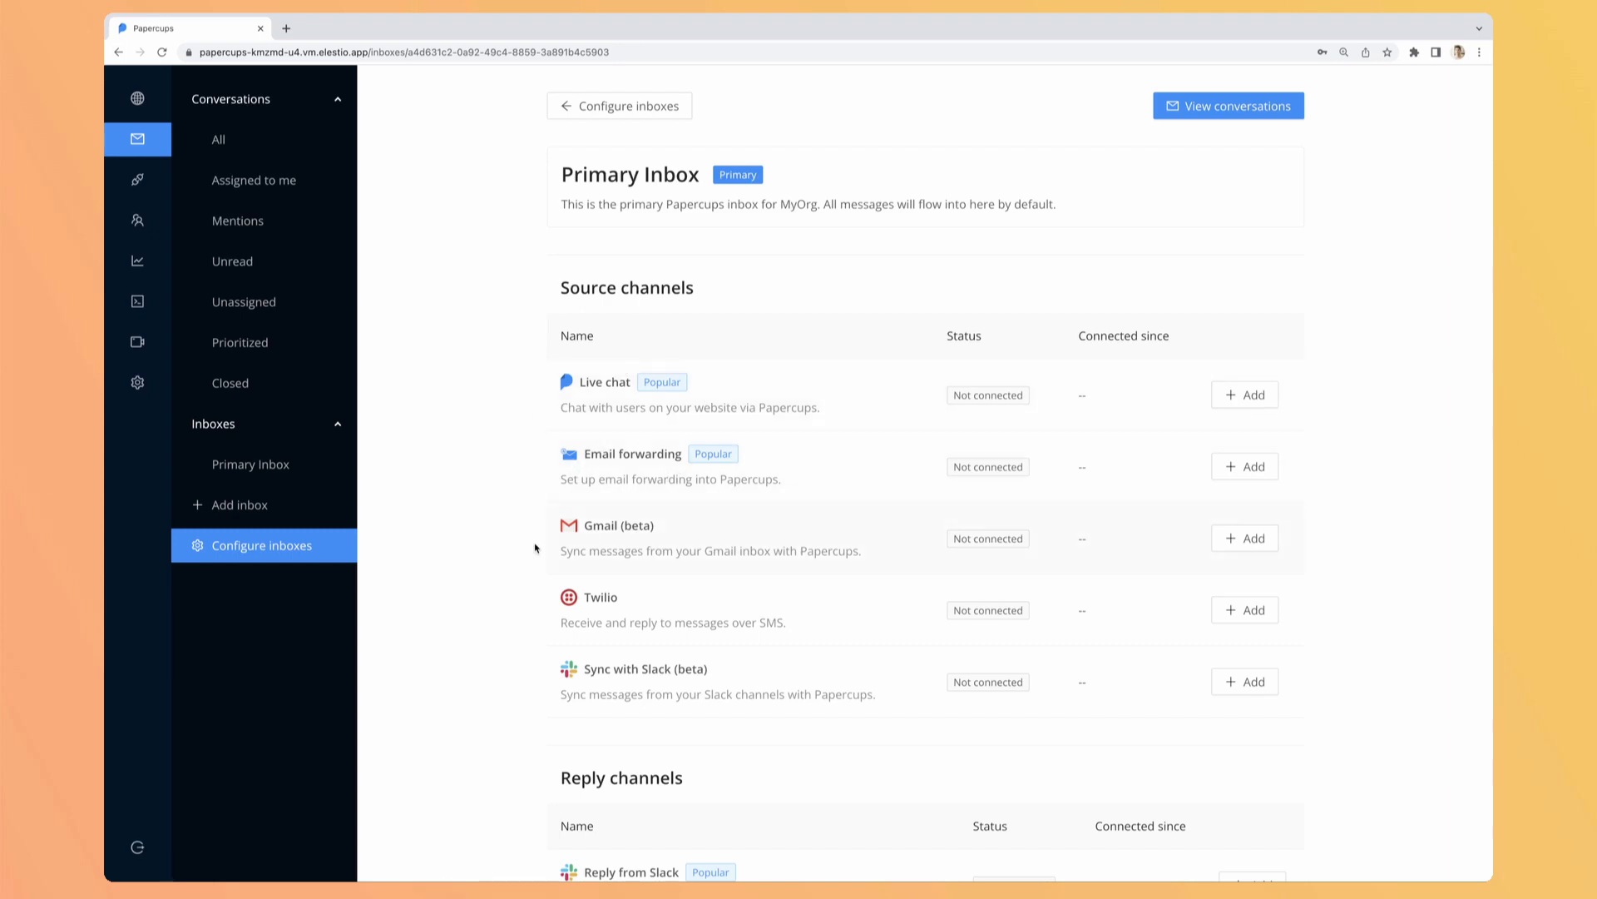
mouse_move(649, 699)
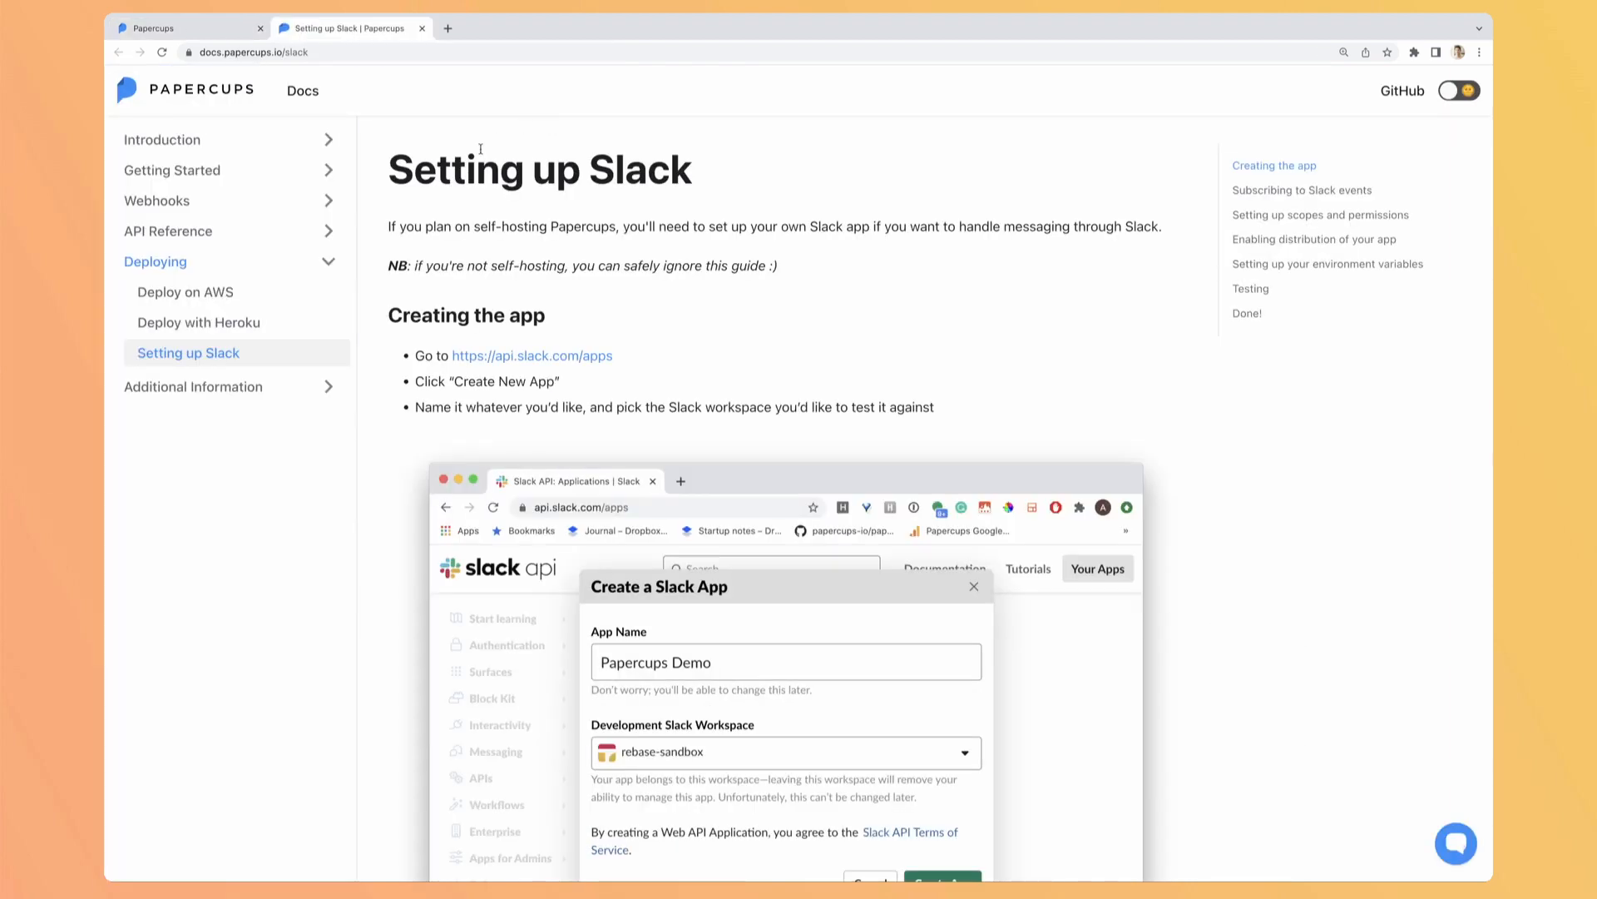
- Read the Slack guide's app creation and event subscription steps, then return to Papercups
scroll(down, 3)
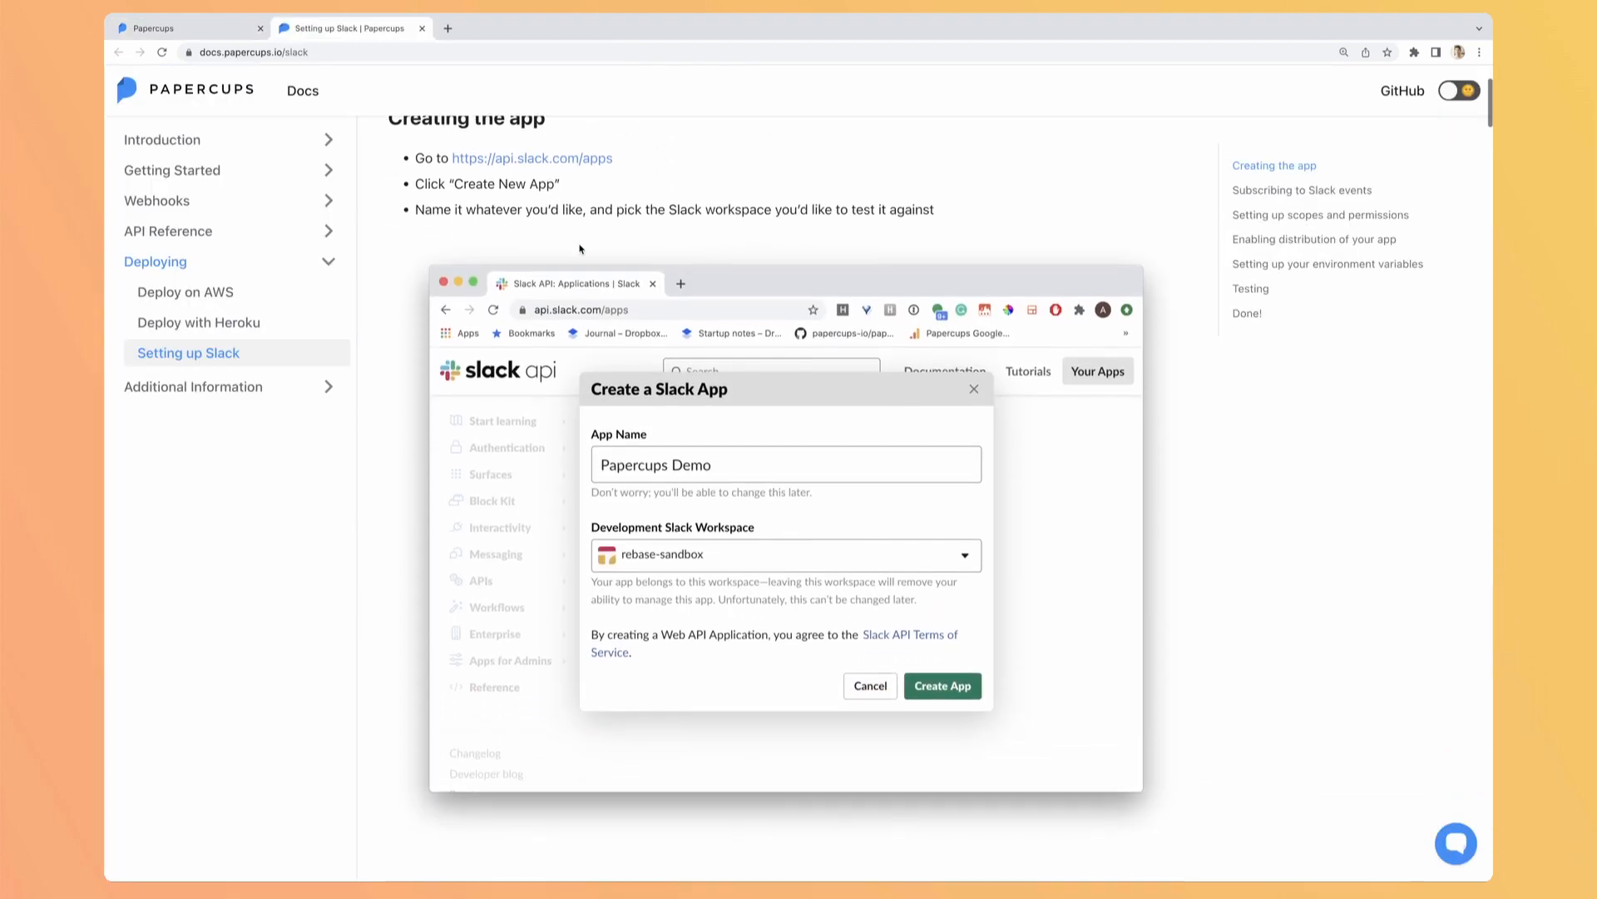
scroll(down, 3)
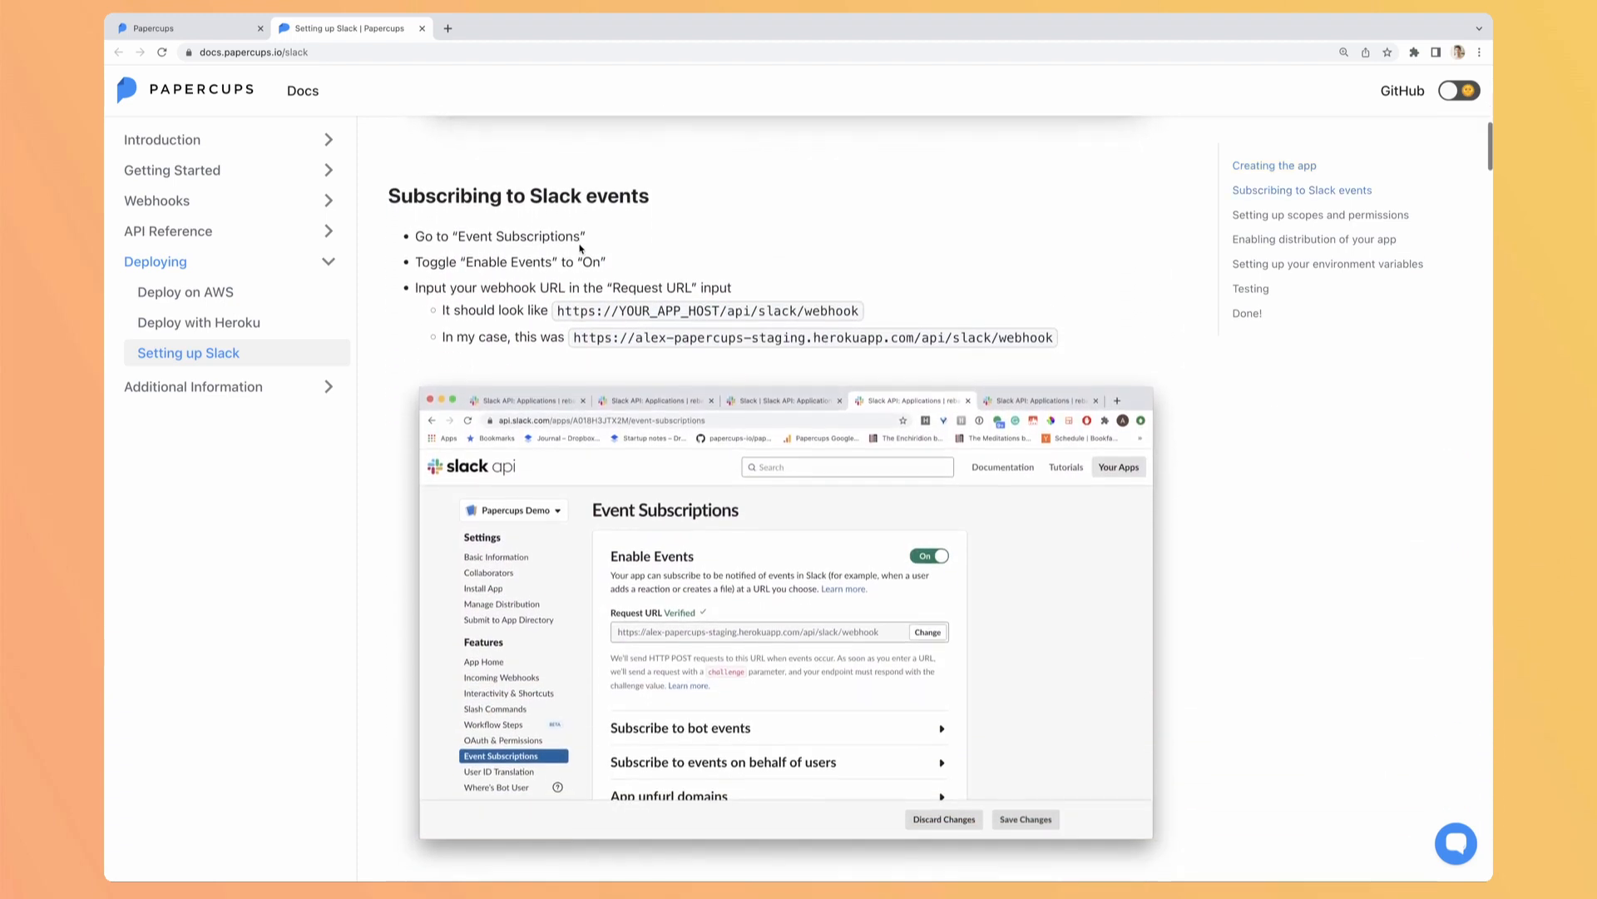
scroll(down, 3)
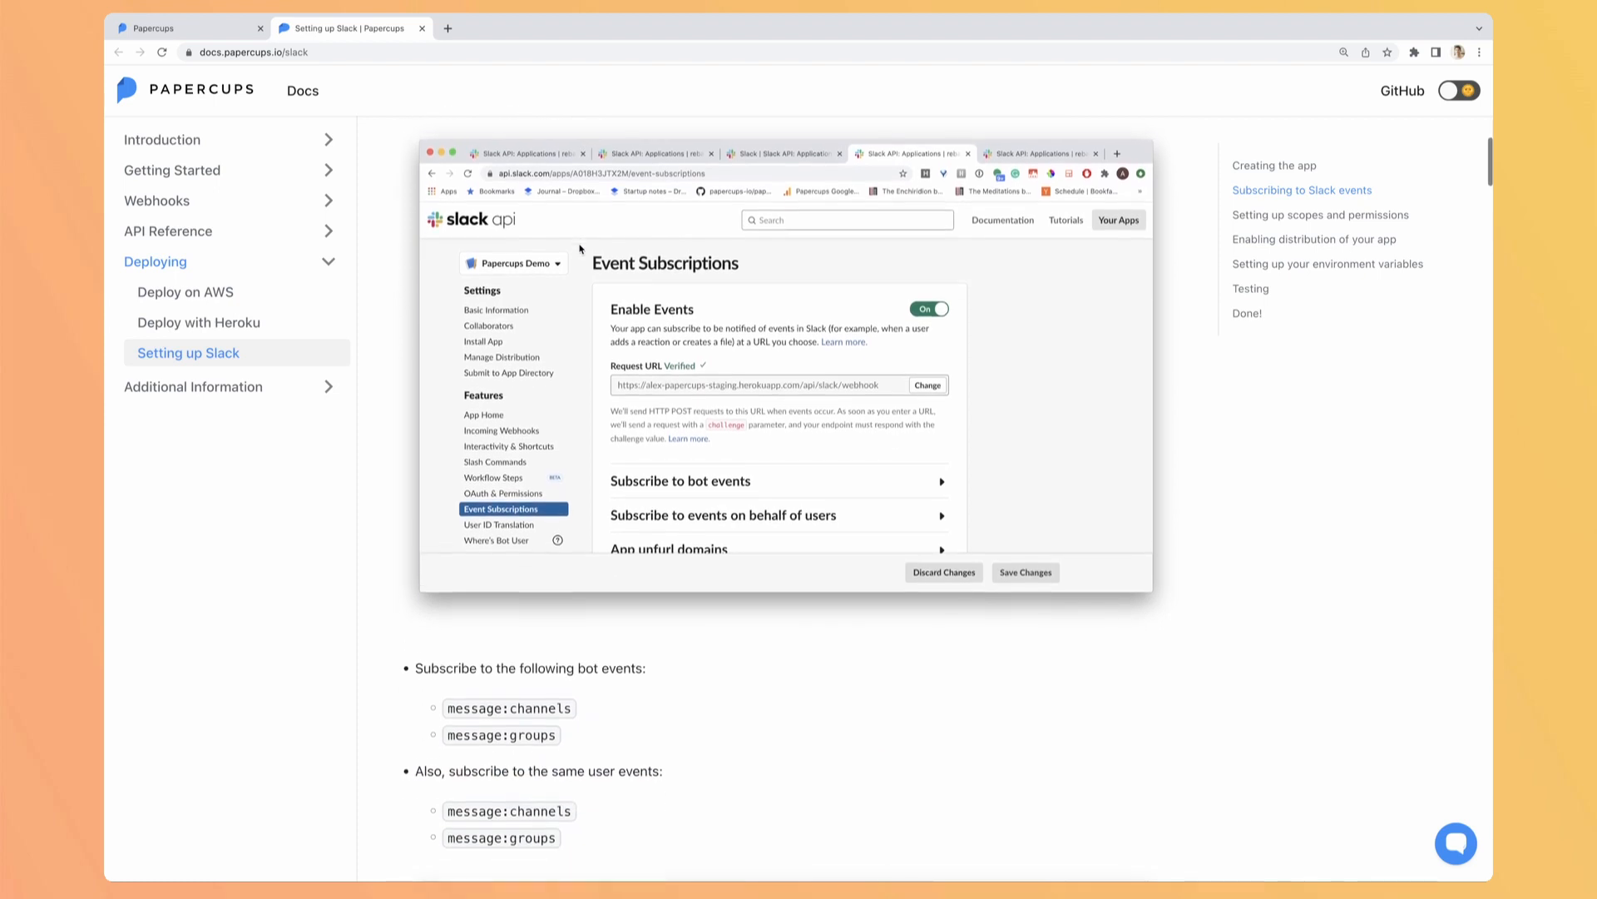
scroll(down, 3)
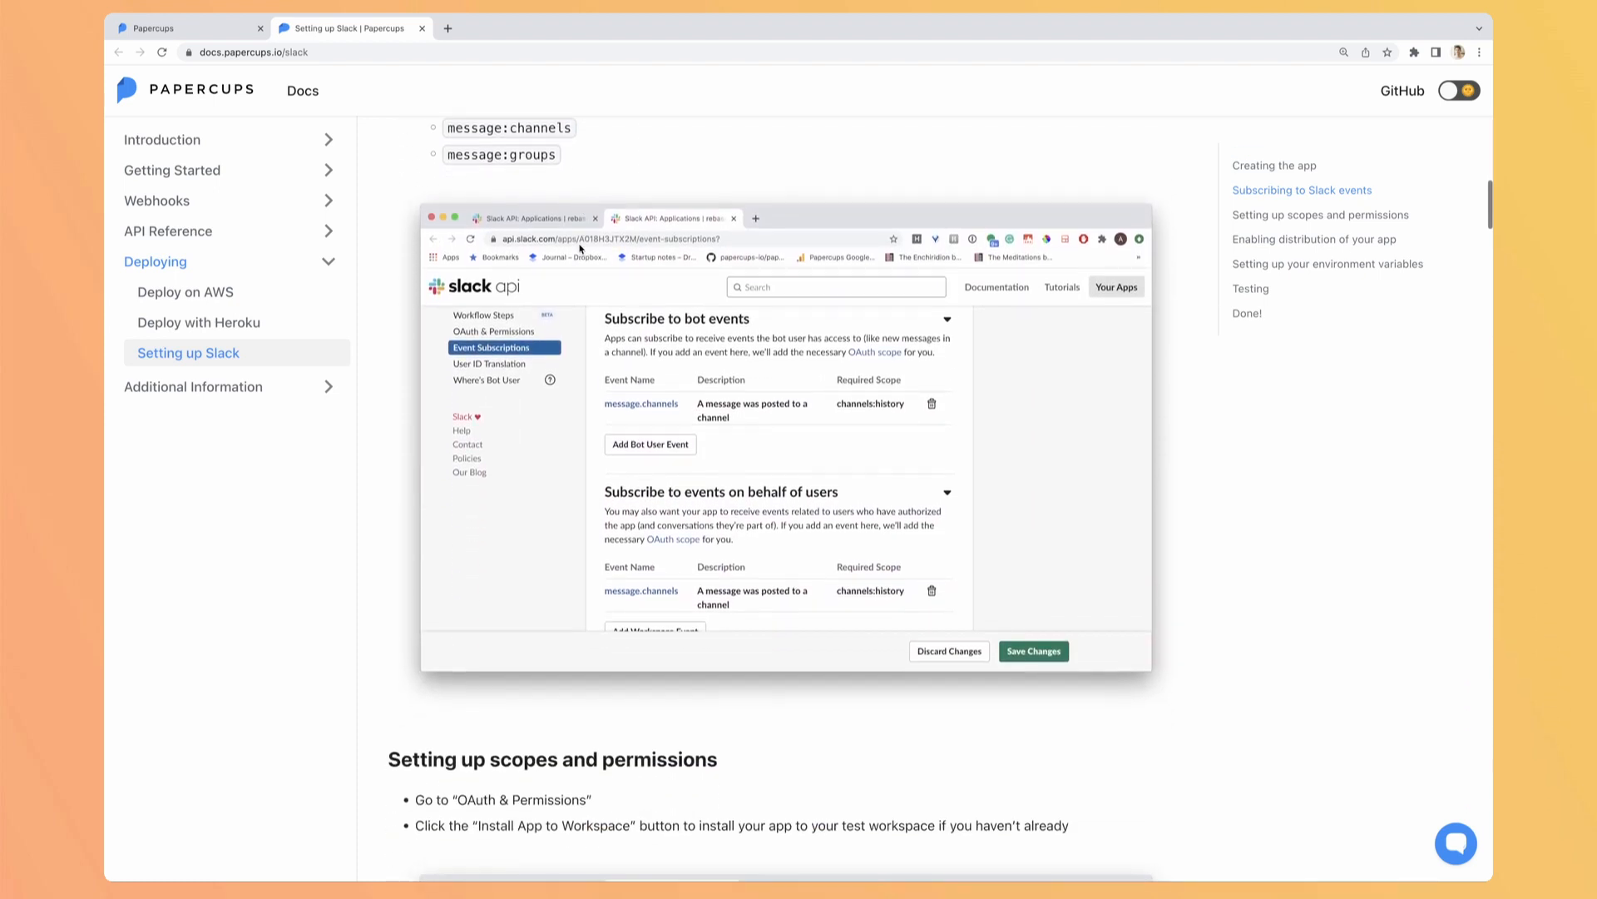
scroll(down, 3)
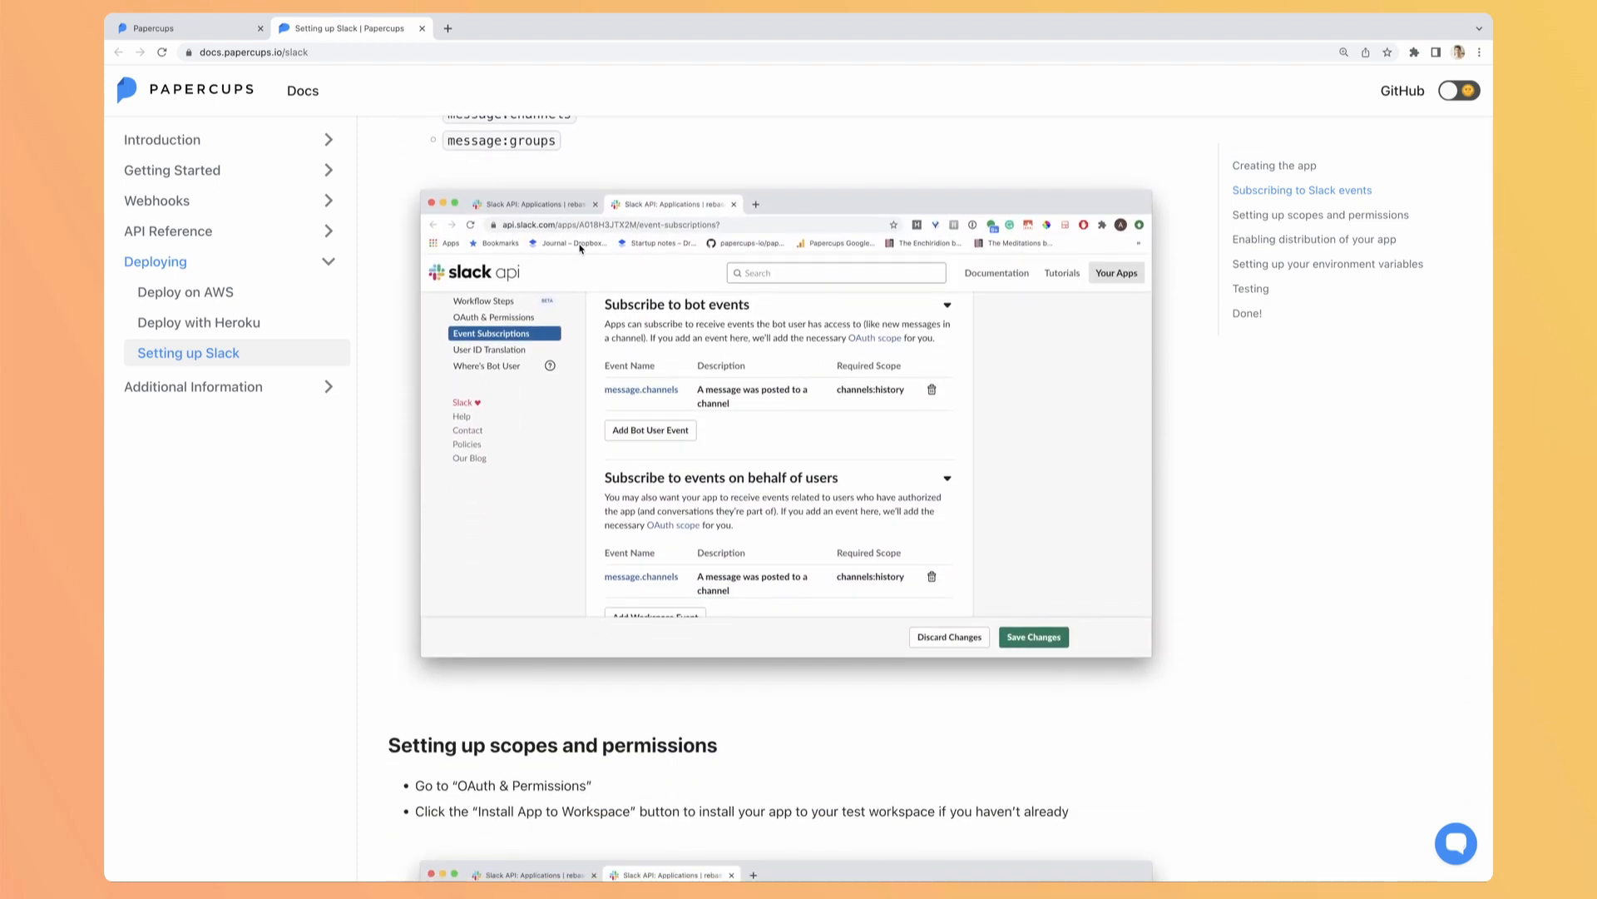
click(187, 27)
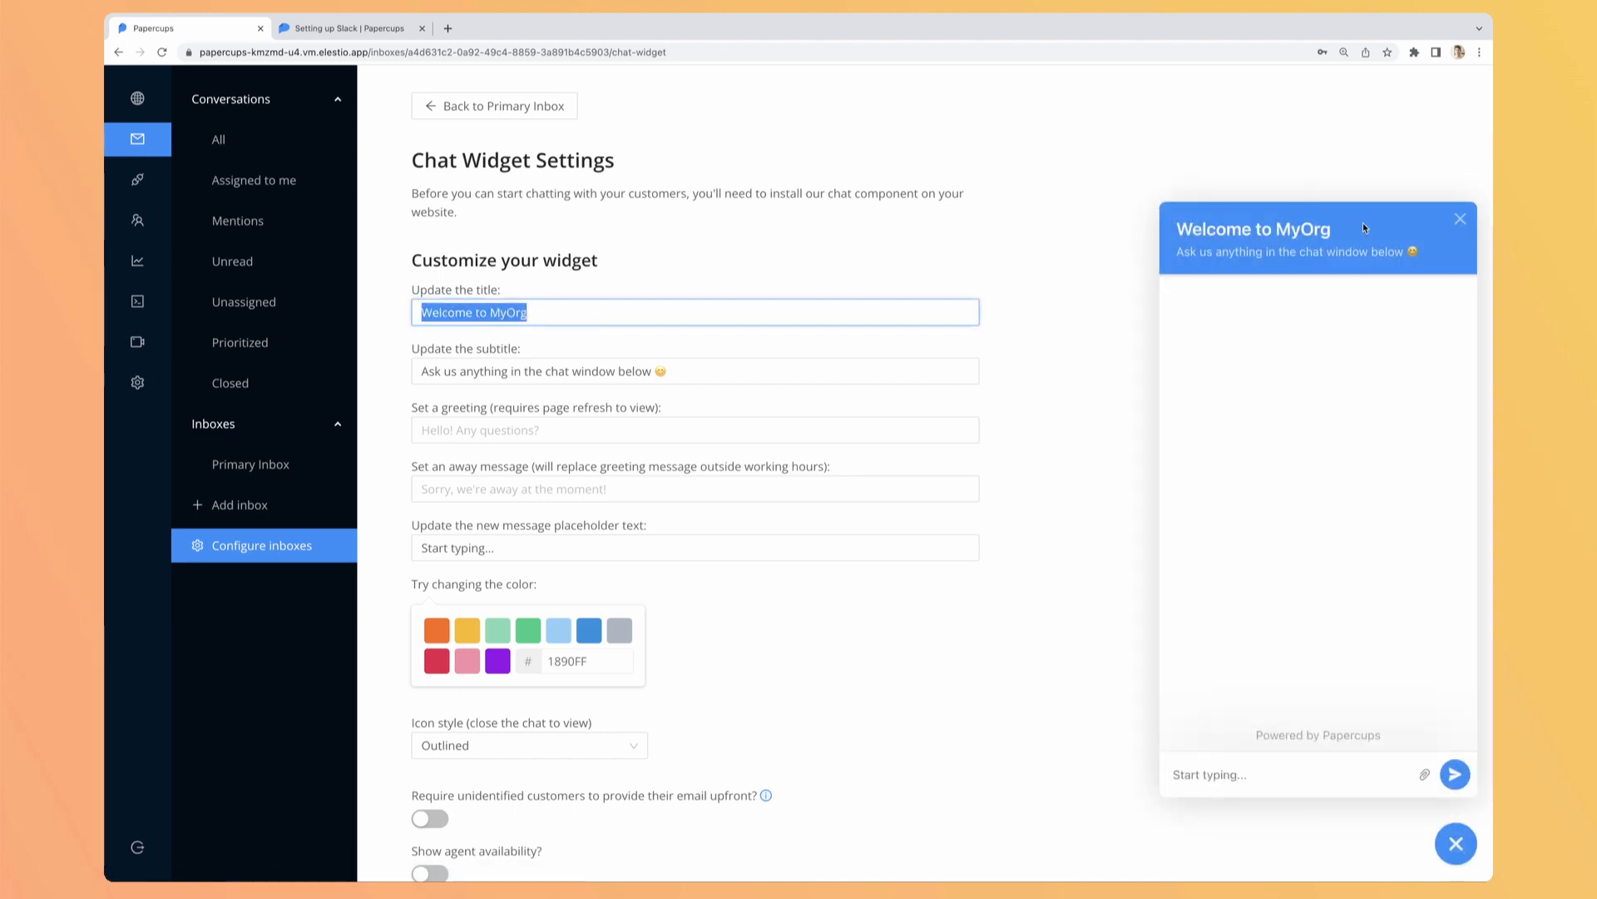
- Edit the chat widget title to 'El...' and review the subtitle and greeting fields
text(Elestio Support)
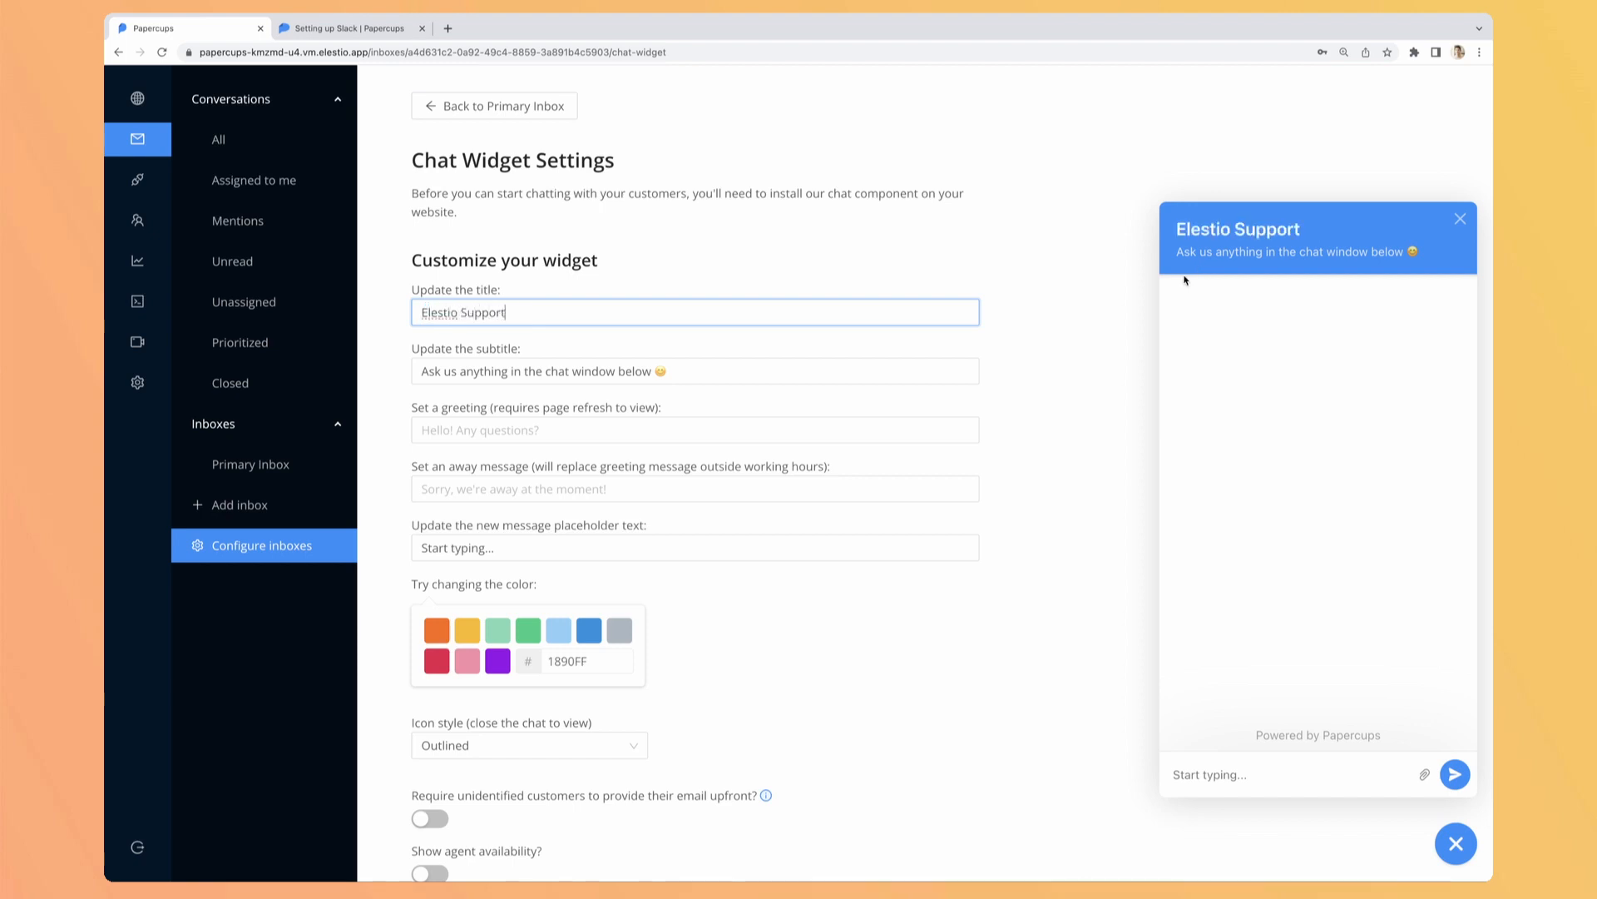
mouse_move(632, 399)
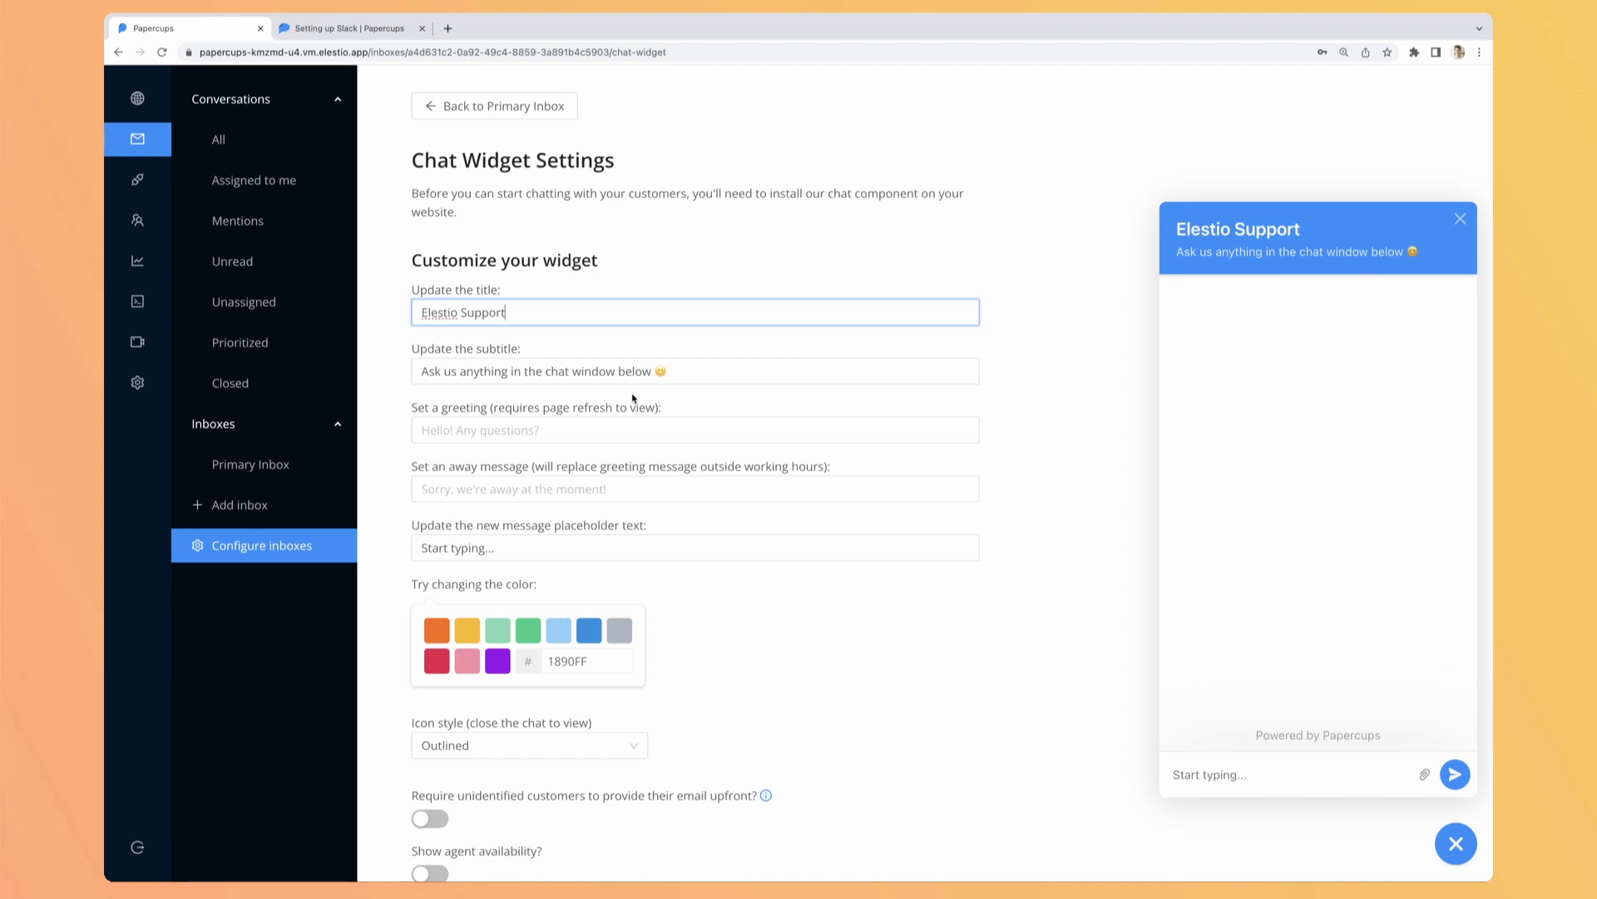
click(695, 371)
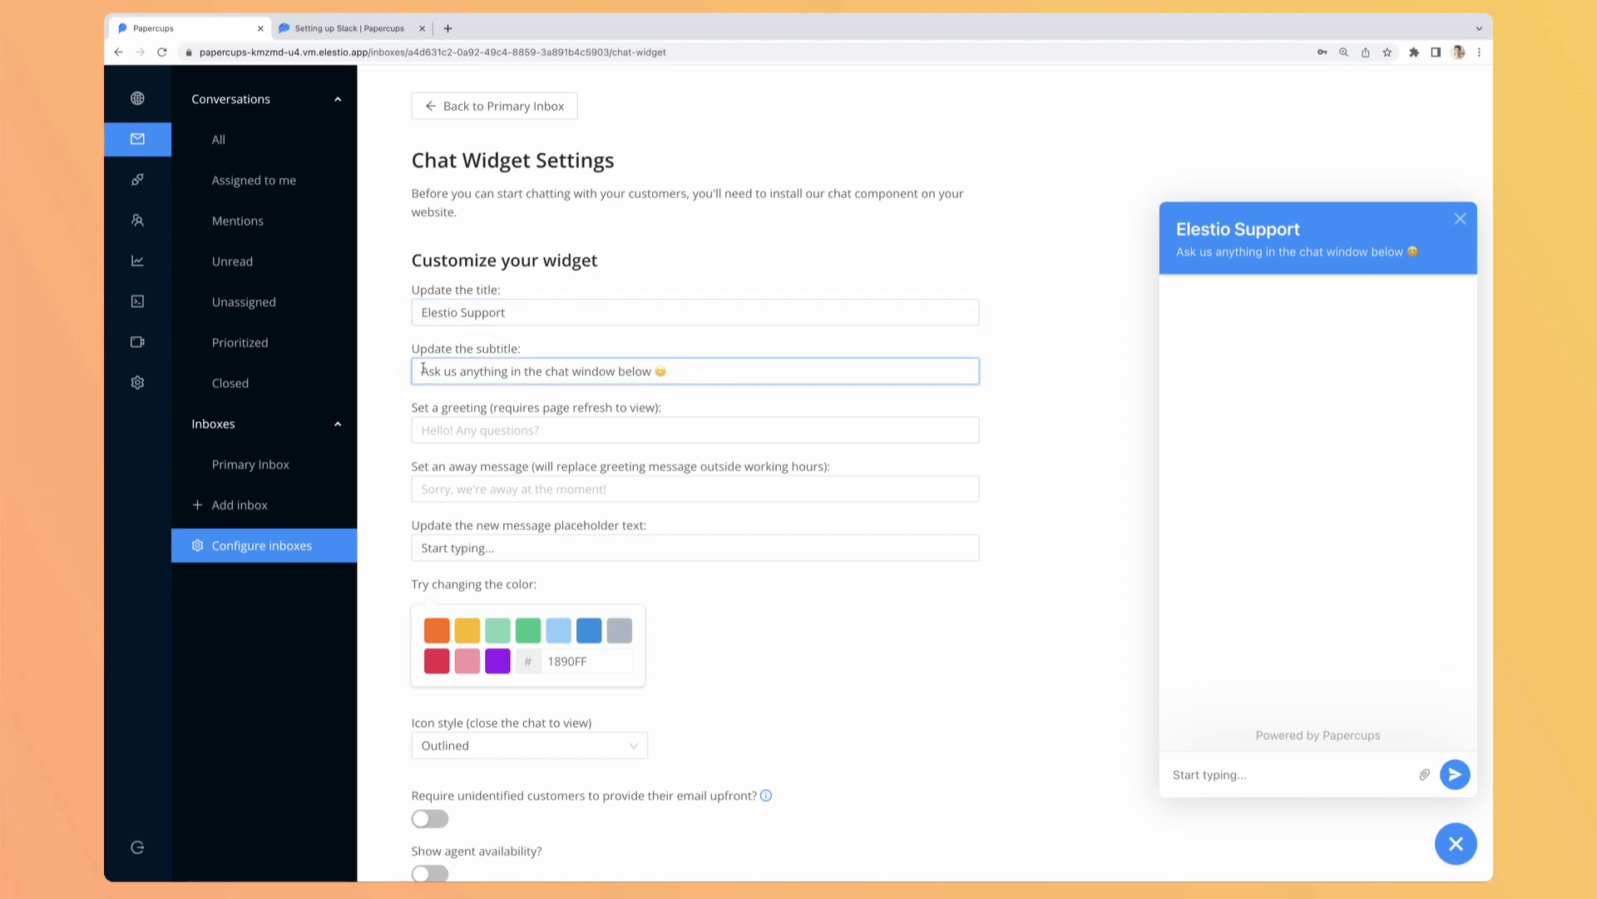
triple_click(534, 371)
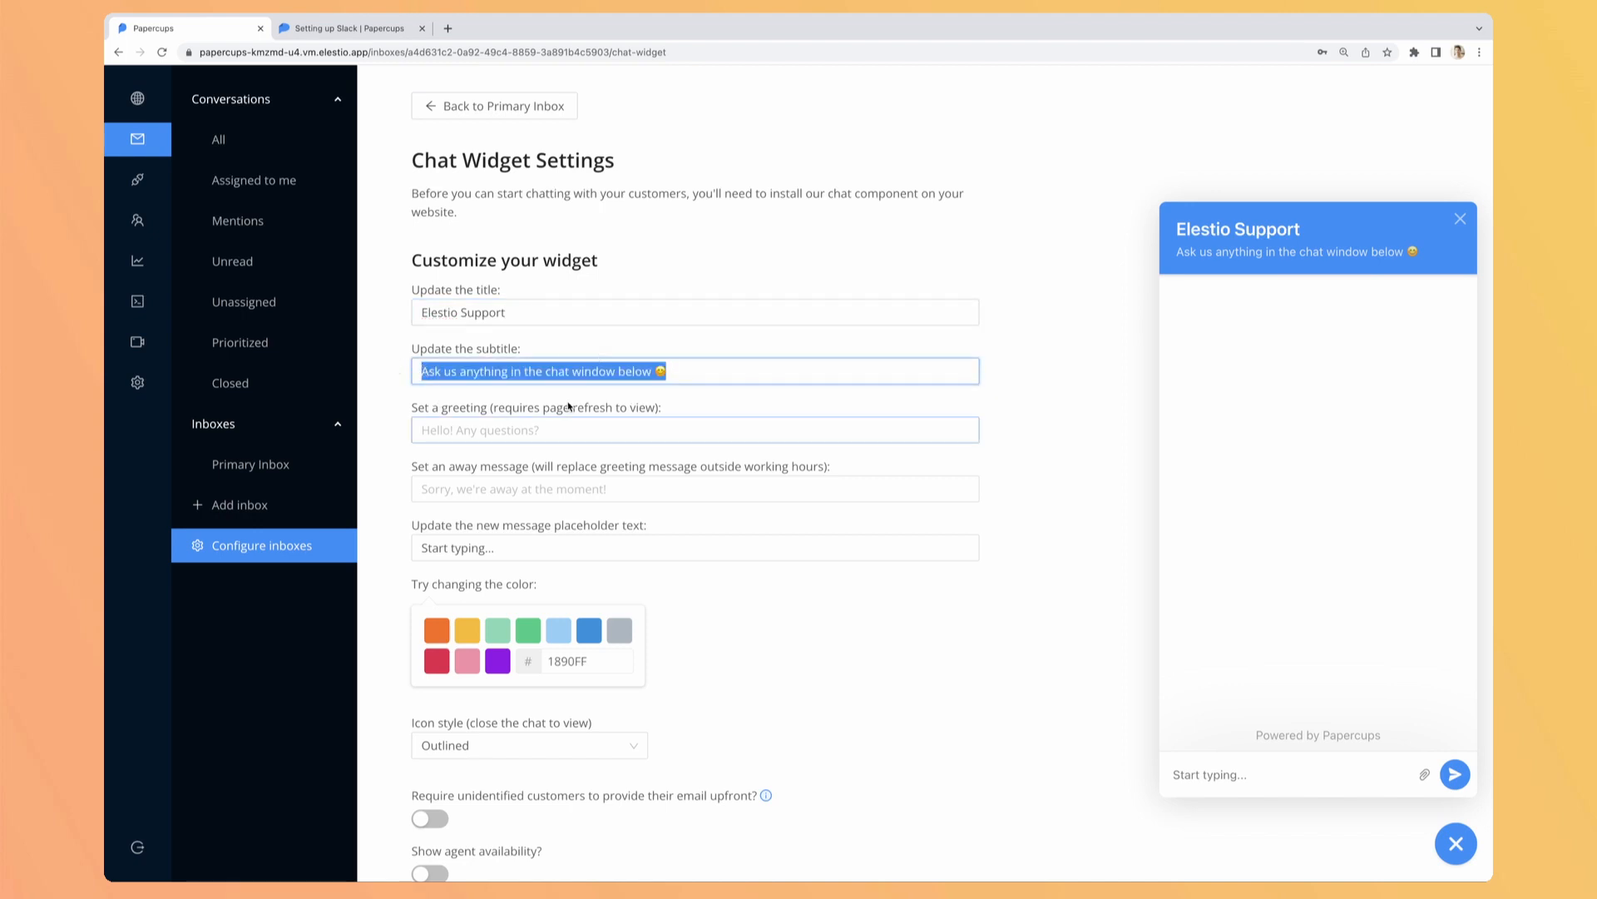
click(696, 429)
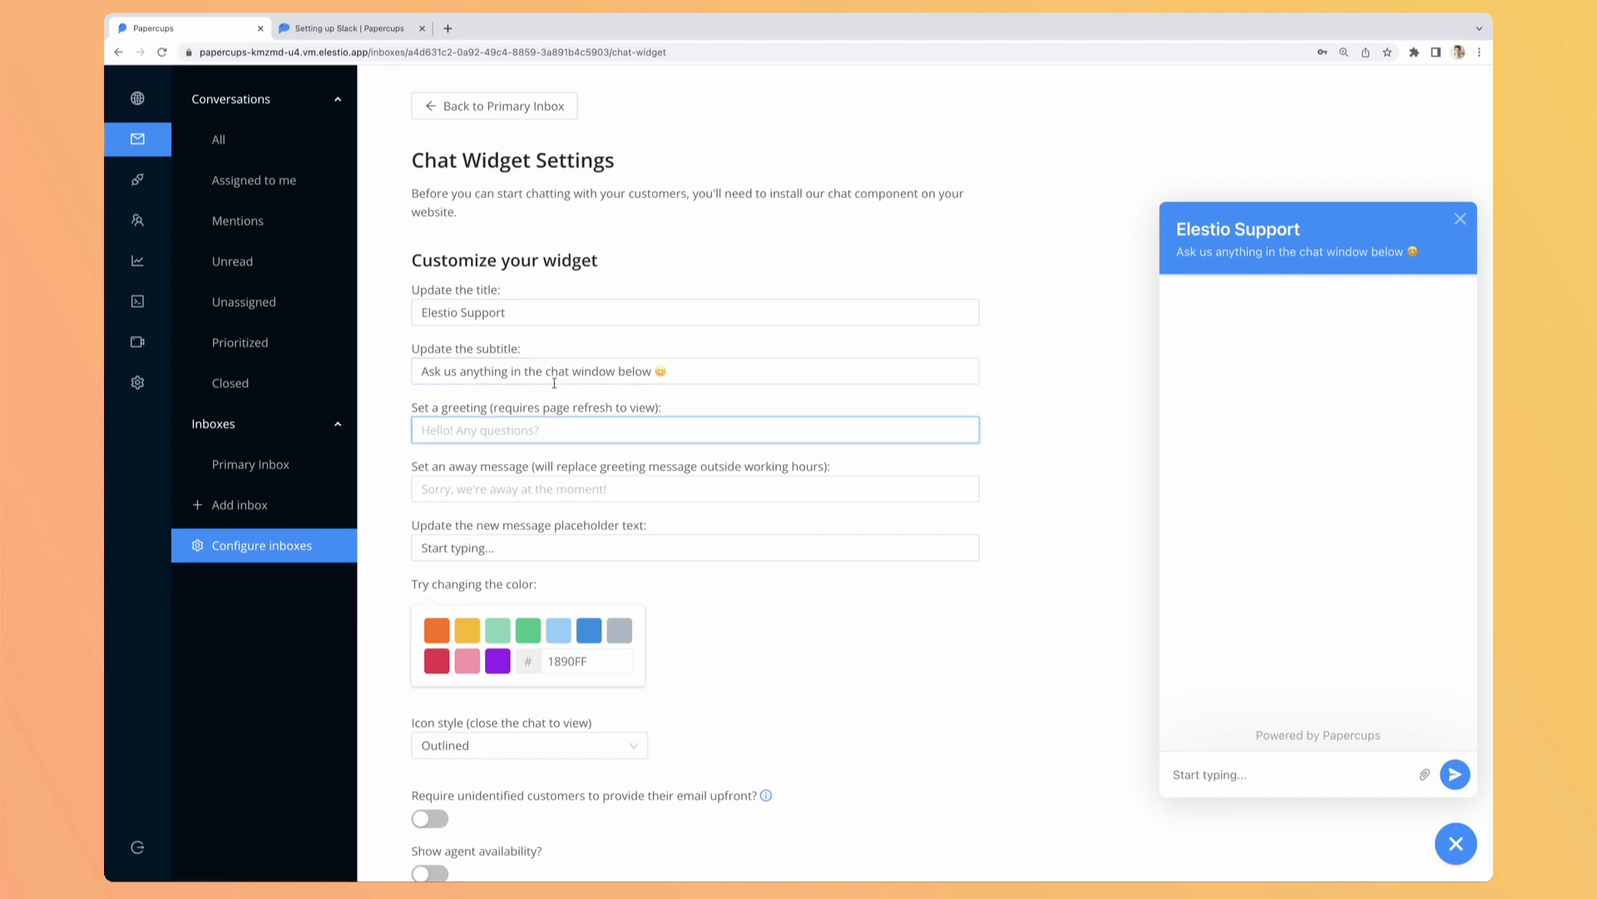
scroll(down, 3)
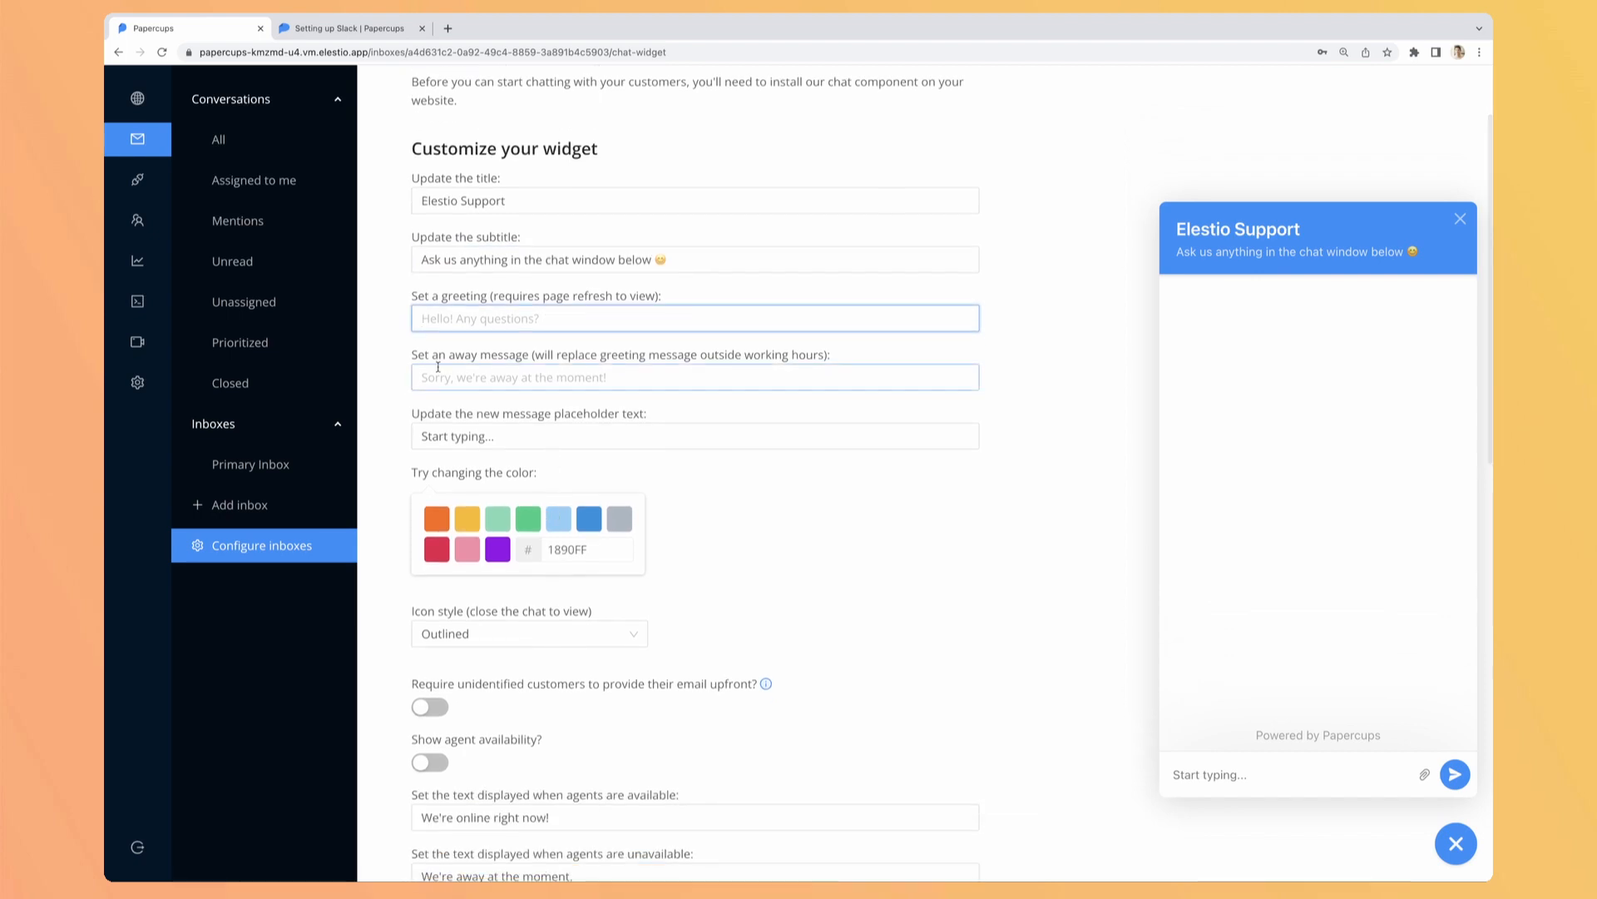
scroll(down, 3)
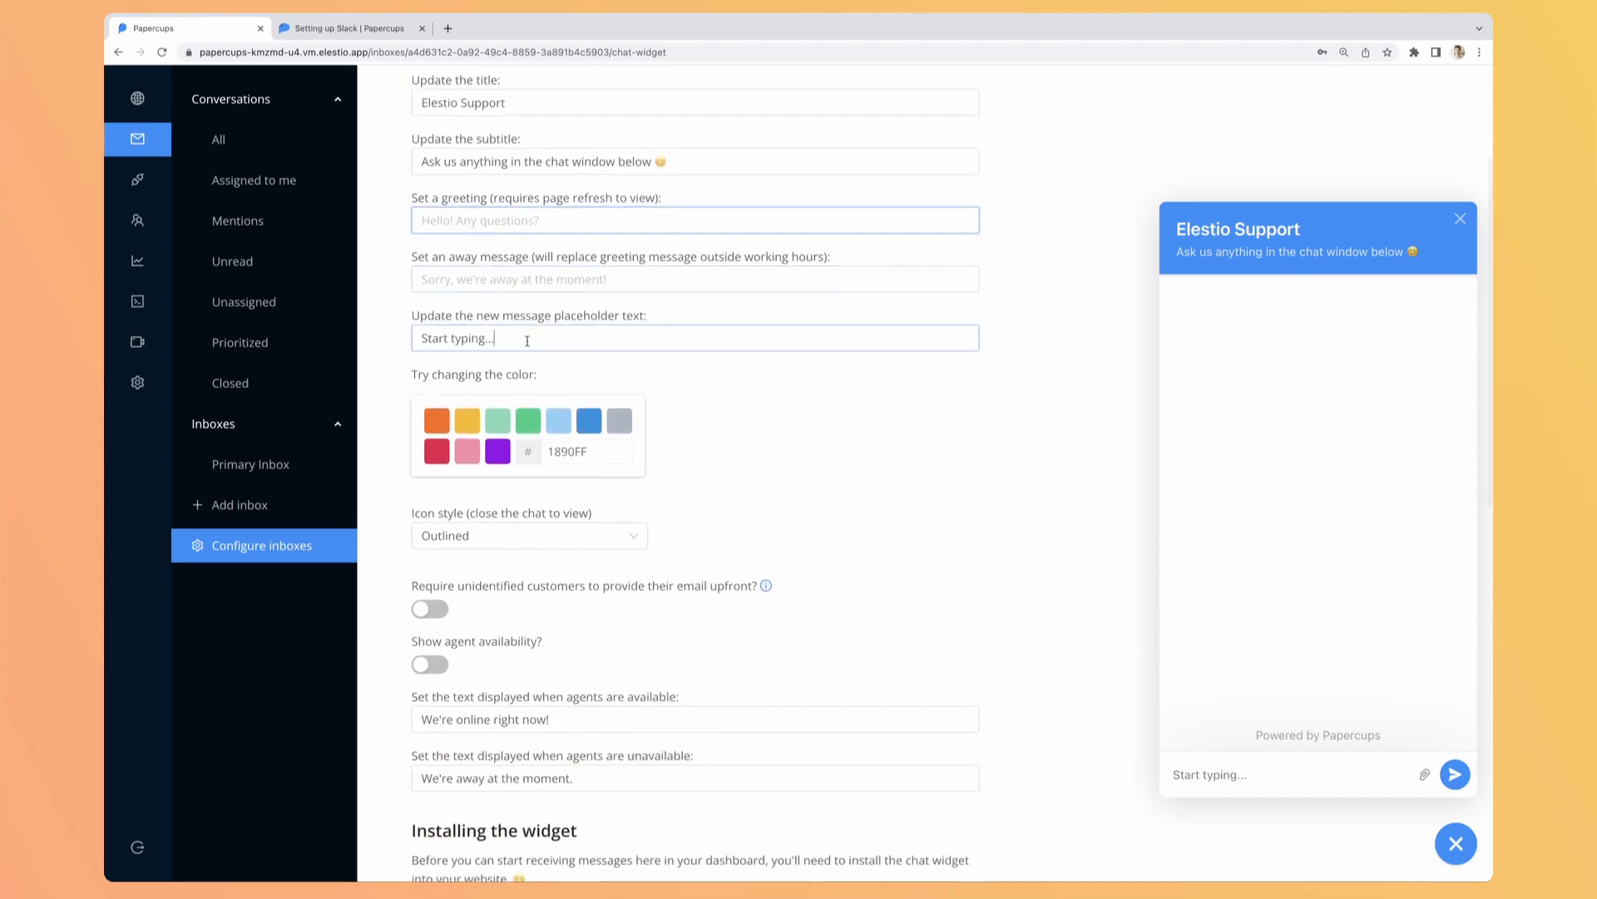
scroll(down, 3)
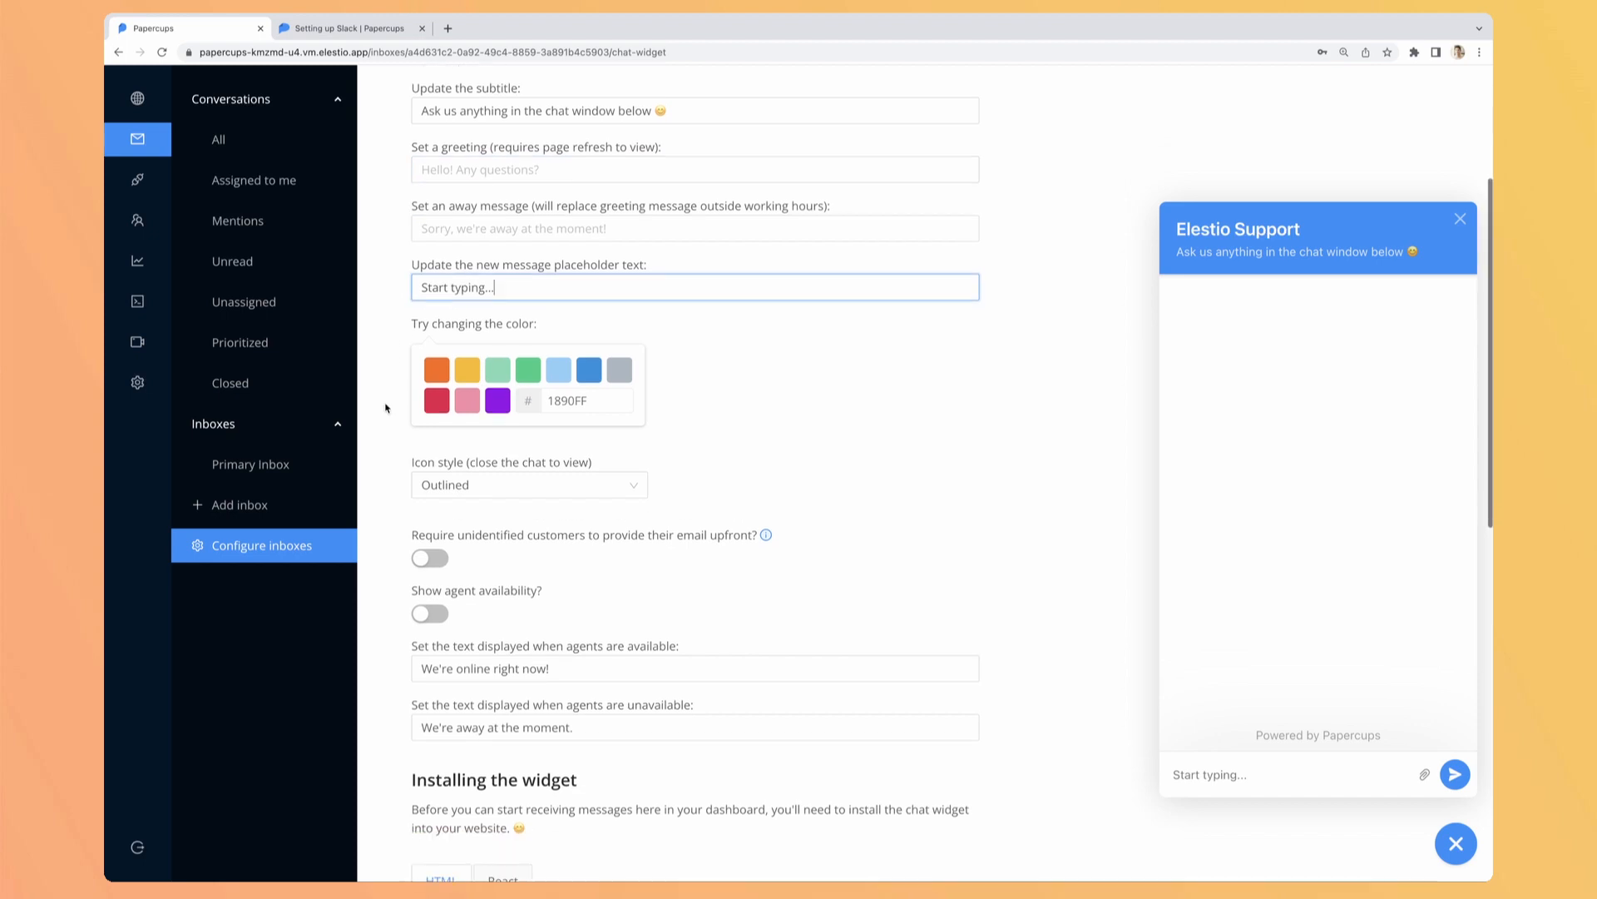
- Make the widget orange with a Filled icon and require customer email upfront
click(436, 369)
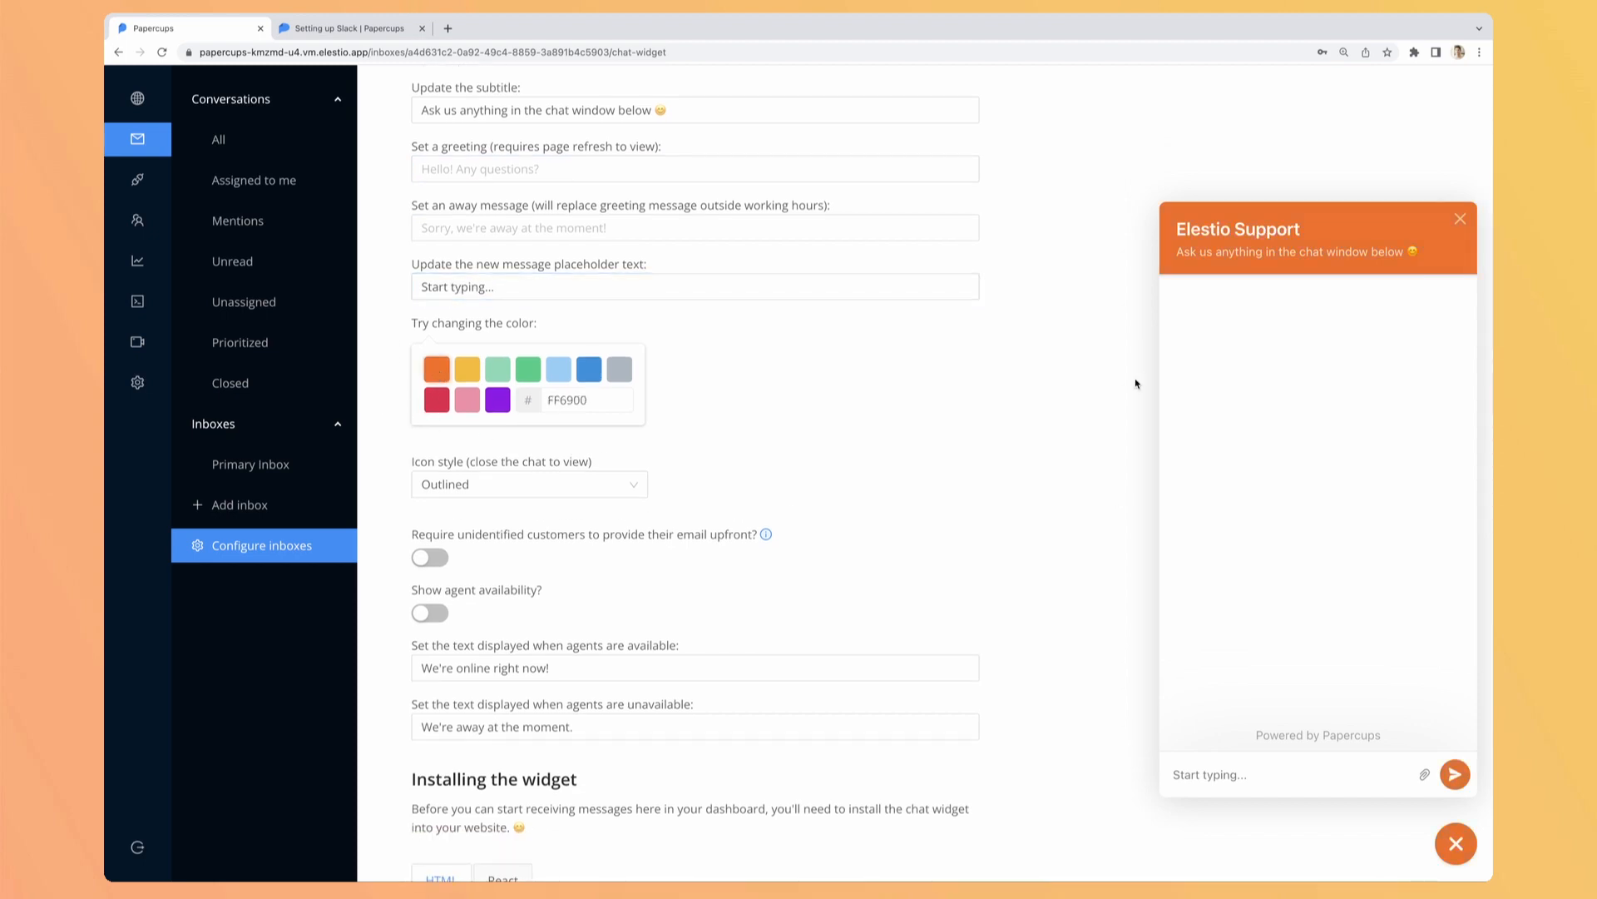
mouse_move(709, 463)
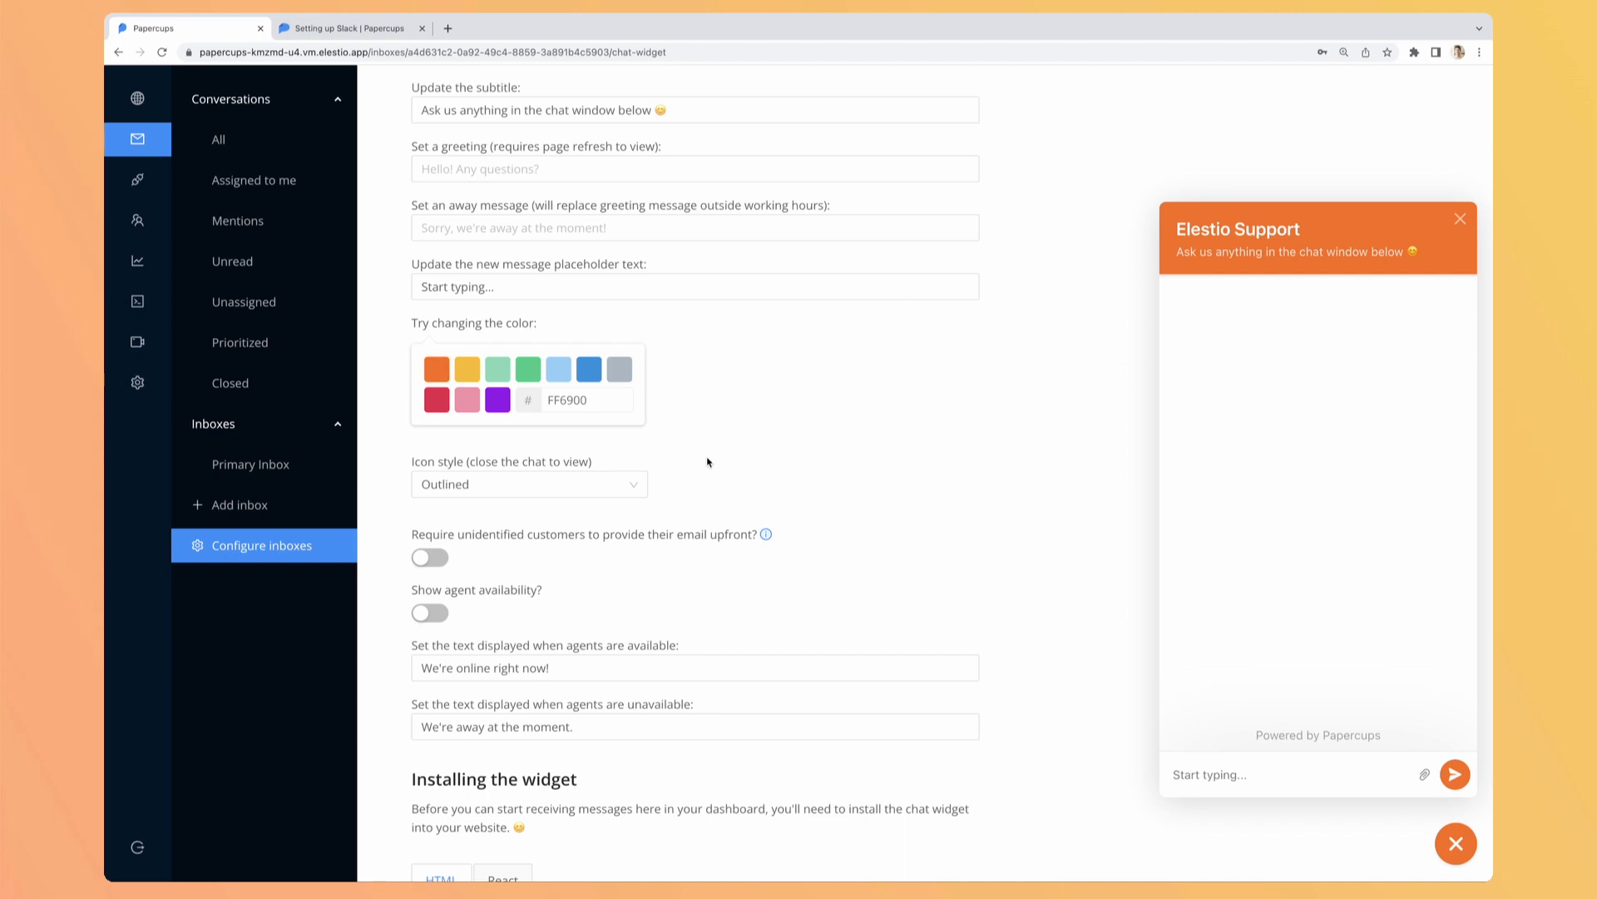
click(529, 484)
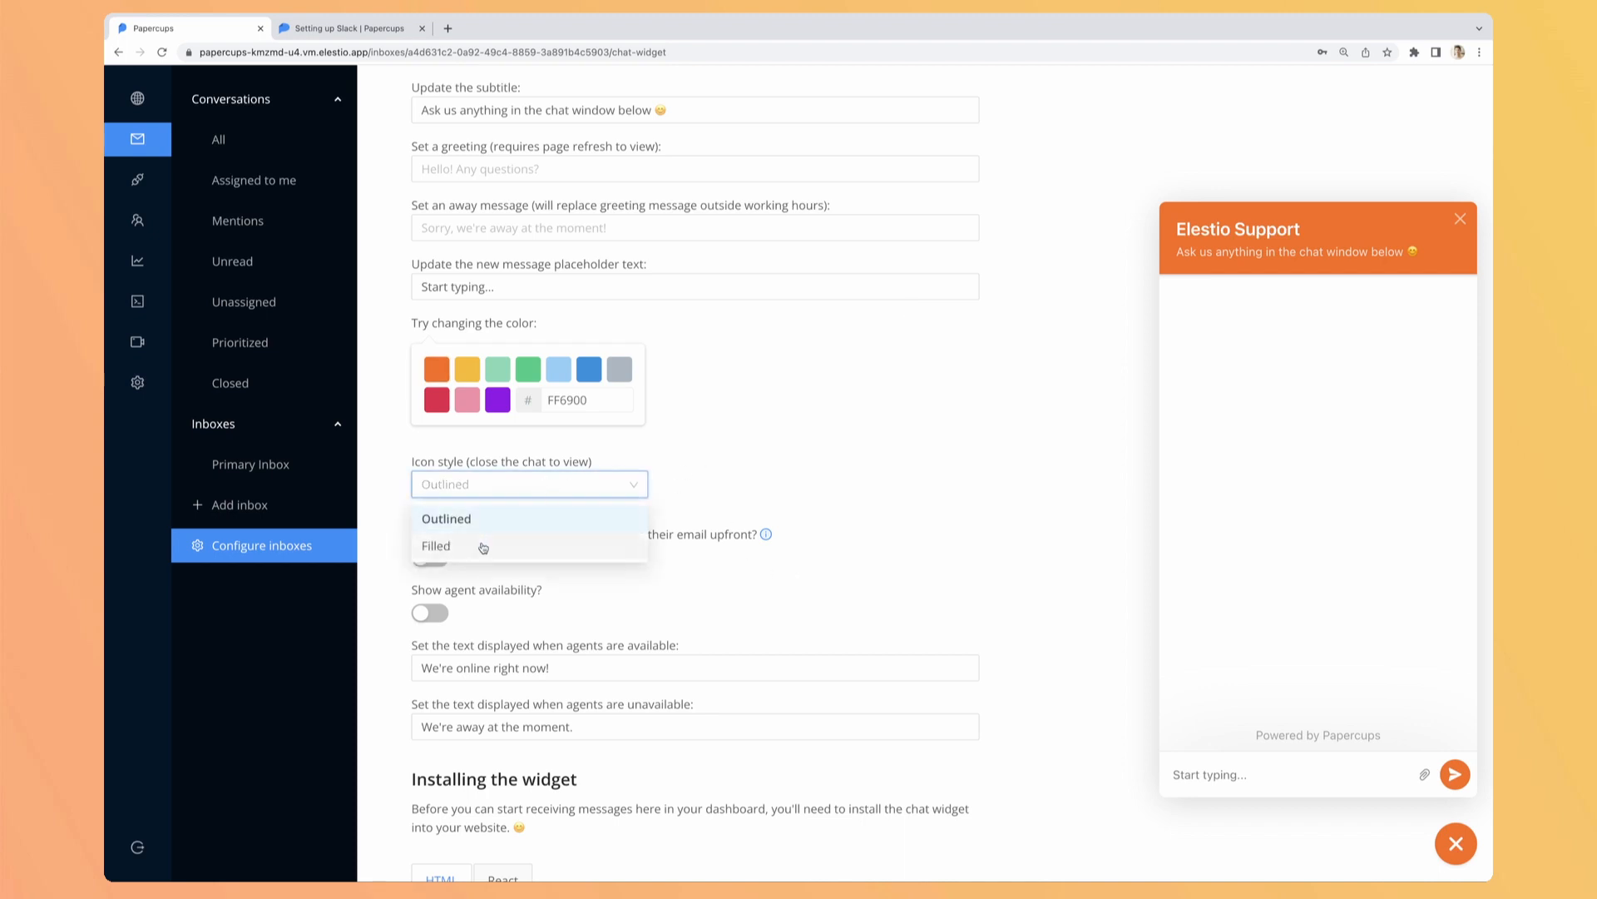
click(436, 546)
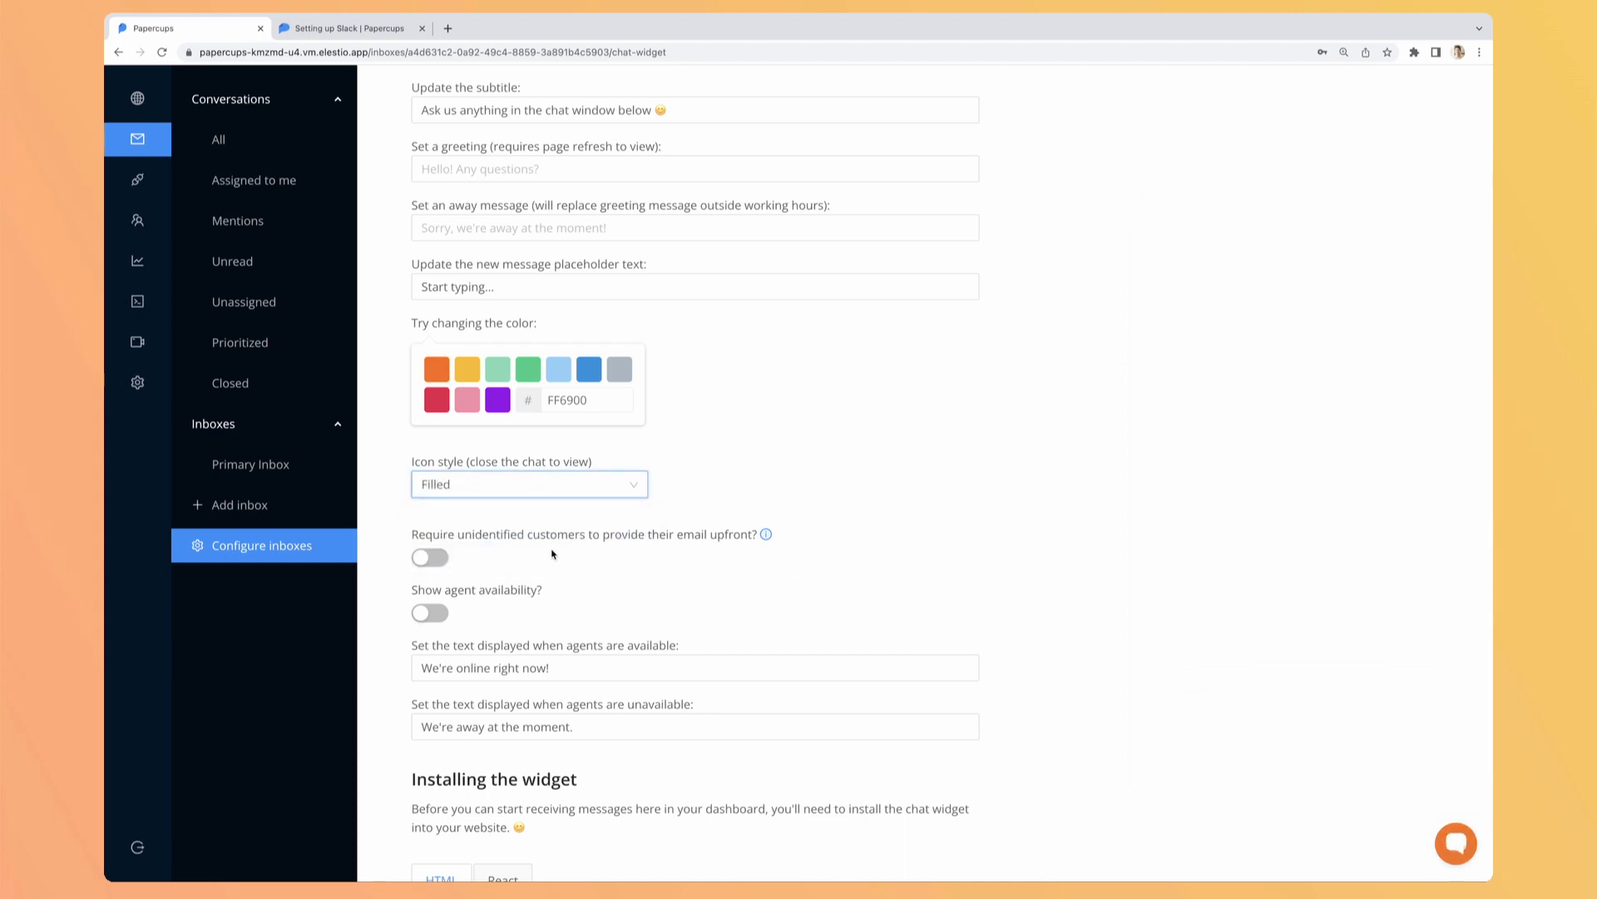
click(529, 483)
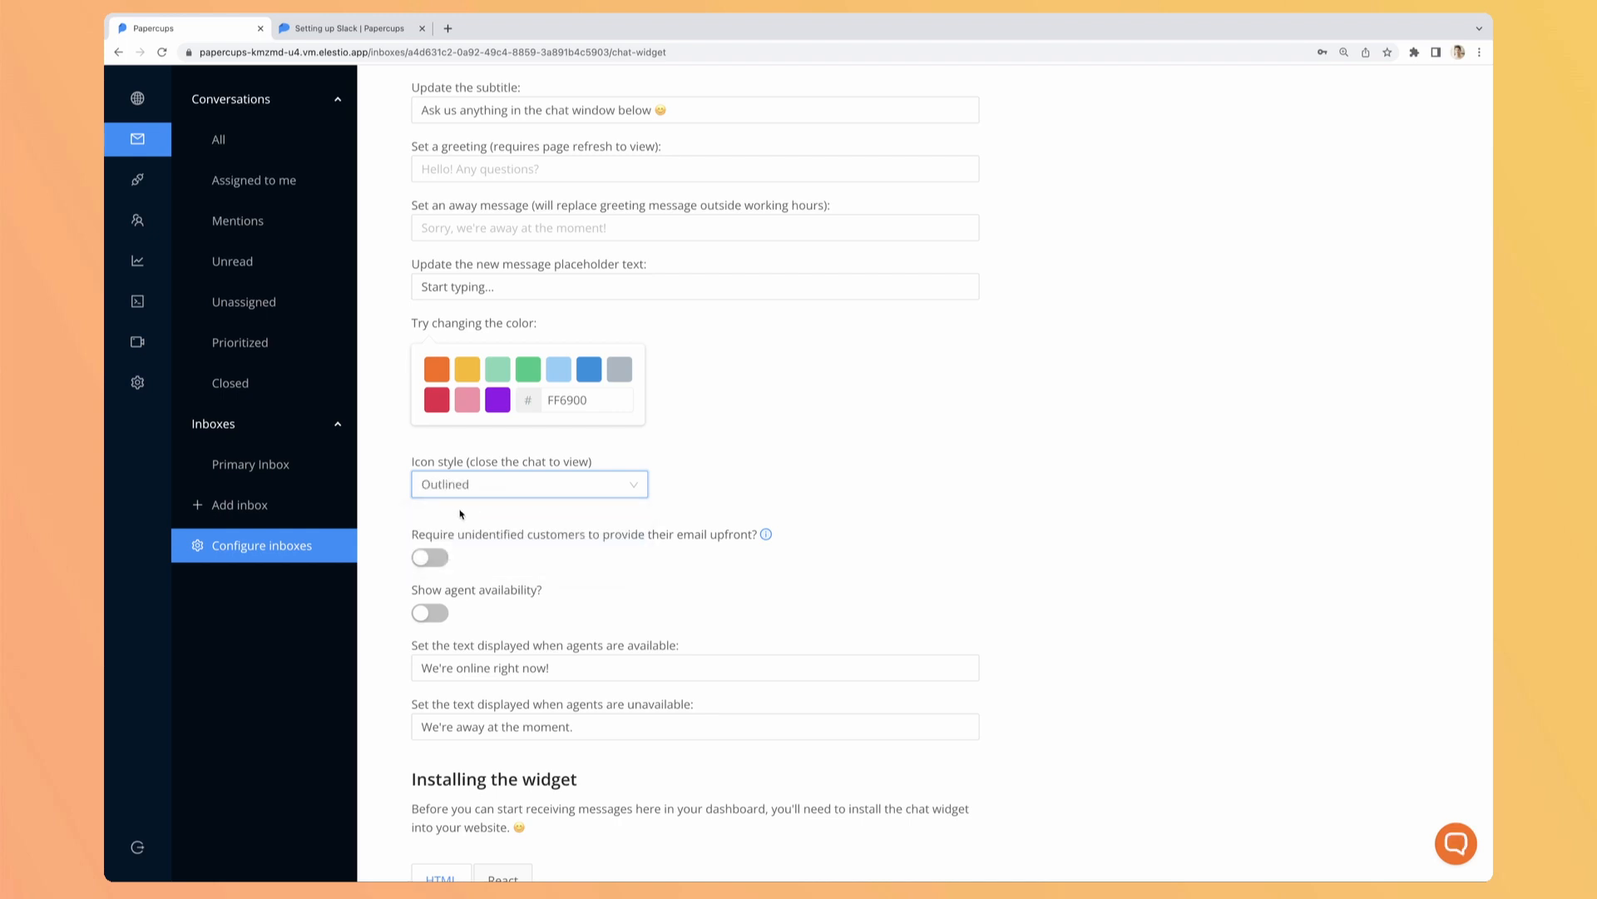
click(529, 484)
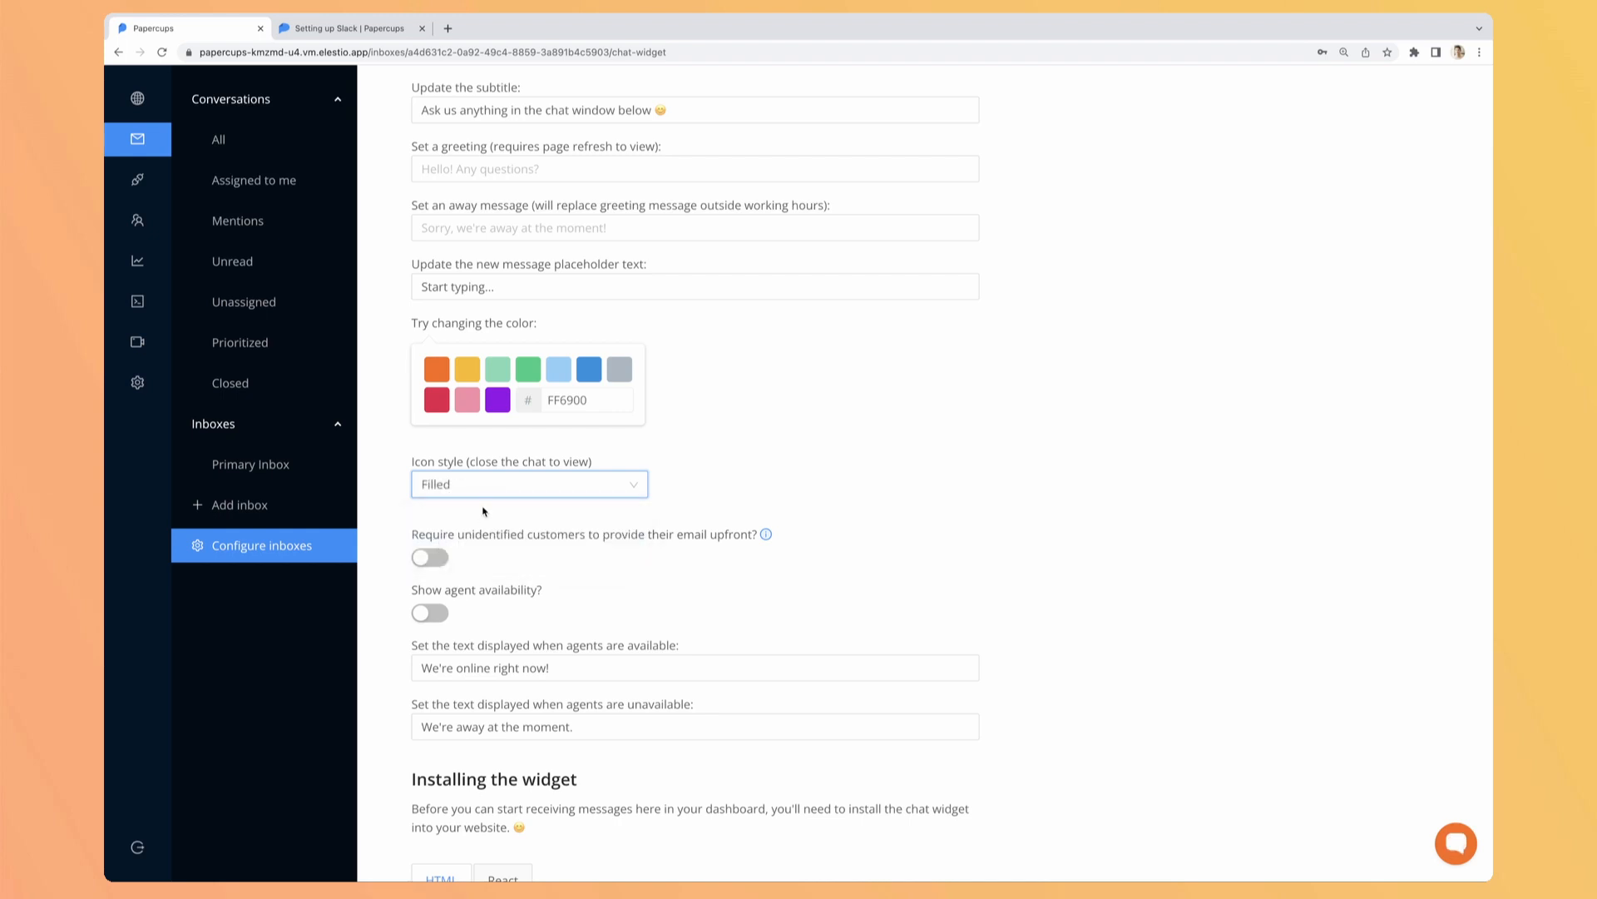
click(1456, 842)
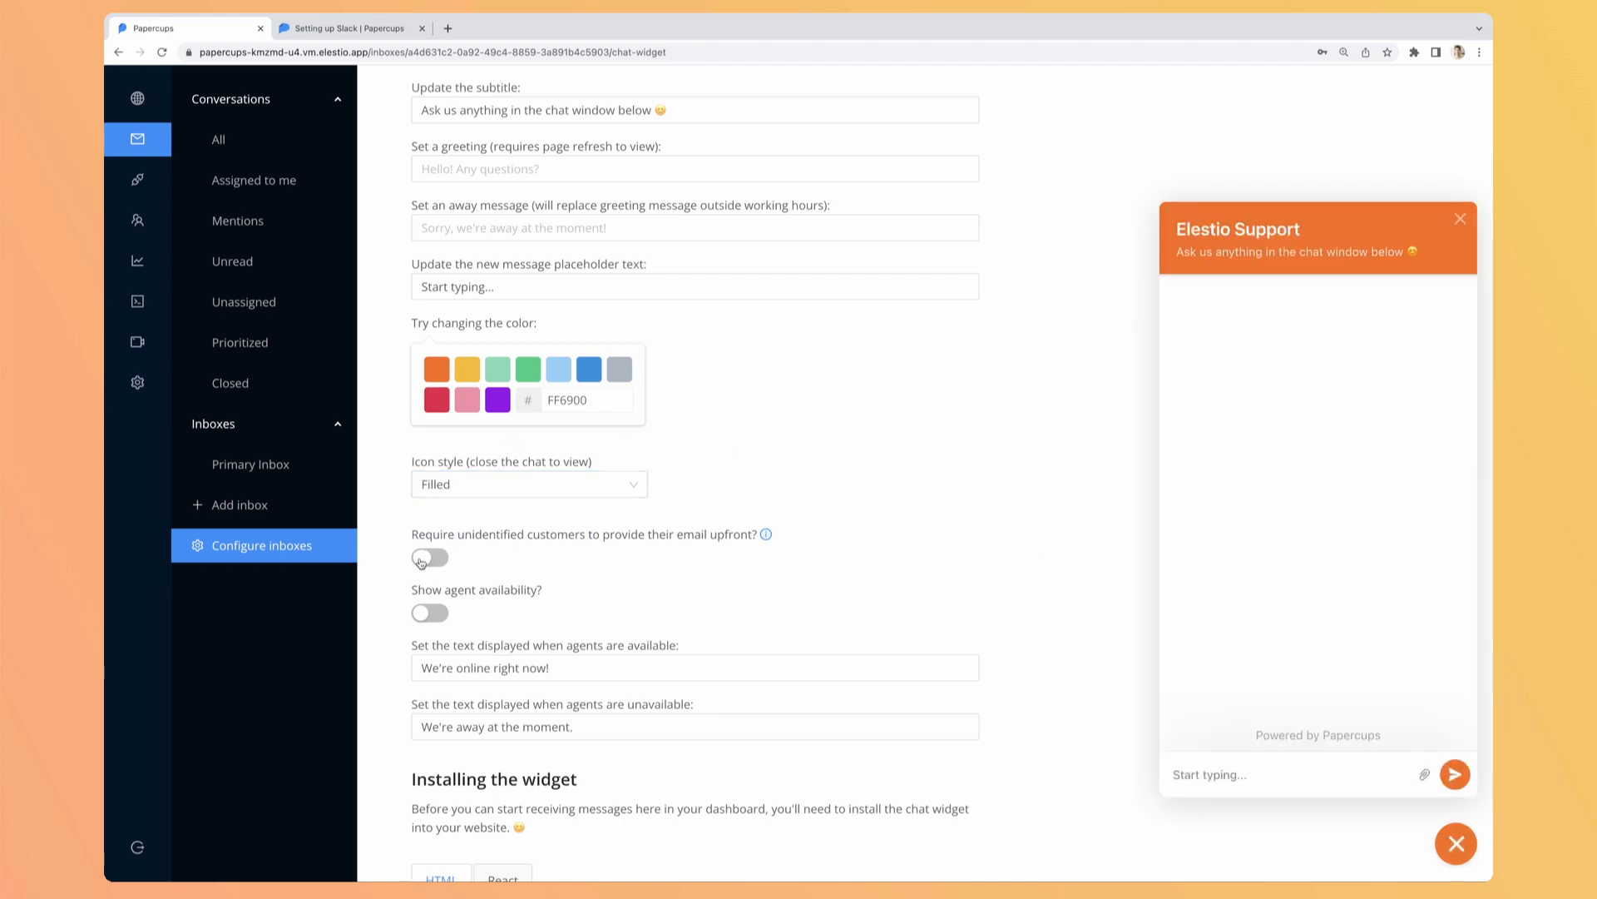
click(428, 558)
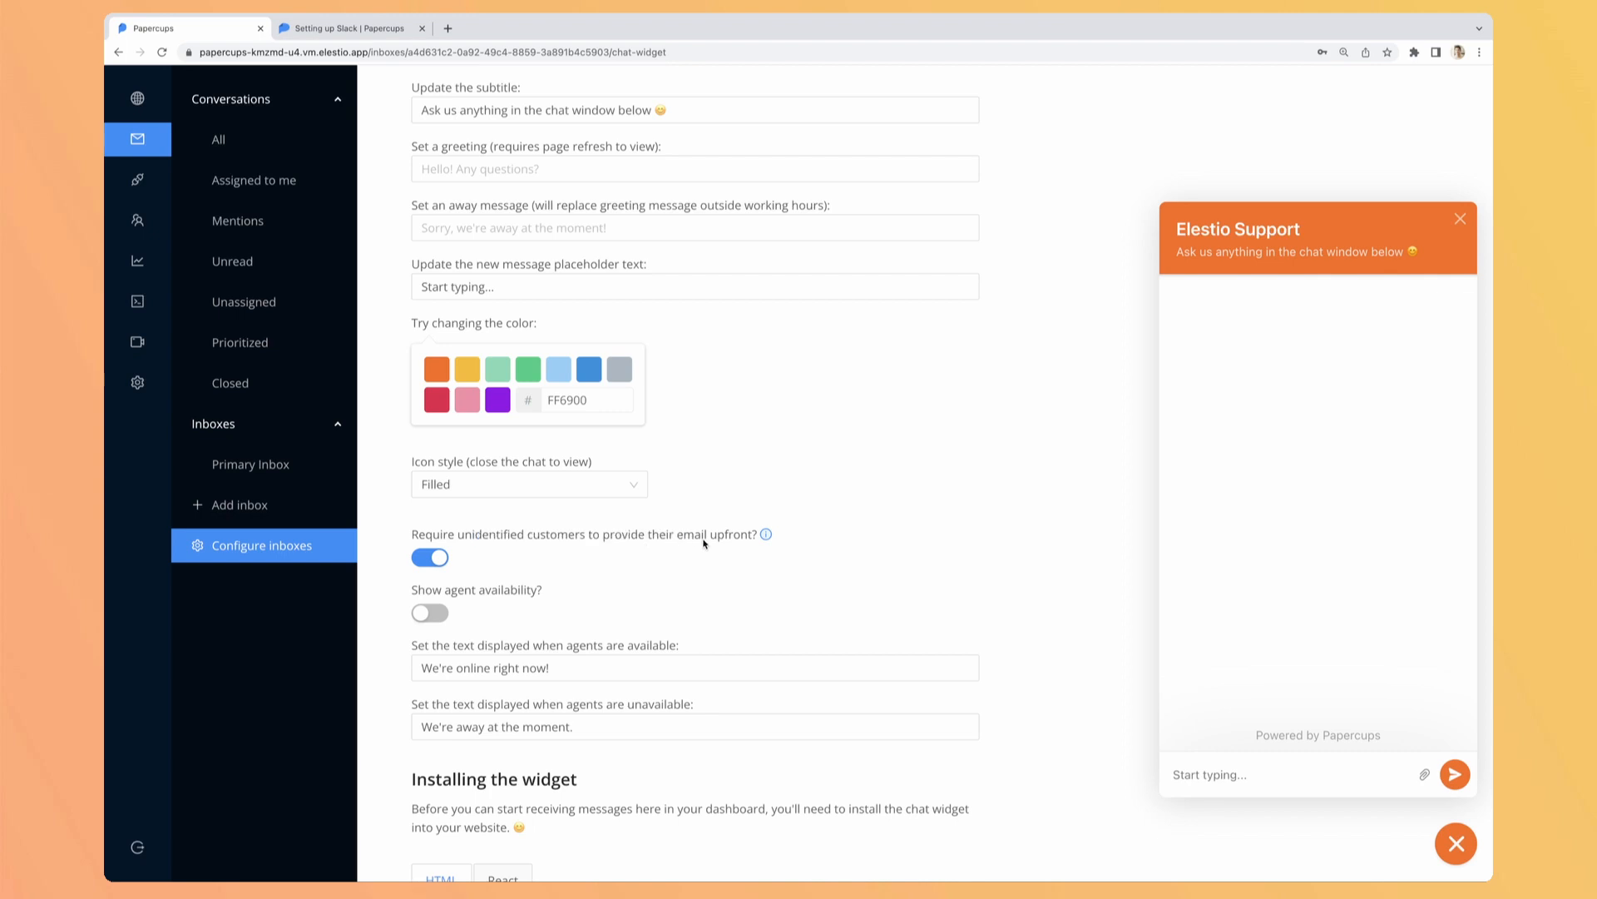
mouse_move(569, 619)
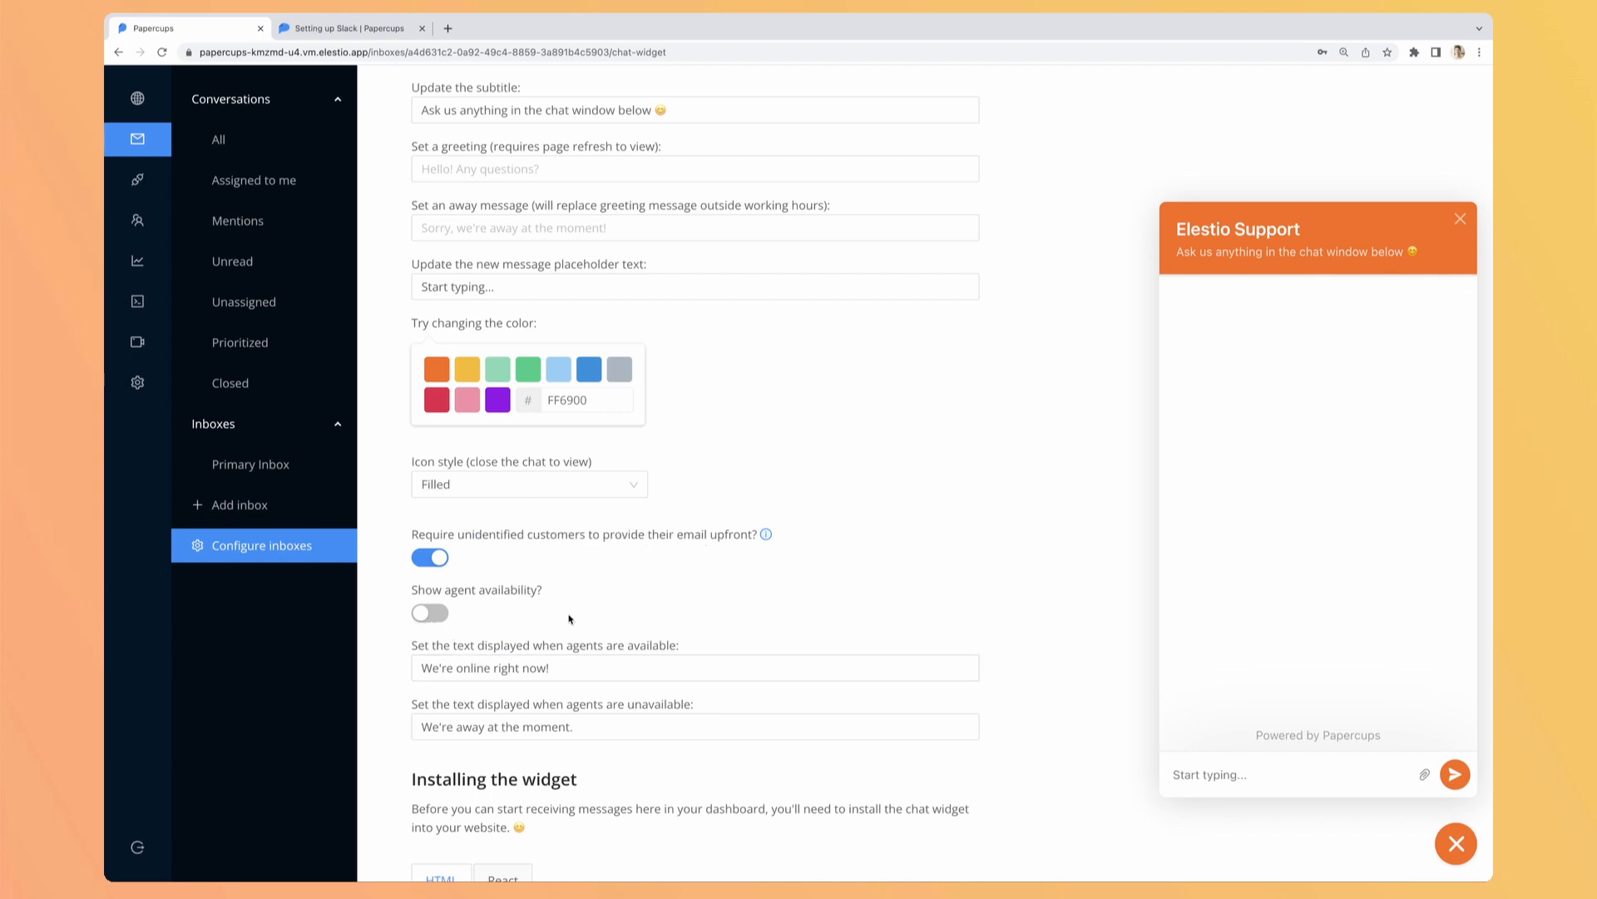
- View the widget's React and HTML installation snippets under 'Installing the widget'
scroll(down, 3)
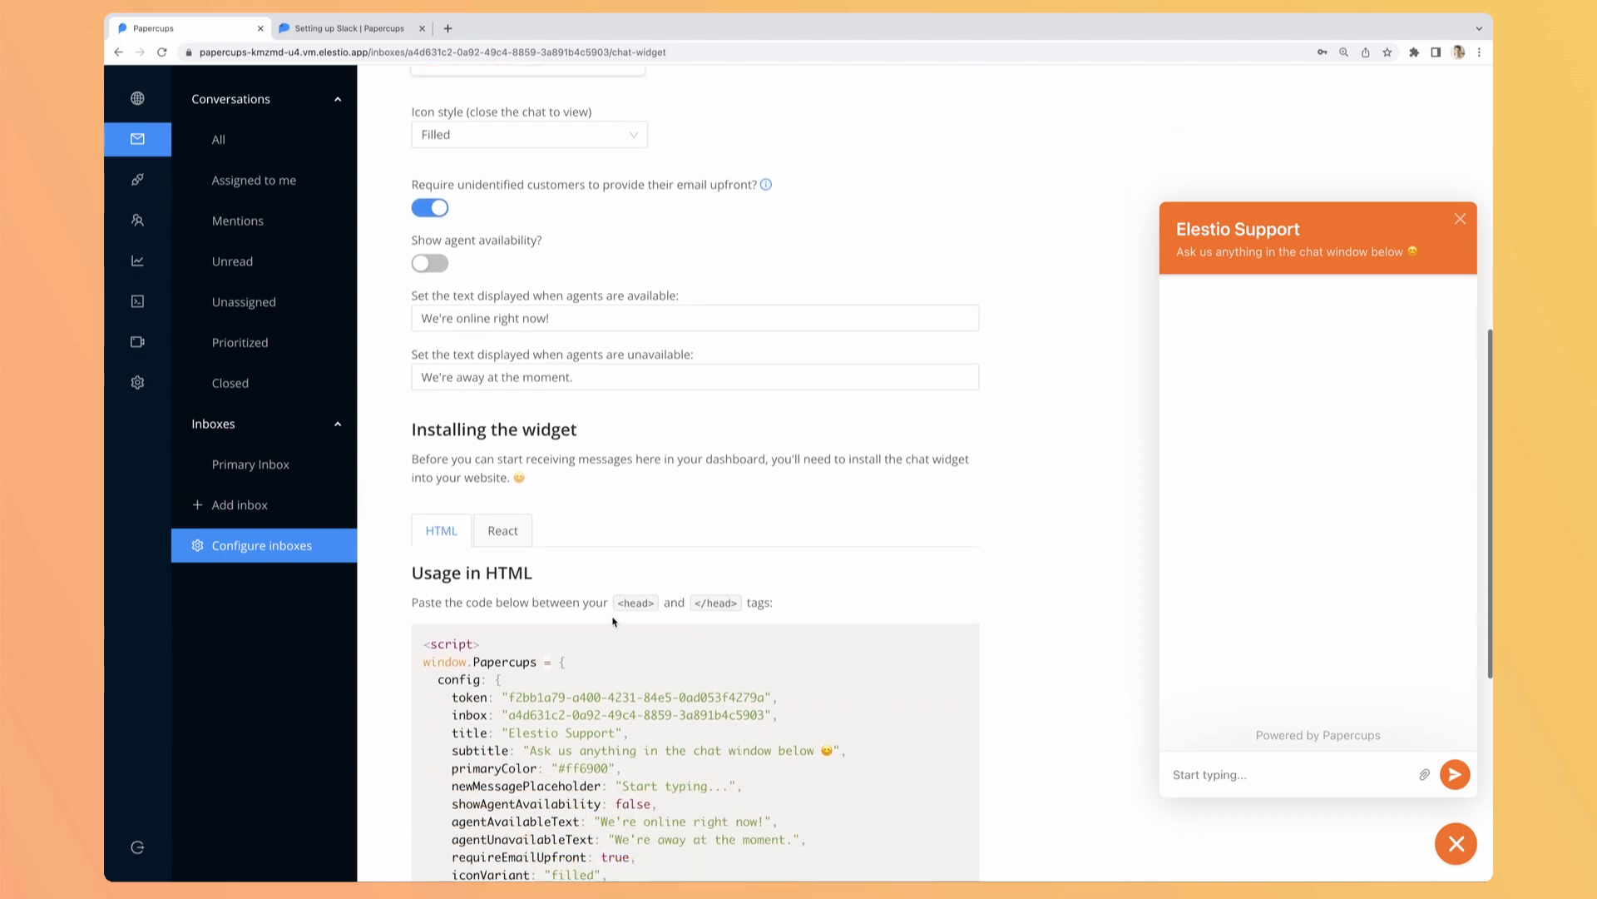
scroll(down, 3)
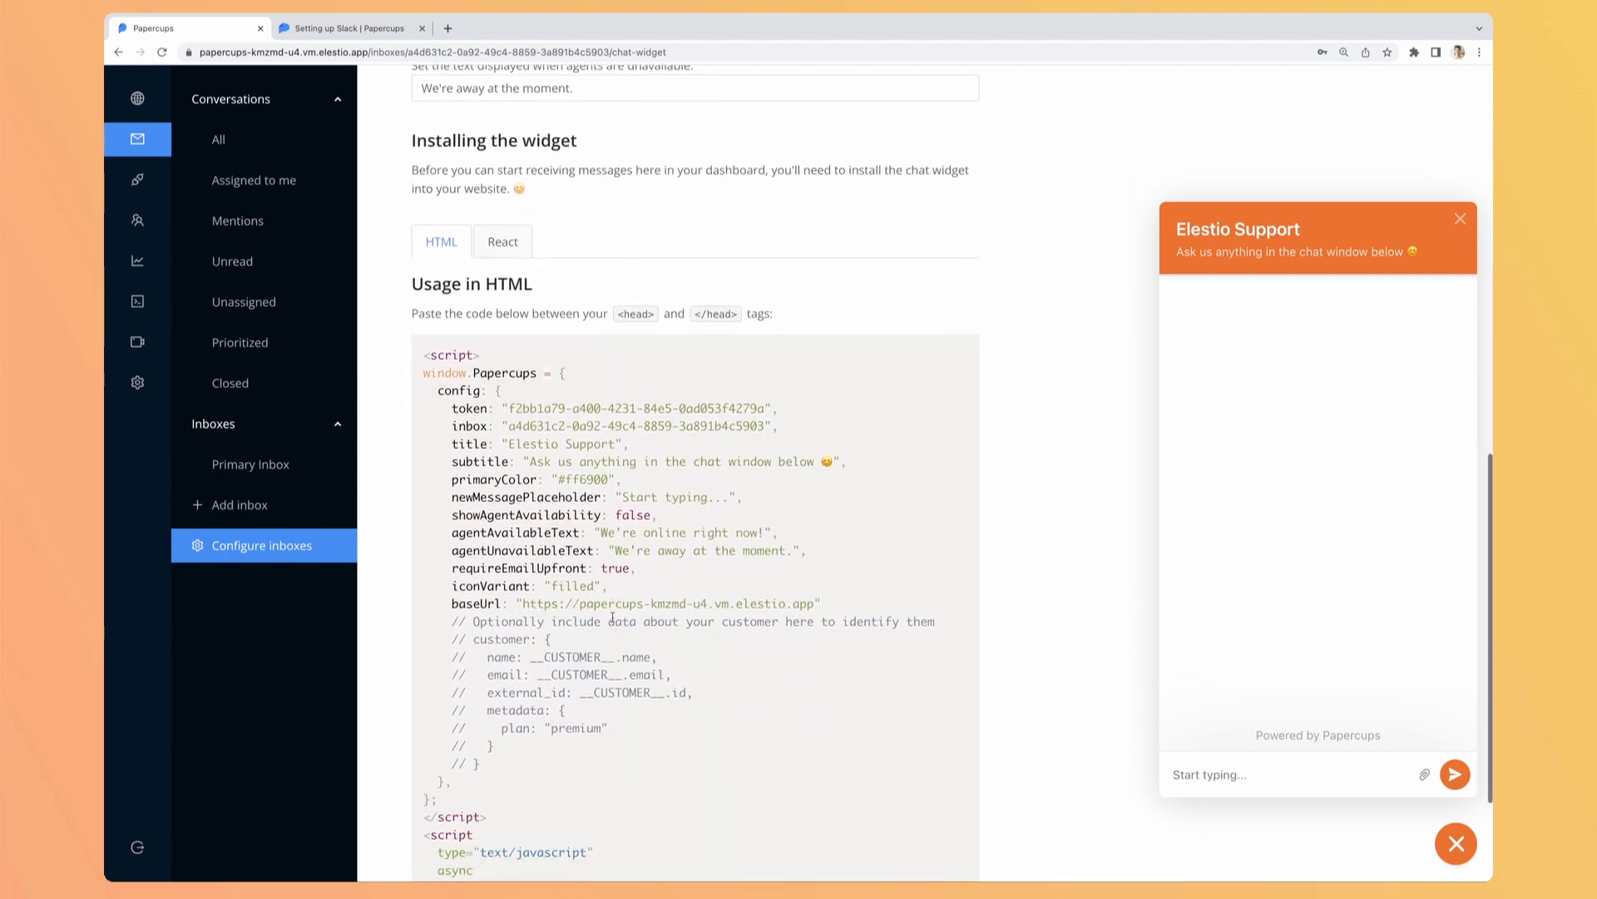
scroll(down, 3)
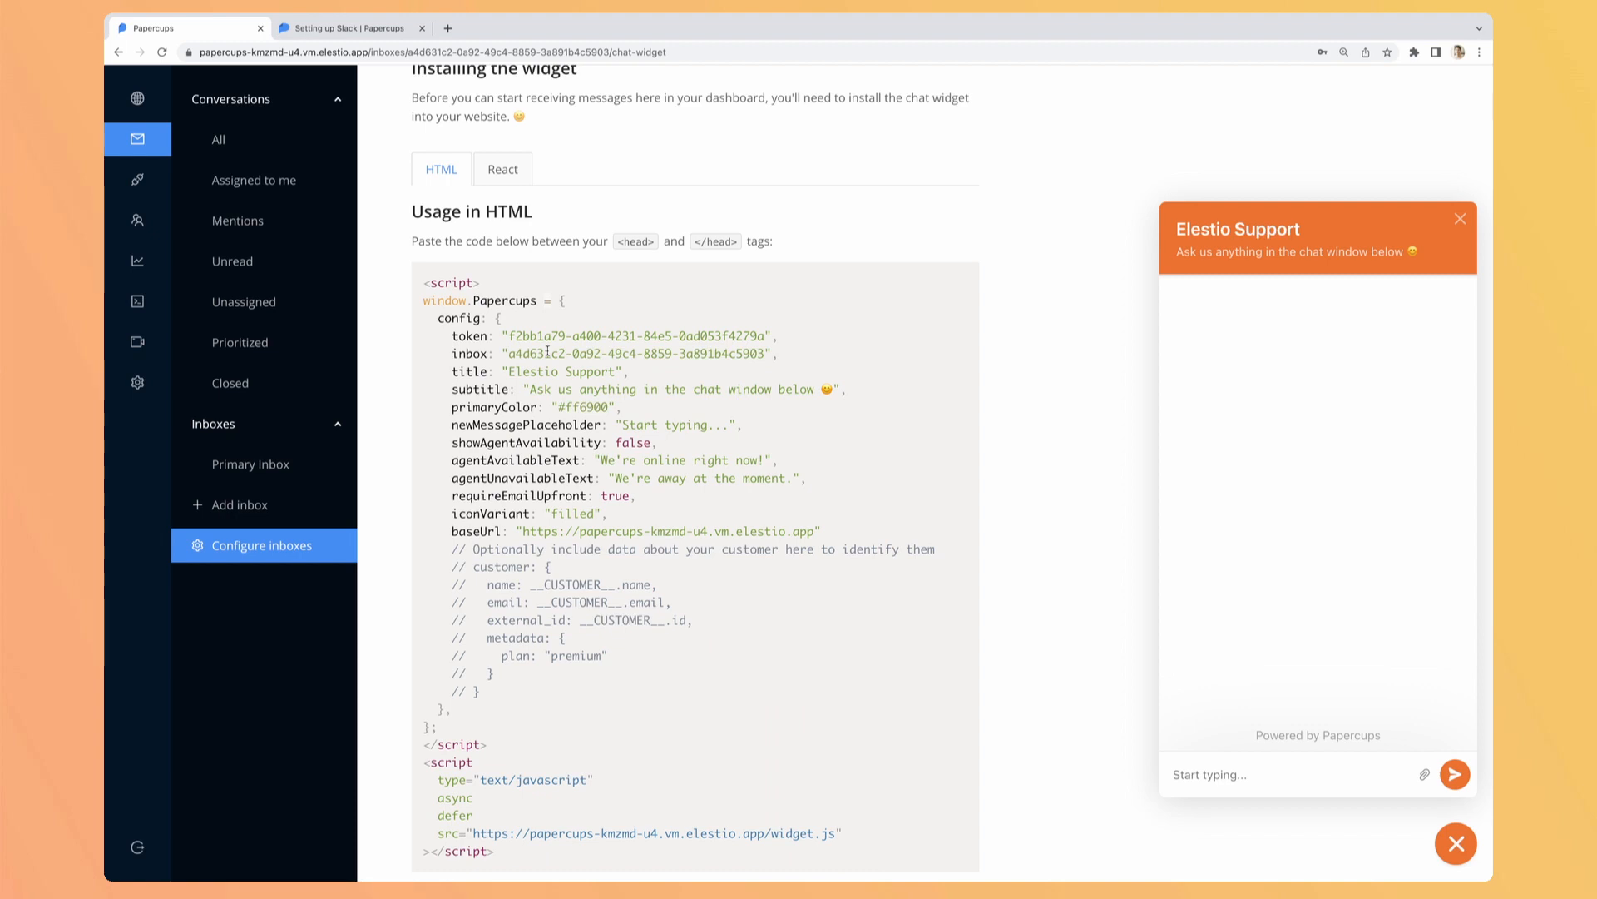
mouse_move(629, 216)
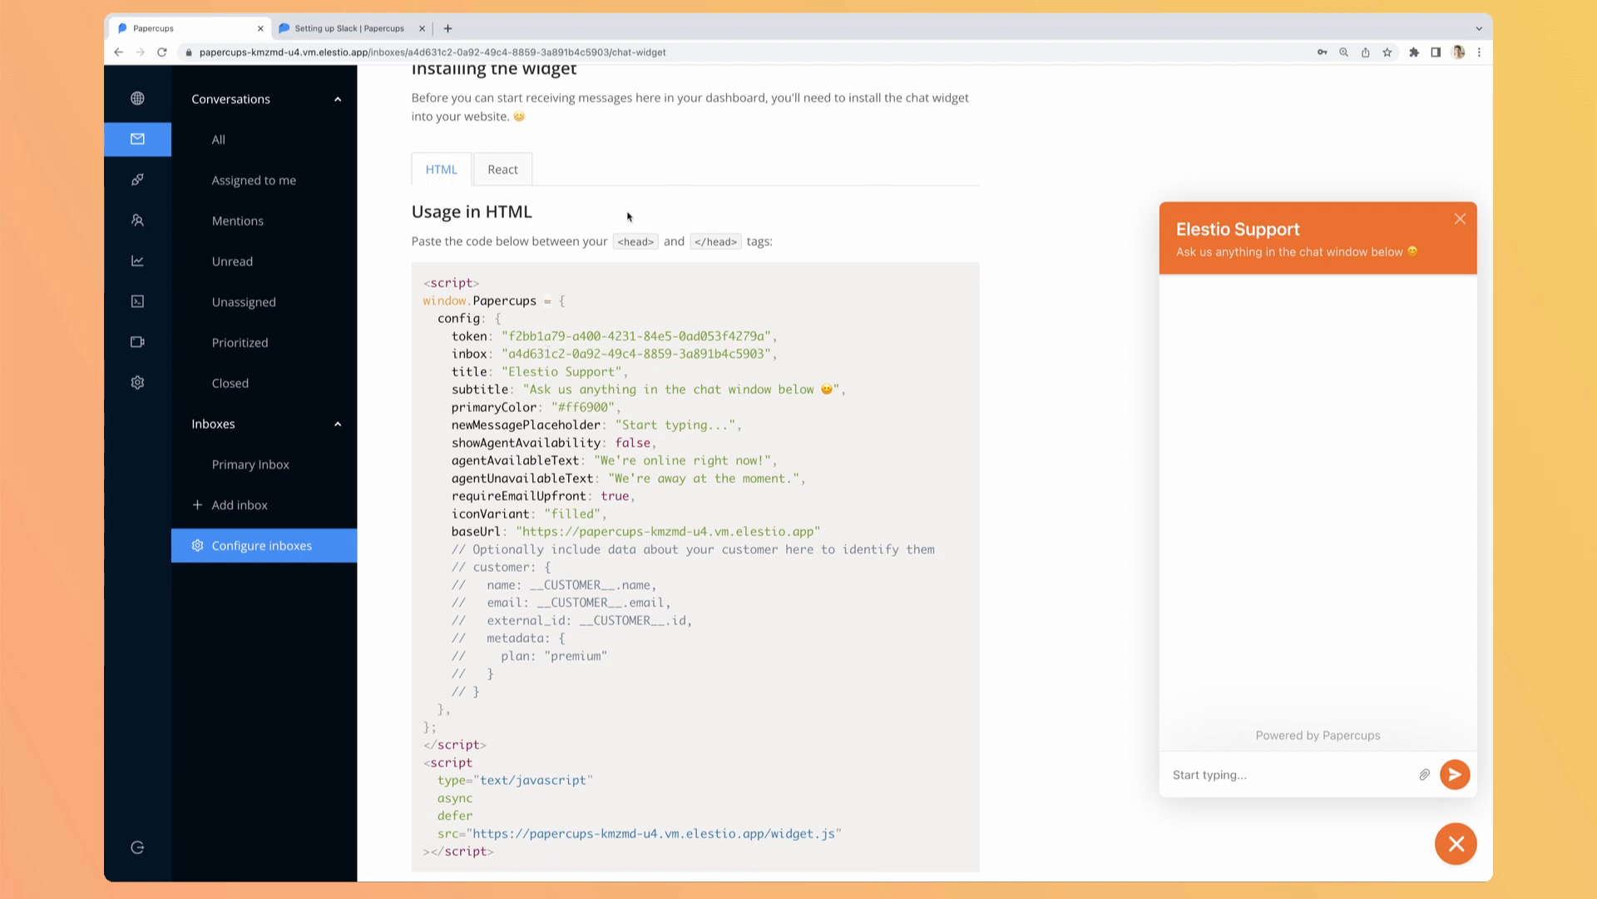
scroll(down, 3)
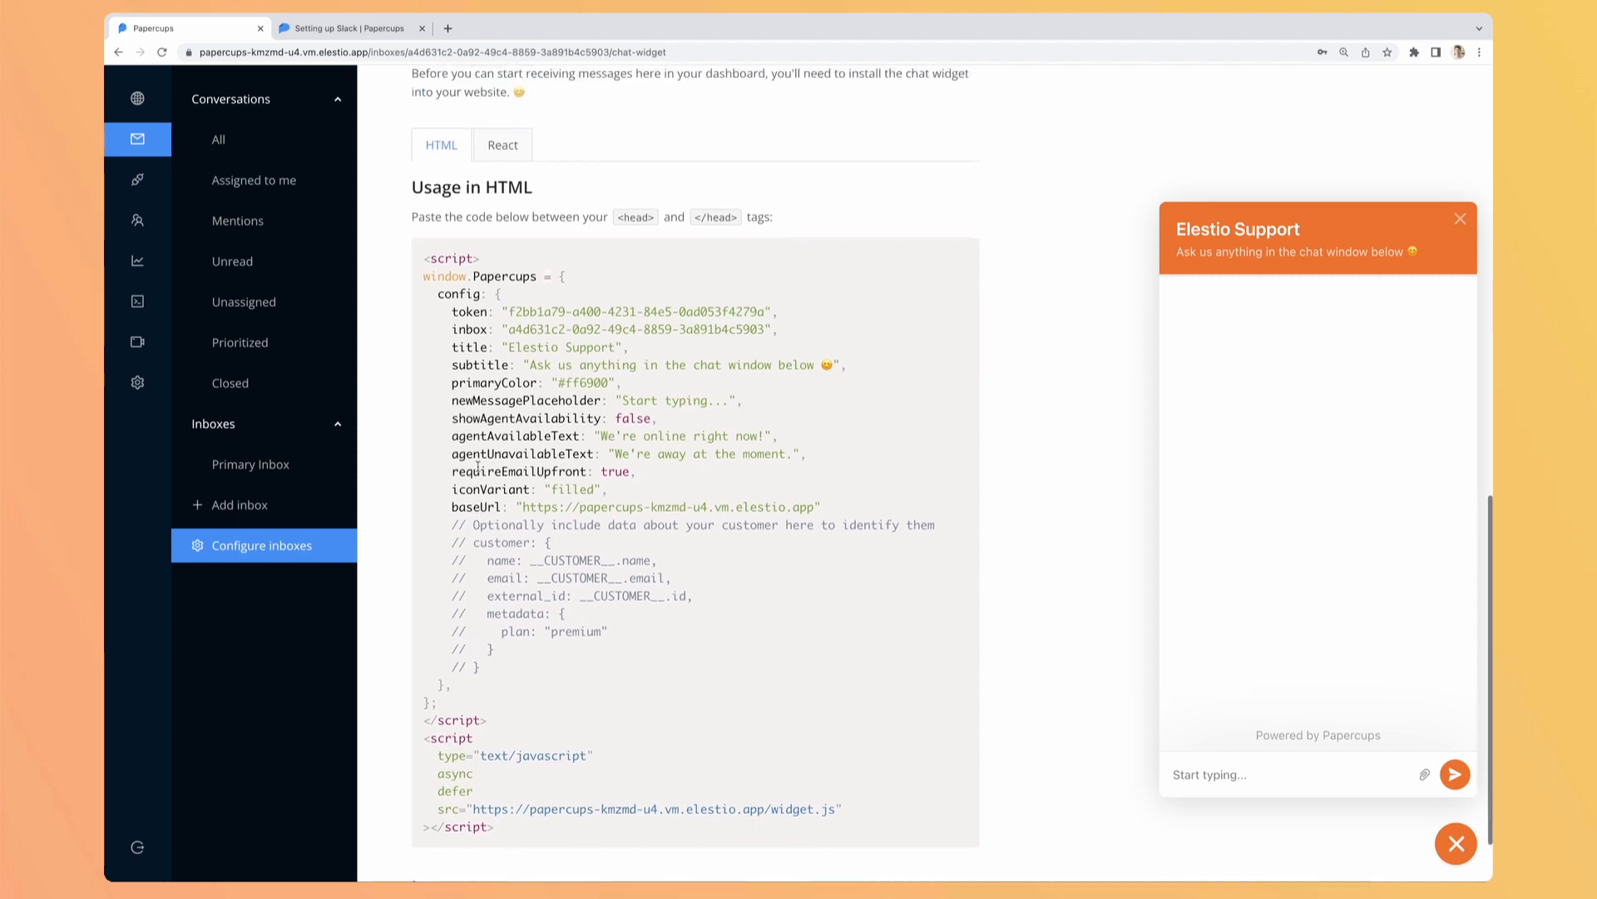
click(503, 145)
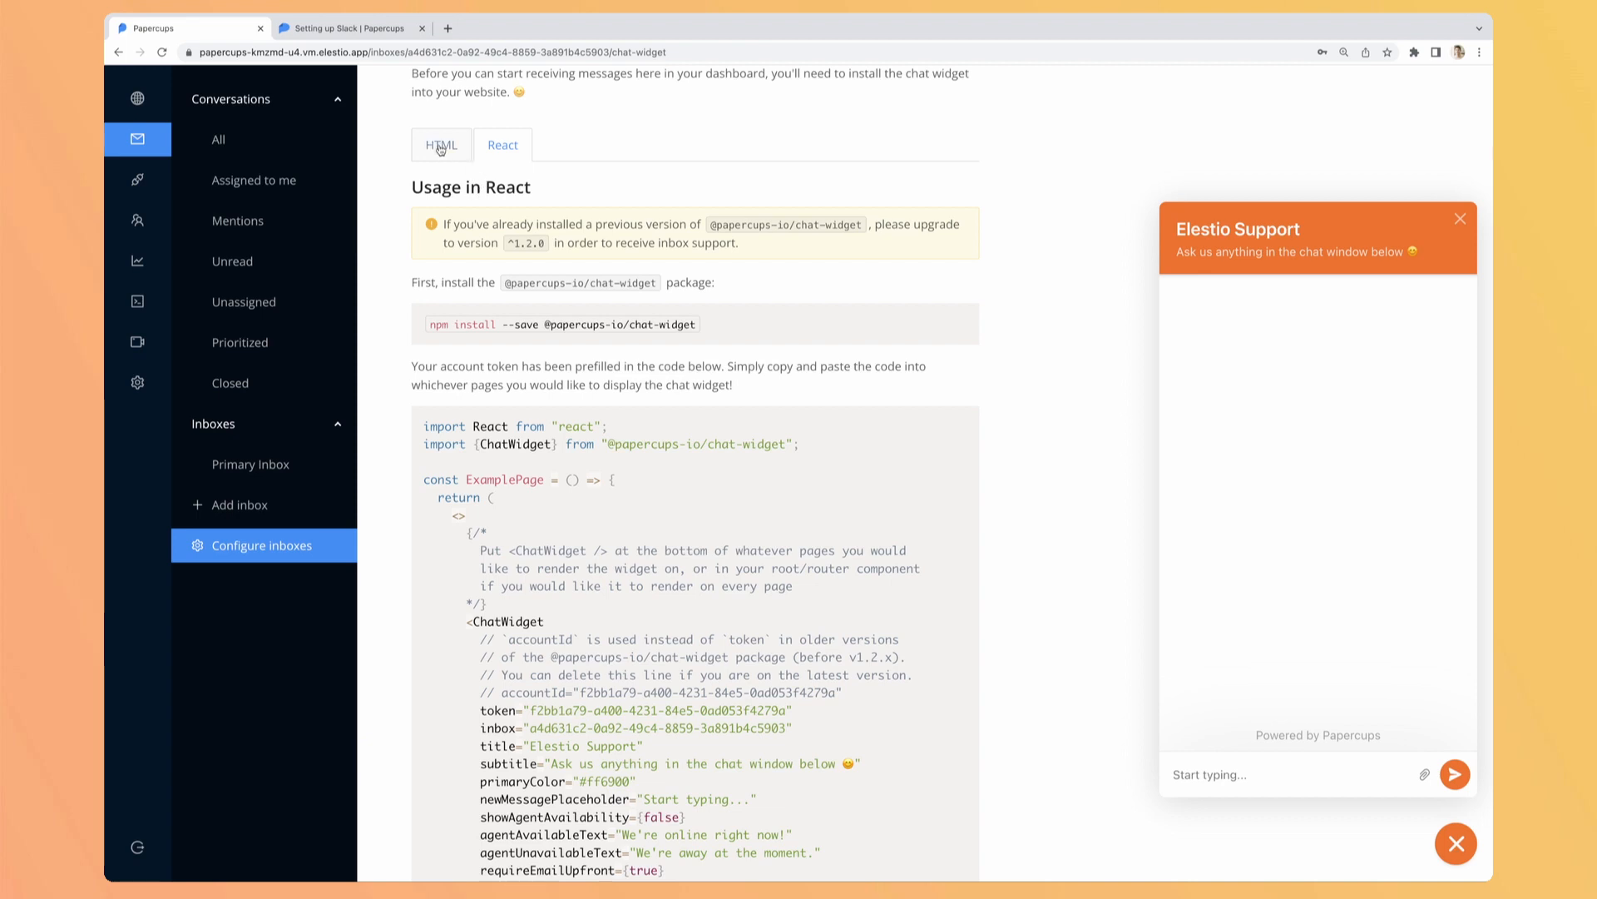
click(441, 145)
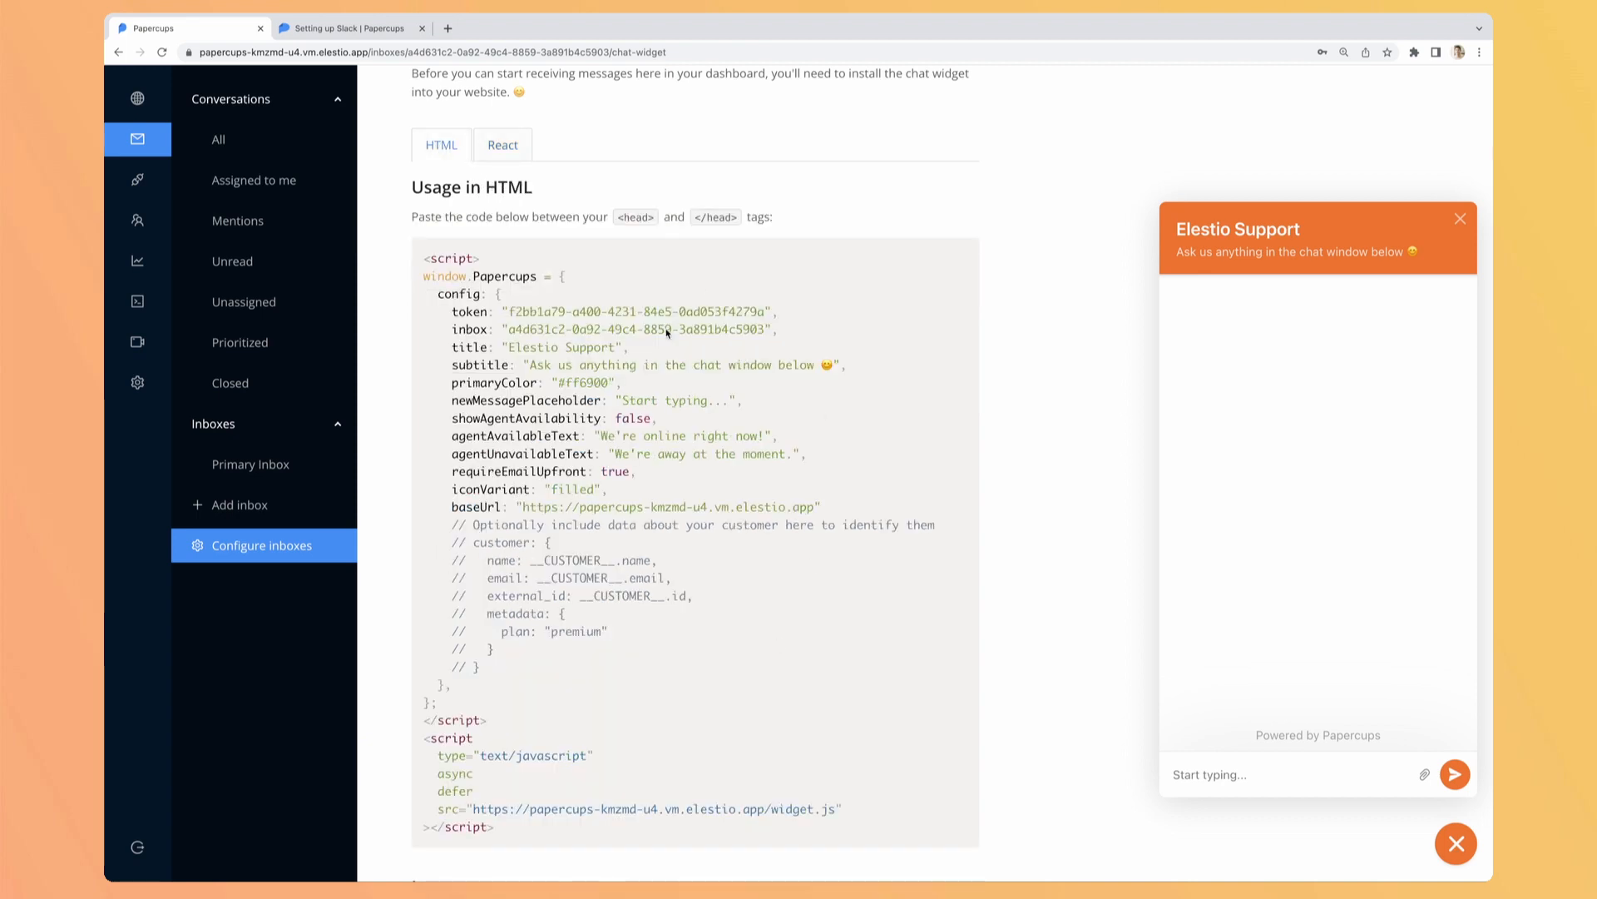
mouse_move(694, 506)
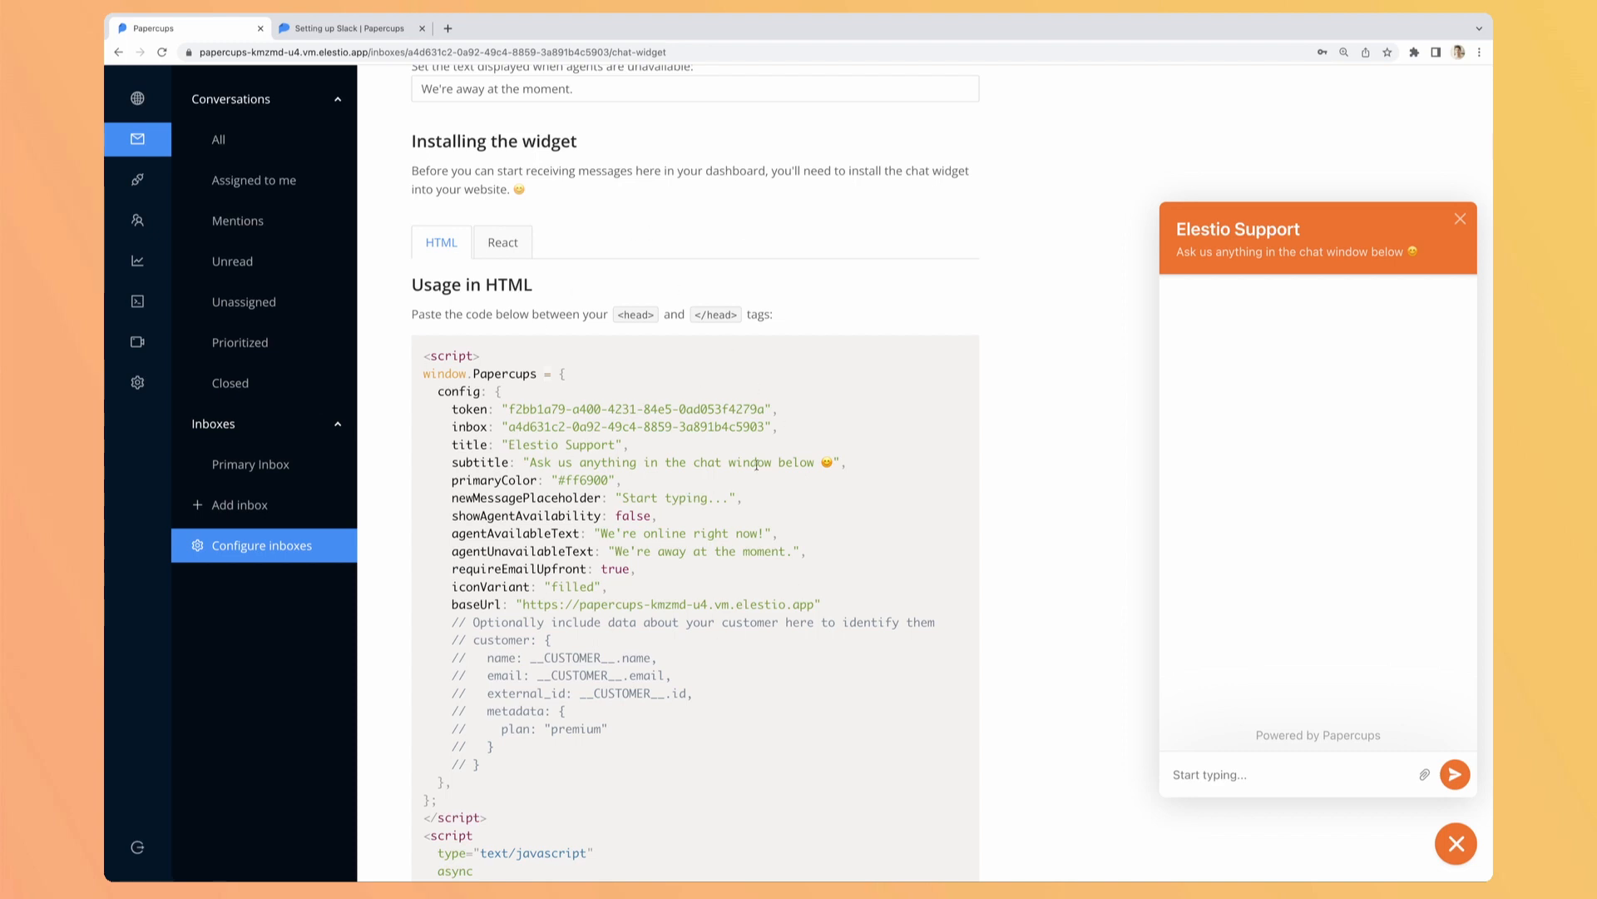
mouse_move(759, 550)
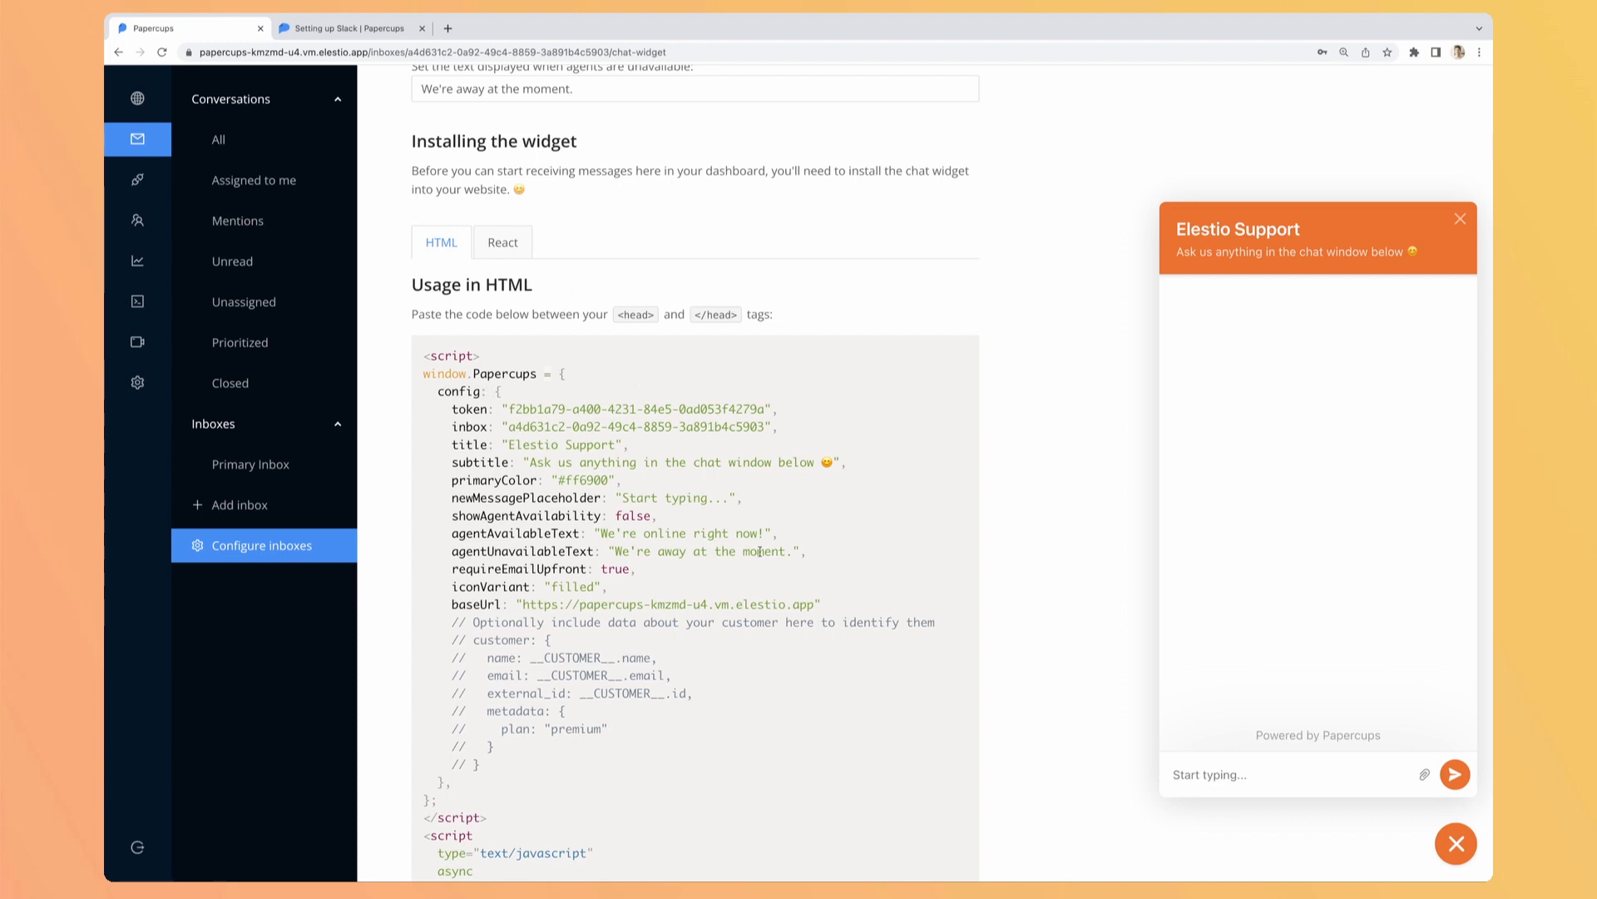
mouse_move(692, 586)
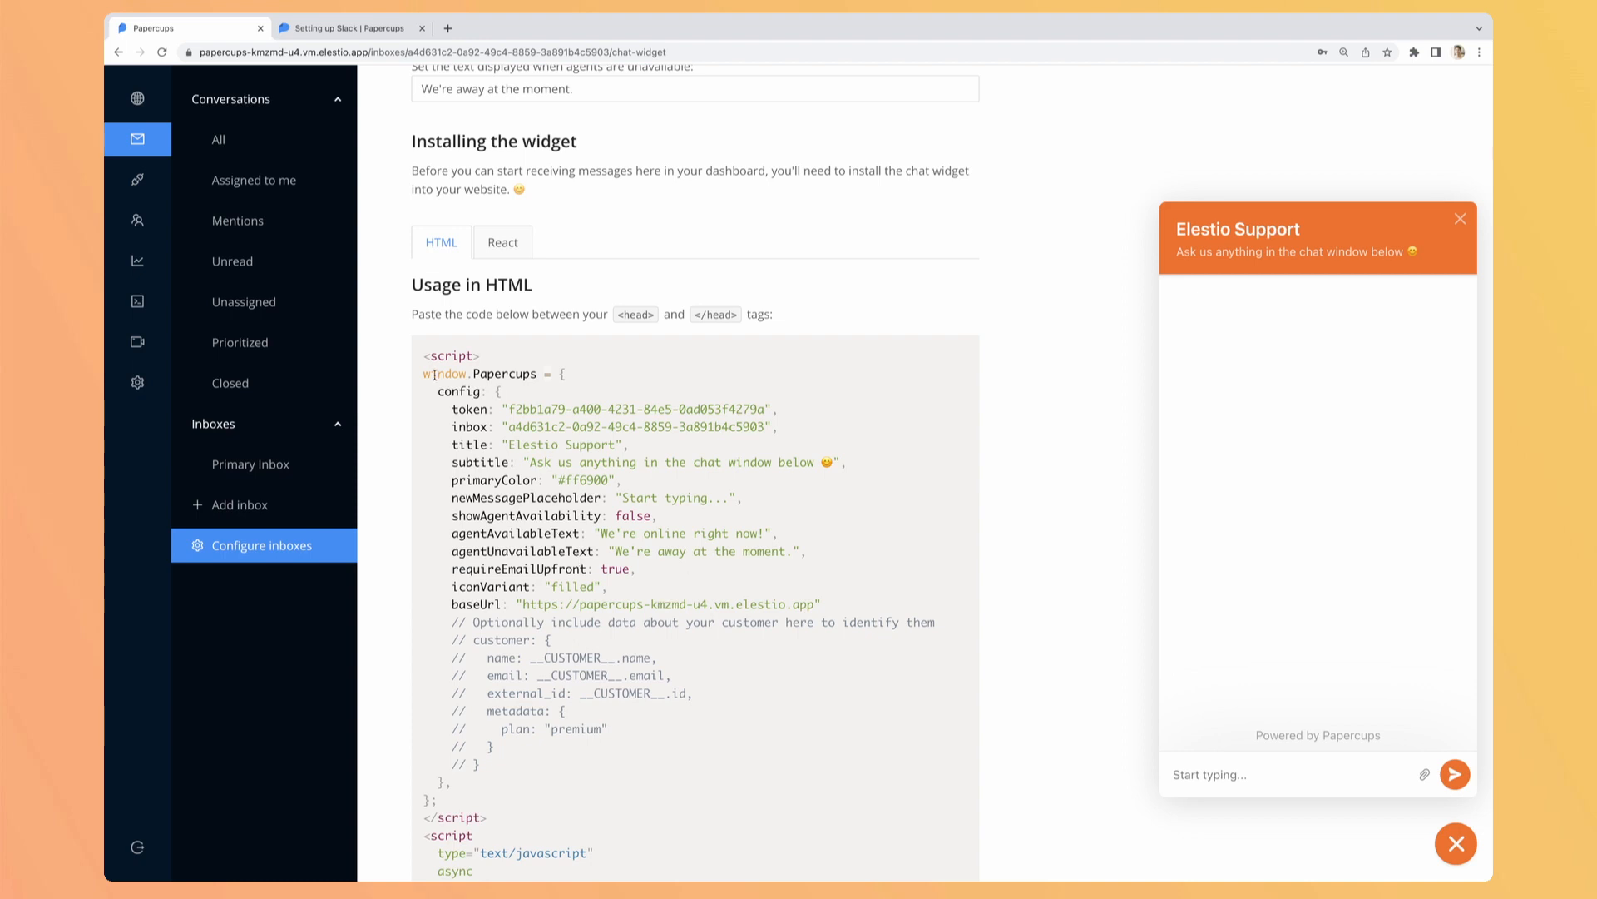
- Open and close the orange Elestio Support chat launcher on the localhost:5173 site
scroll(down, 3)
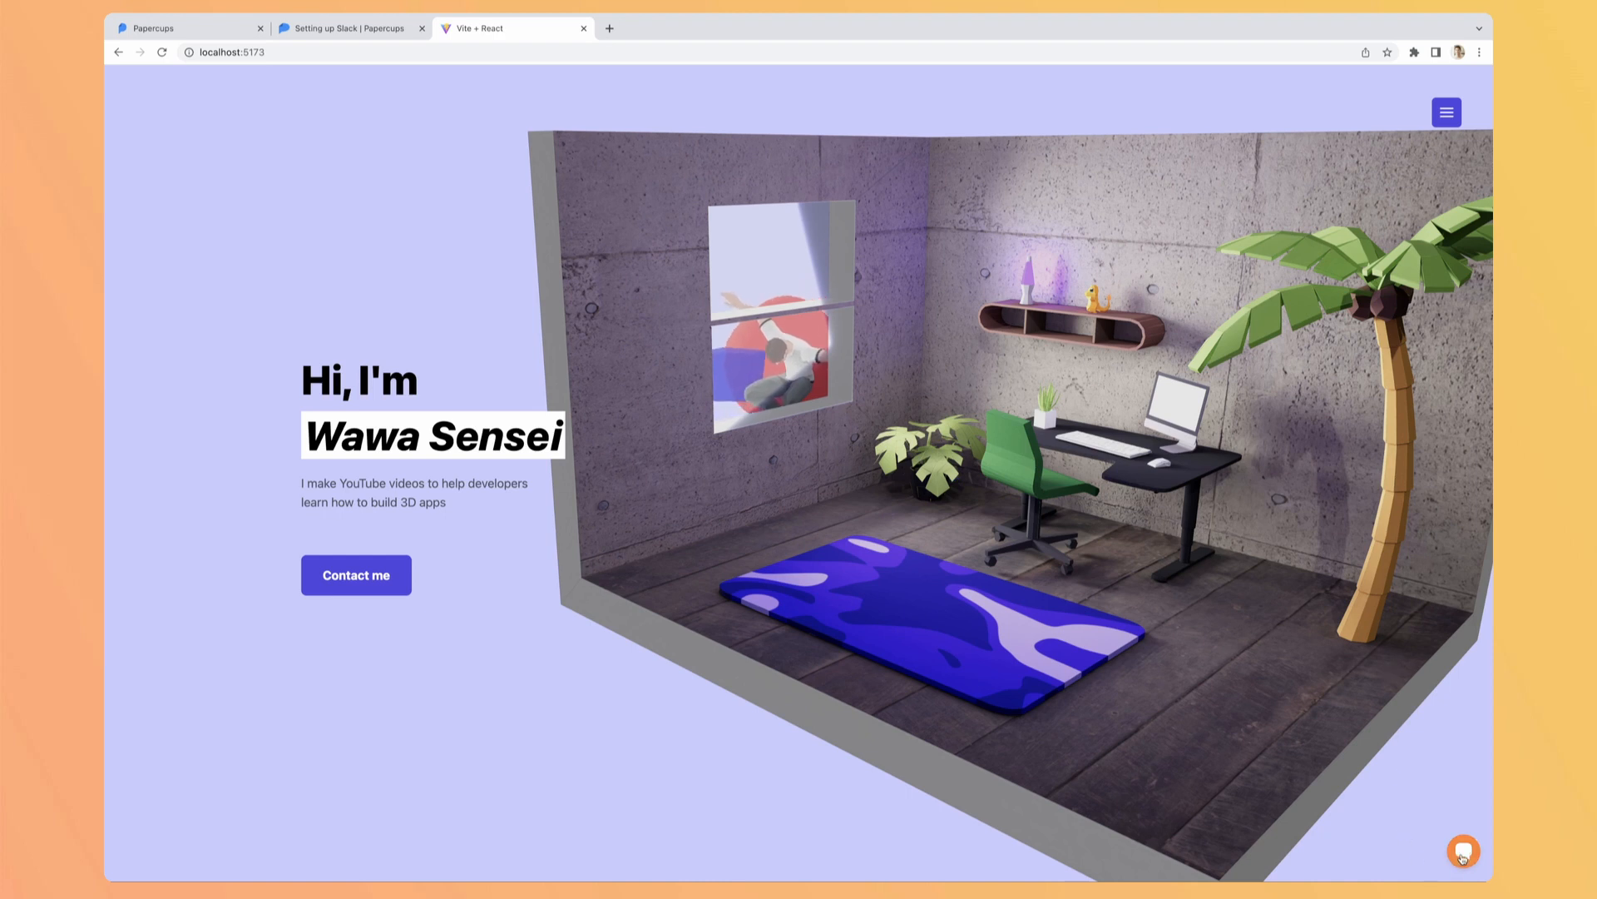
click(1464, 851)
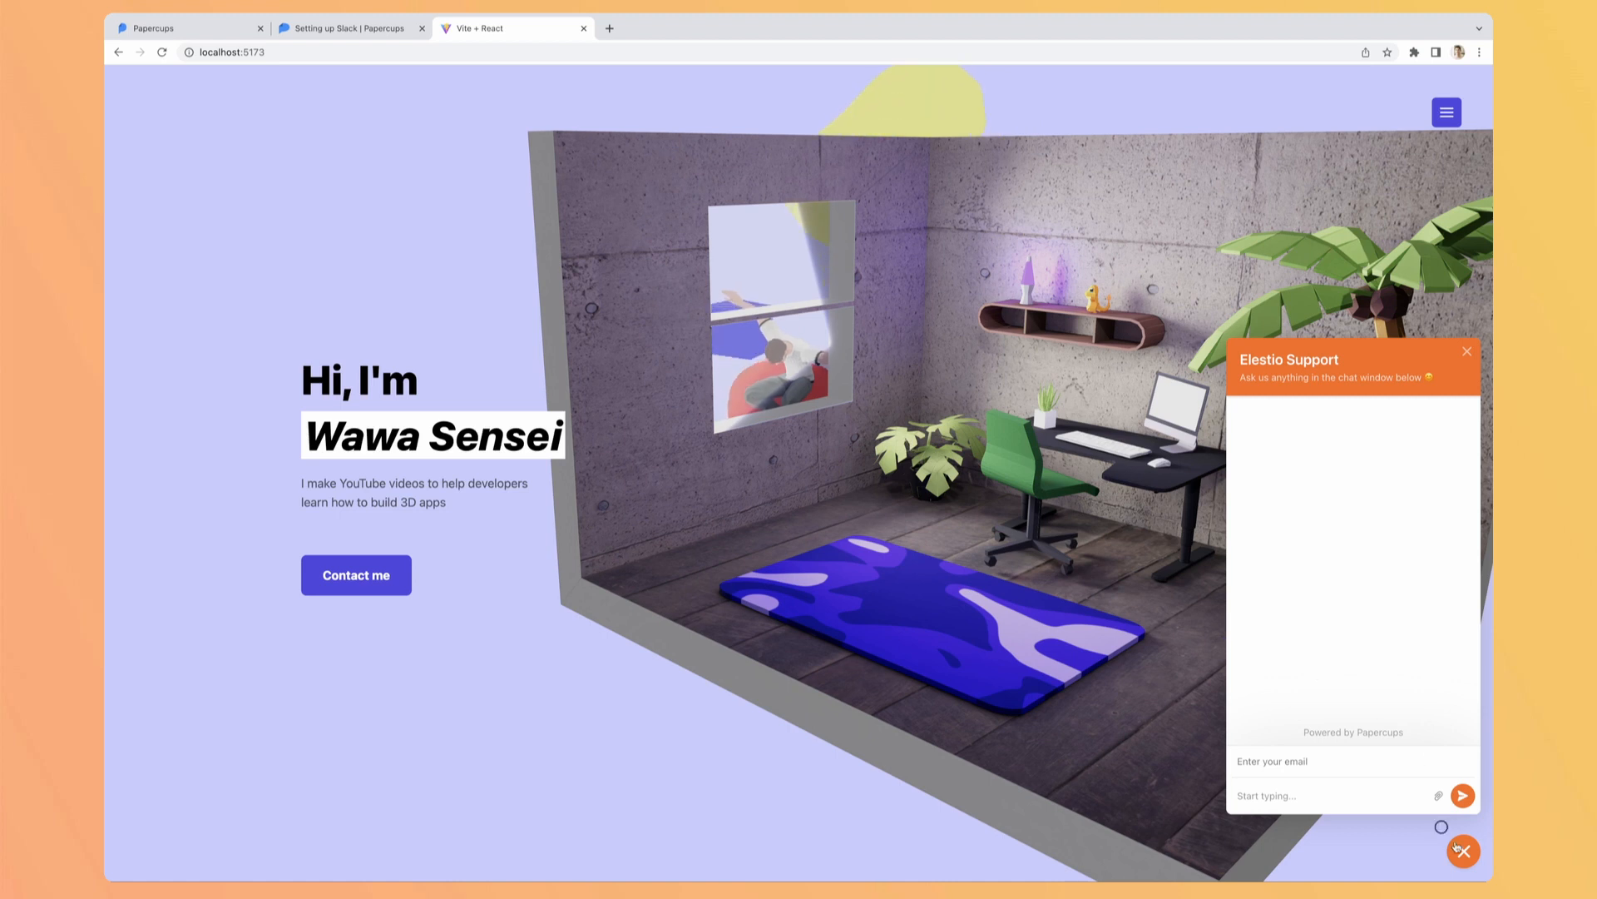
click(1467, 351)
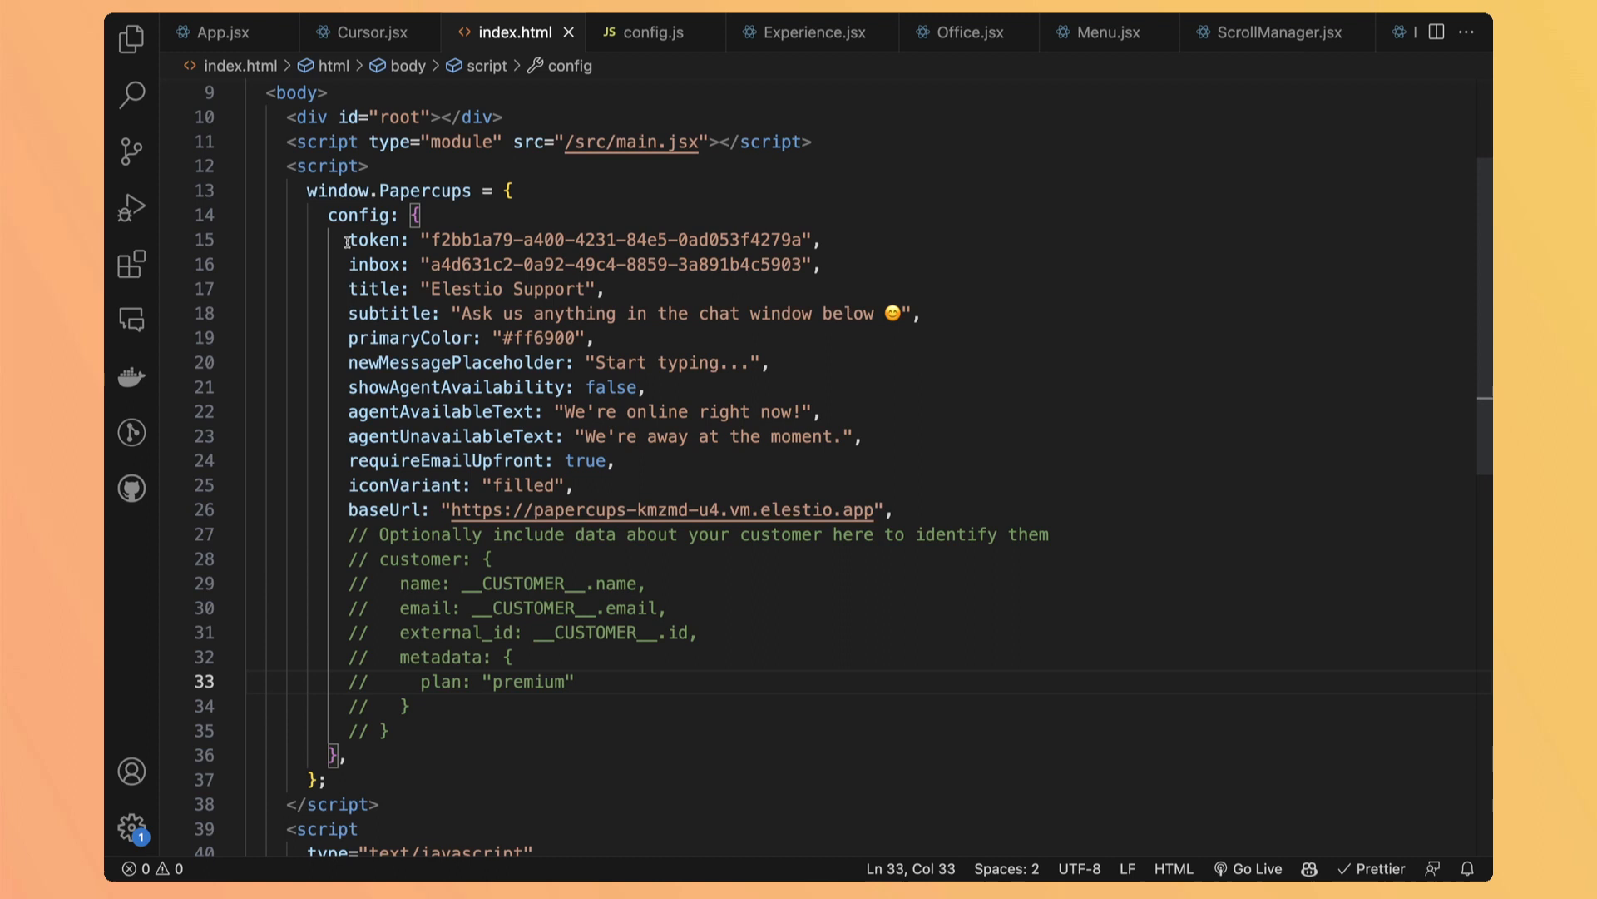
drag(350, 239, 892, 509)
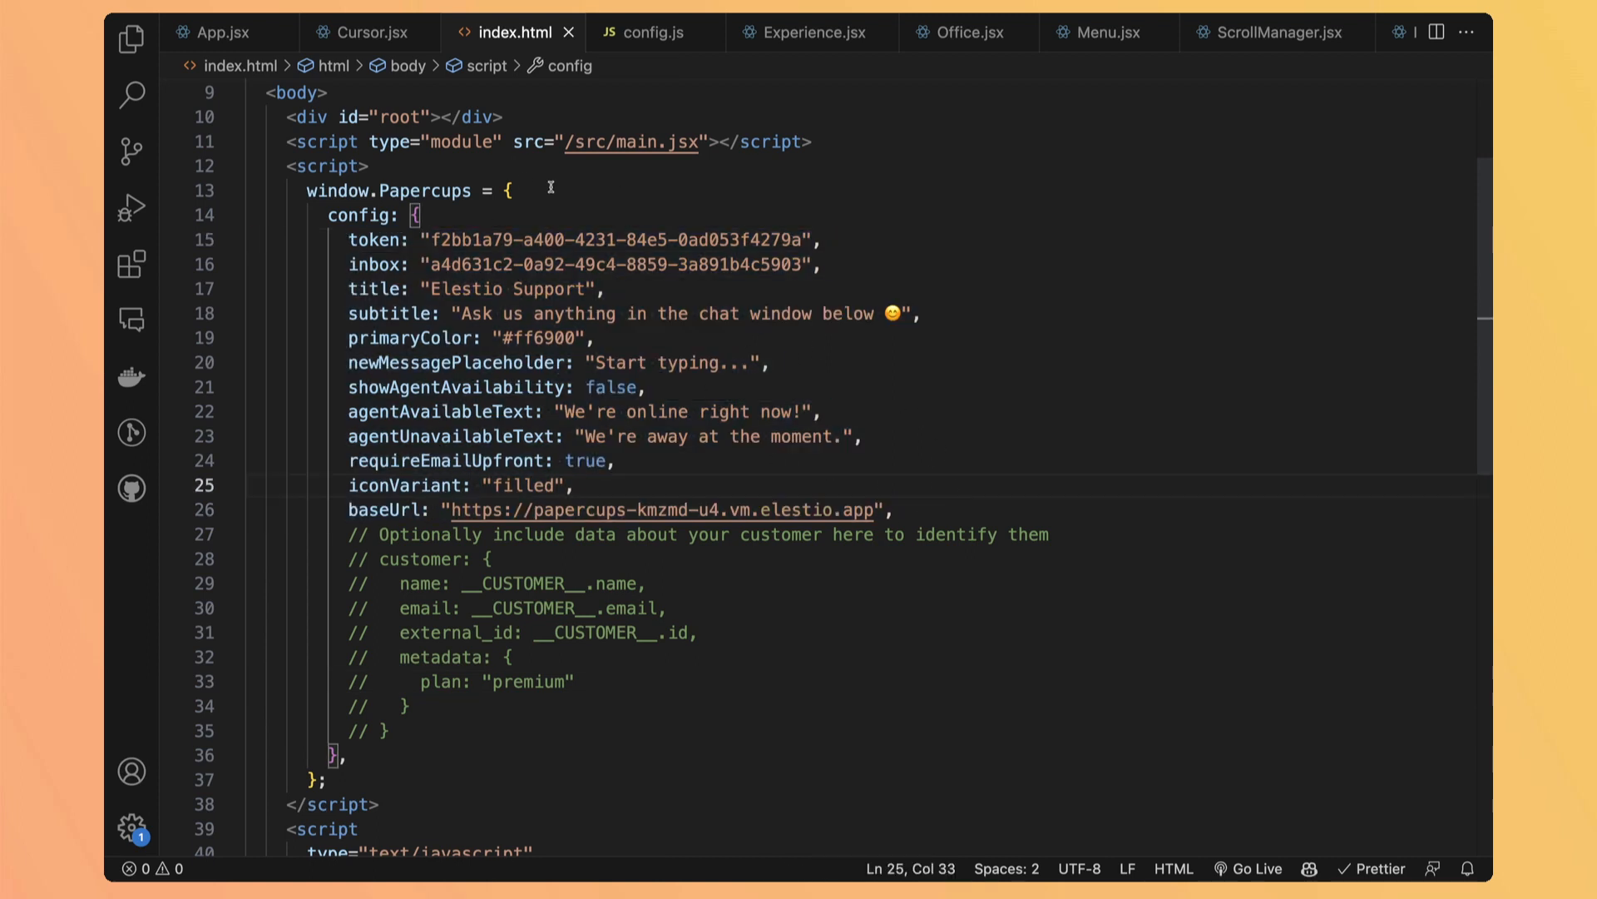
scroll(down, 3)
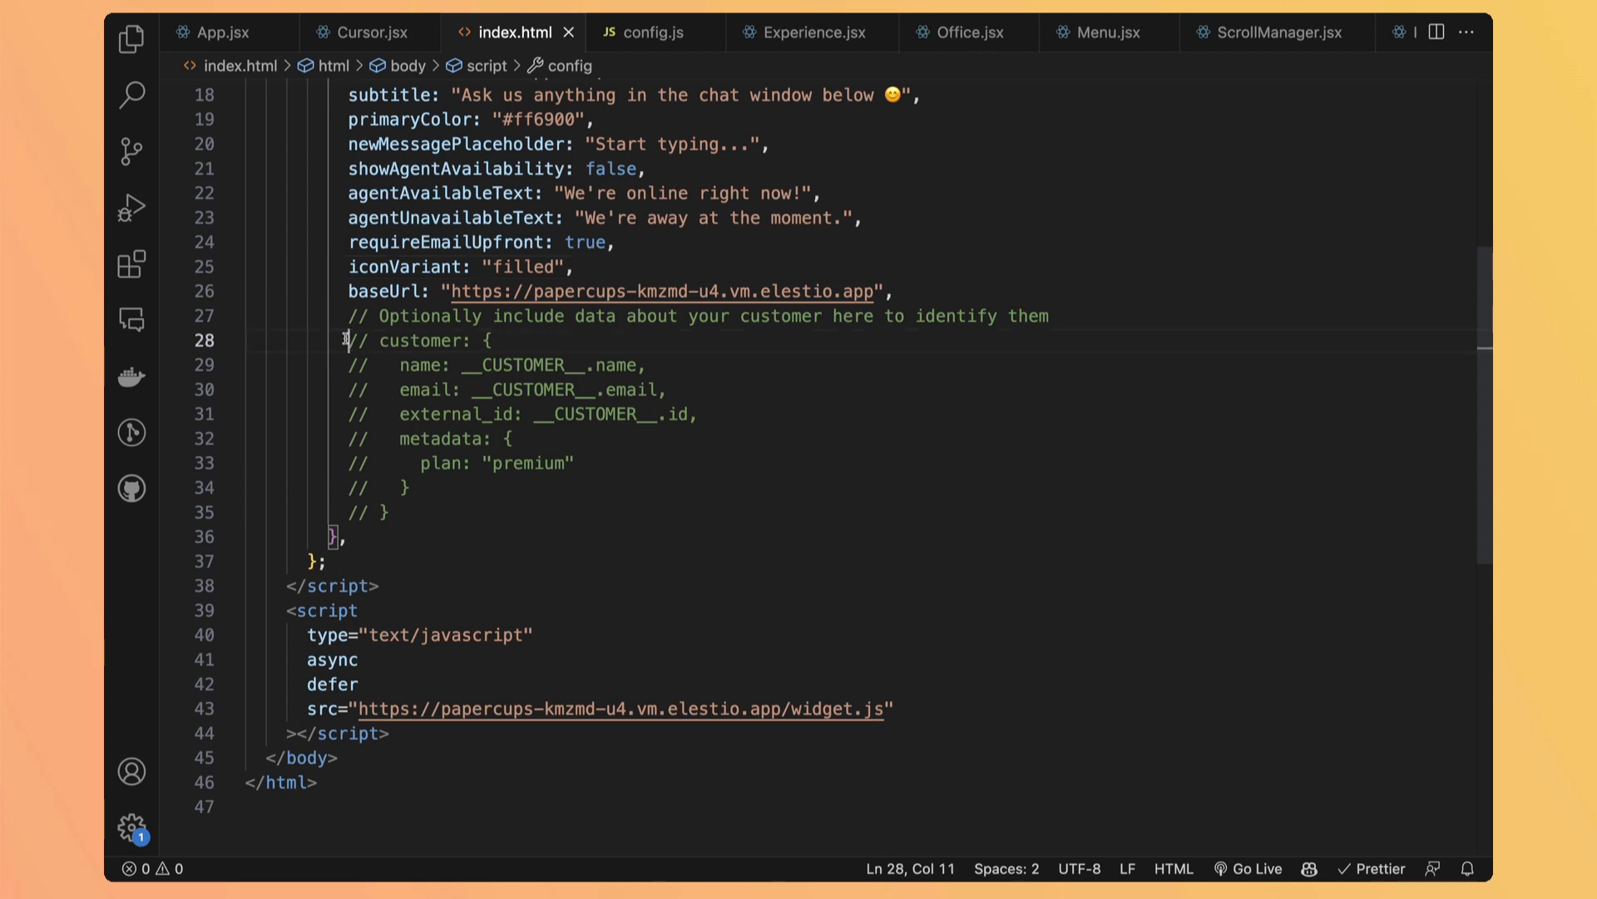
drag(347, 339, 388, 513)
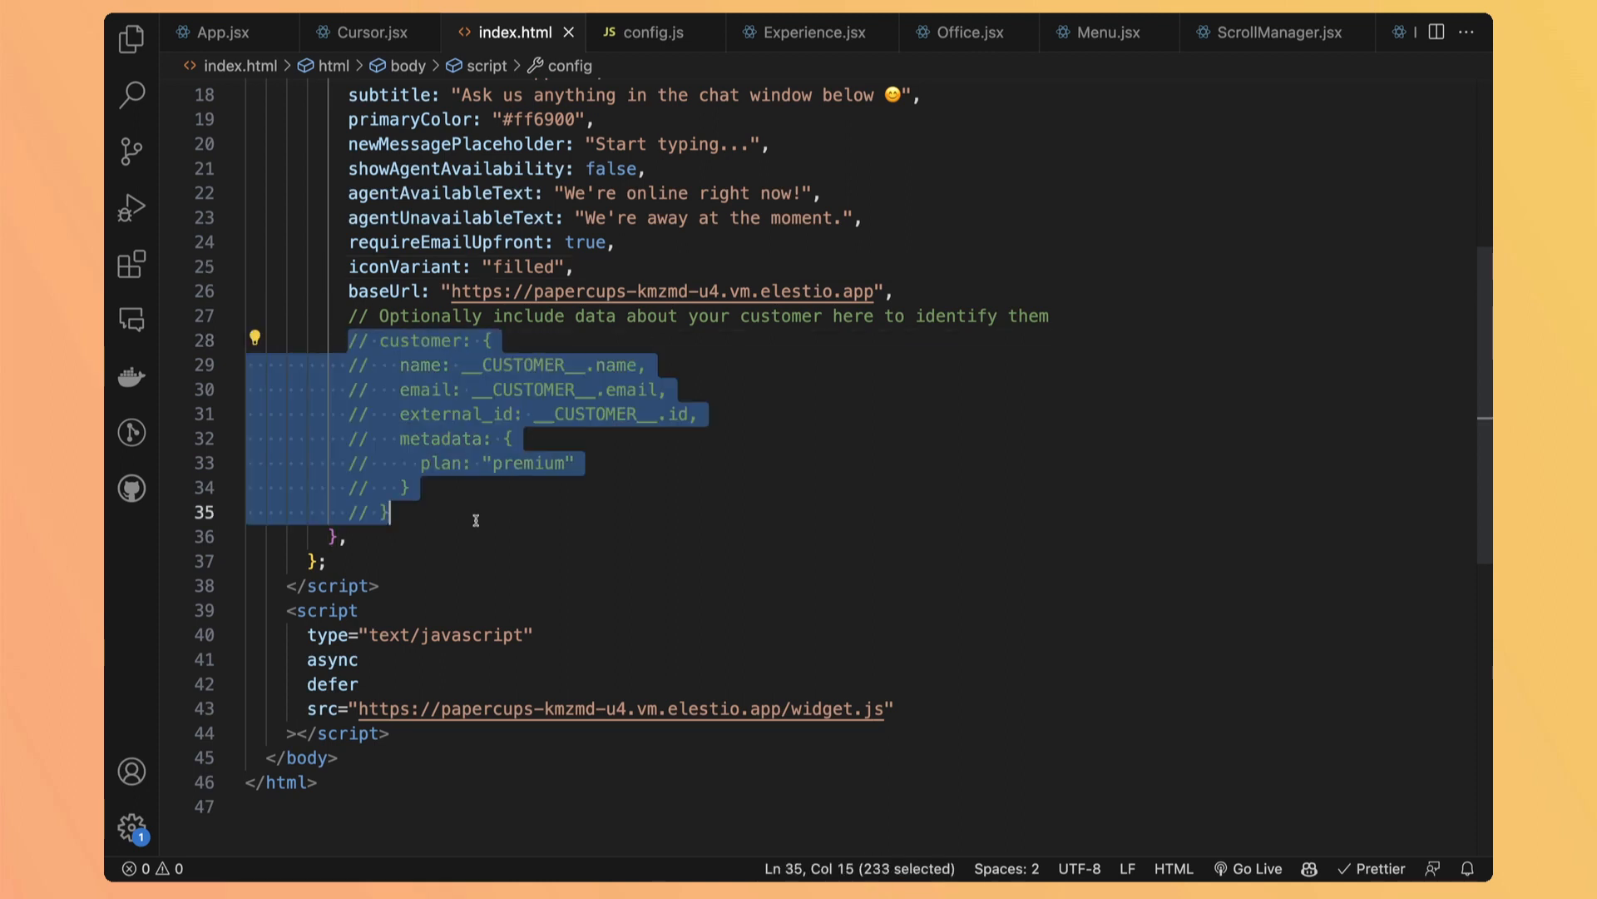
click(475, 520)
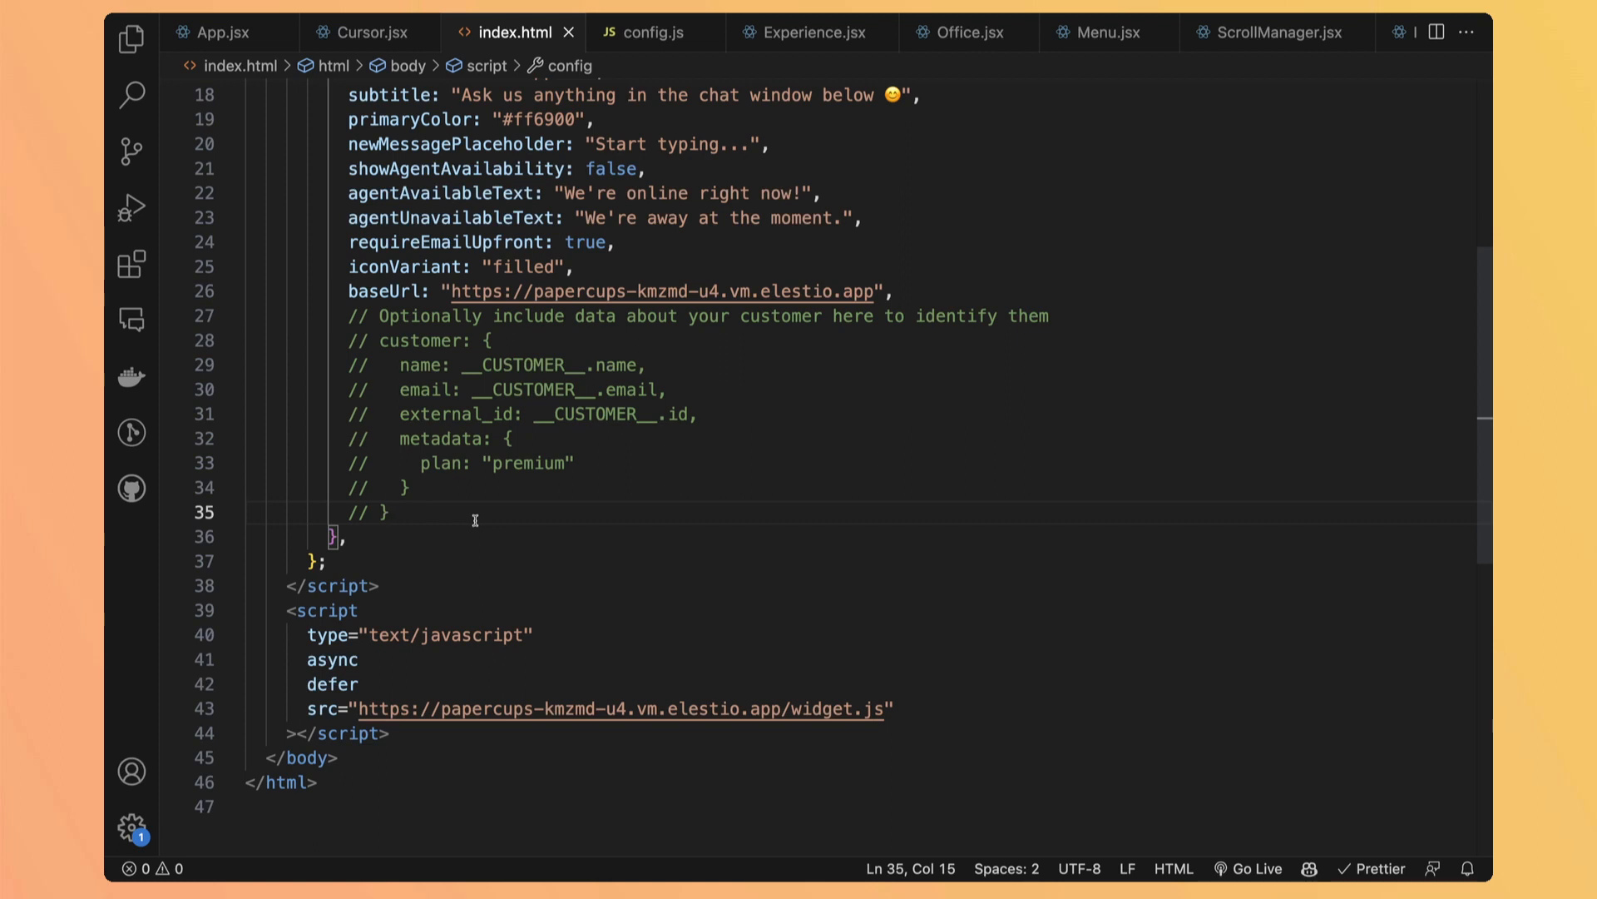
mouse_move(449, 413)
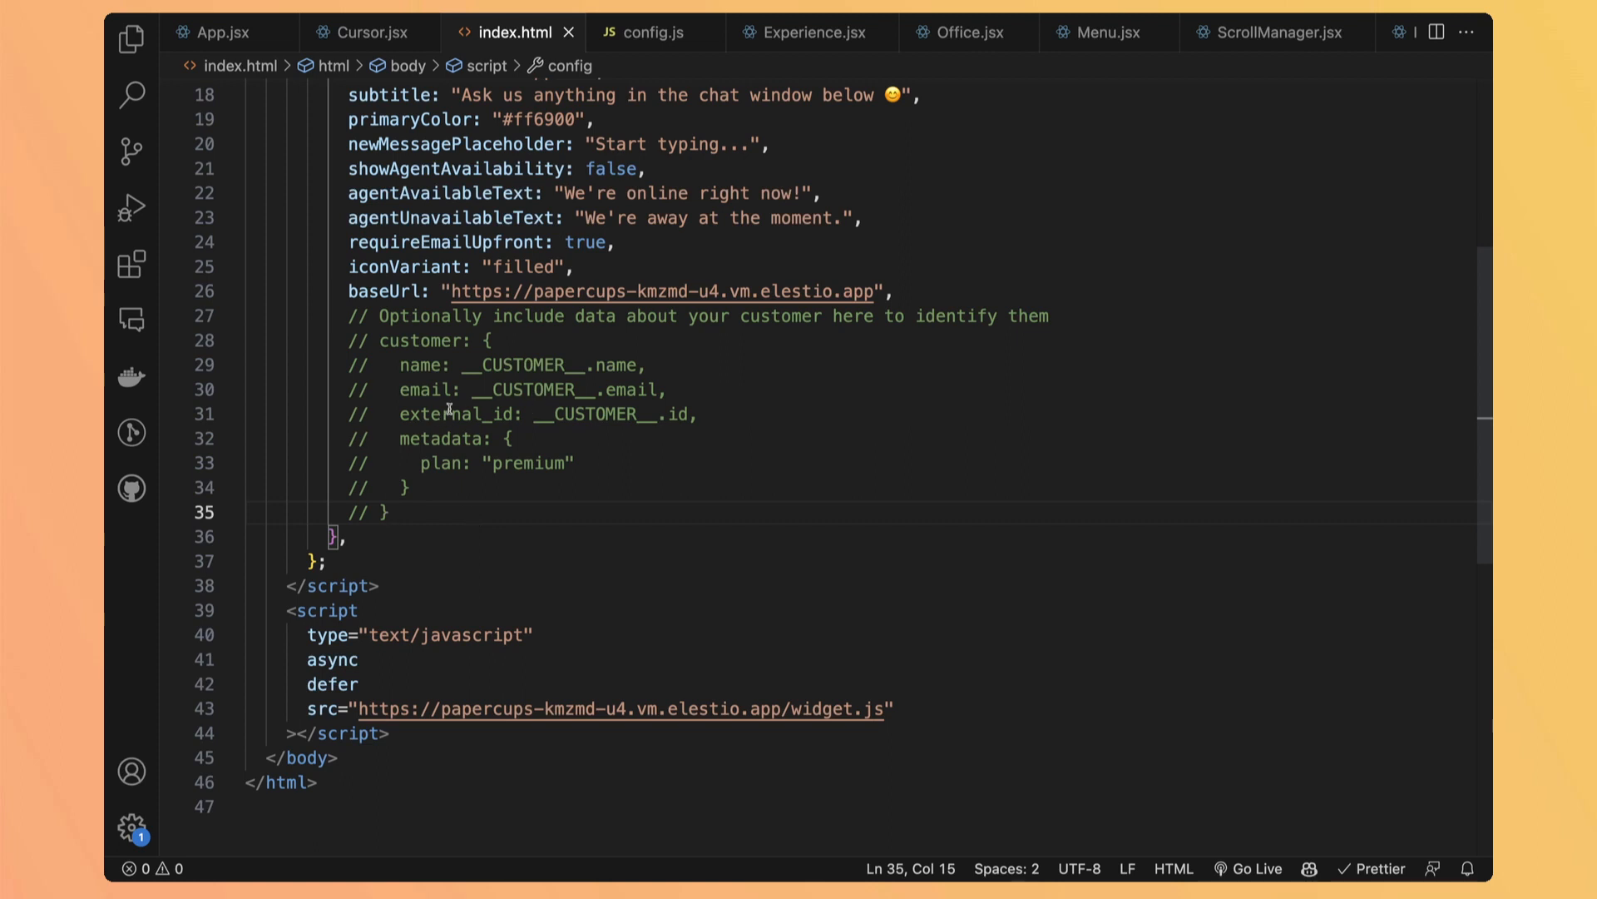
double_click(452, 413)
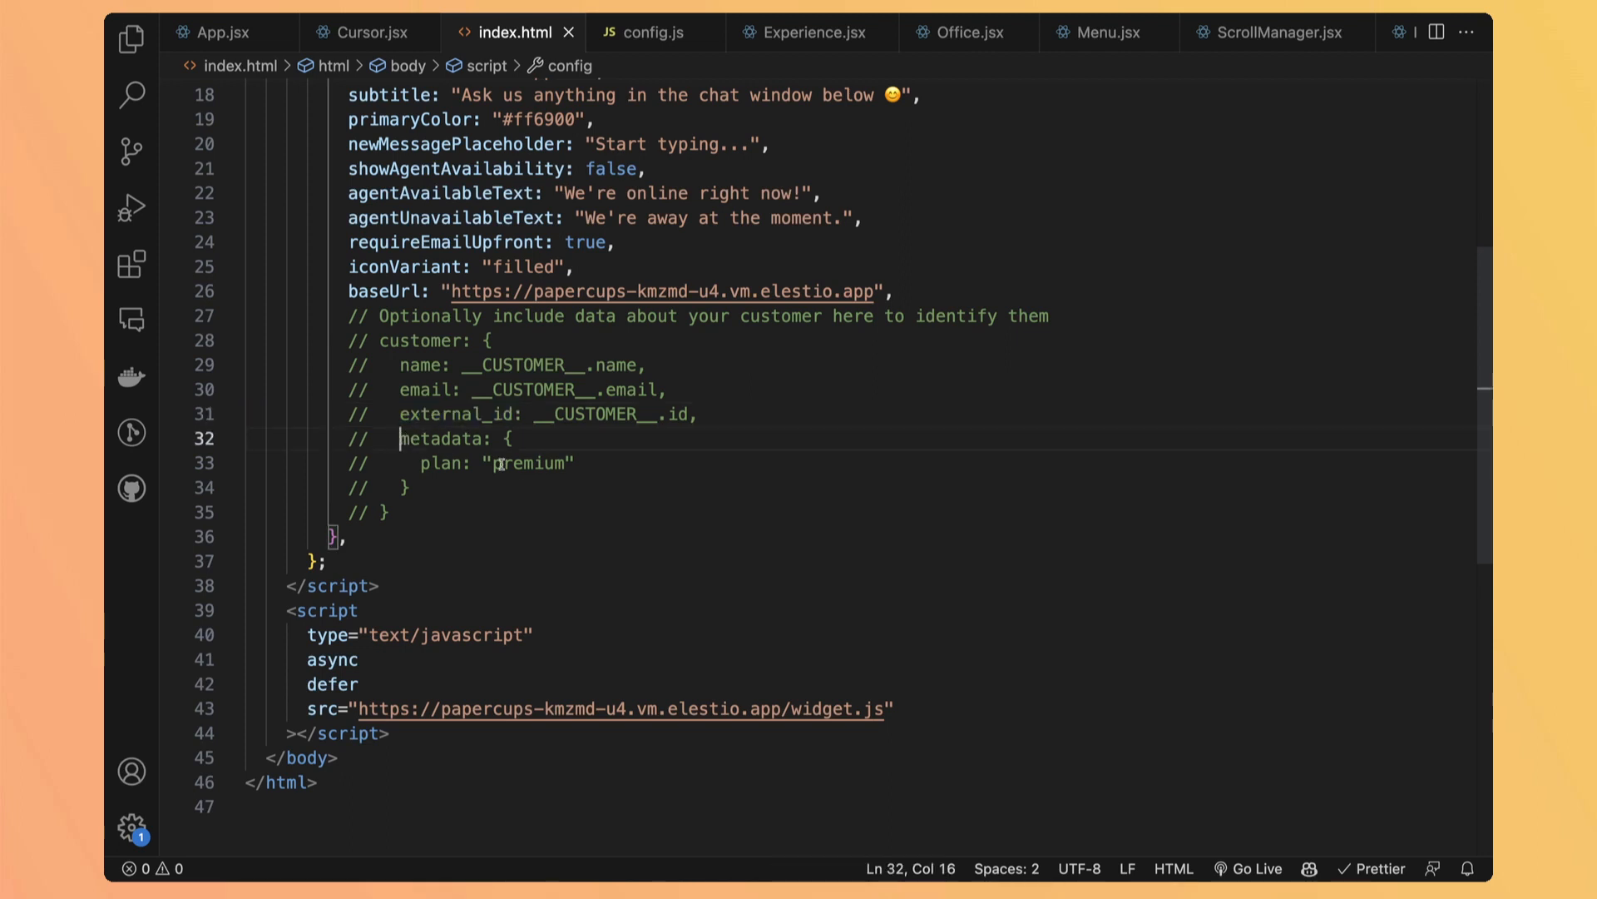
click(522, 480)
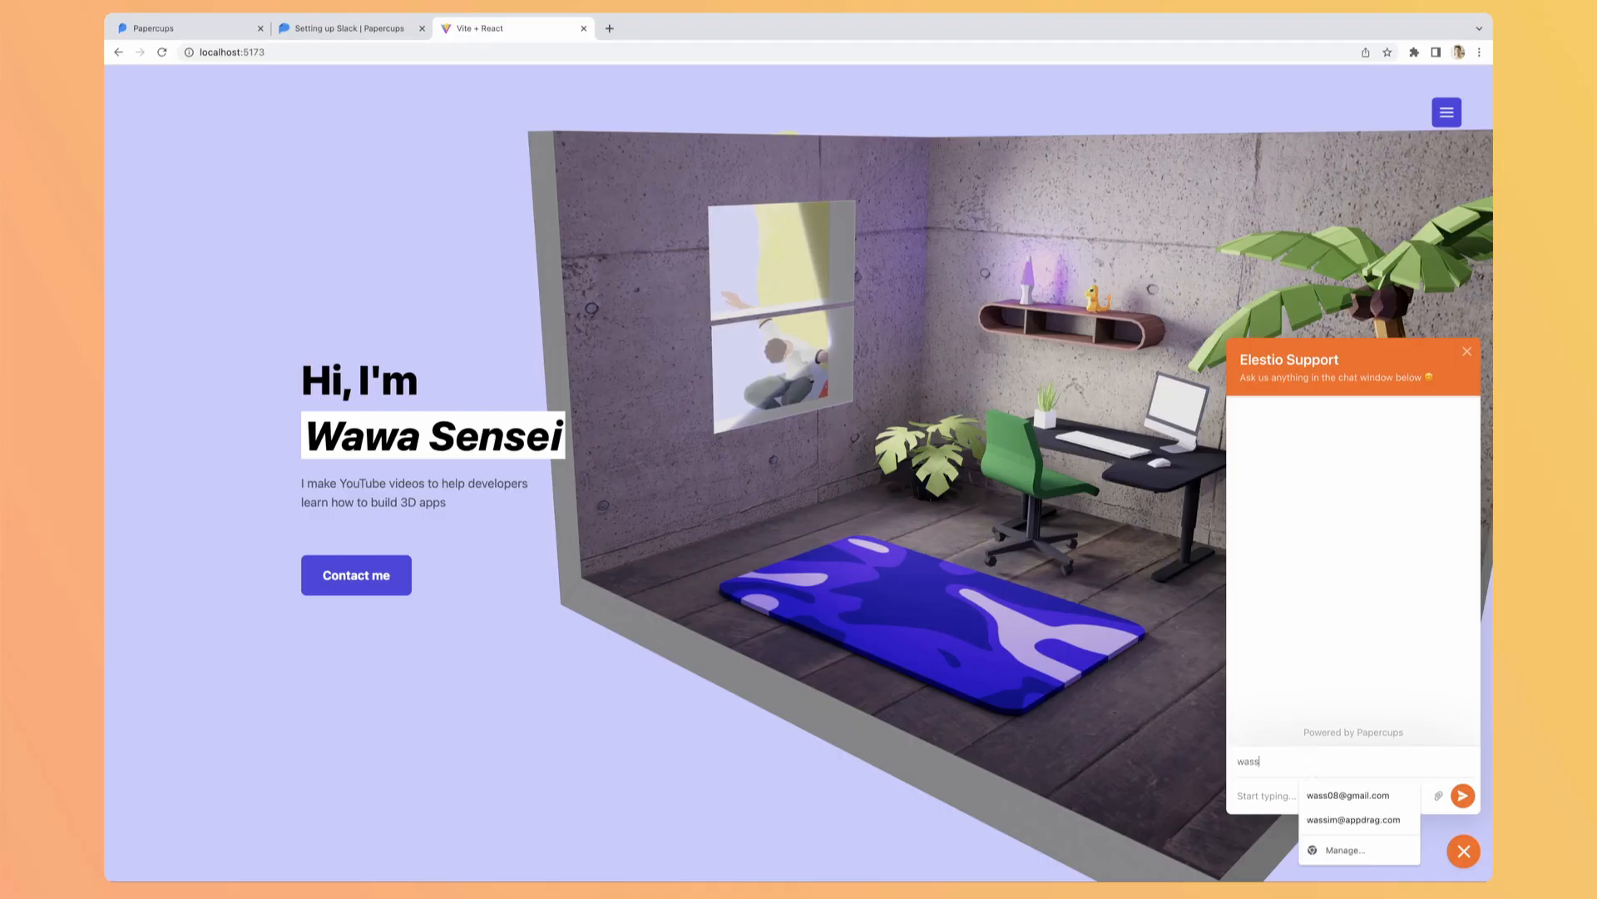
- Send 'Hello, please' with the saved visitor email through the site's chat widget
click(1347, 794)
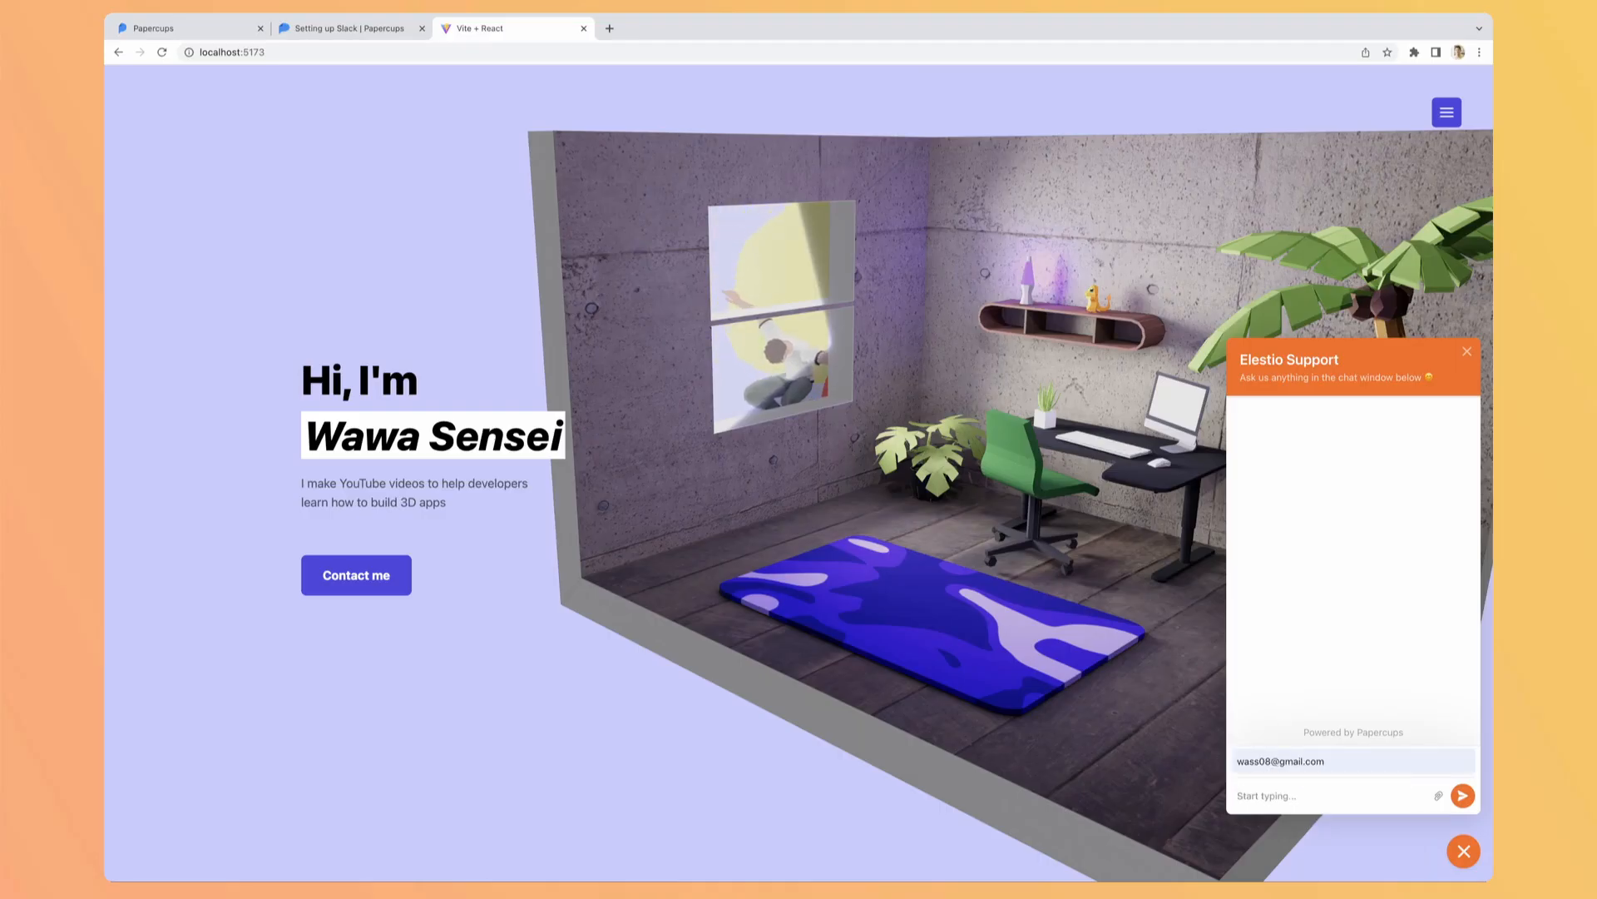
text(Hello, please)
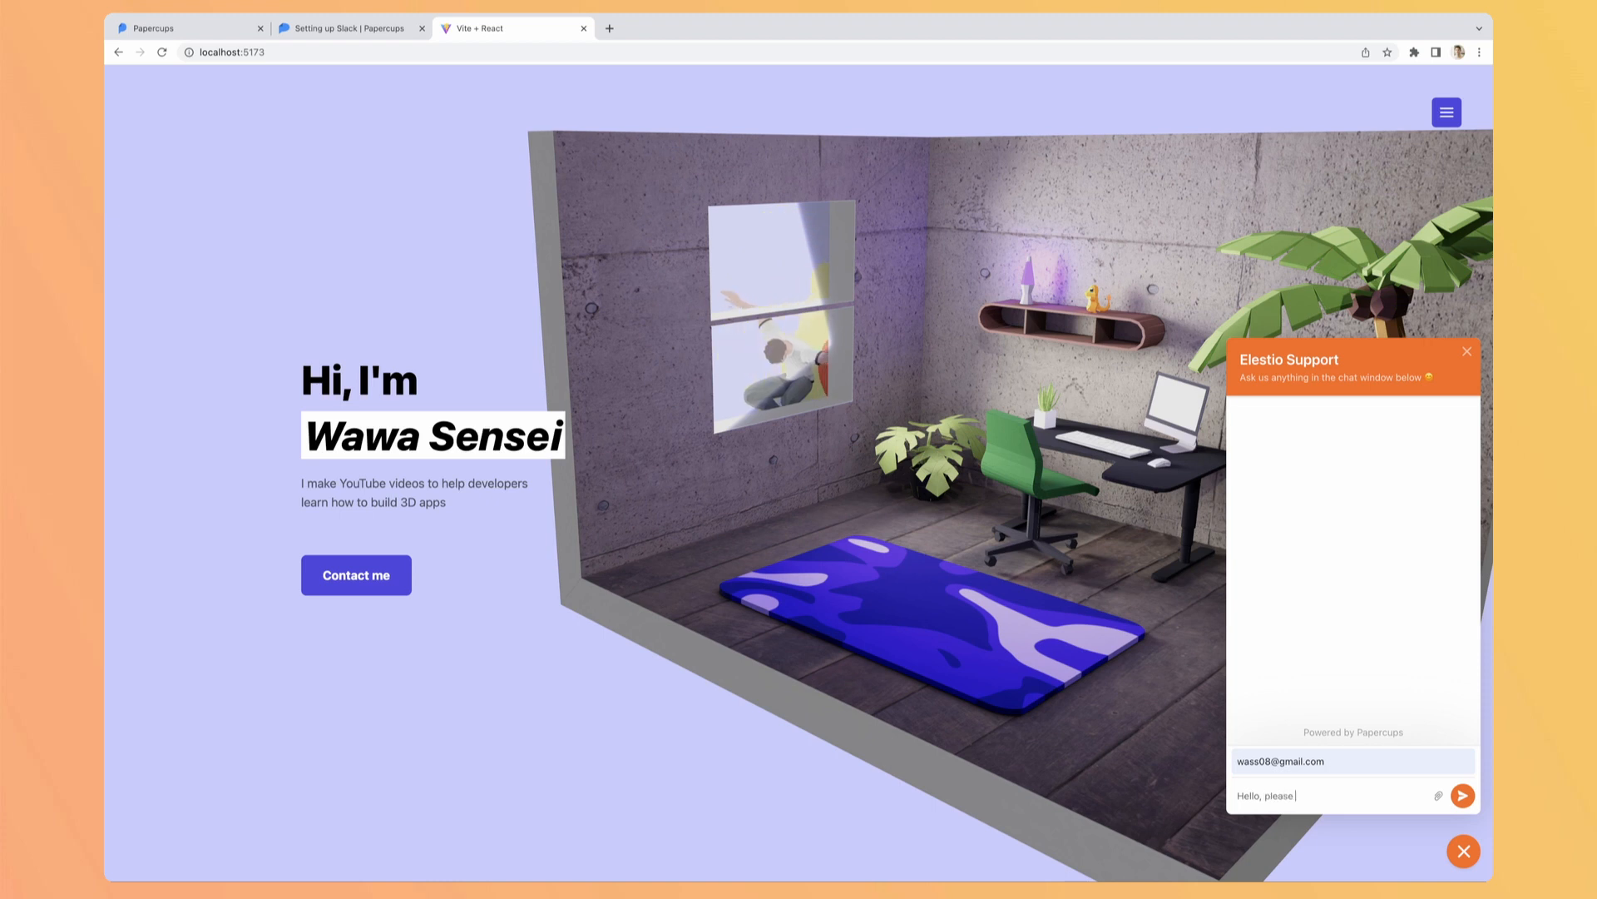
click(1463, 796)
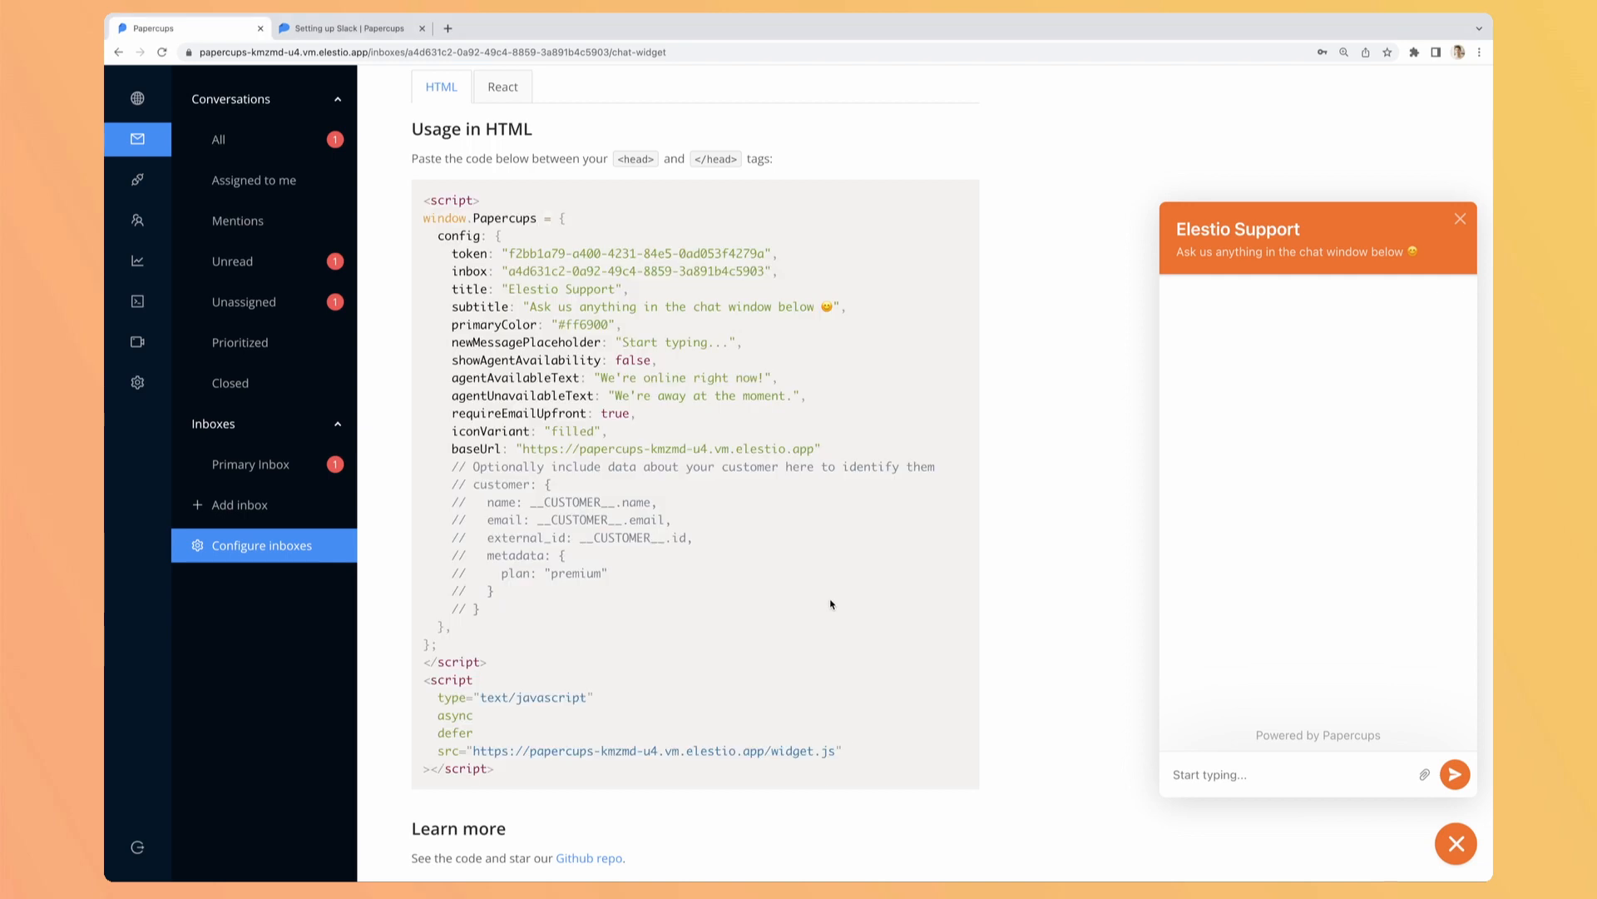
mouse_move(380, 298)
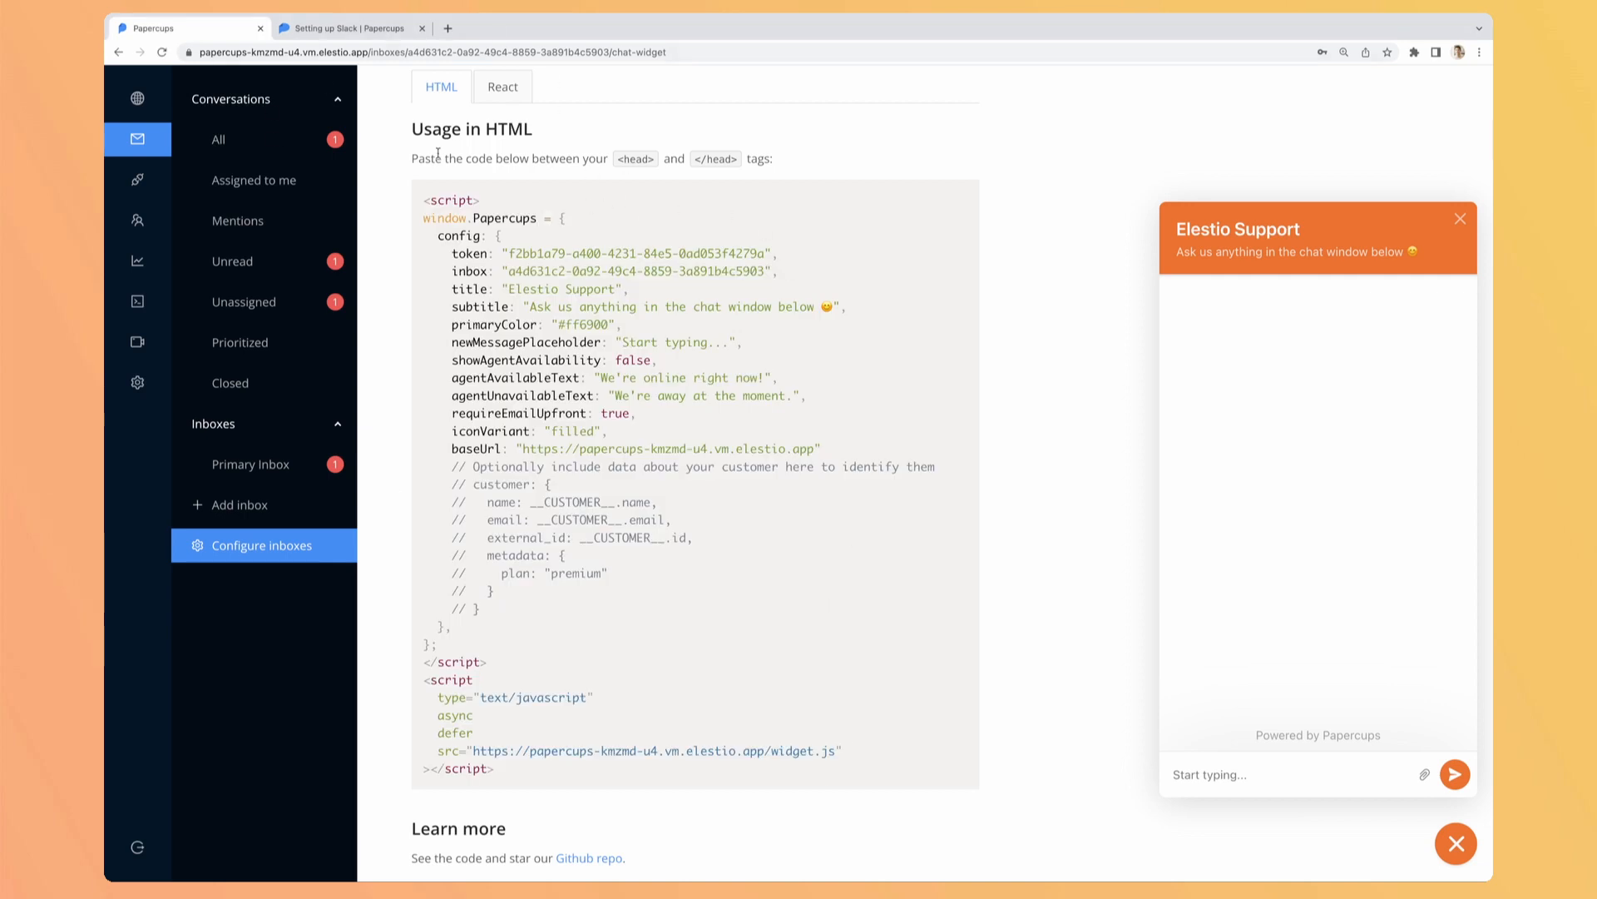
- View the visitor's "Hello, please help me" chat from All conversations and review email, page and device details
click(233, 140)
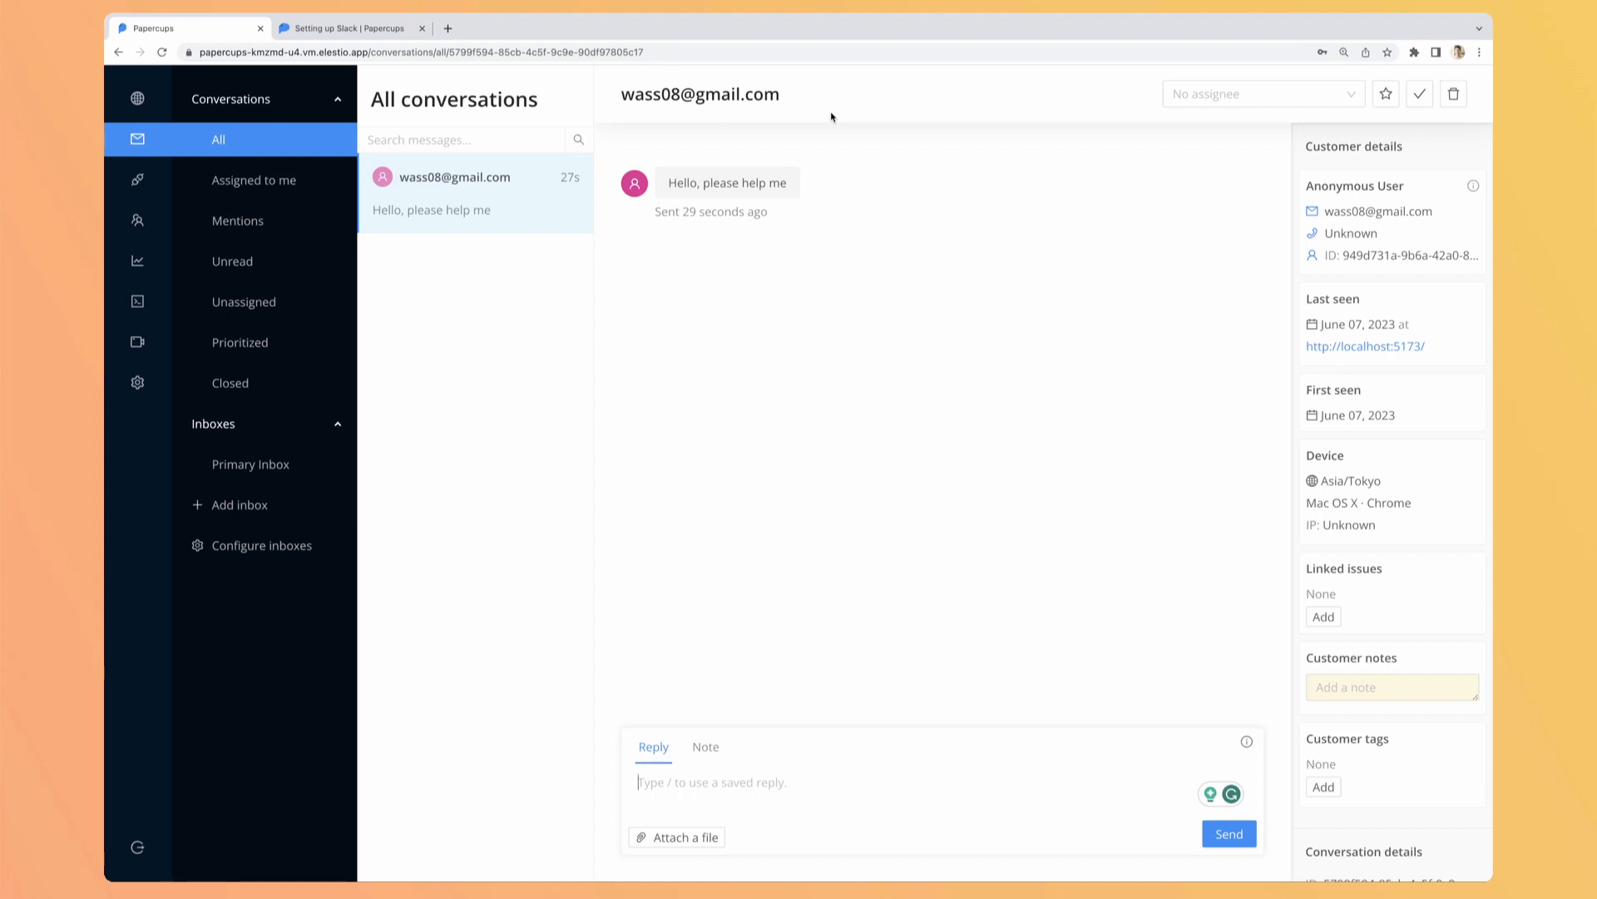
mouse_move(1105, 331)
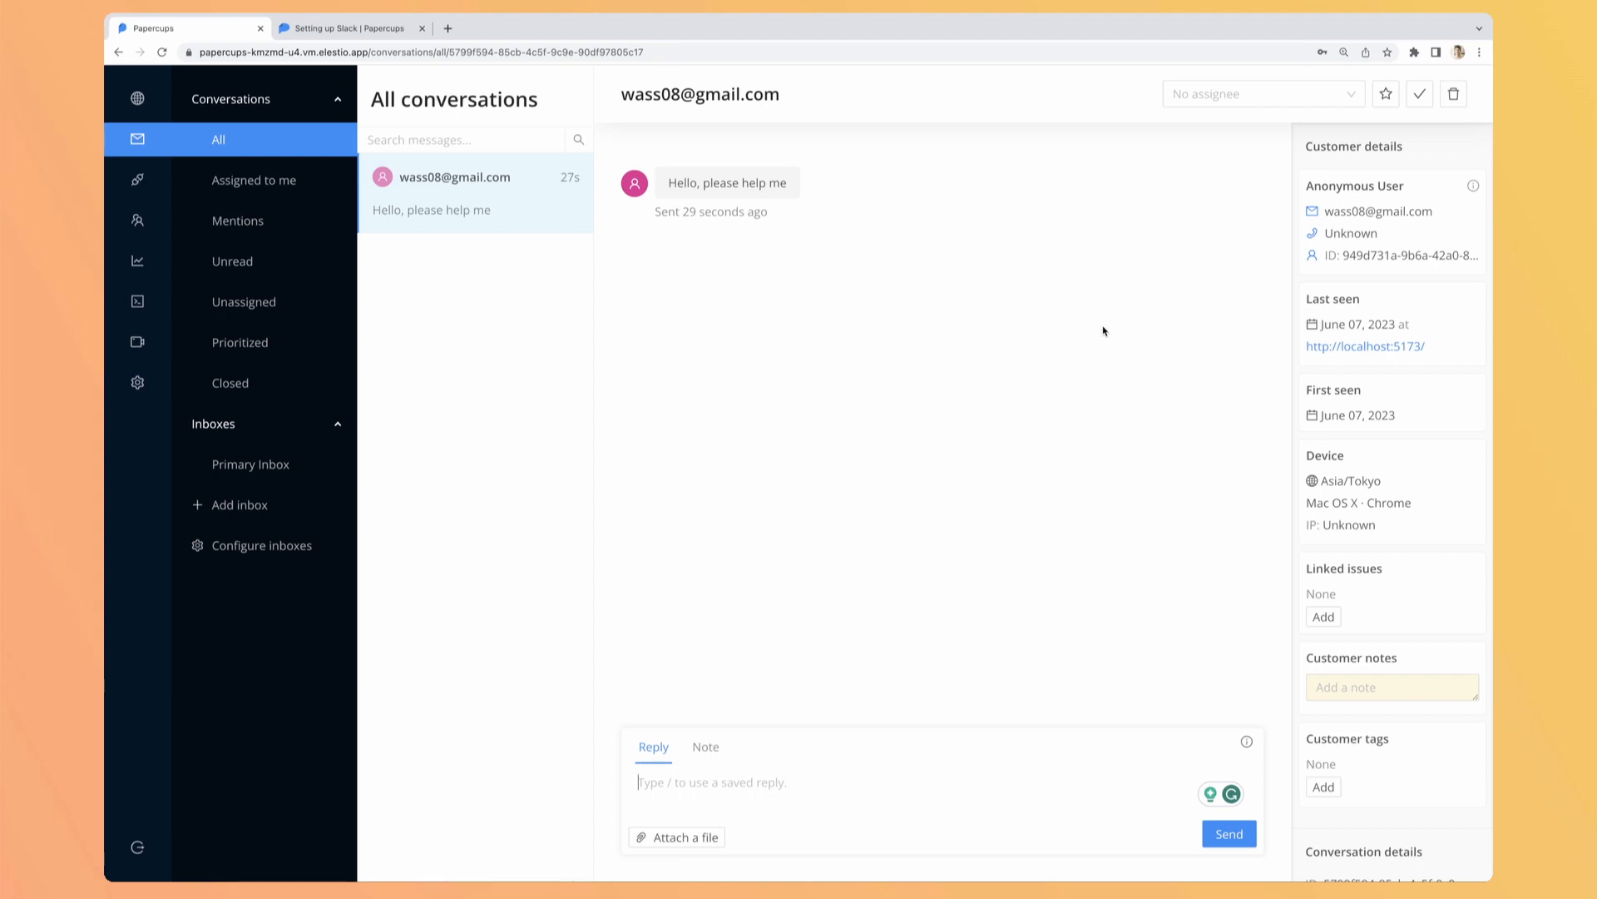
mouse_move(1361, 211)
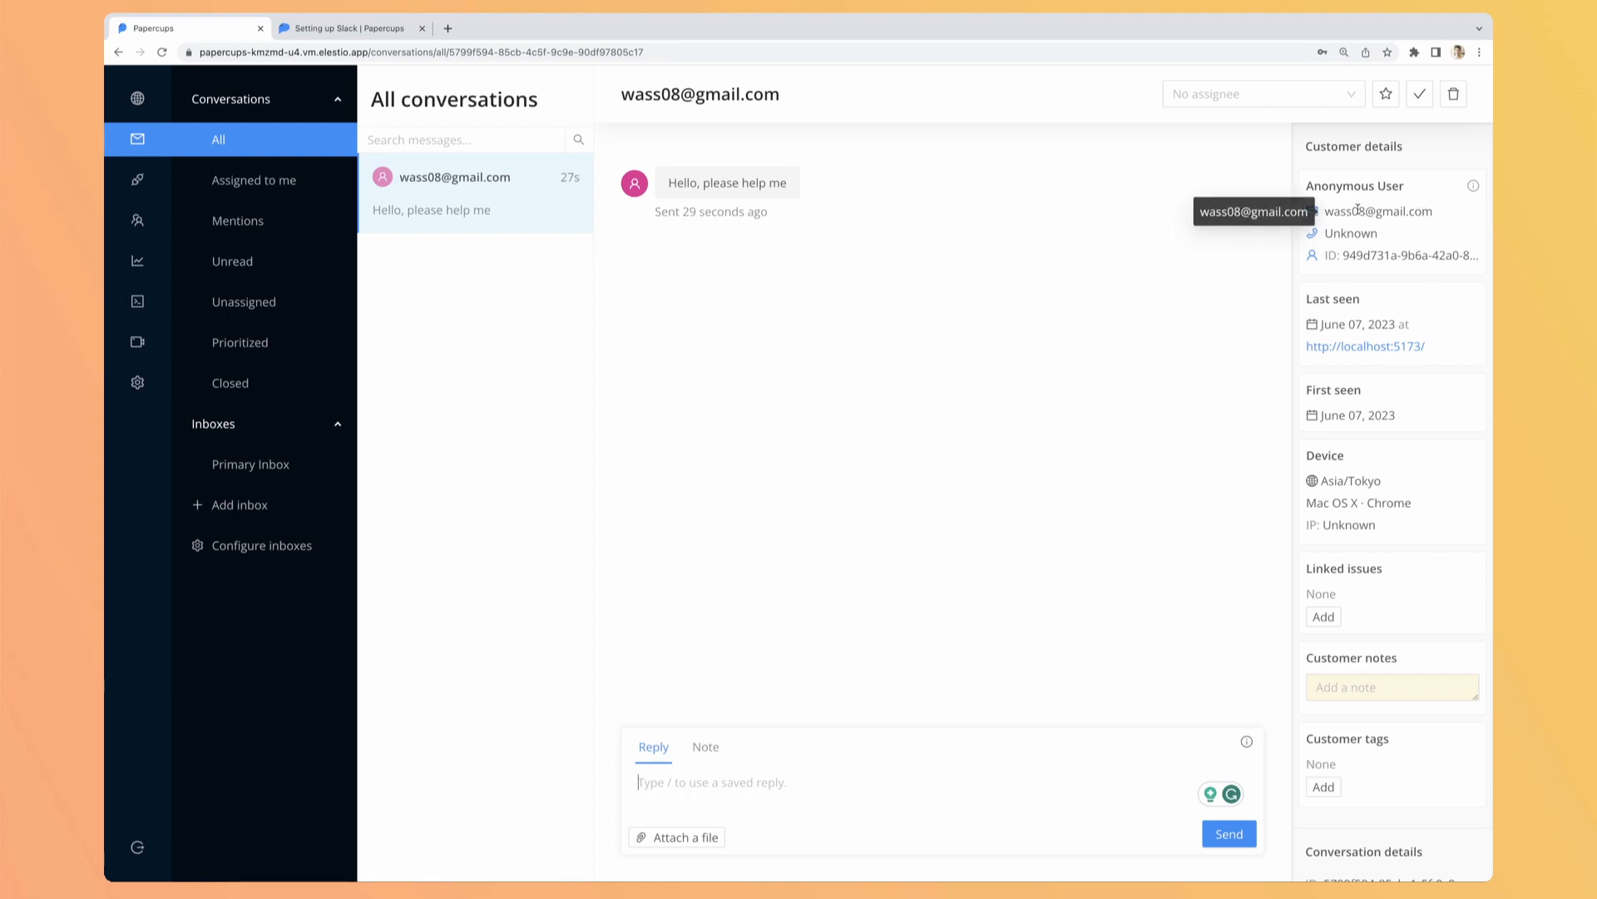
mouse_move(1341, 233)
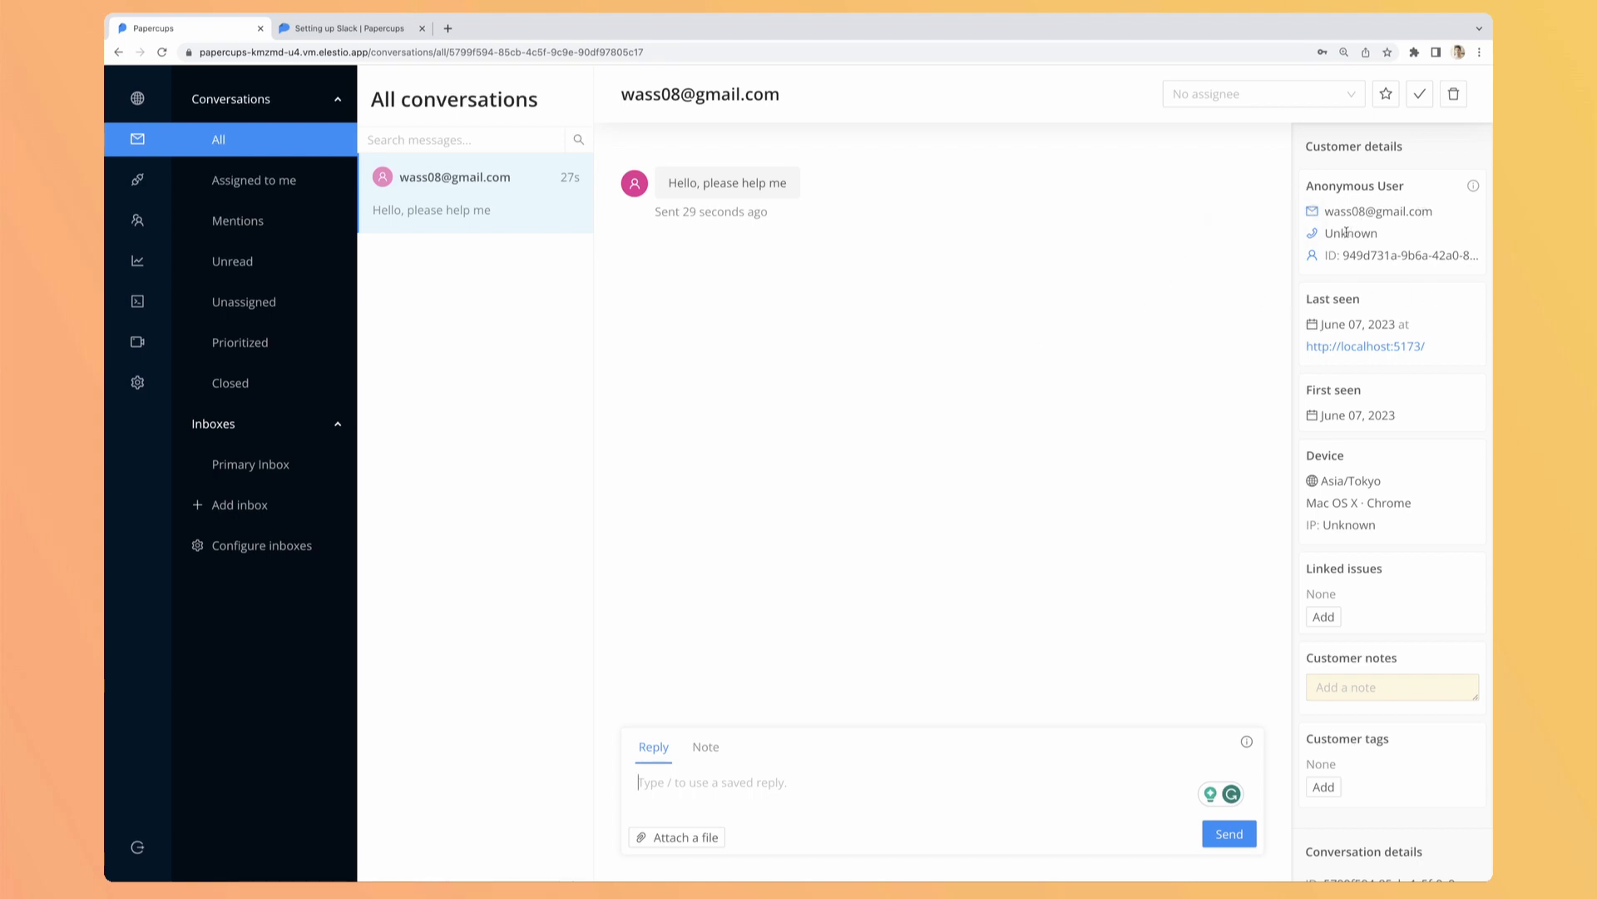
mouse_move(1461, 321)
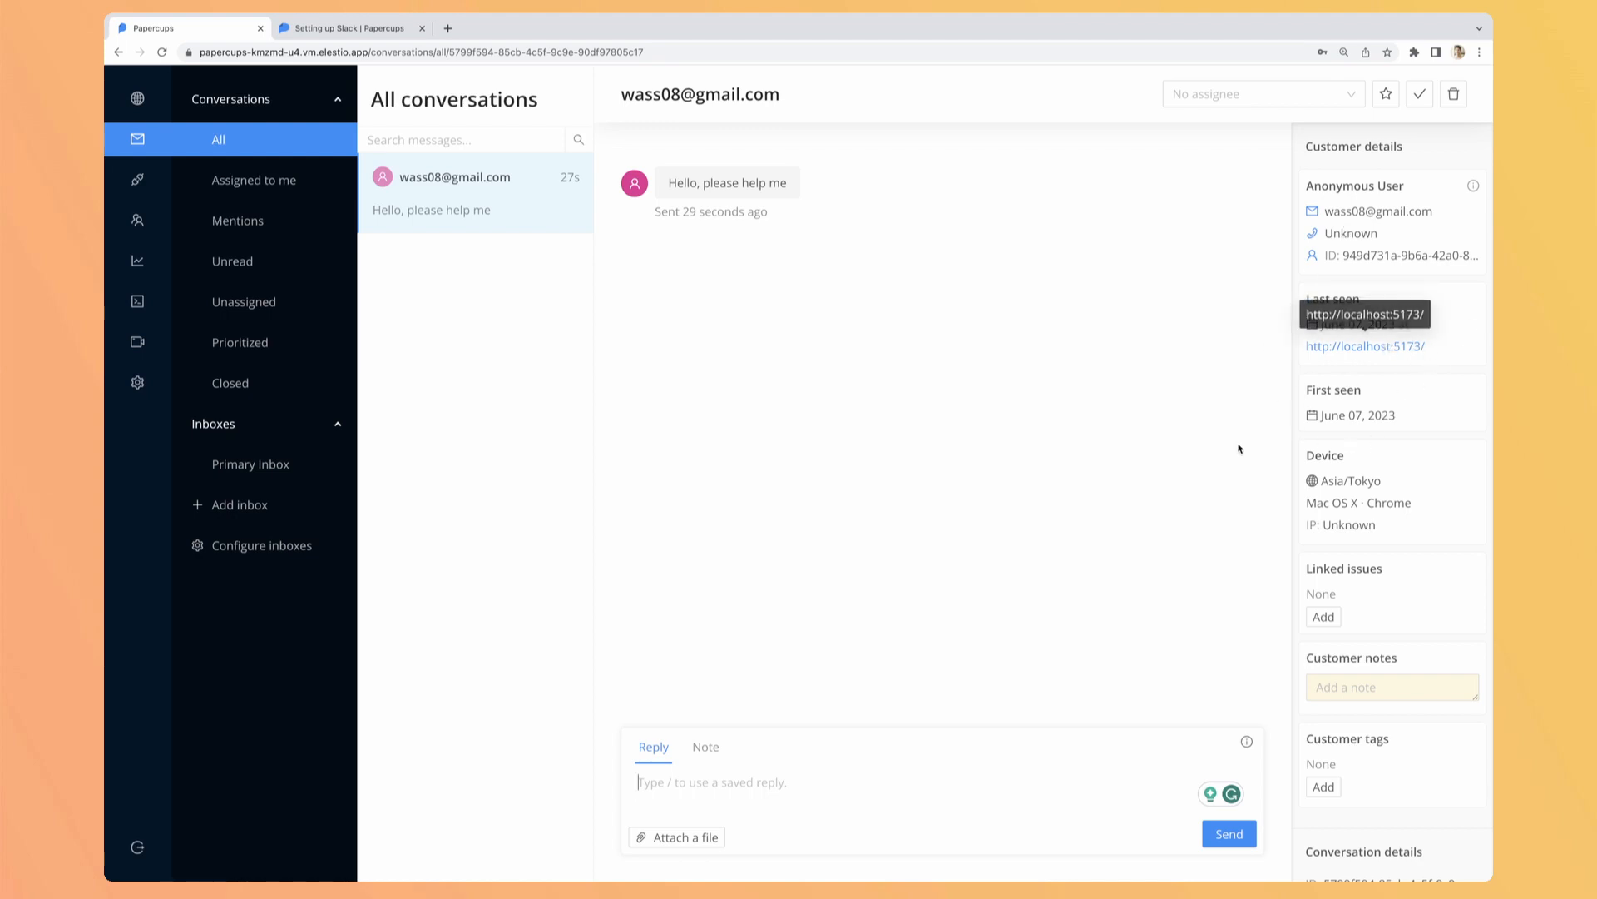
scroll(down, 3)
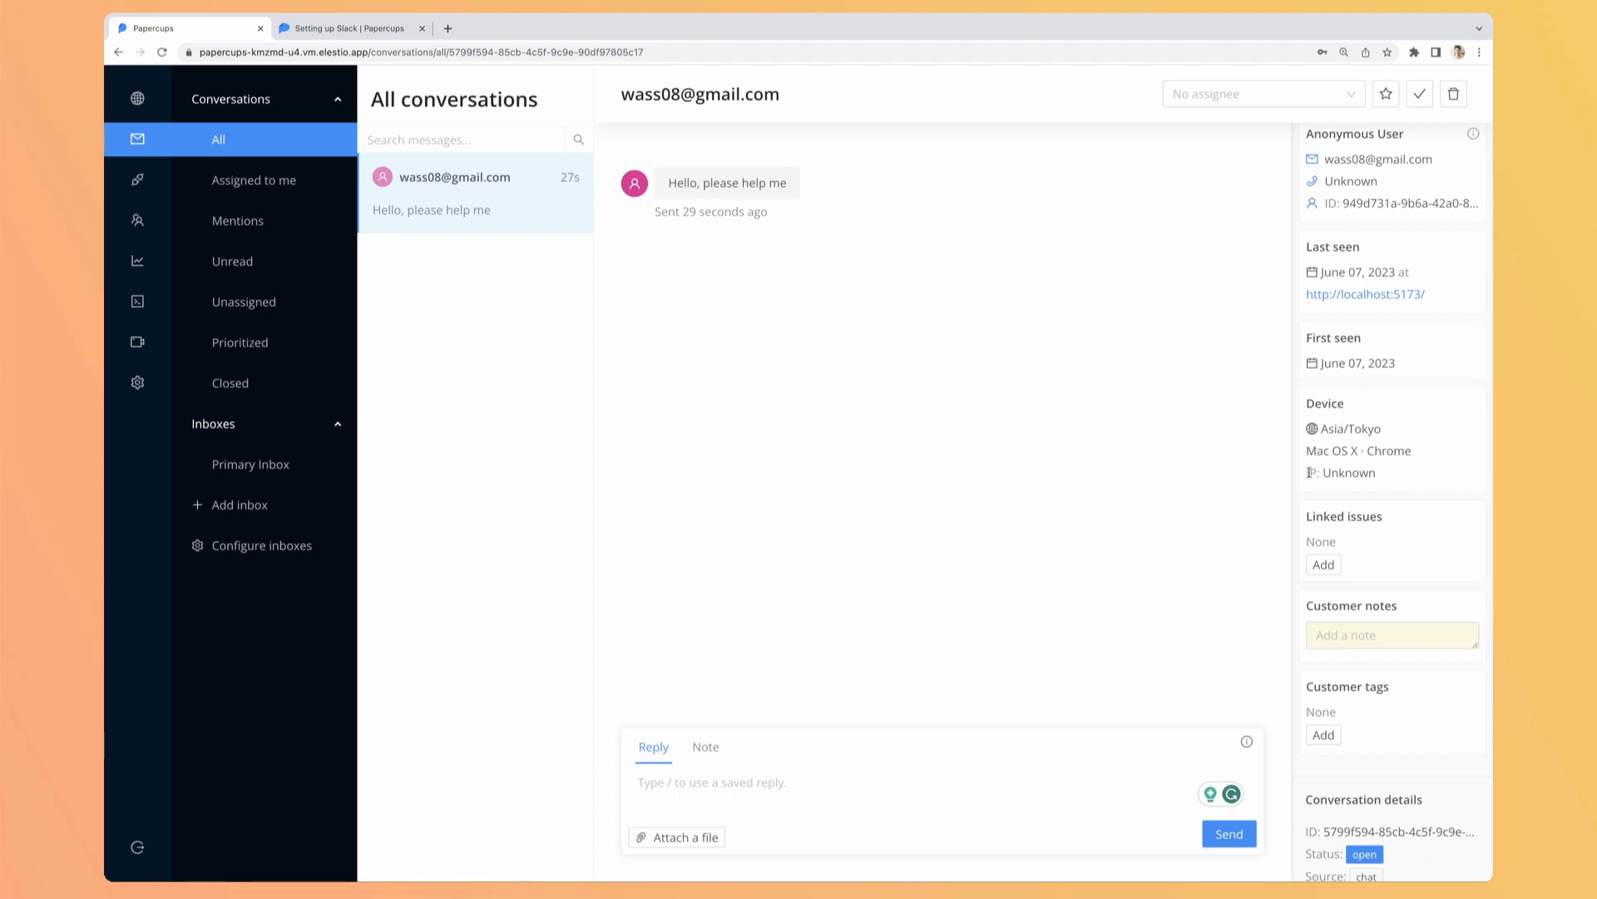
scroll(down, 3)
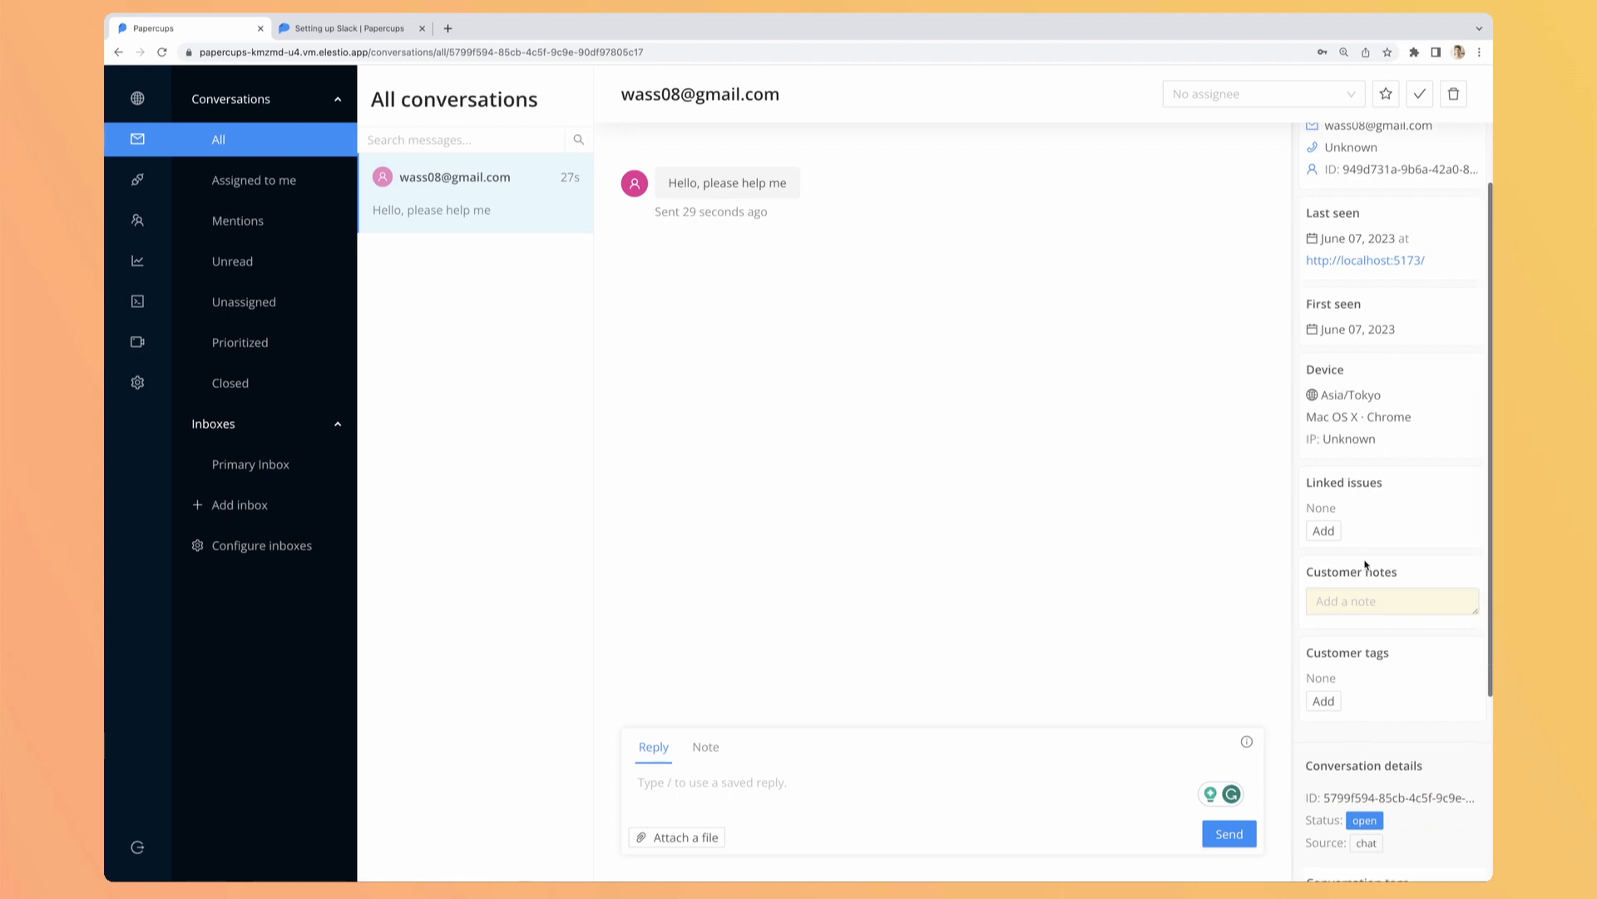
scroll(down, 3)
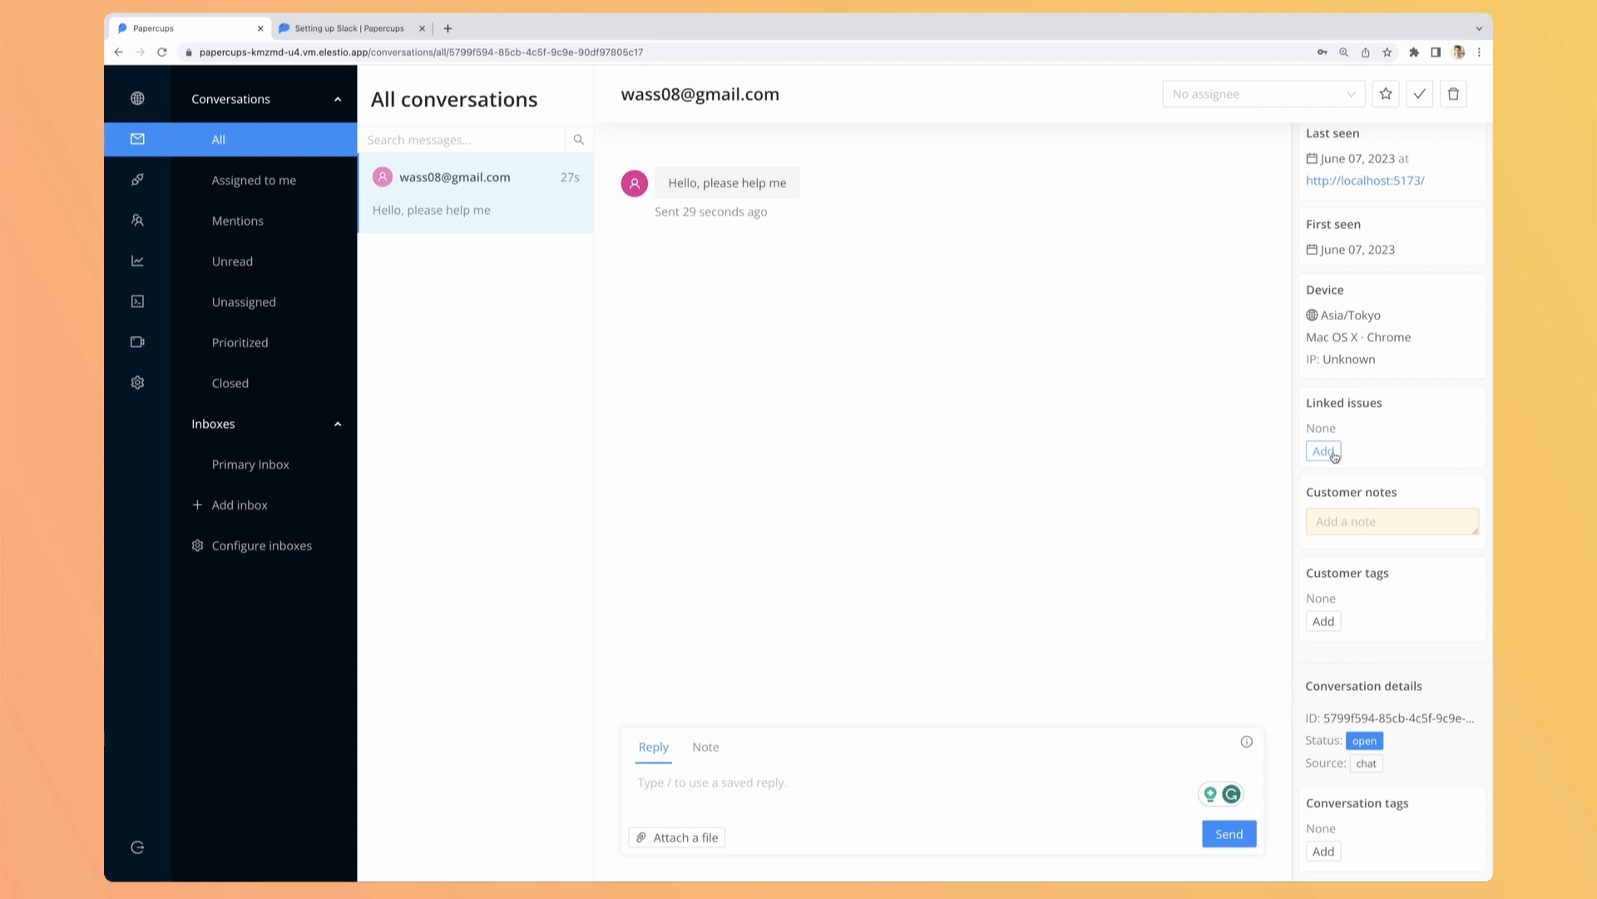
- Start linking an issue to the customer, then cancel without saving
click(1324, 451)
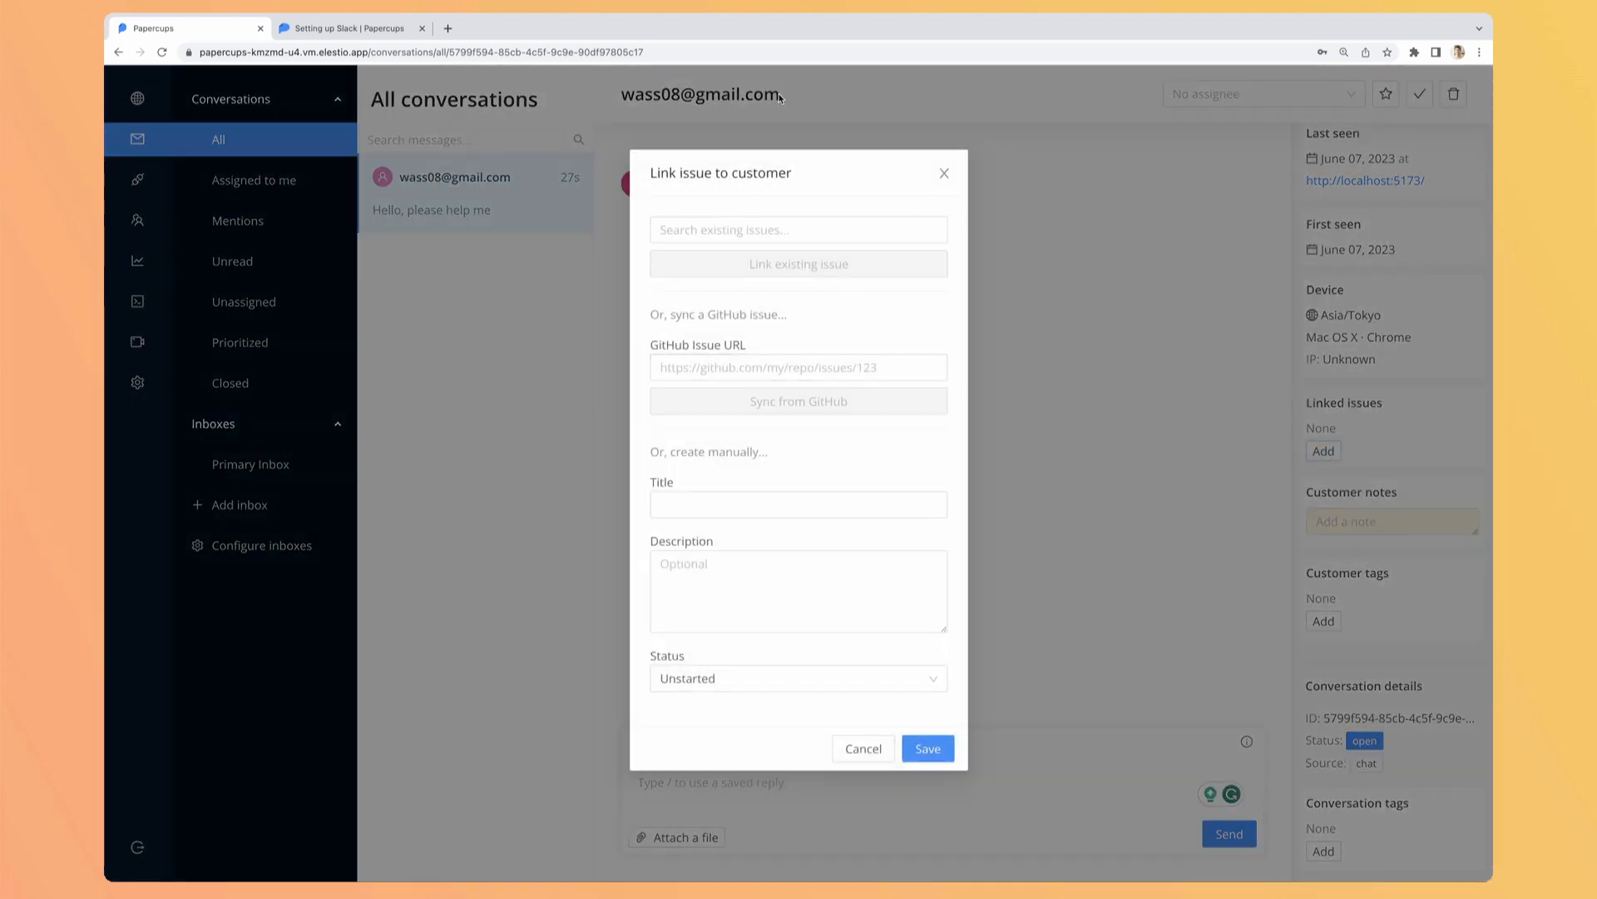
mouse_move(762, 426)
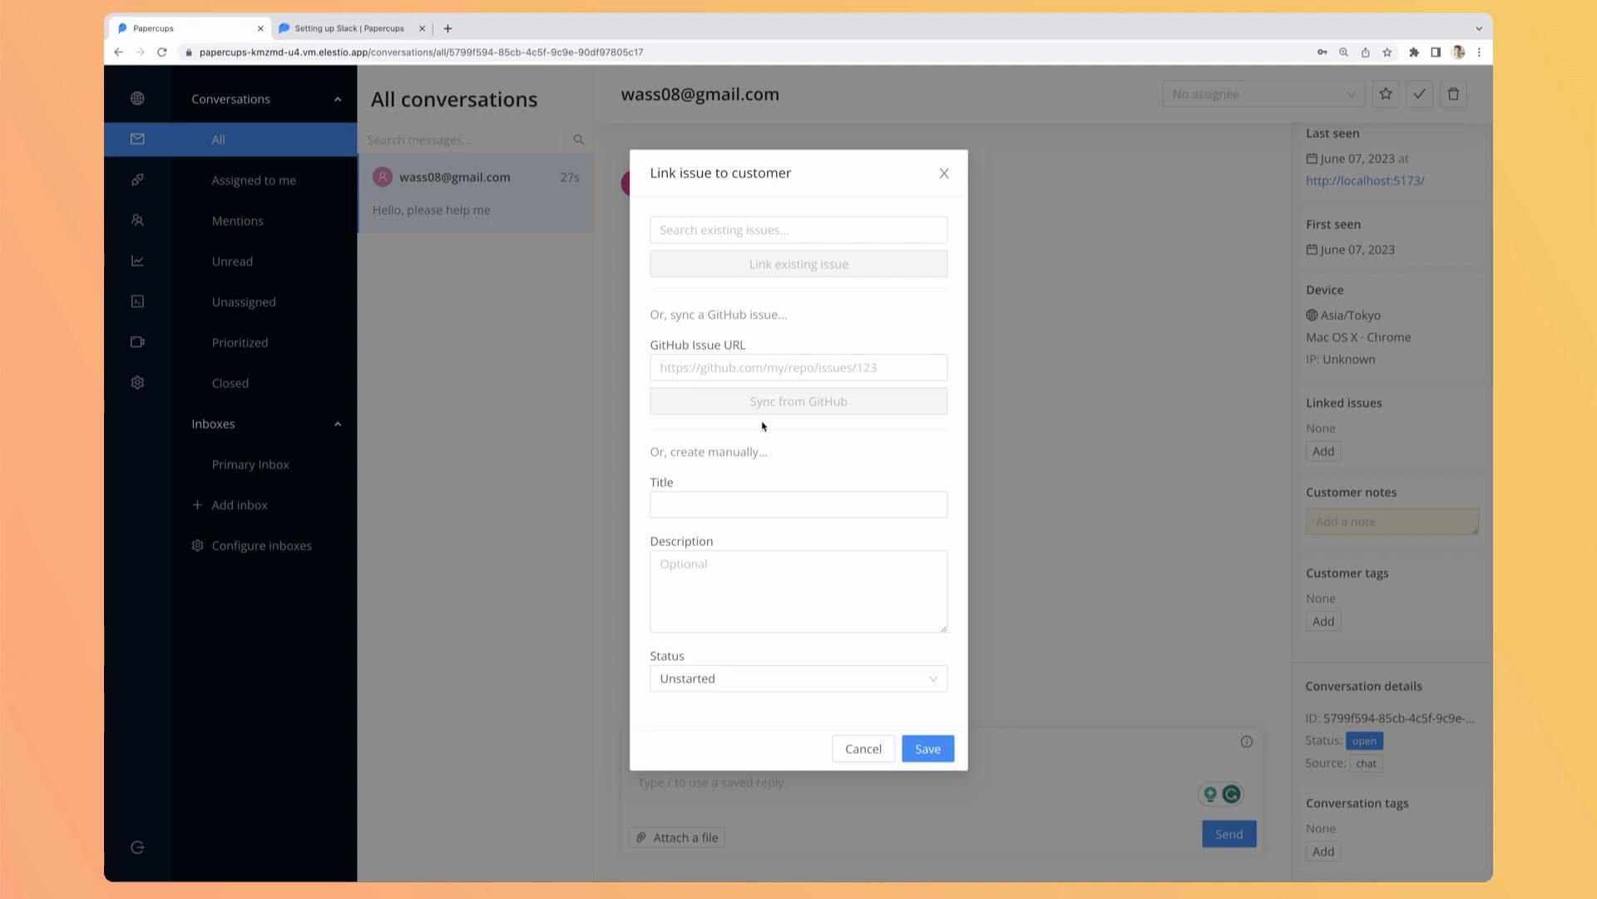
click(862, 749)
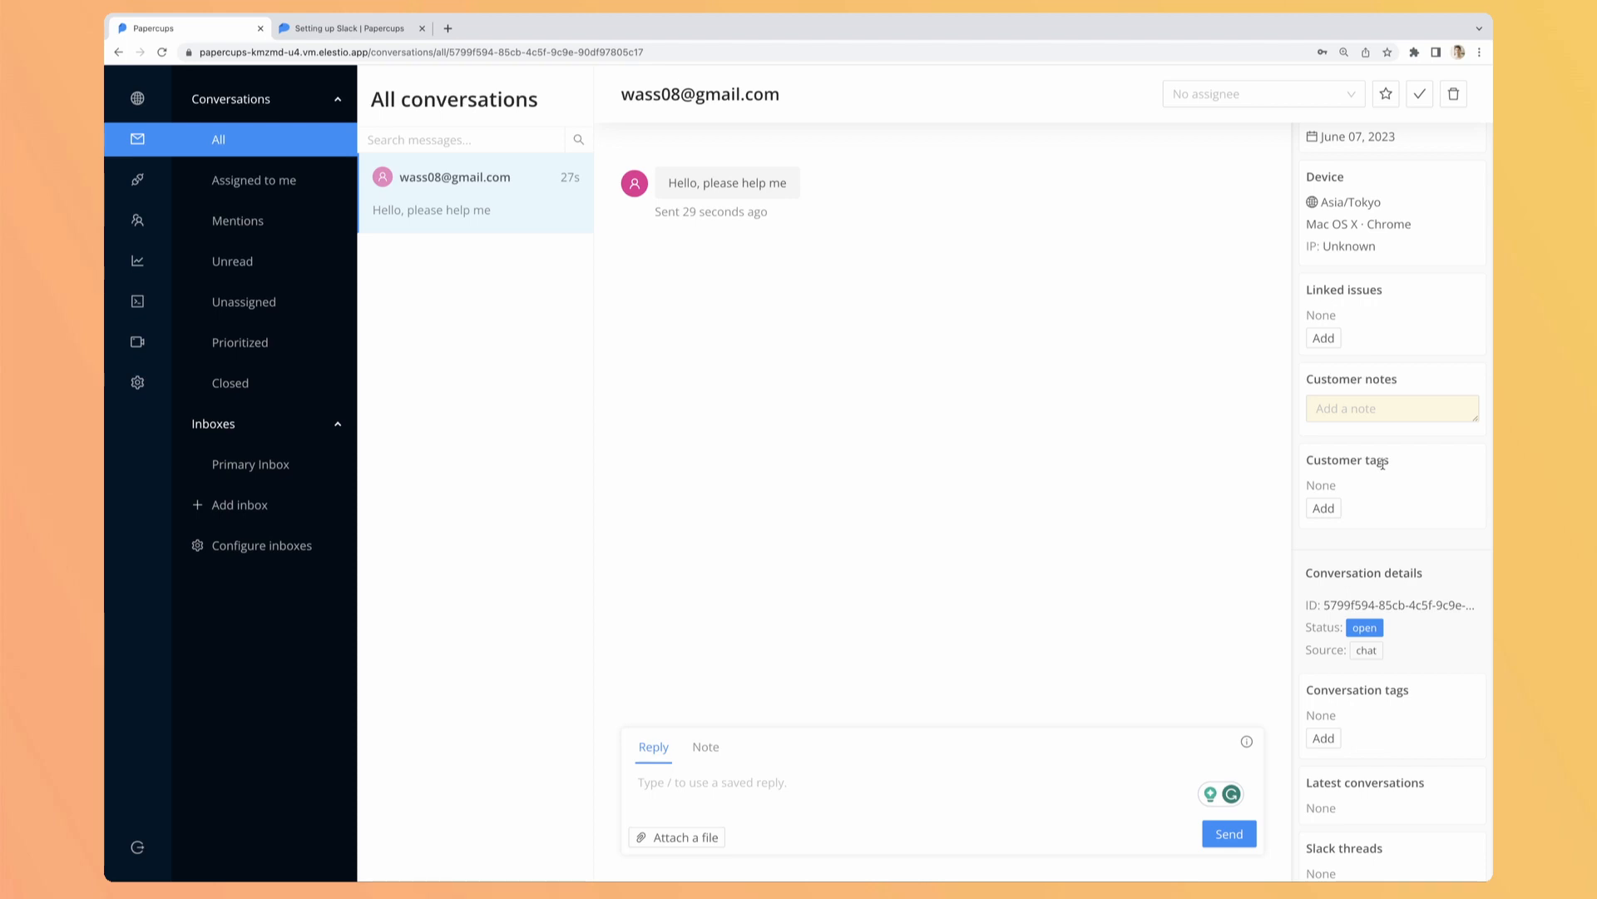
mouse_move(1340, 501)
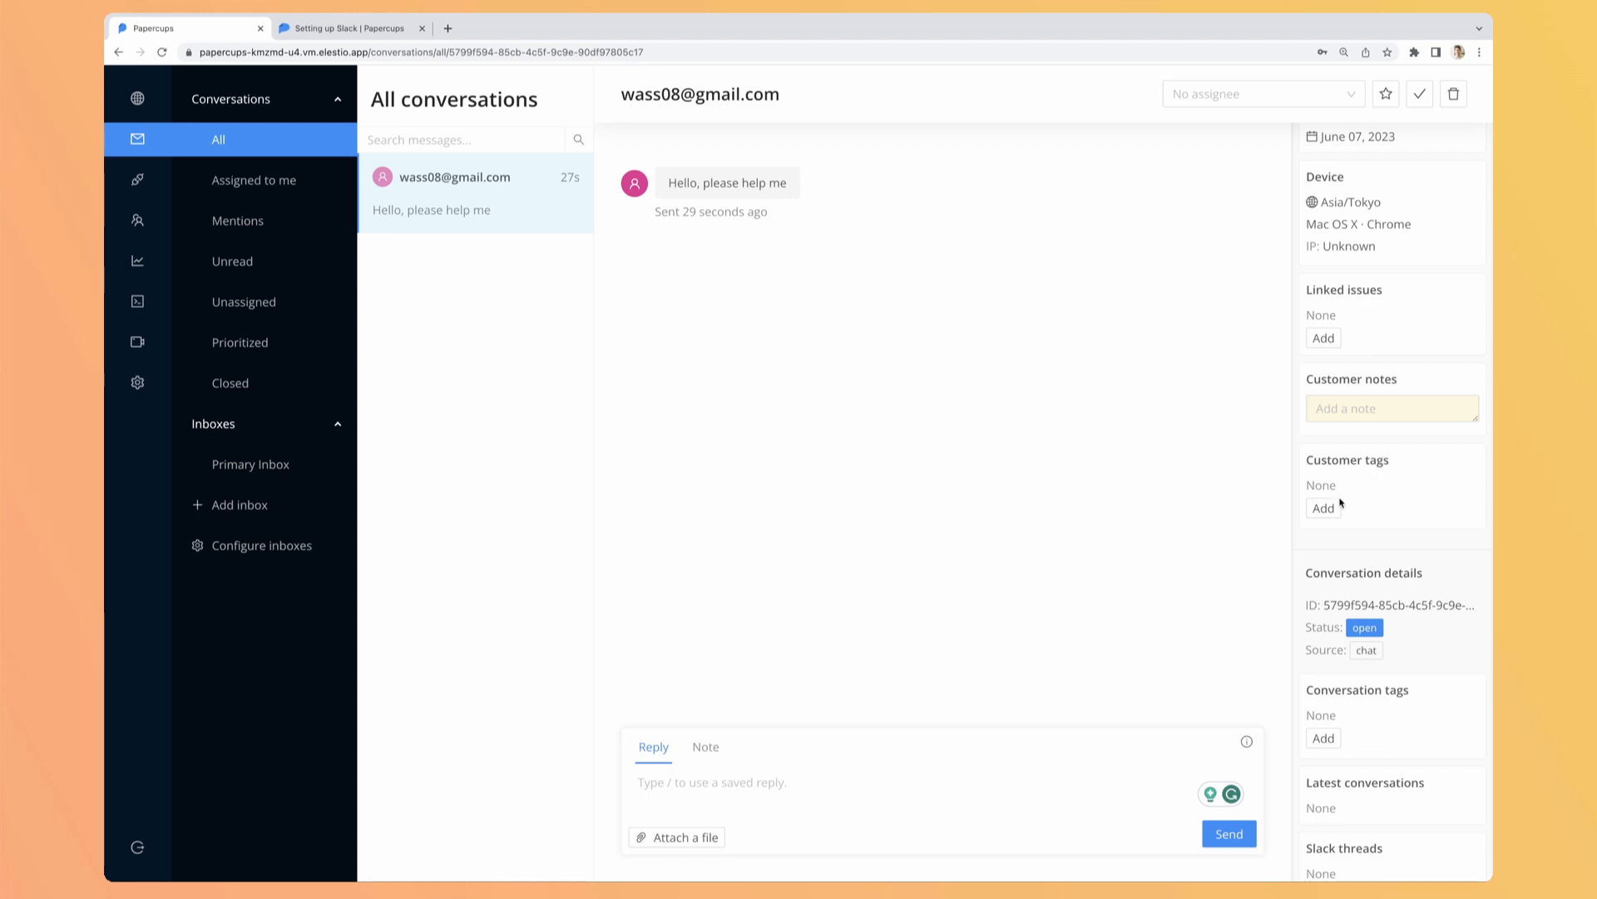
- Add the customer tag 'pricing-issue' and save it, ready to write a team note
click(1322, 508)
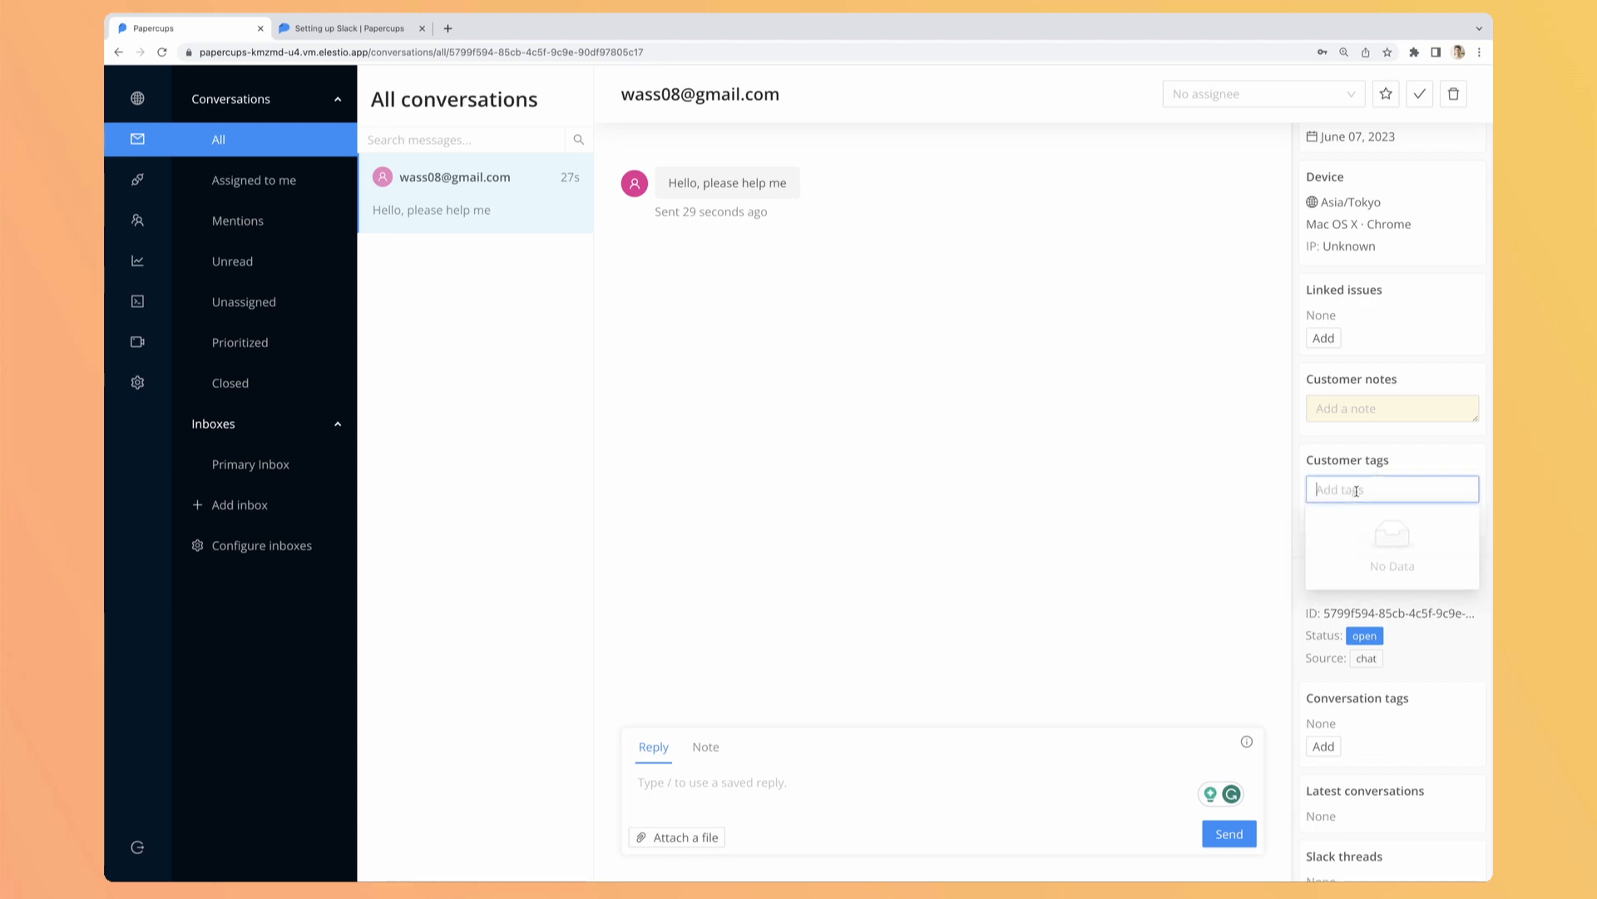
text(pricing-issue)
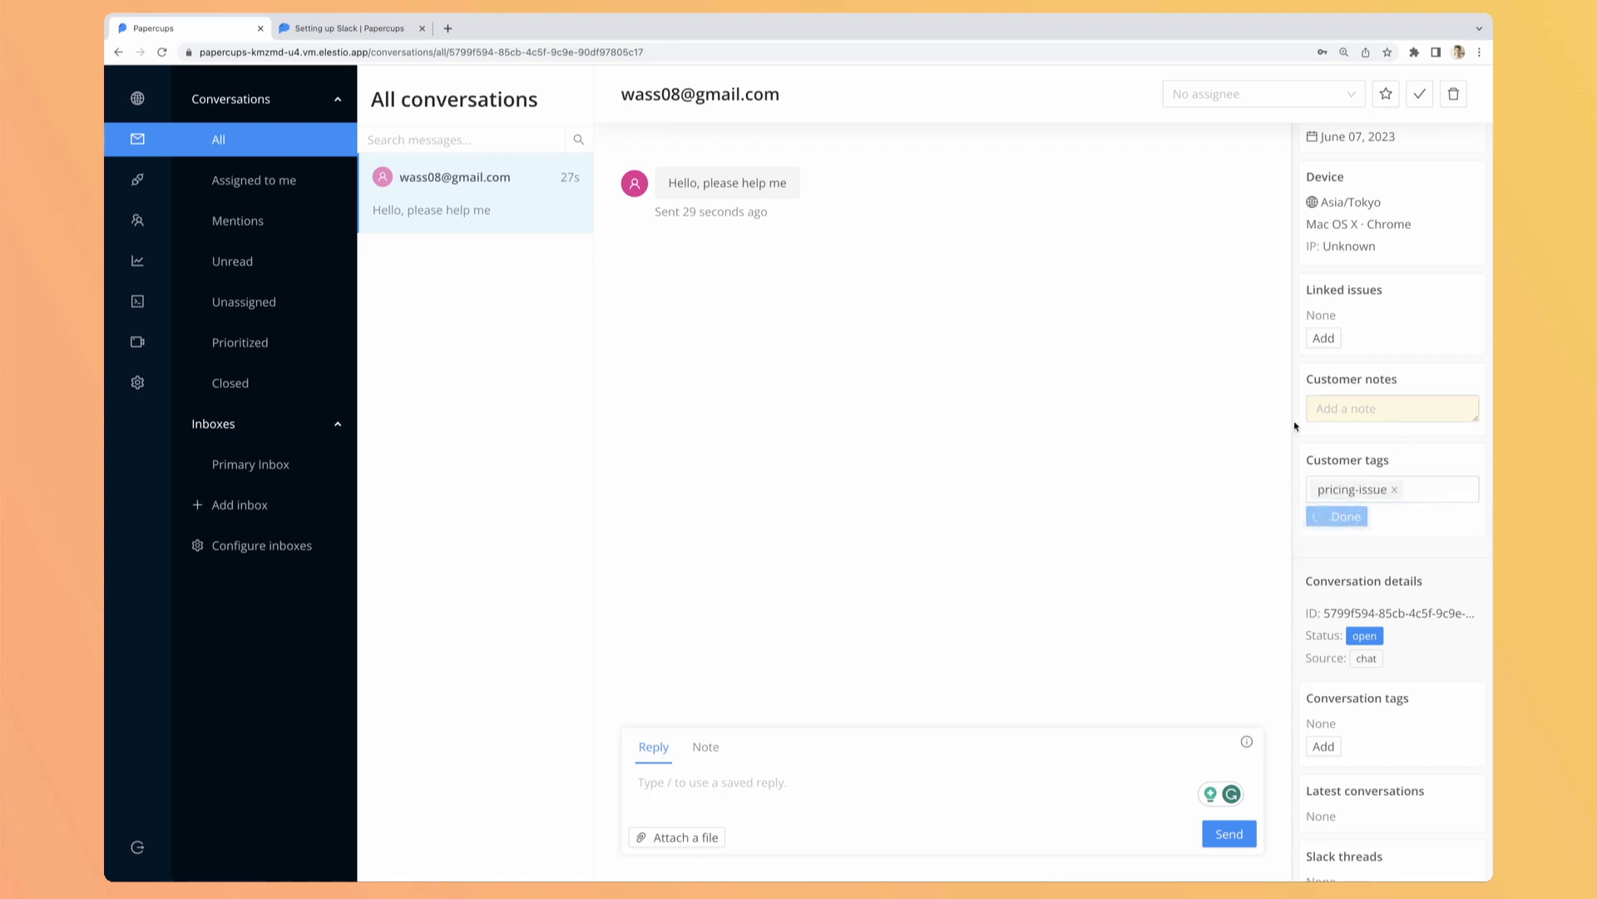
click(1336, 516)
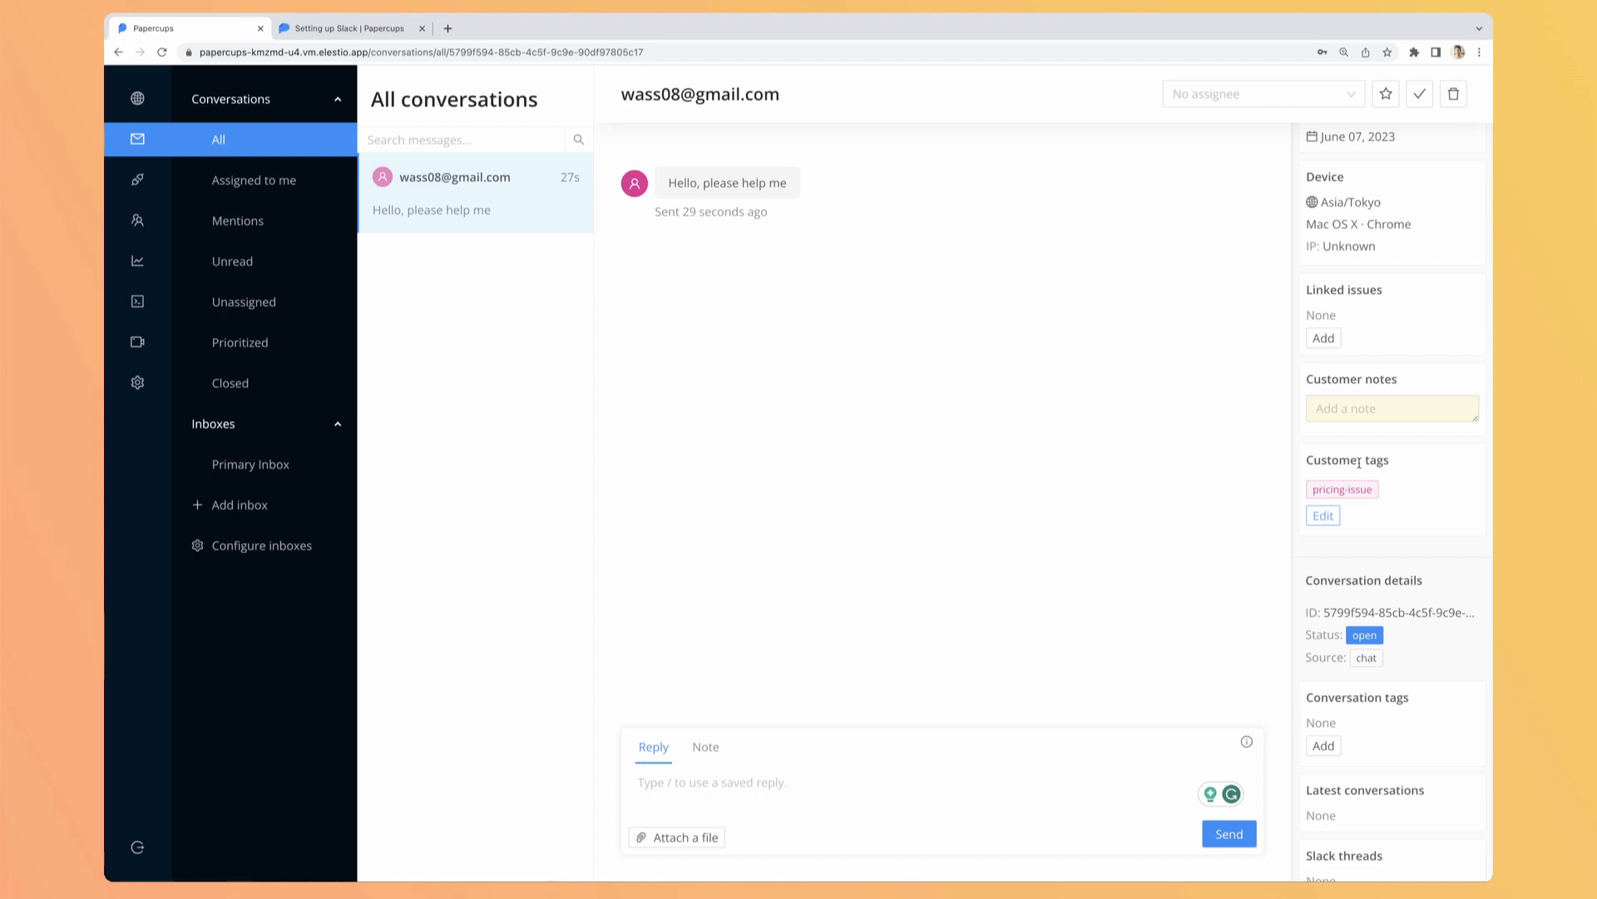
click(706, 747)
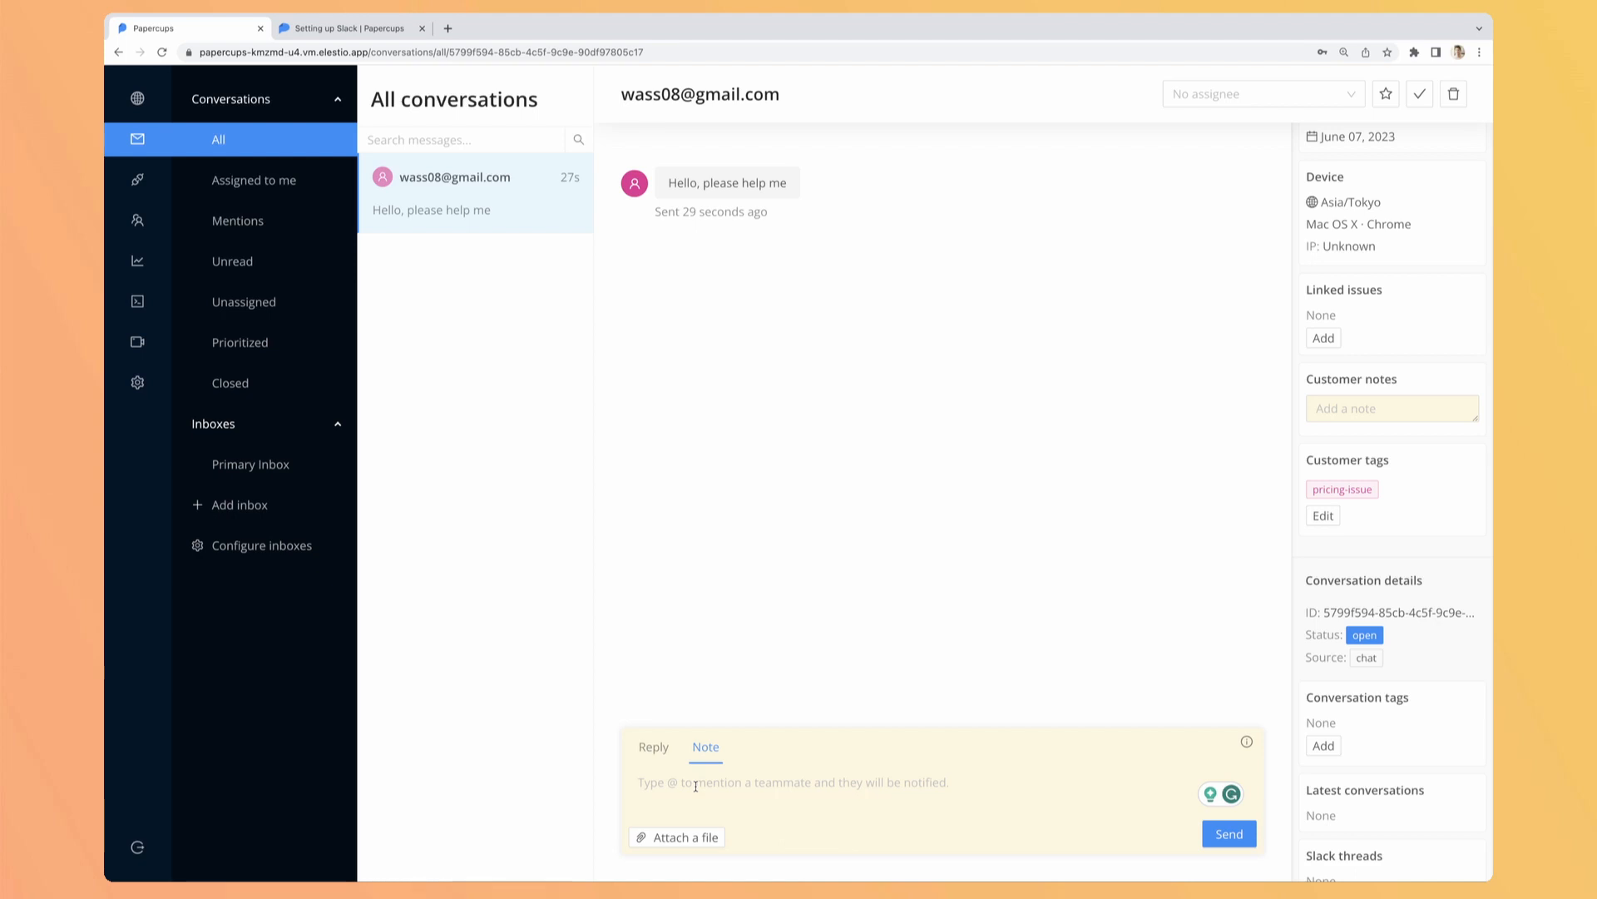
- Post a private note that this user is coming for the third time and needs quick help
text(this user is)
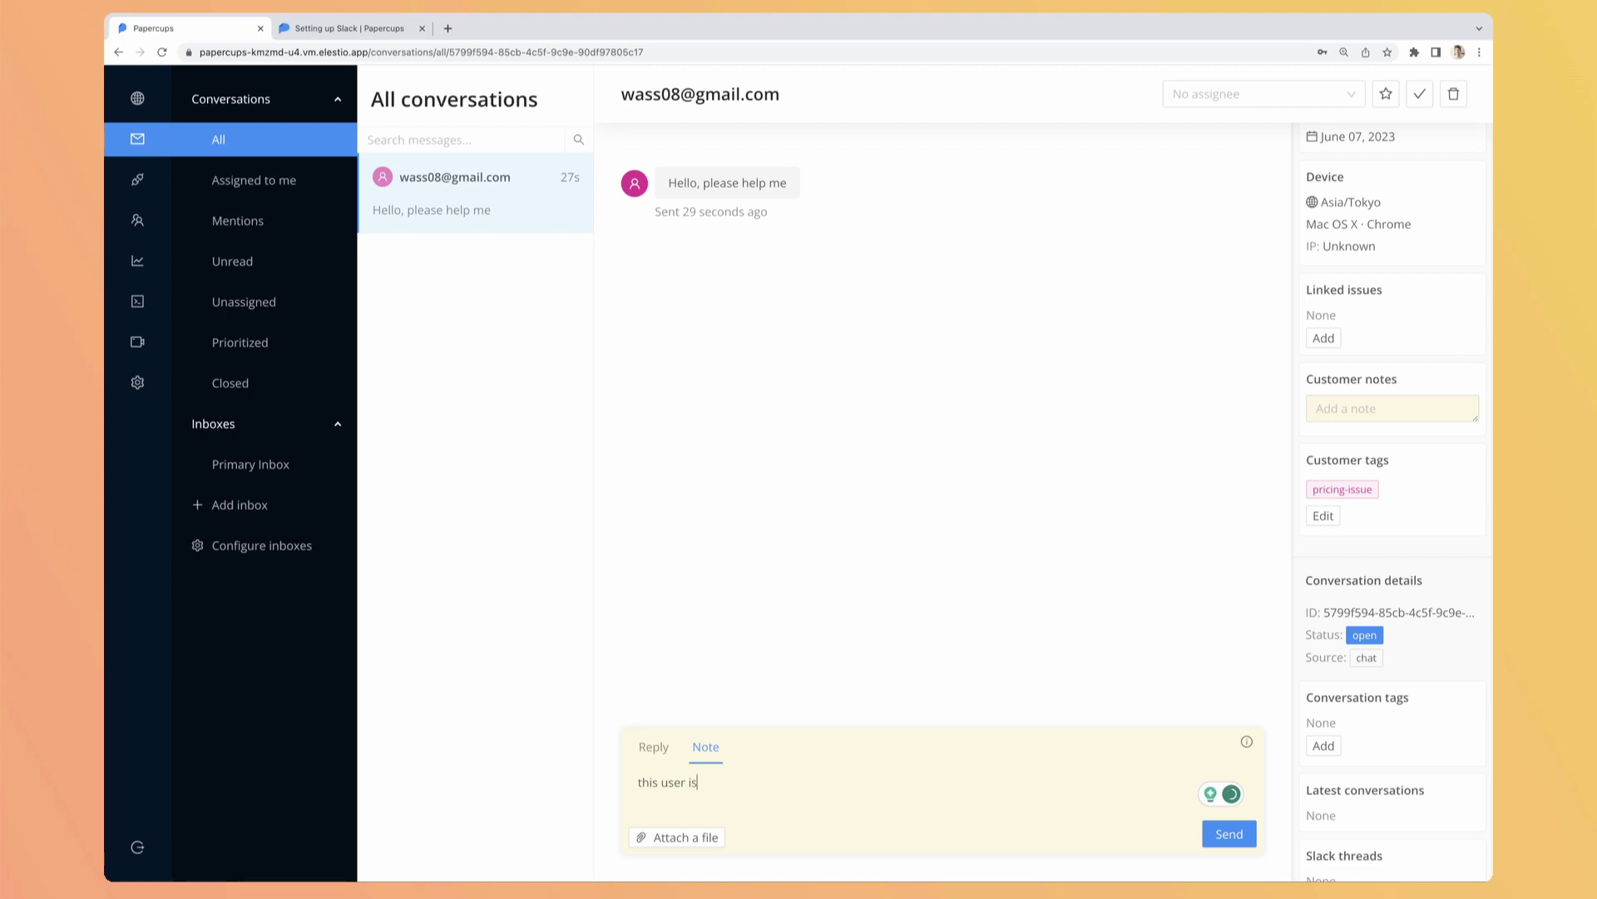
text(c)
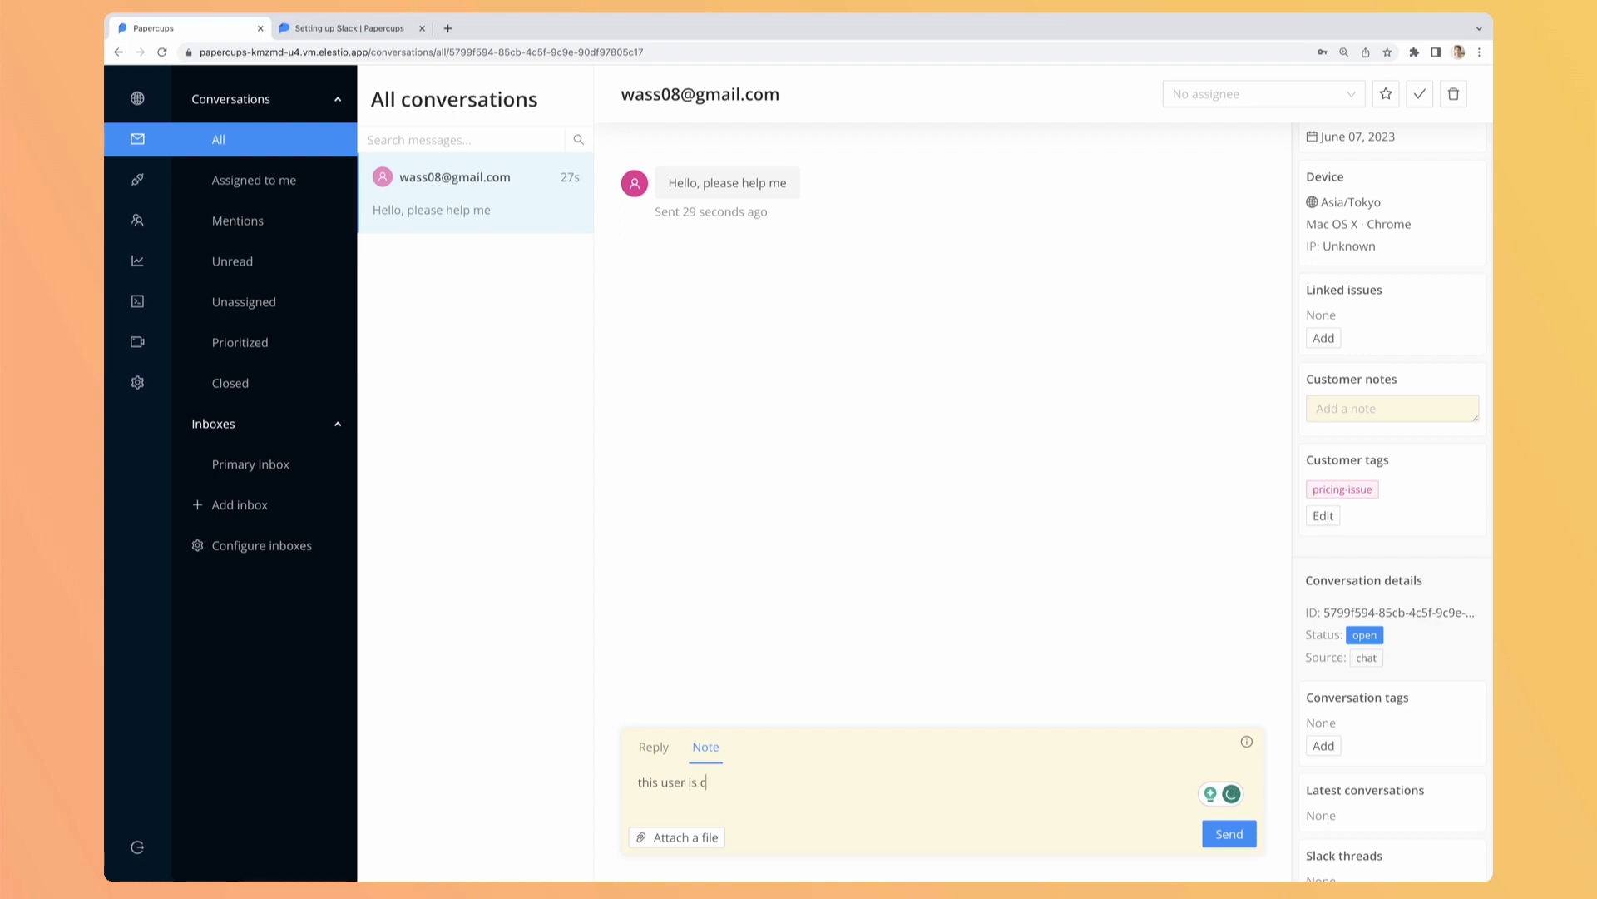
text(oming for the third time, we need to hu)
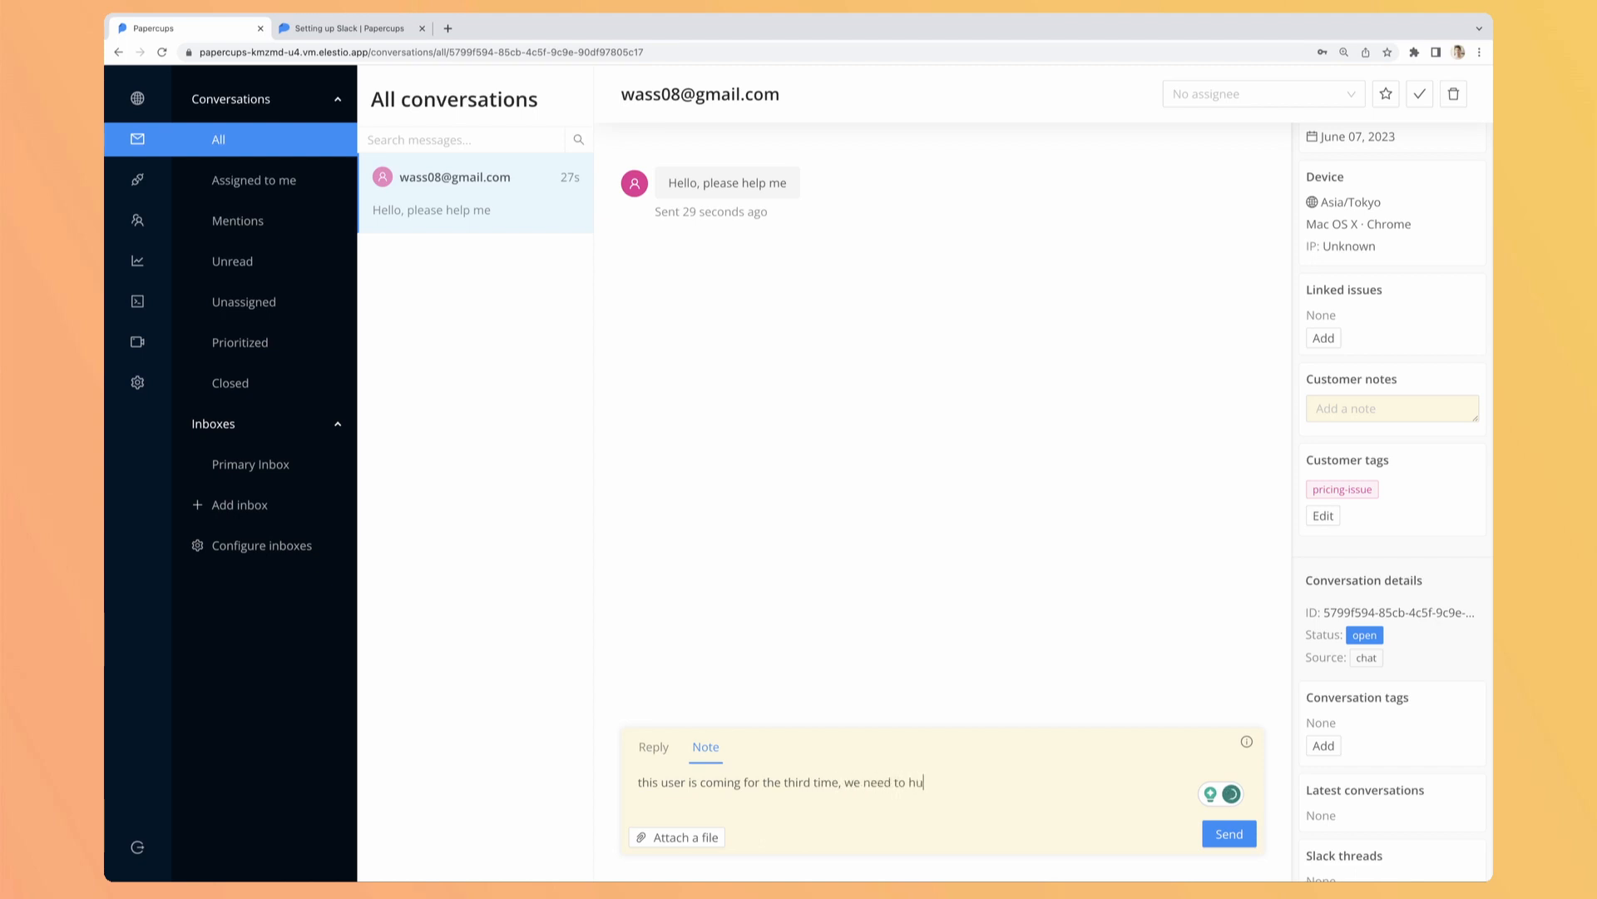
text(rry to help him)
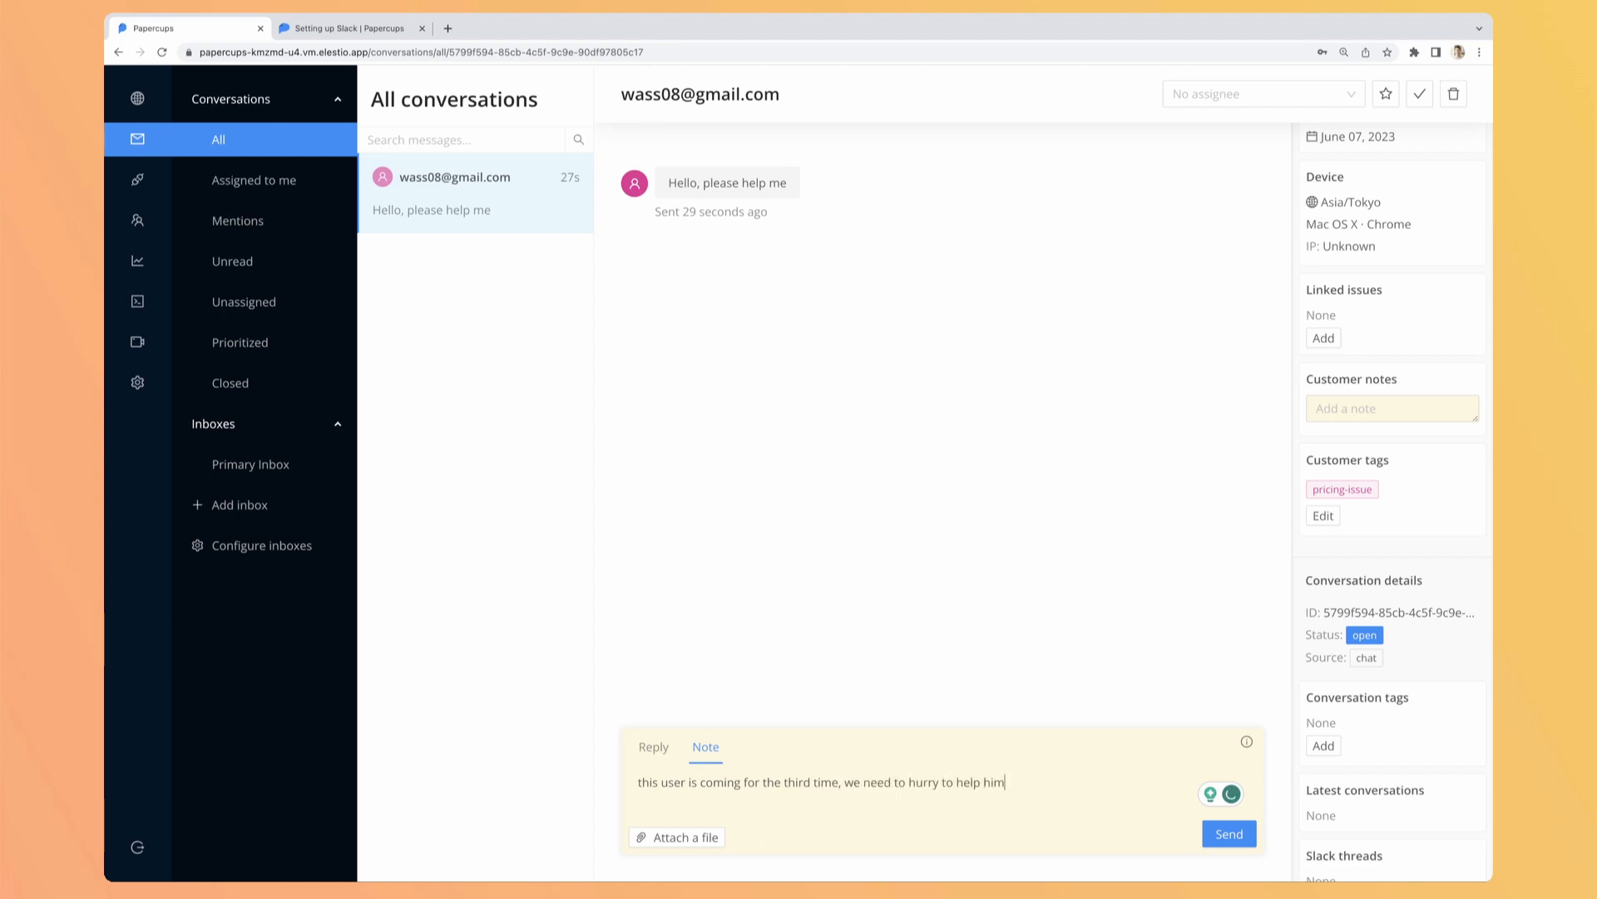
click(1228, 832)
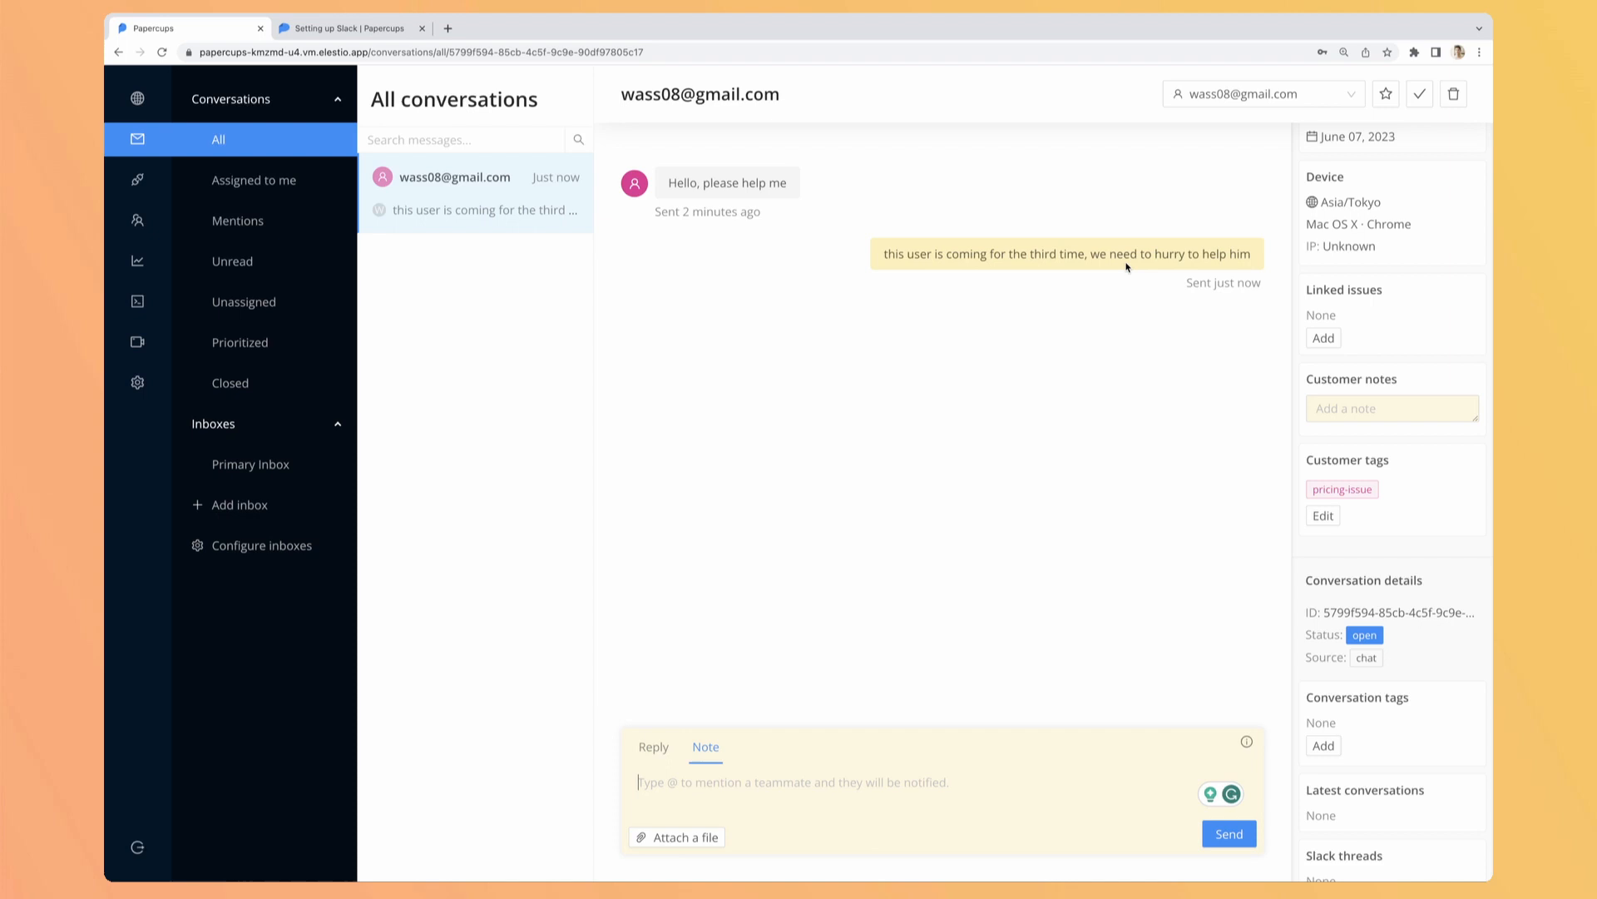
click(653, 746)
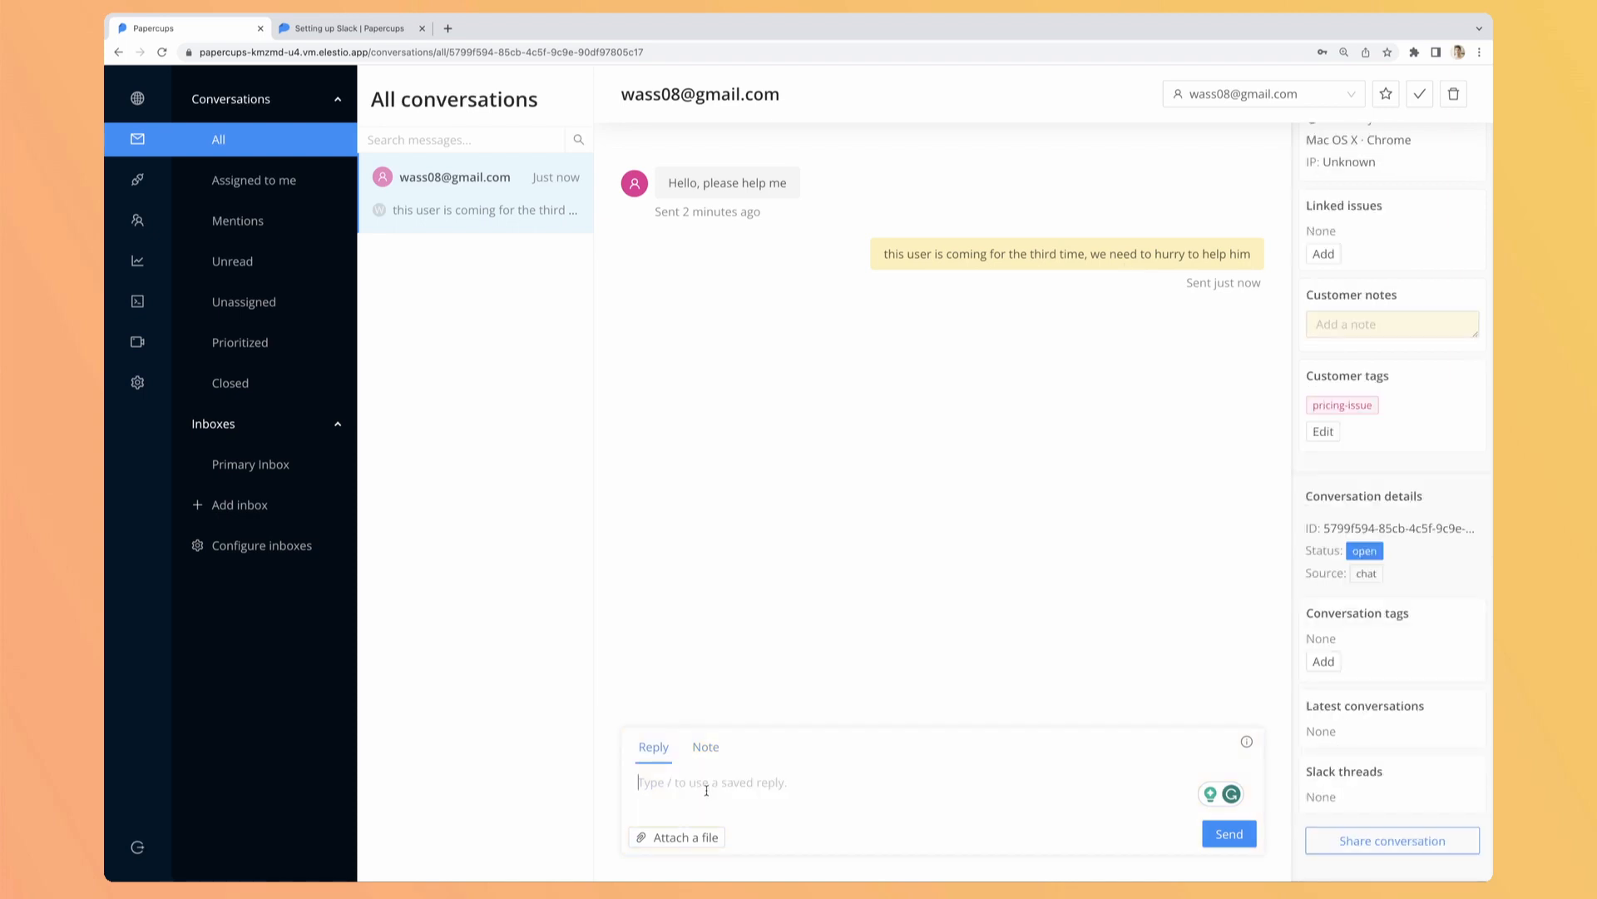
- Send the visitor the reply "Hello, how can I help you?"
text(Hello,)
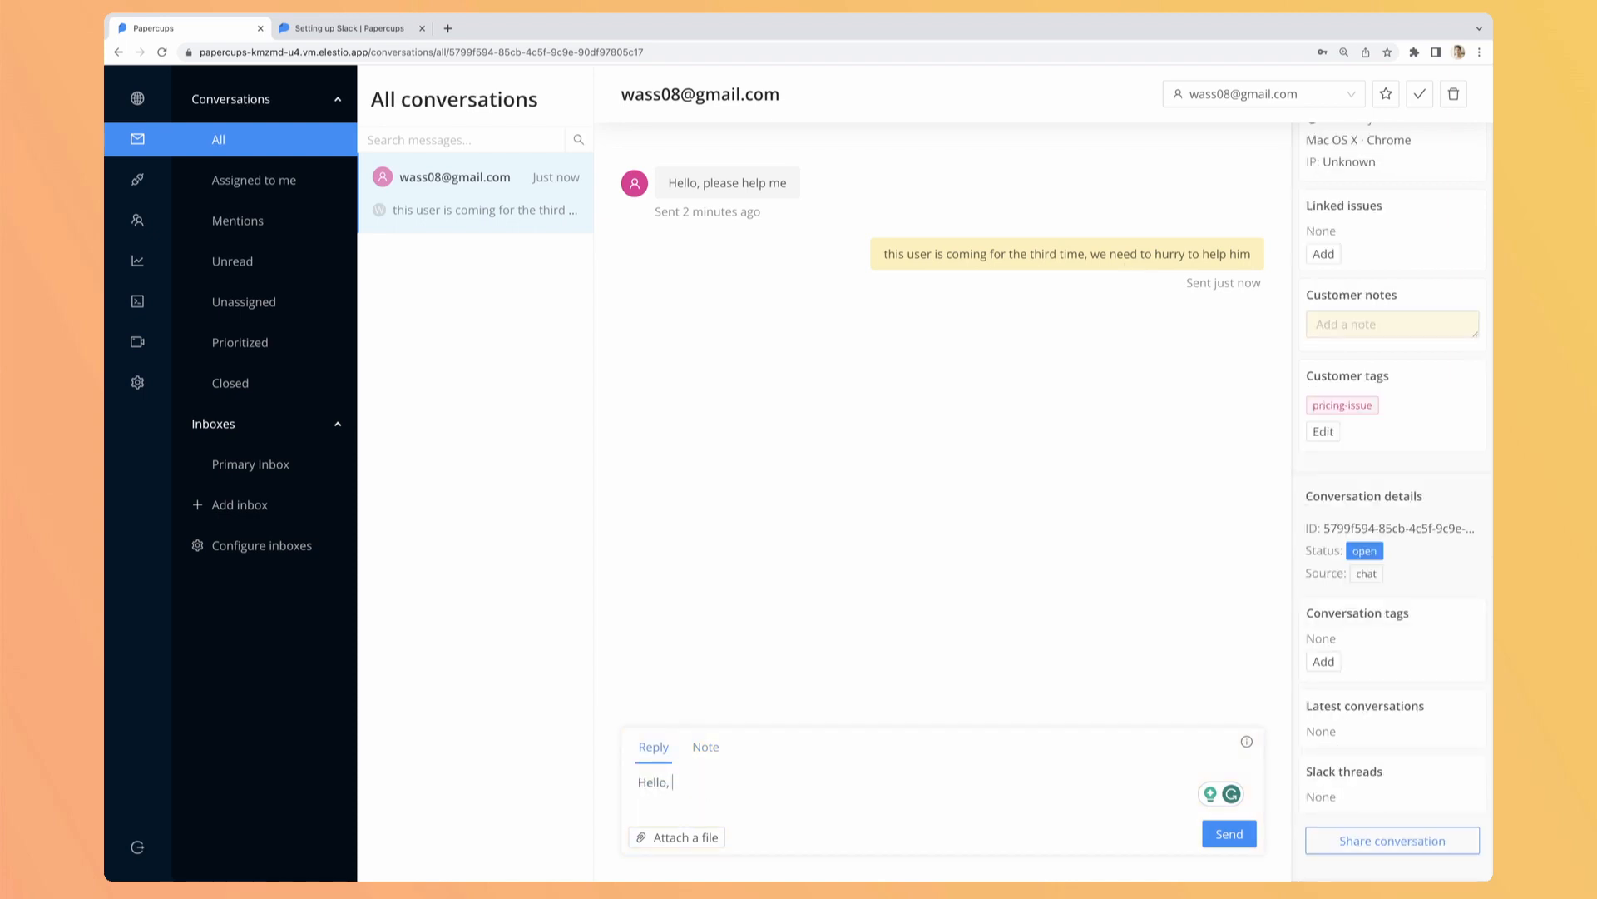
text(how can I help)
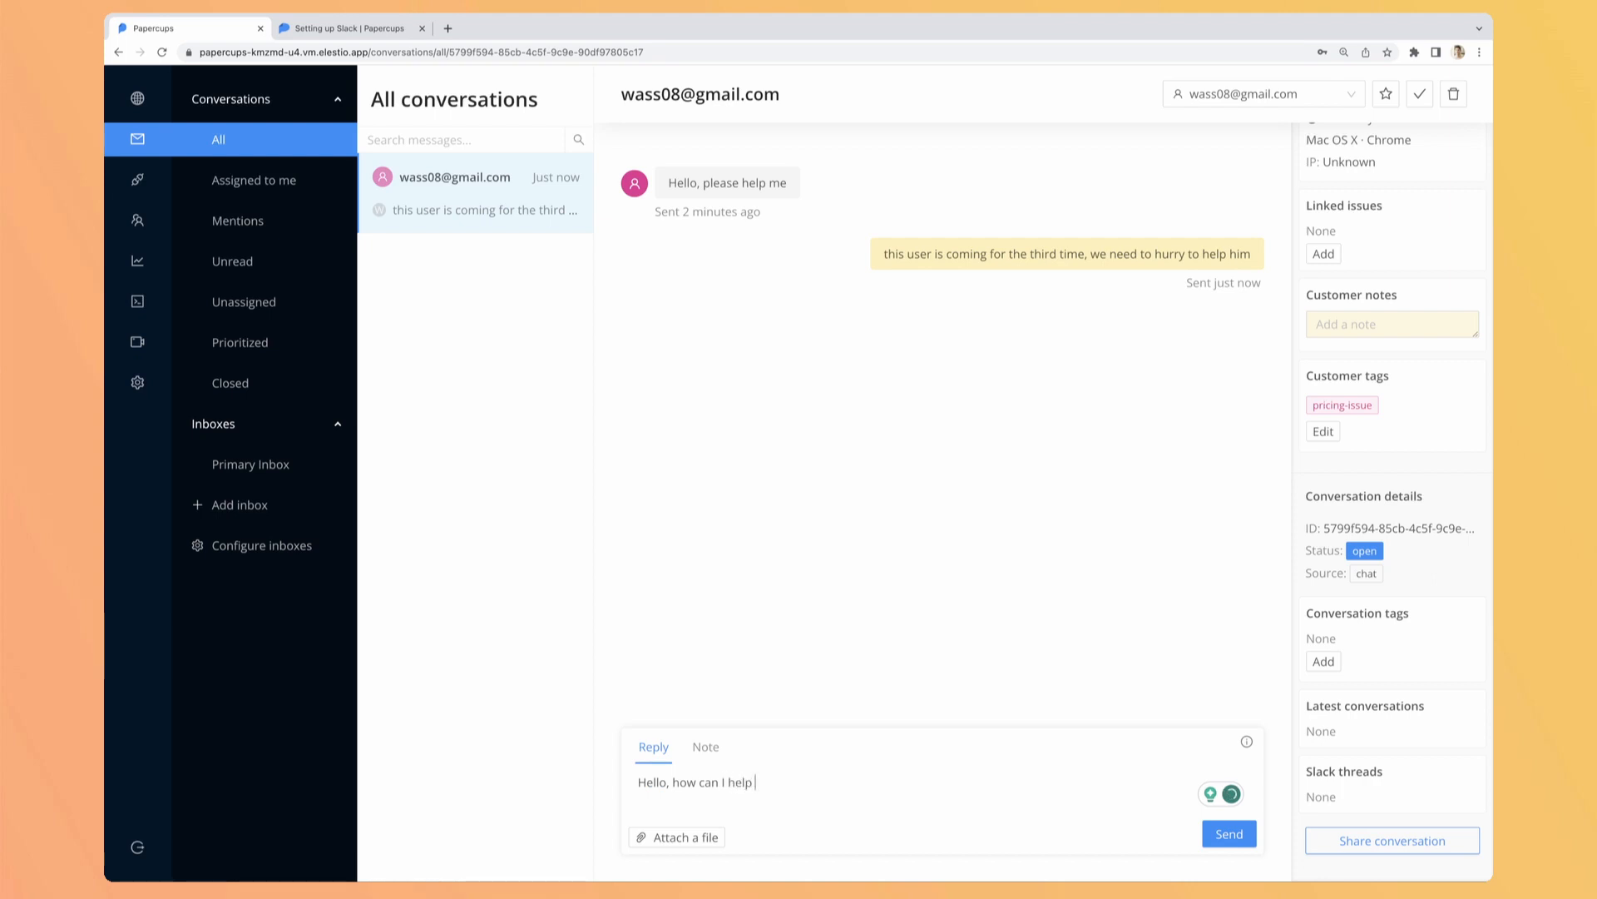
click(1228, 834)
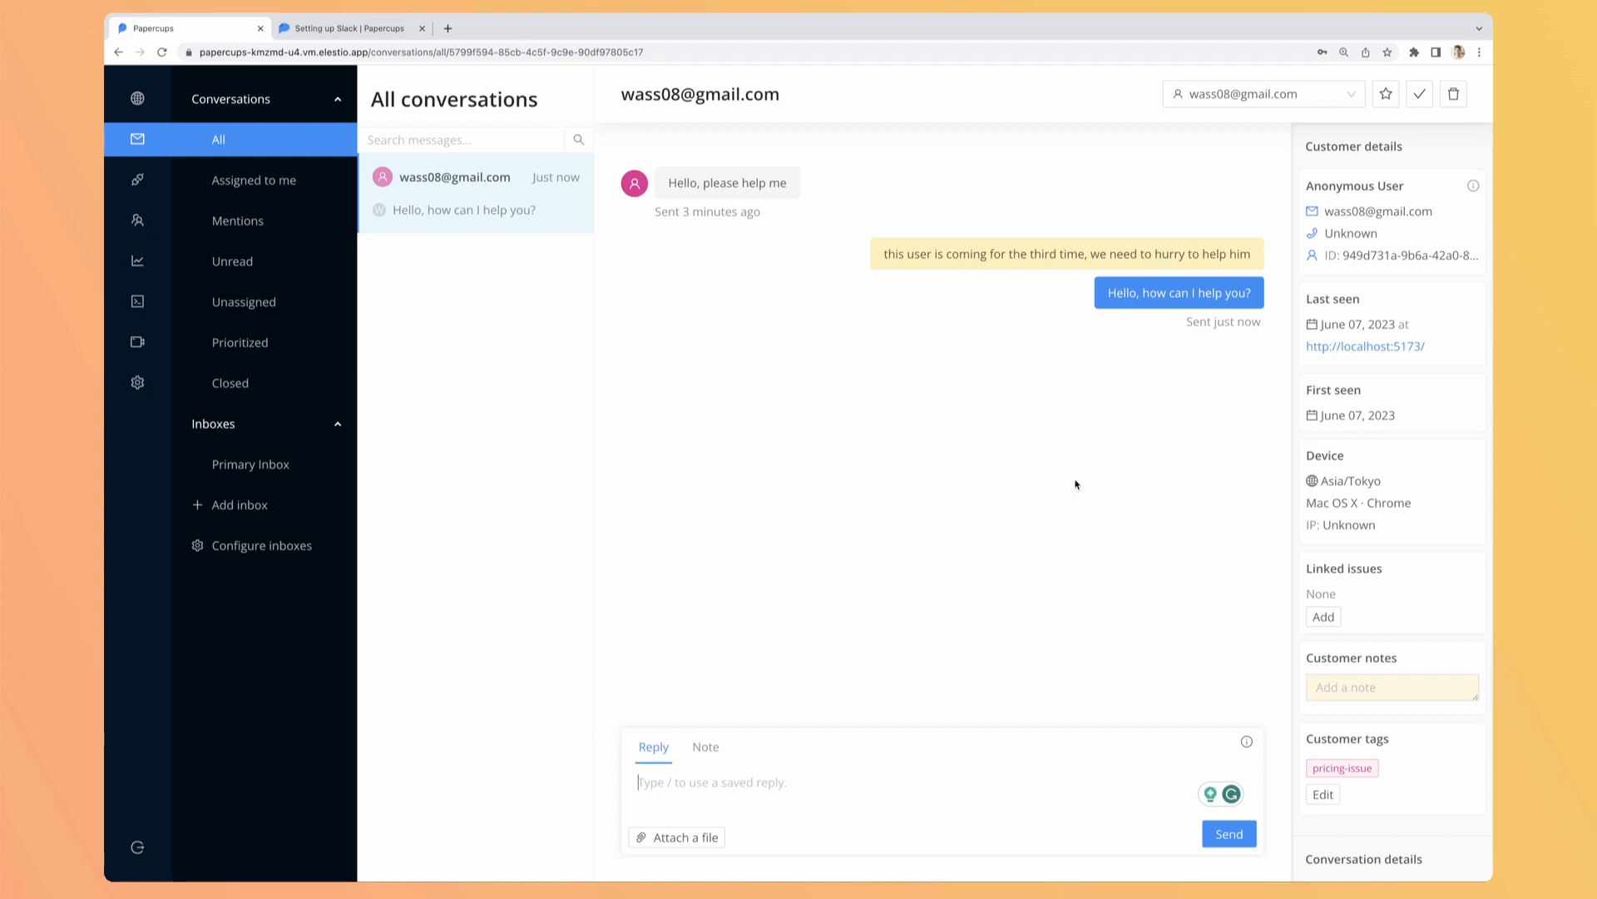
mouse_move(1384, 93)
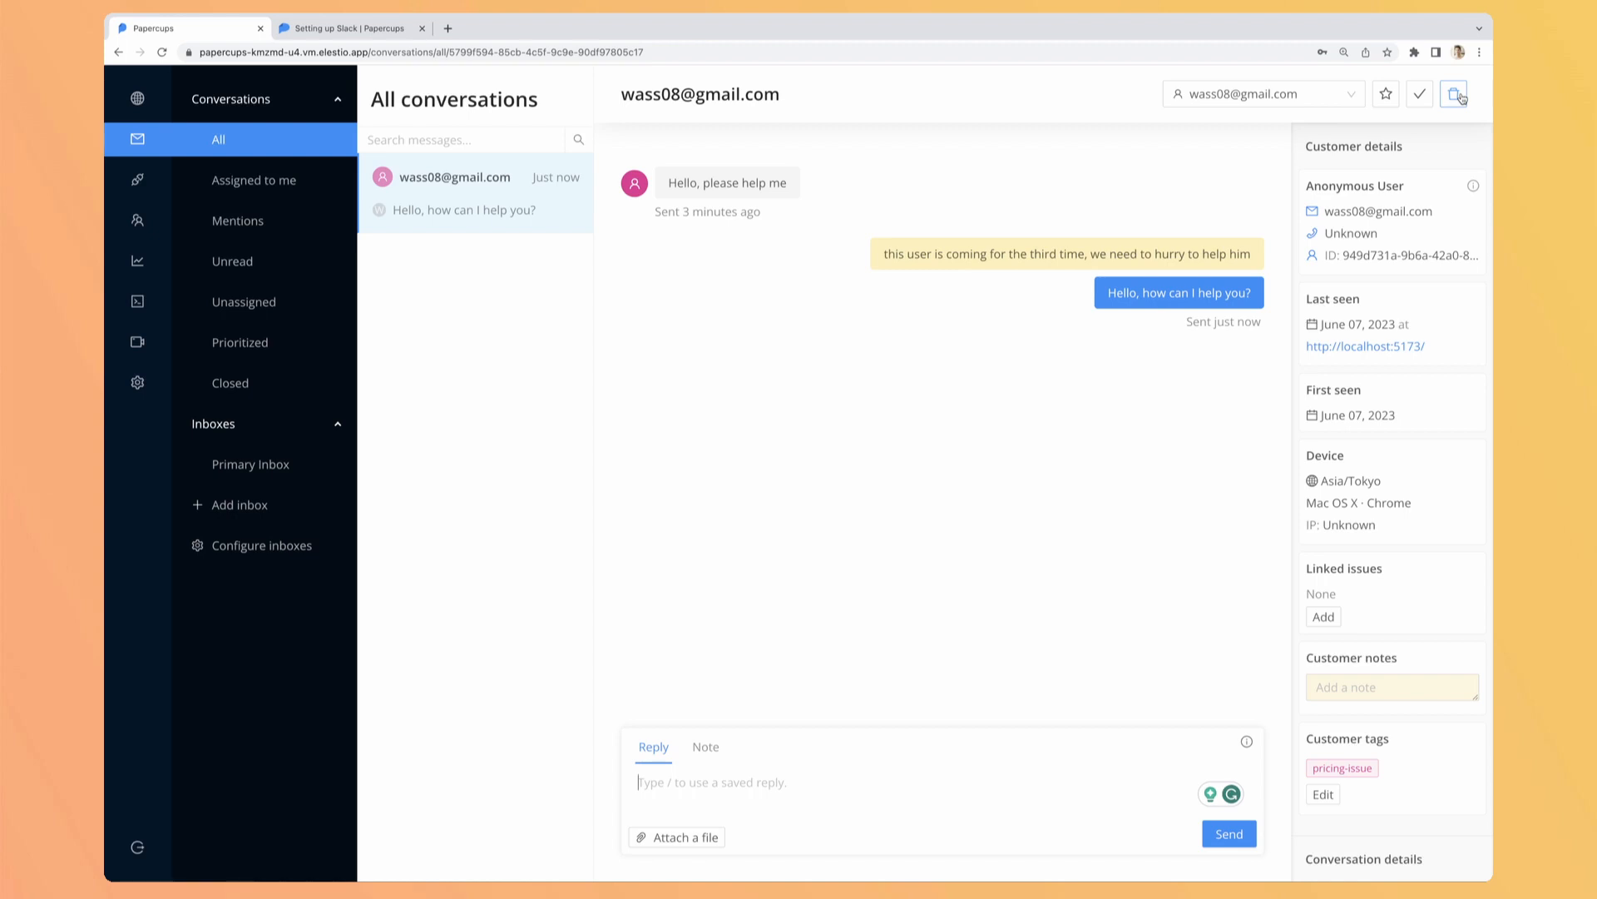
mouse_move(1421, 94)
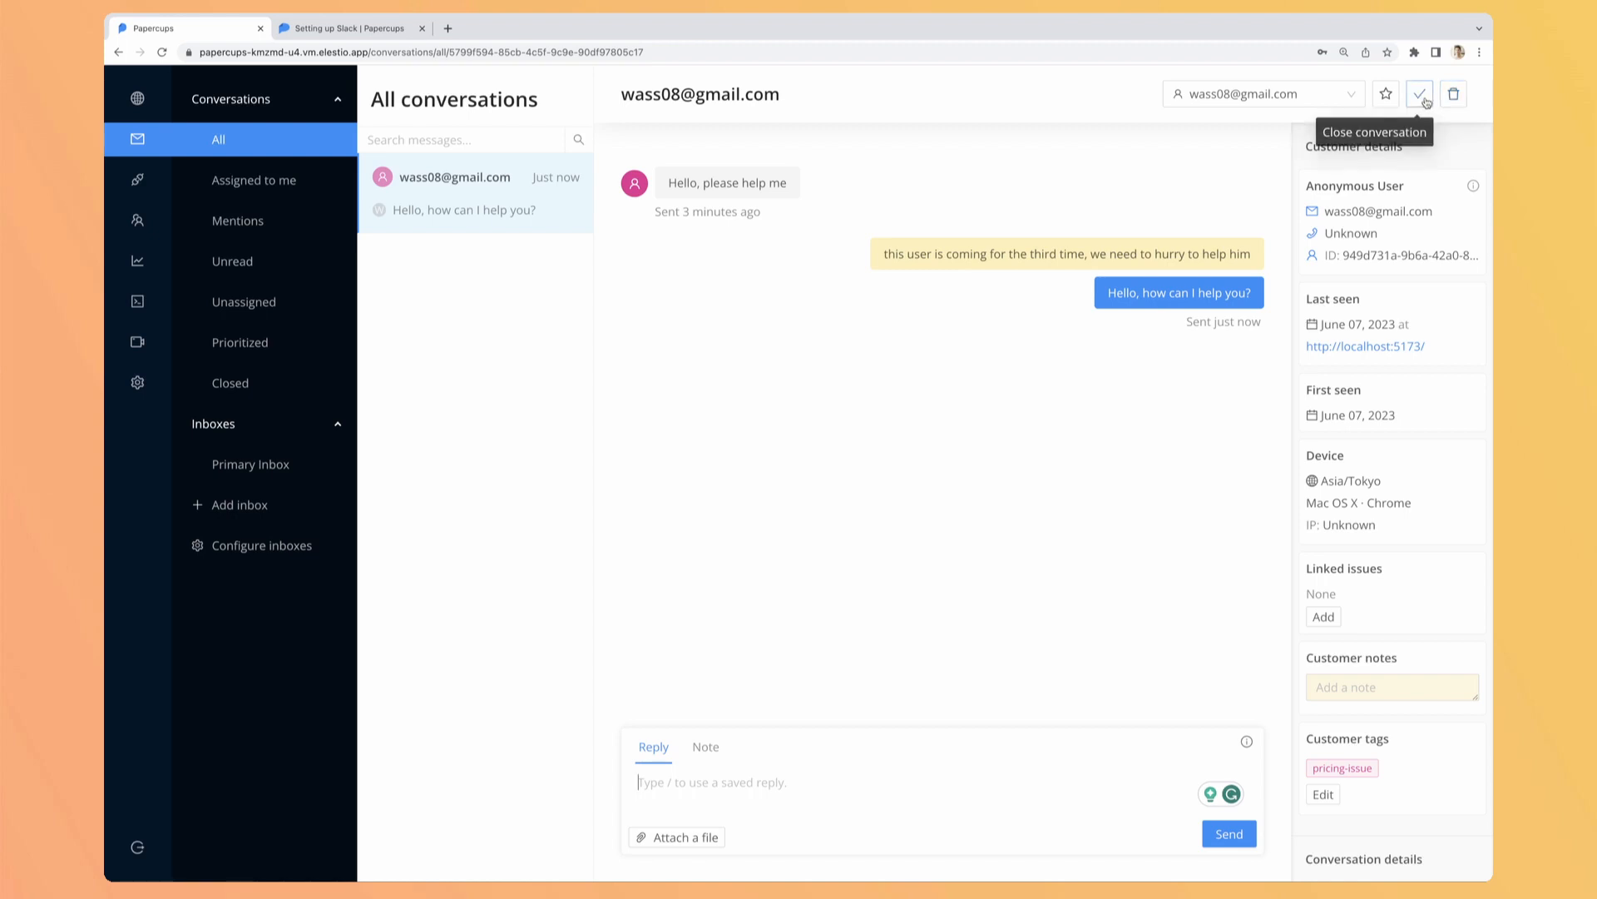
- Close the conversation, then check the Assigned to me and Mentions lists
click(1419, 93)
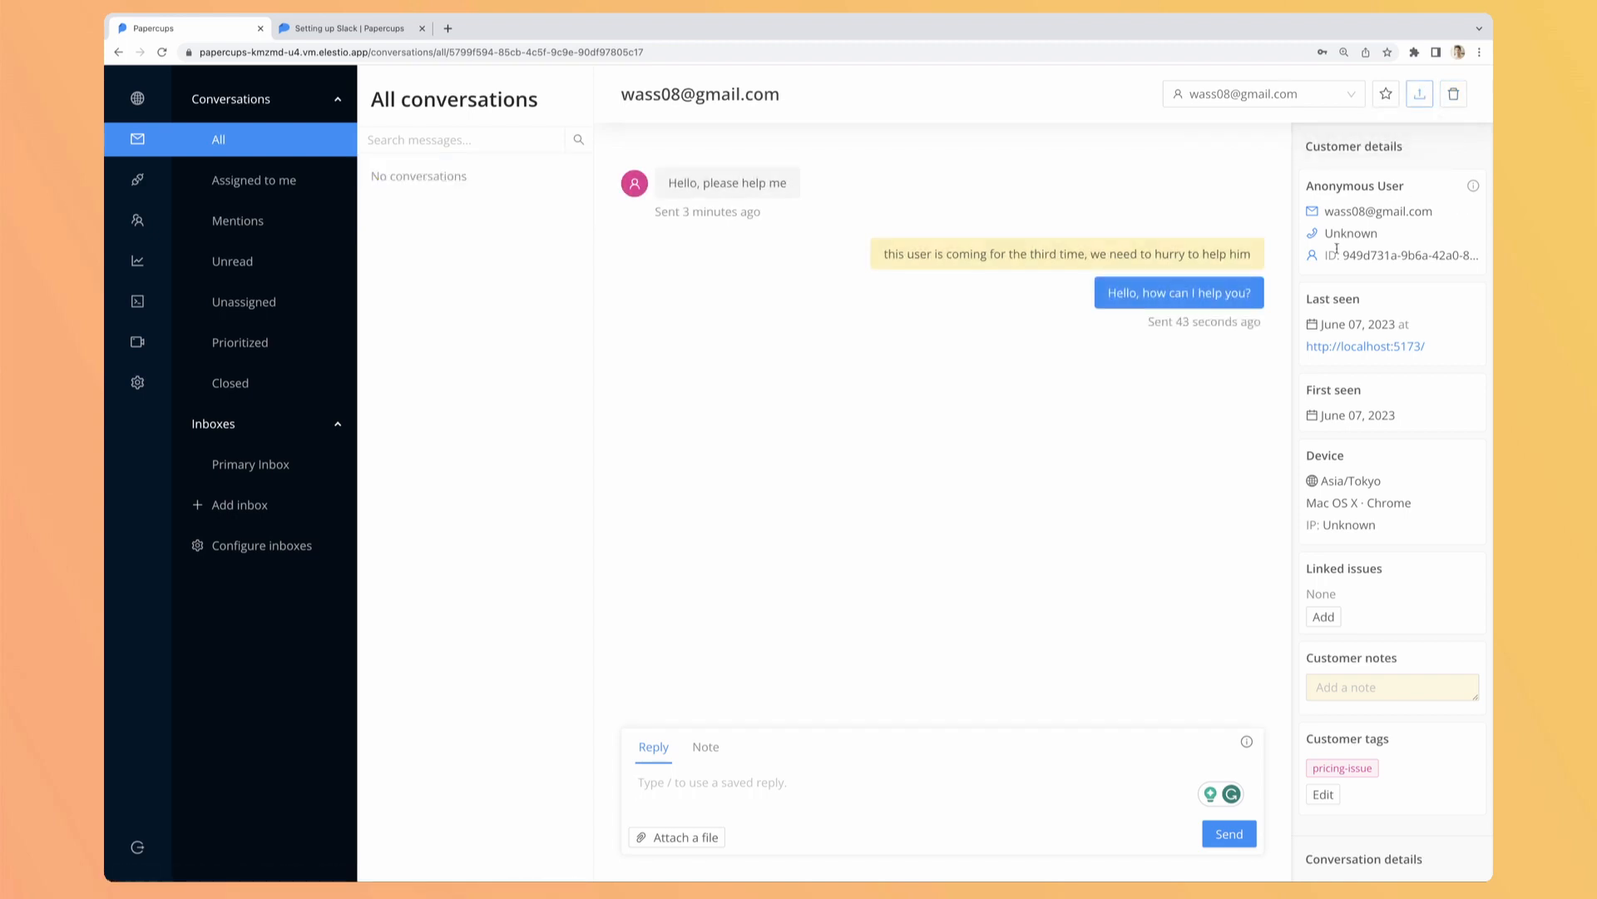
mouse_move(726, 256)
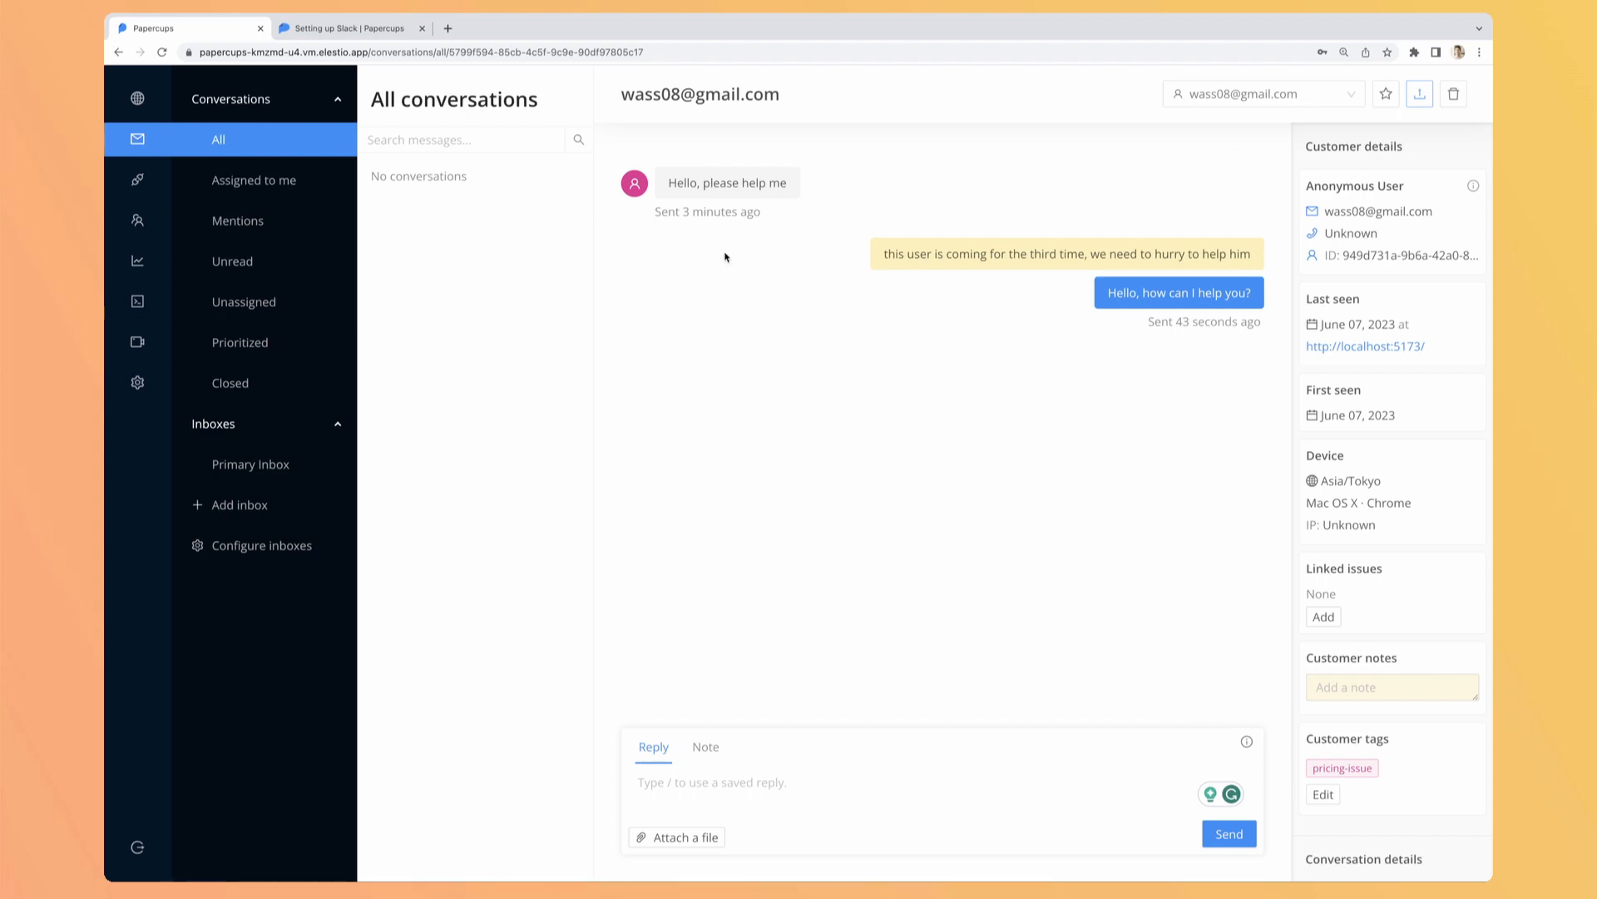
mouse_move(512, 316)
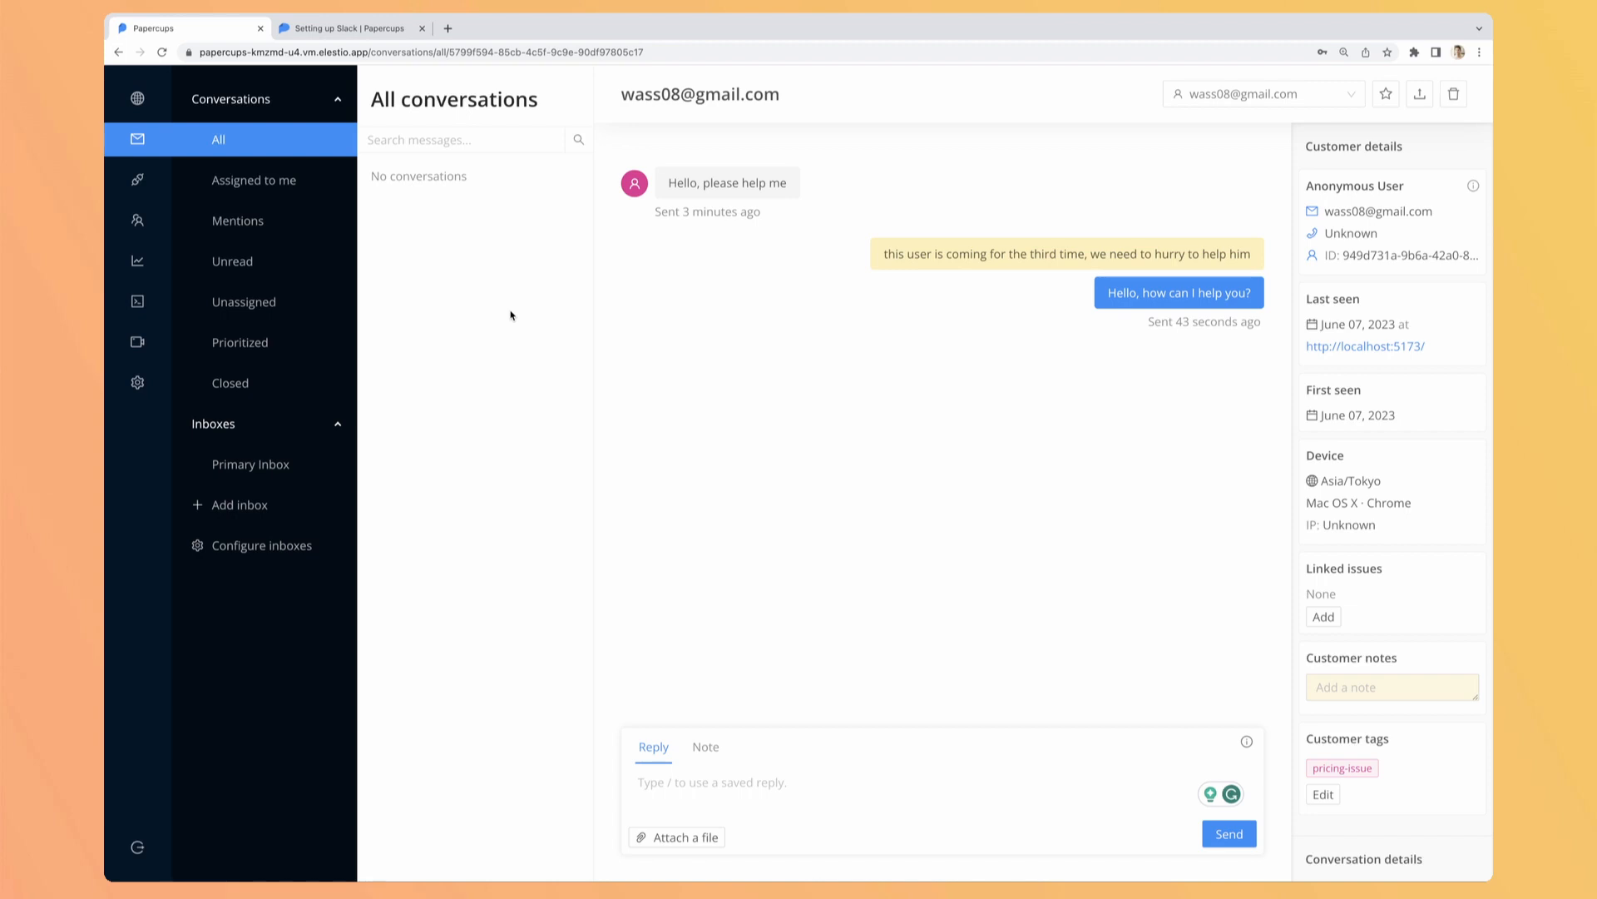
click(253, 180)
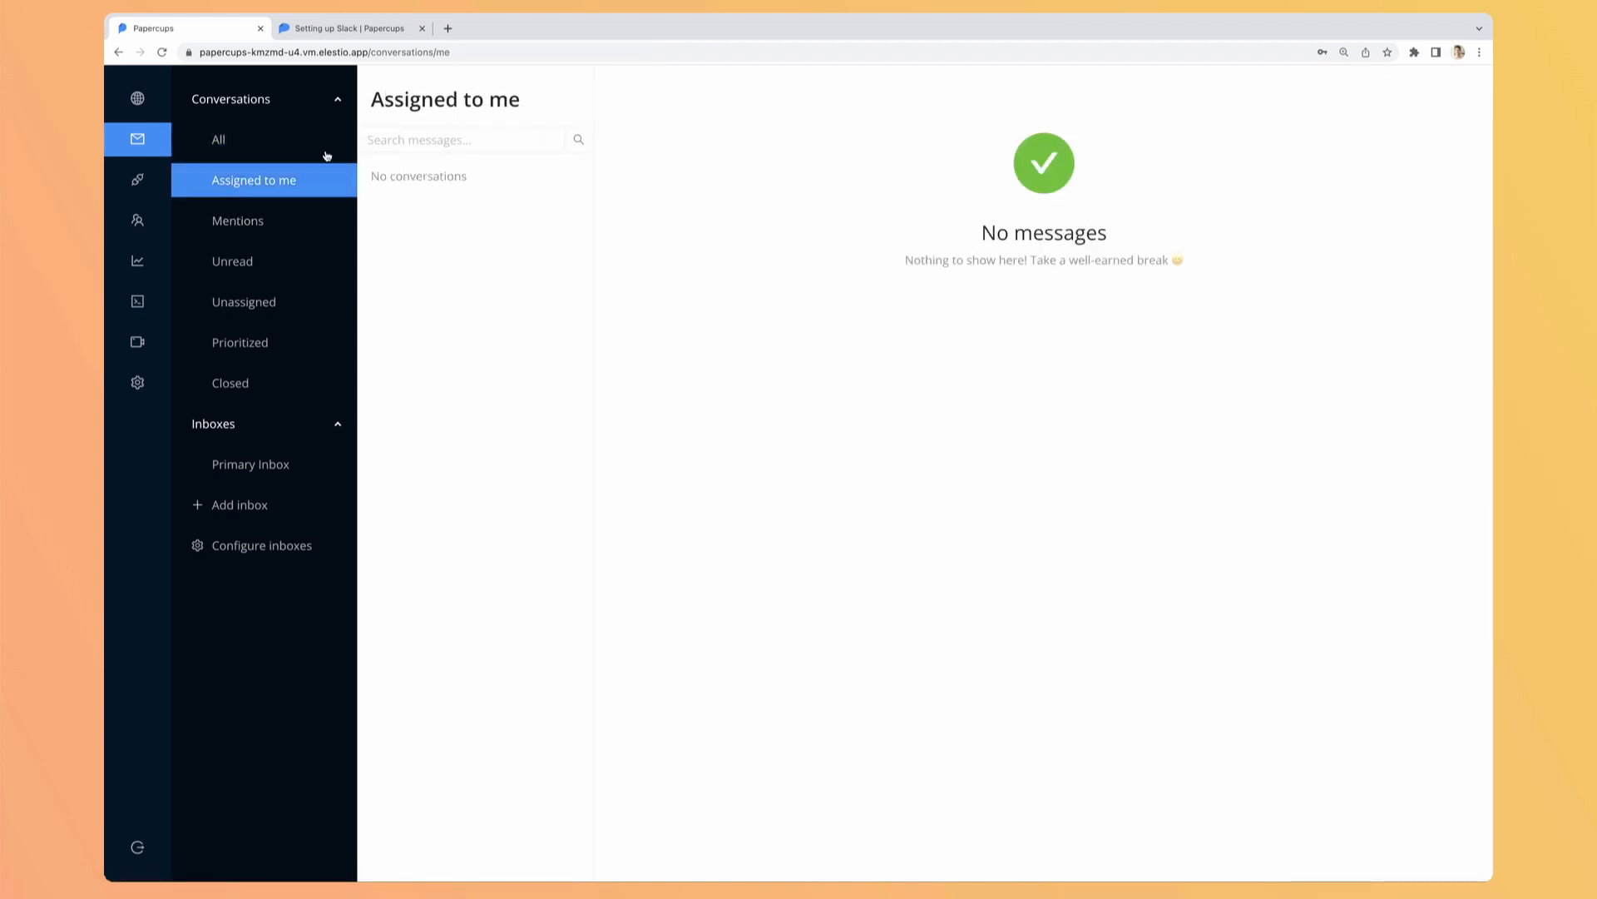
mouse_move(281, 184)
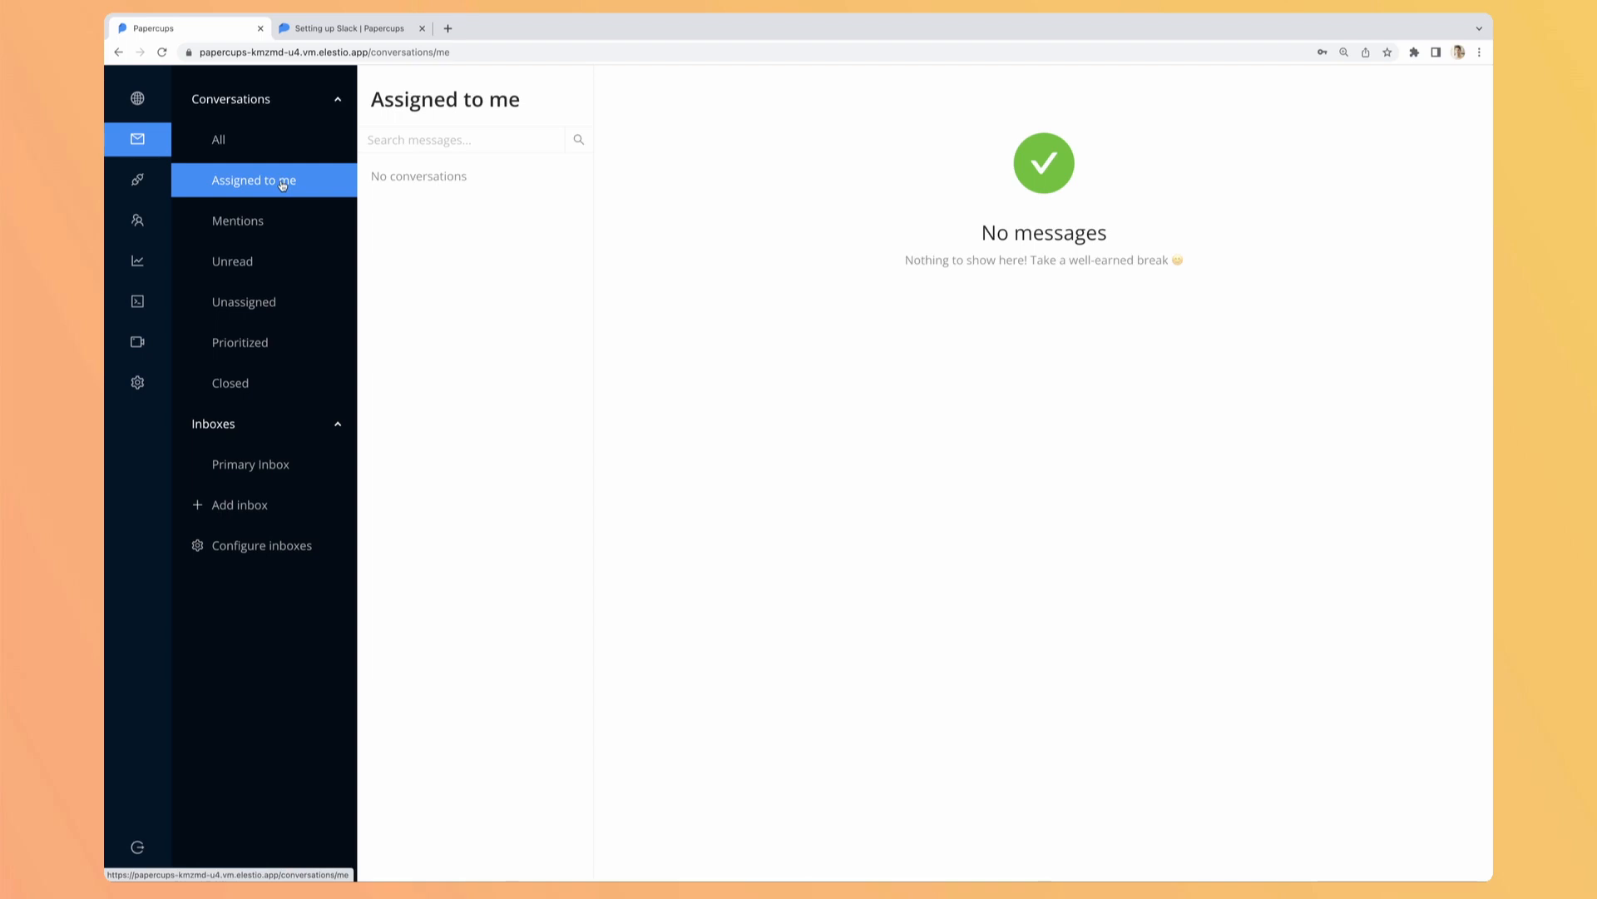
mouse_move(255, 221)
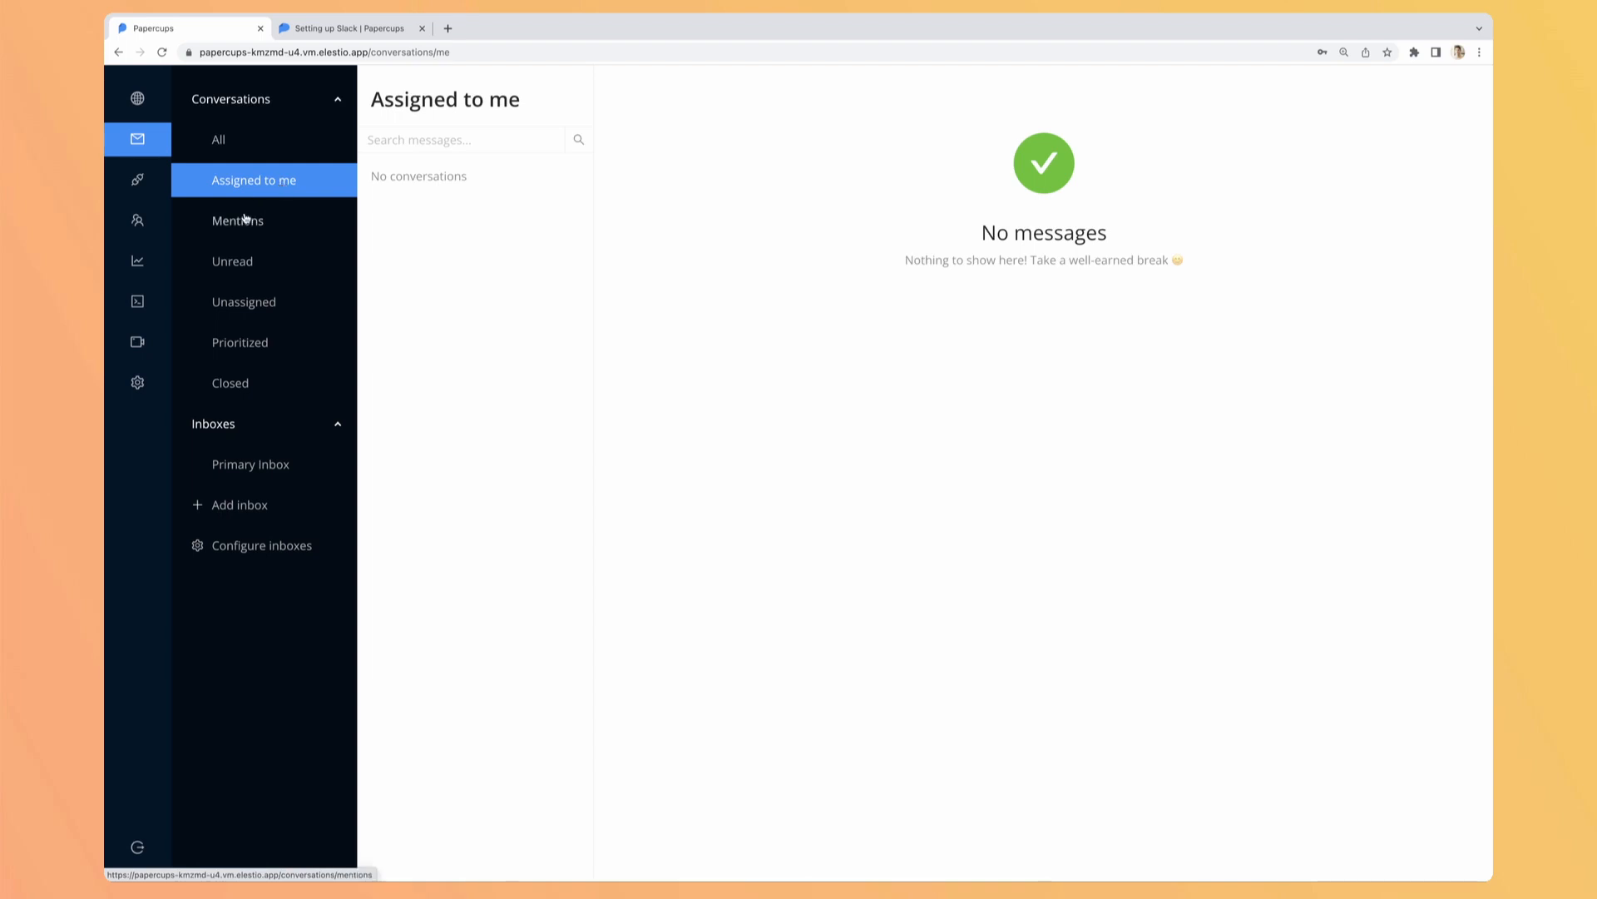
click(237, 219)
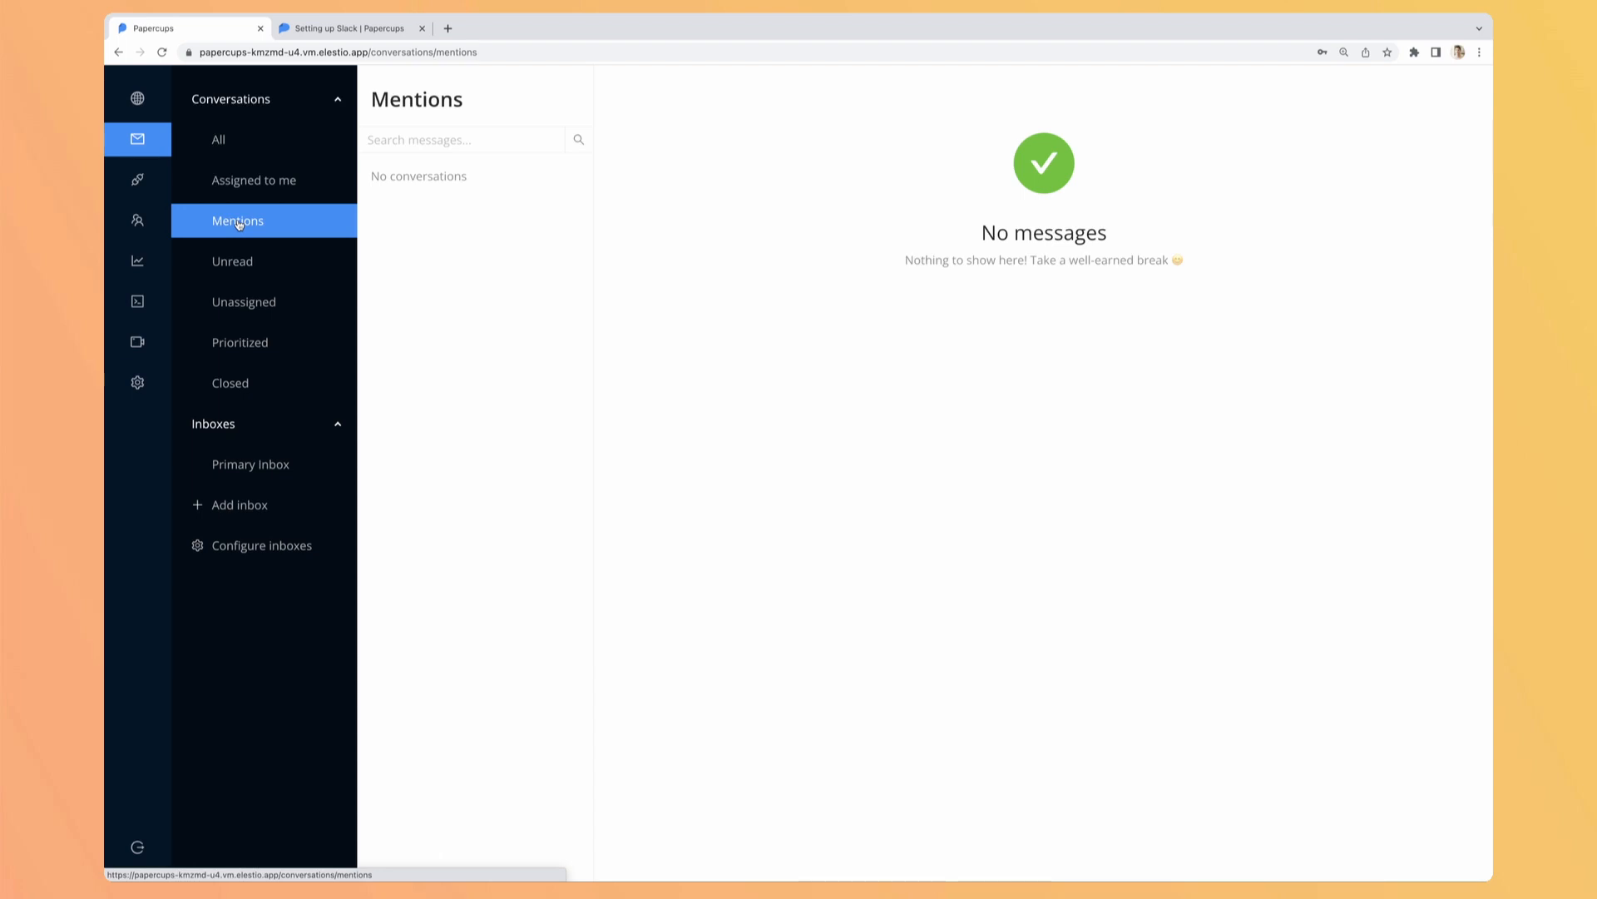
mouse_move(229, 263)
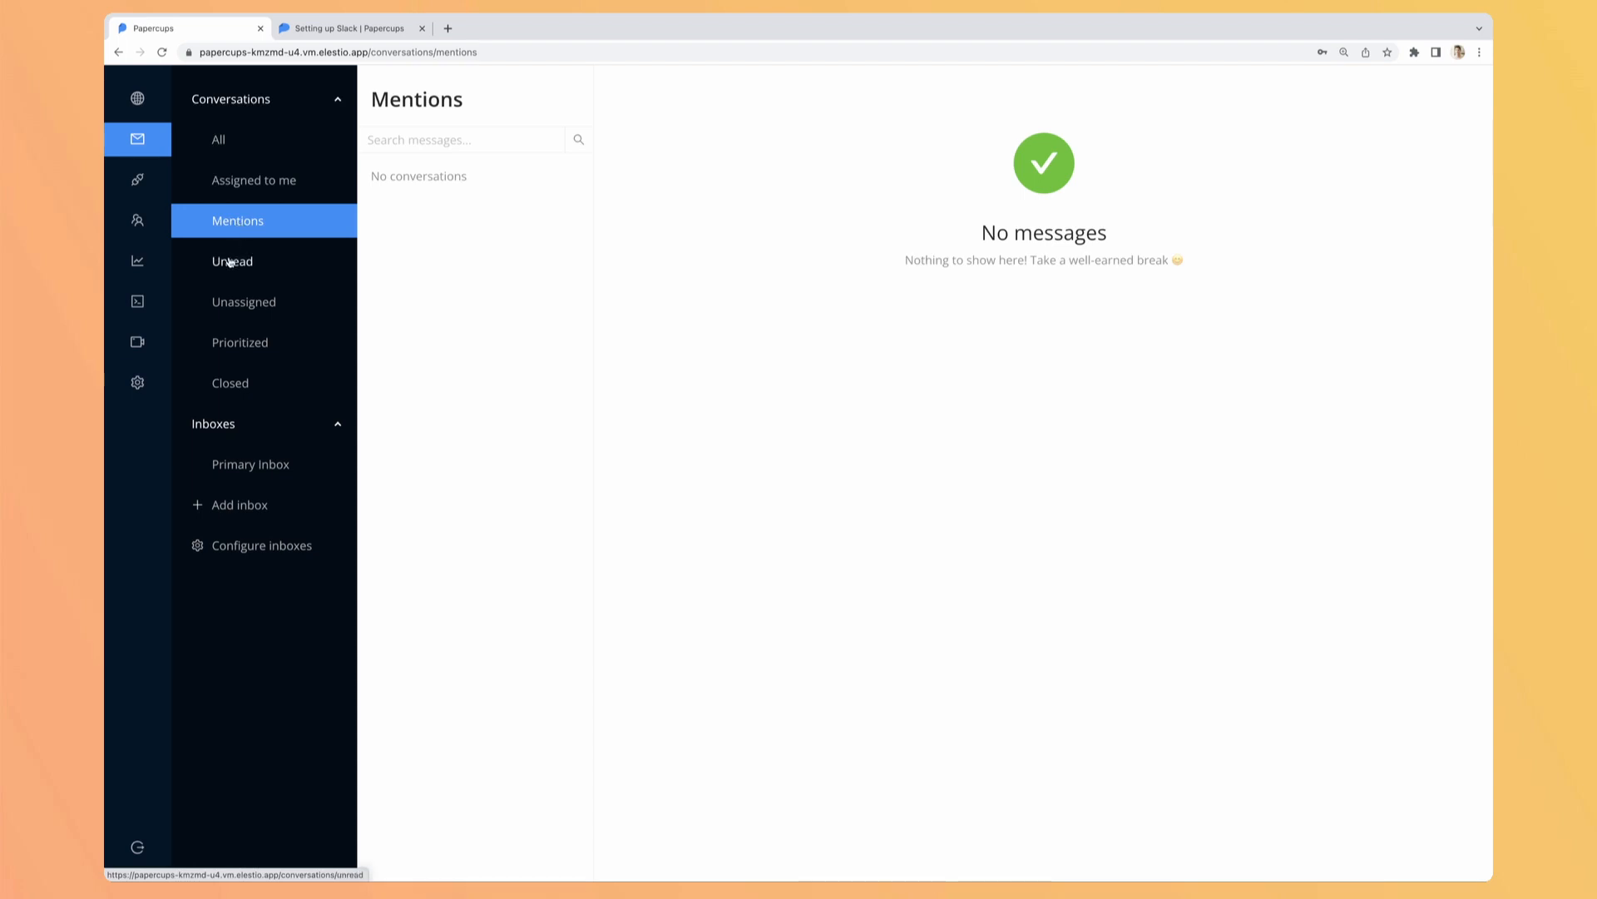
- Check the Unread/Unassigned, Prioritized and All lists, which show no open conversations
click(243, 301)
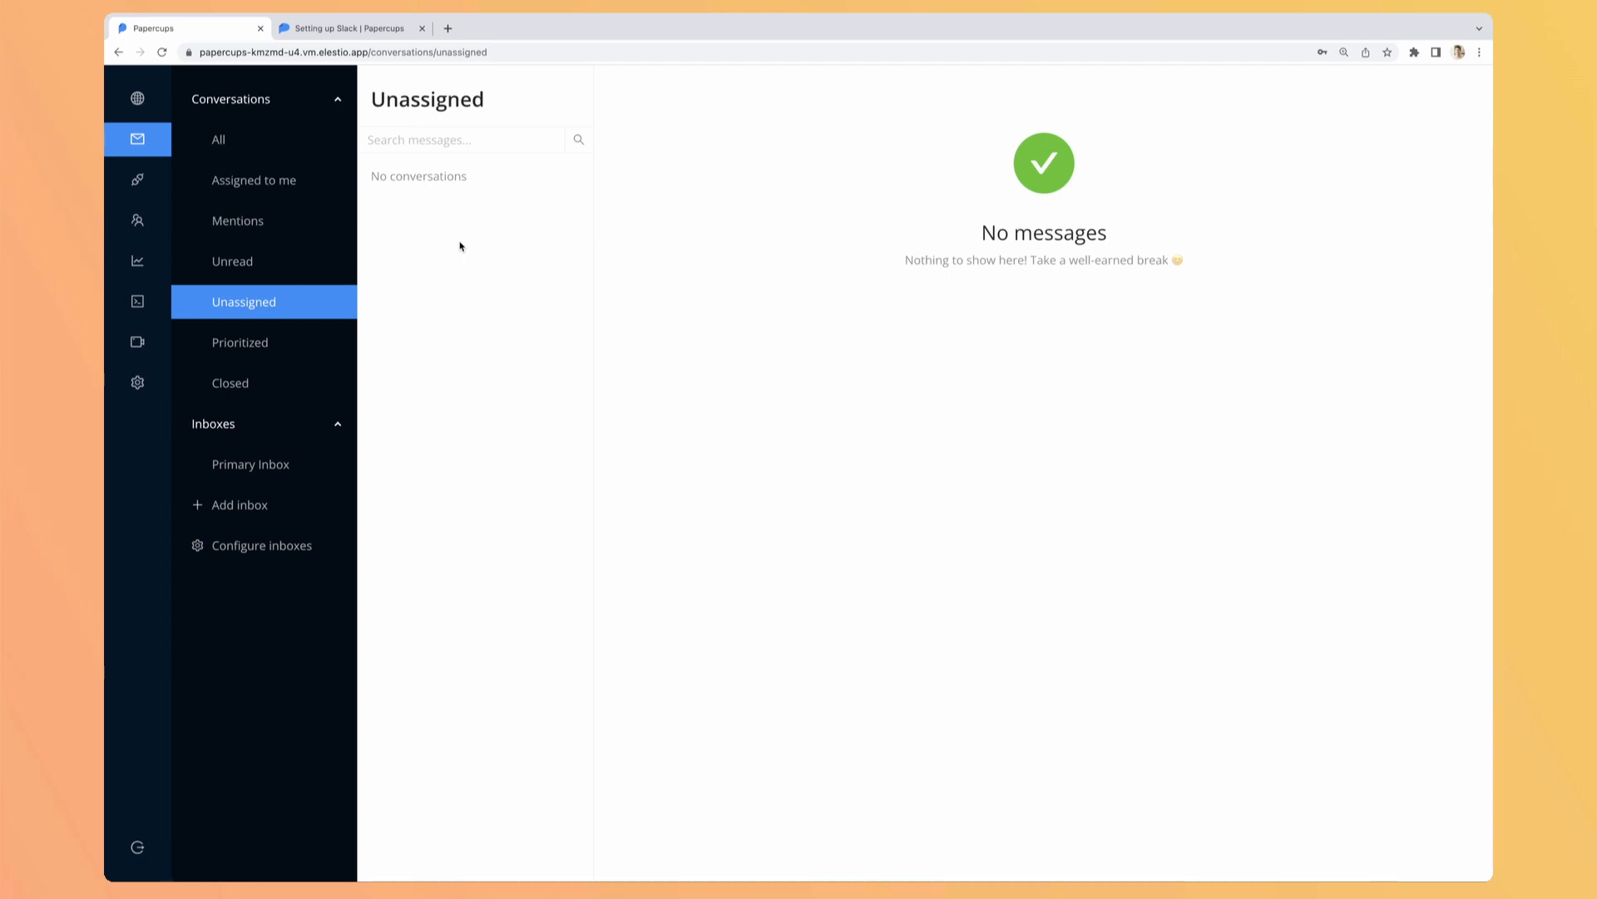
mouse_move(433, 251)
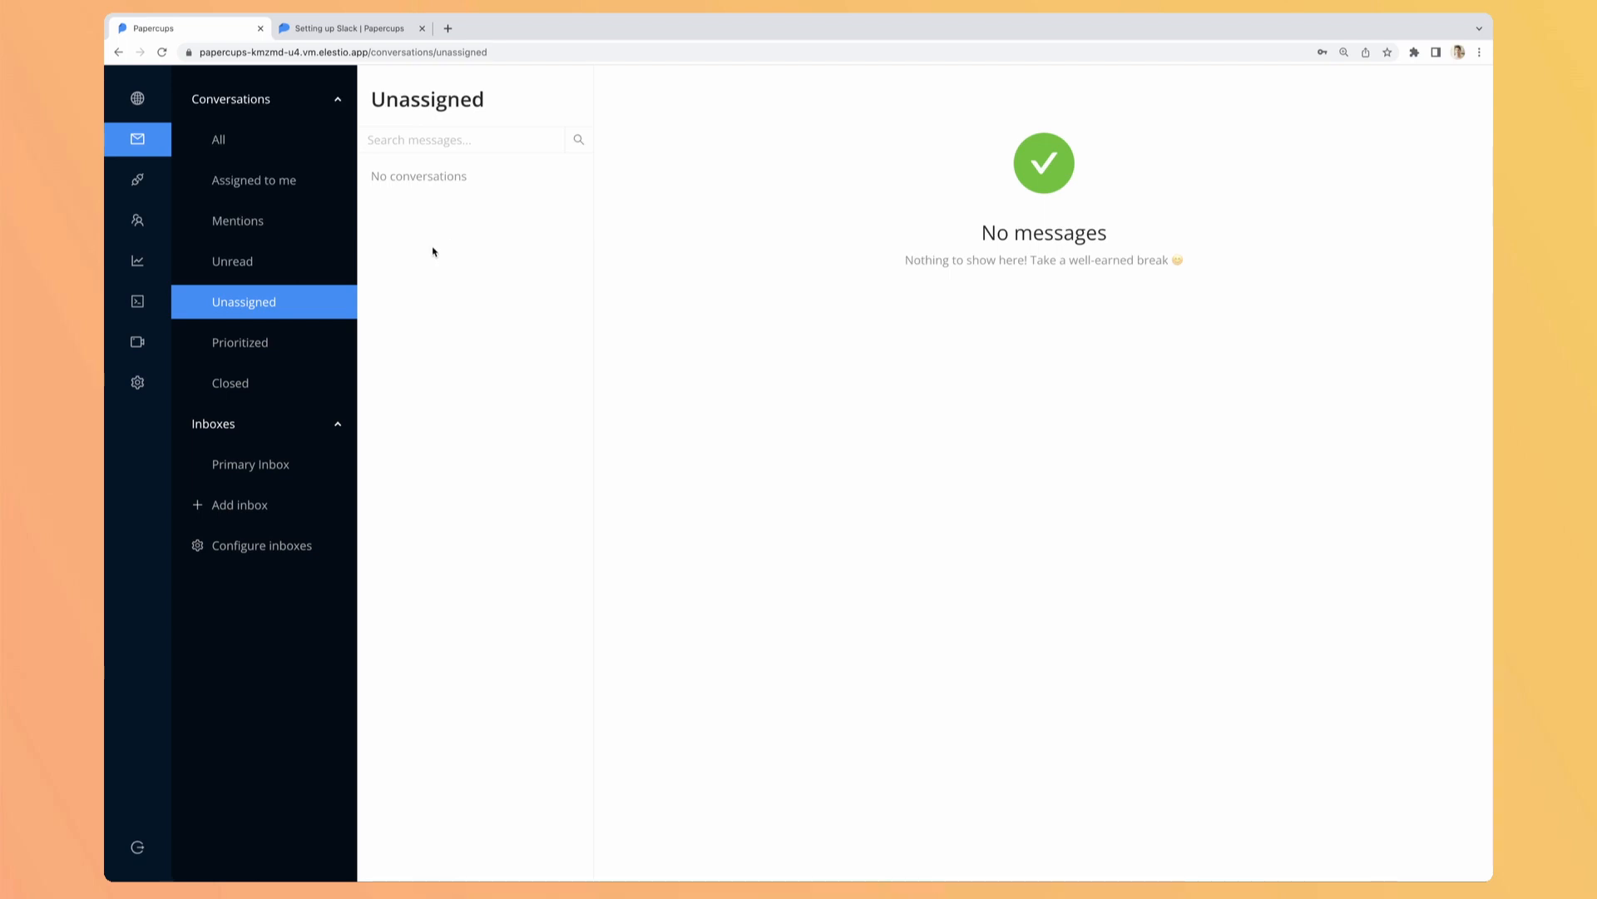
click(239, 343)
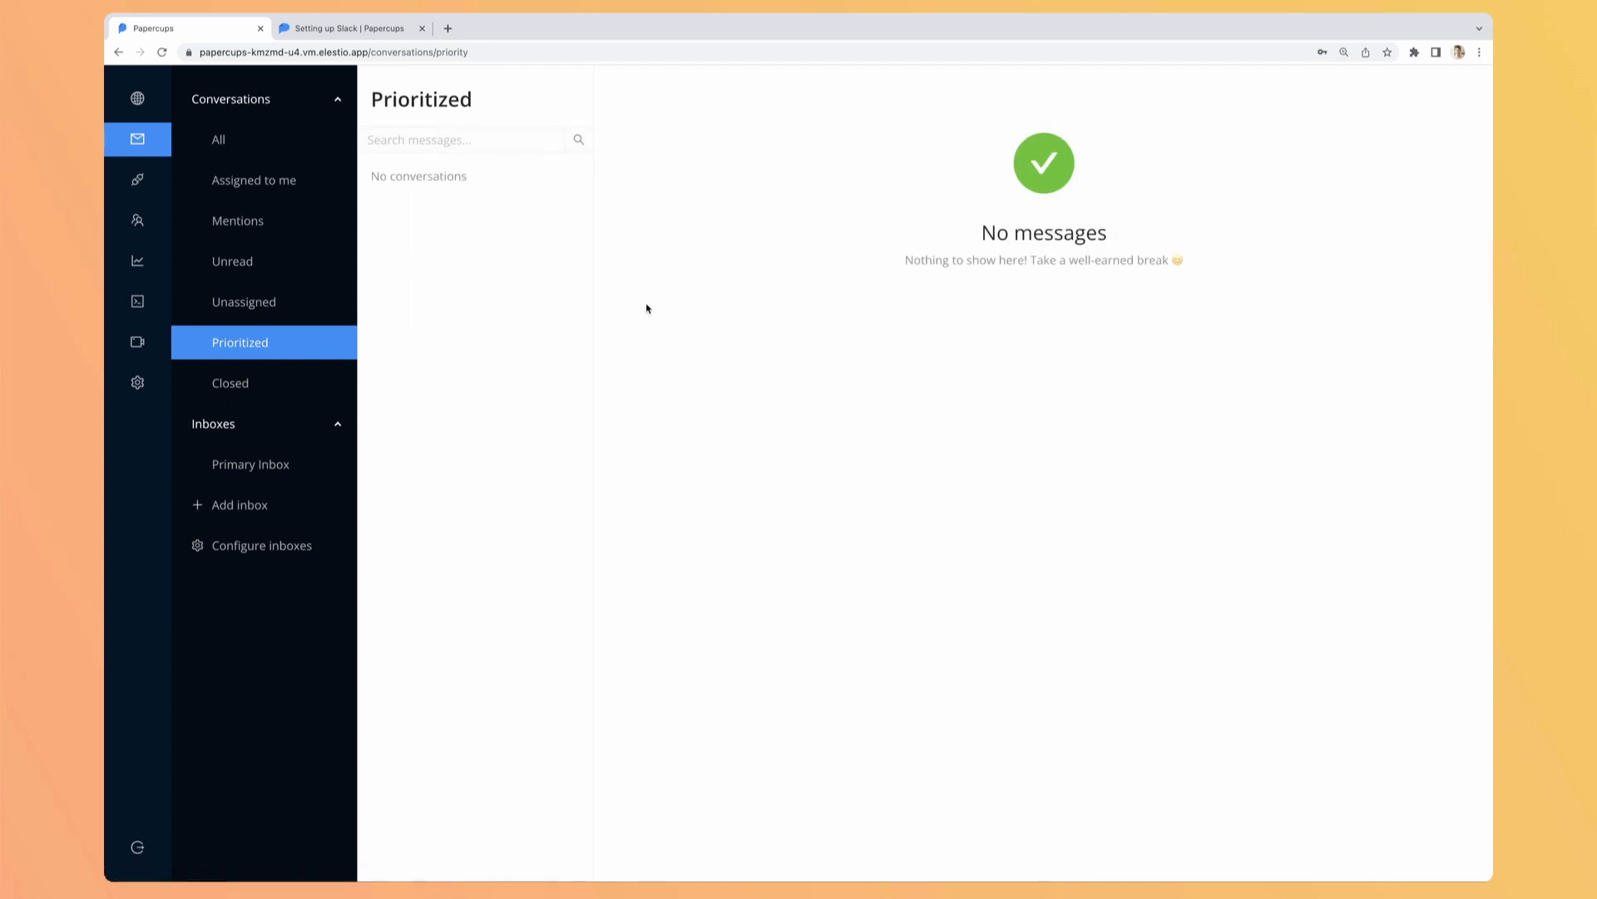
click(230, 383)
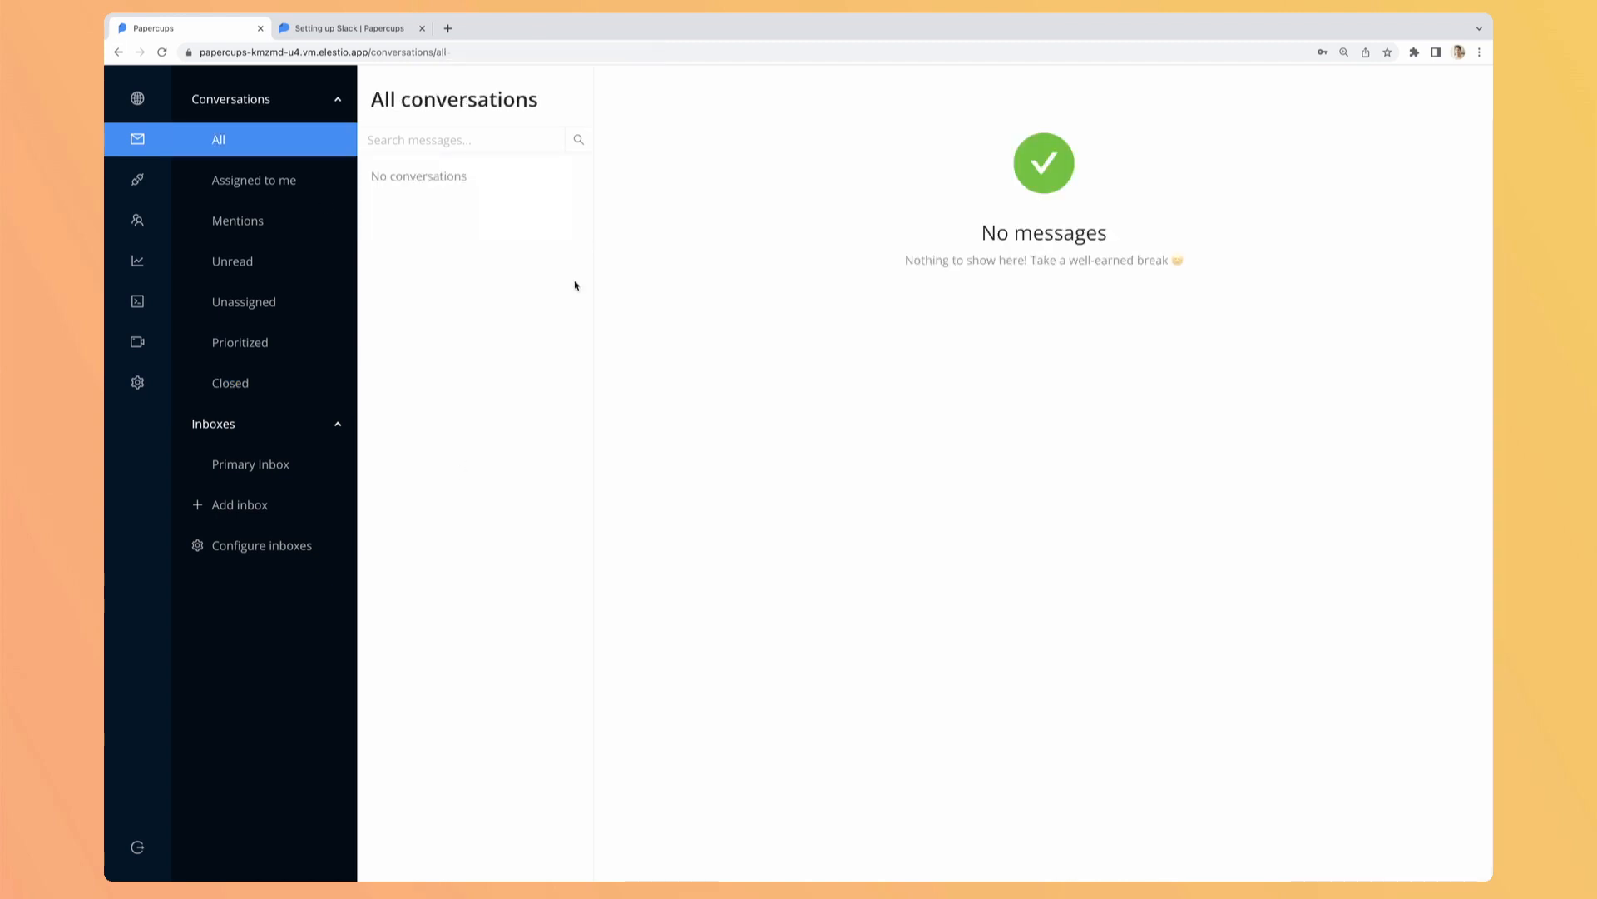
click(137, 219)
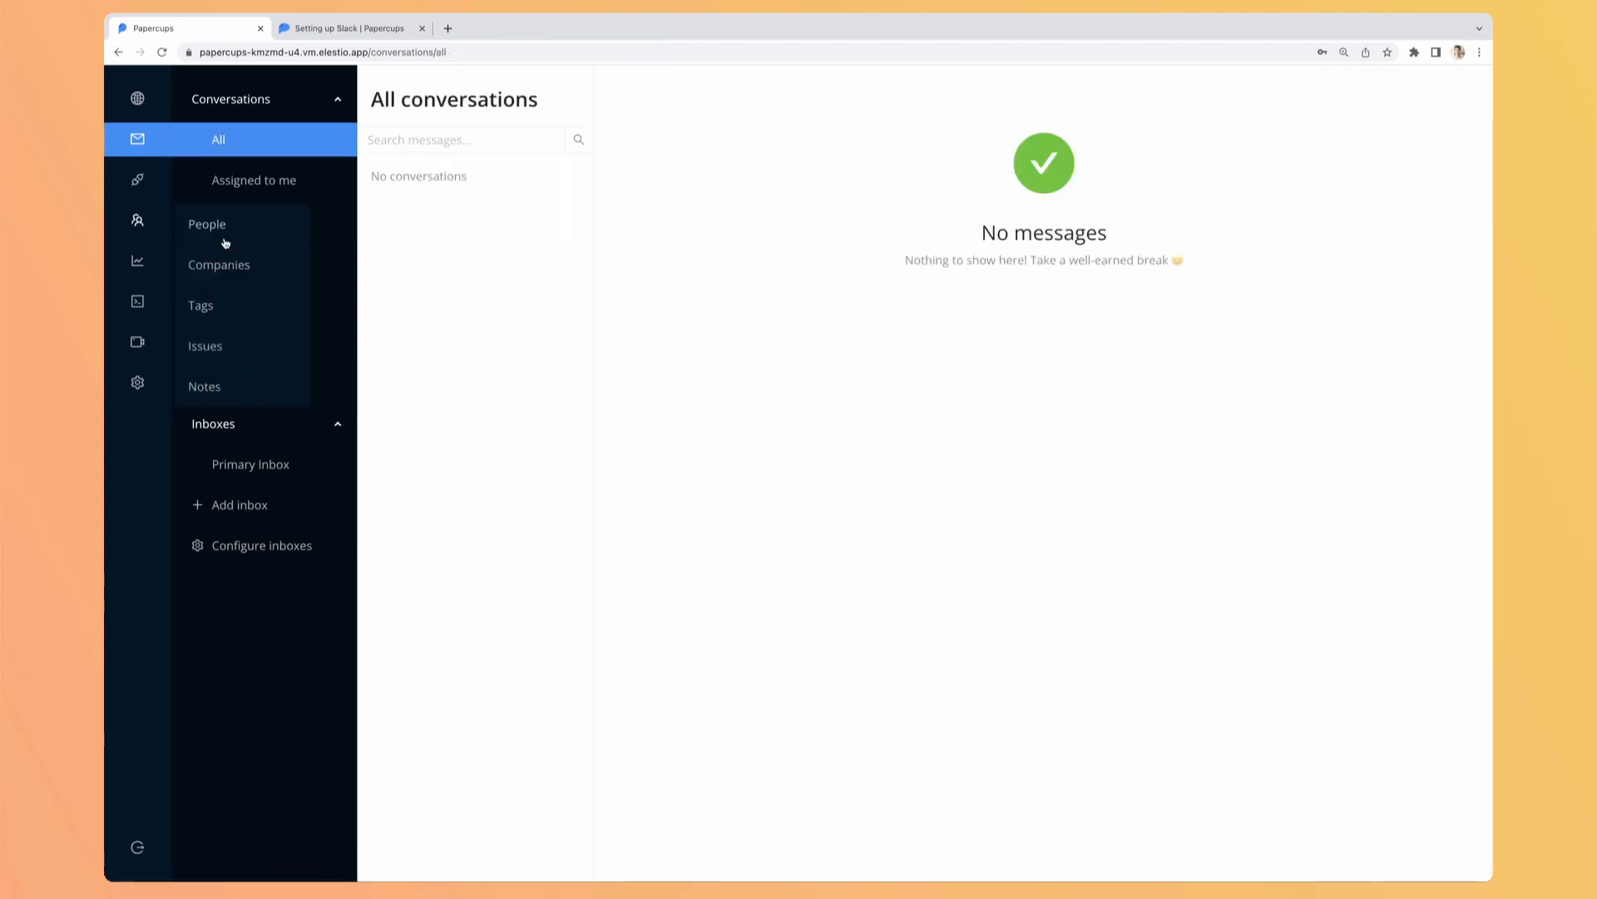
- View the pricing-issue tag with one tagged person, peek at Edit tag details unchanged, then go to Customers
click(201, 304)
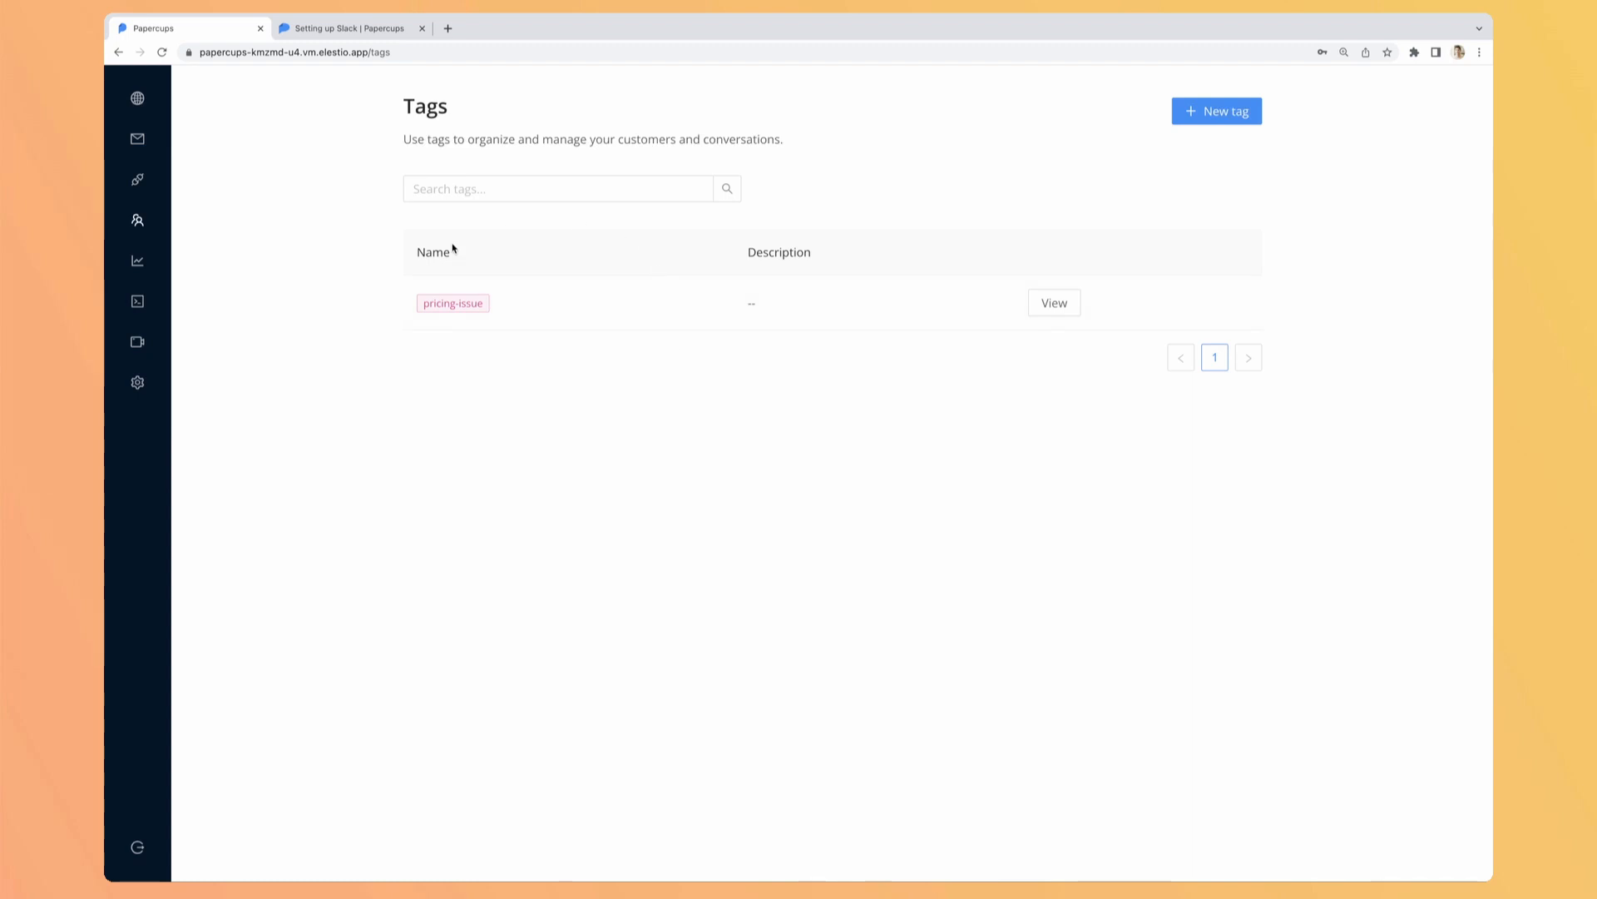
mouse_move(1051, 311)
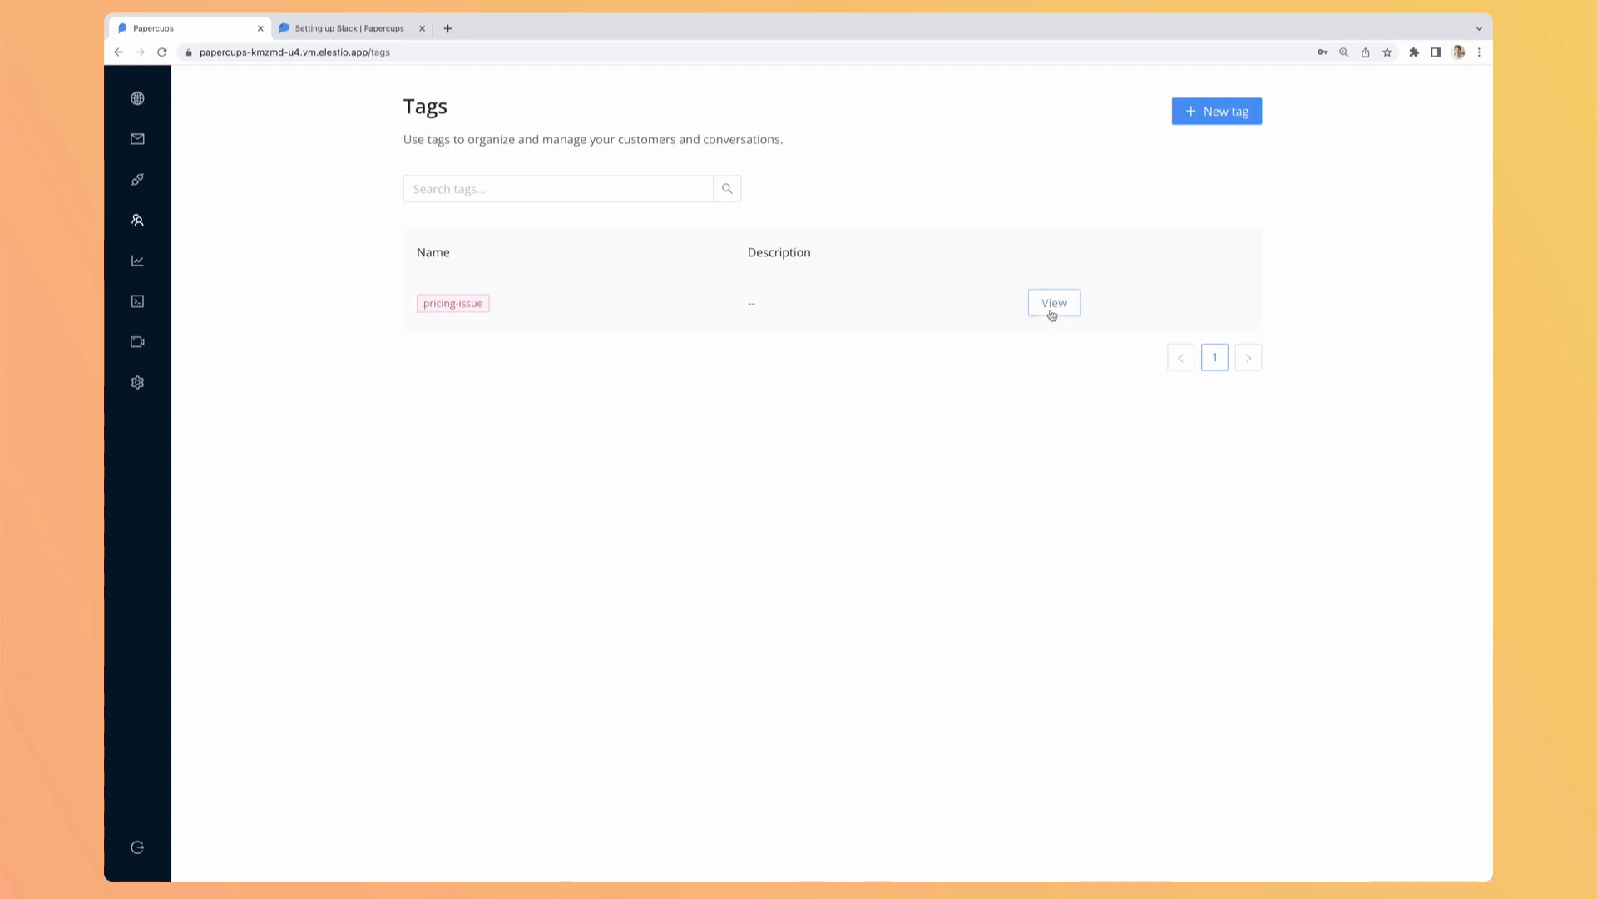
click(1055, 303)
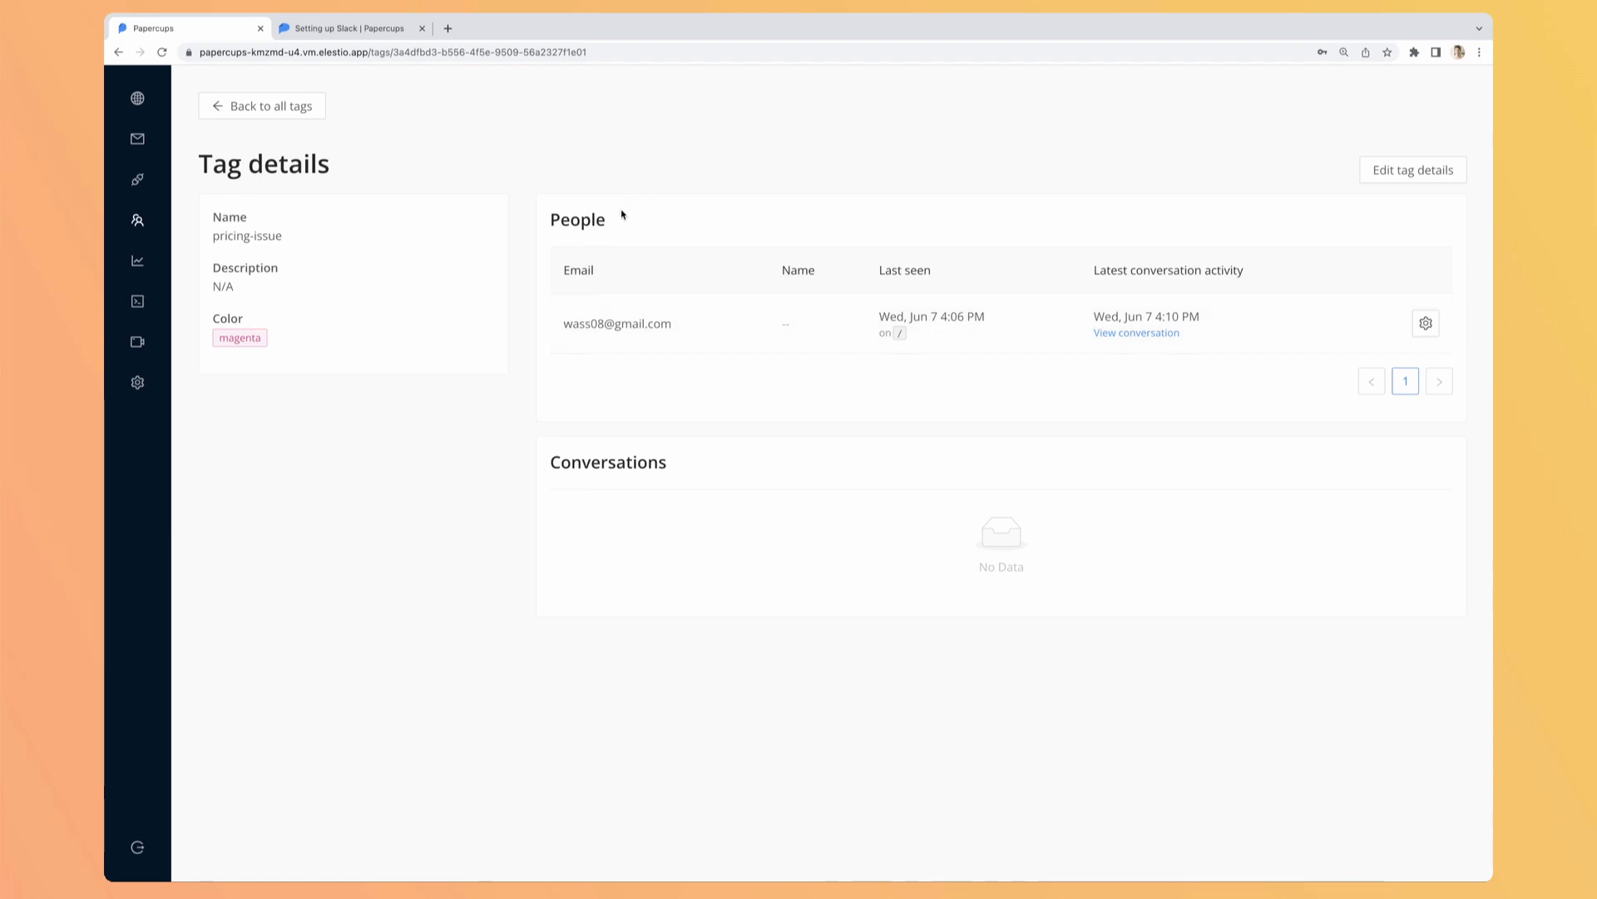
mouse_move(662, 505)
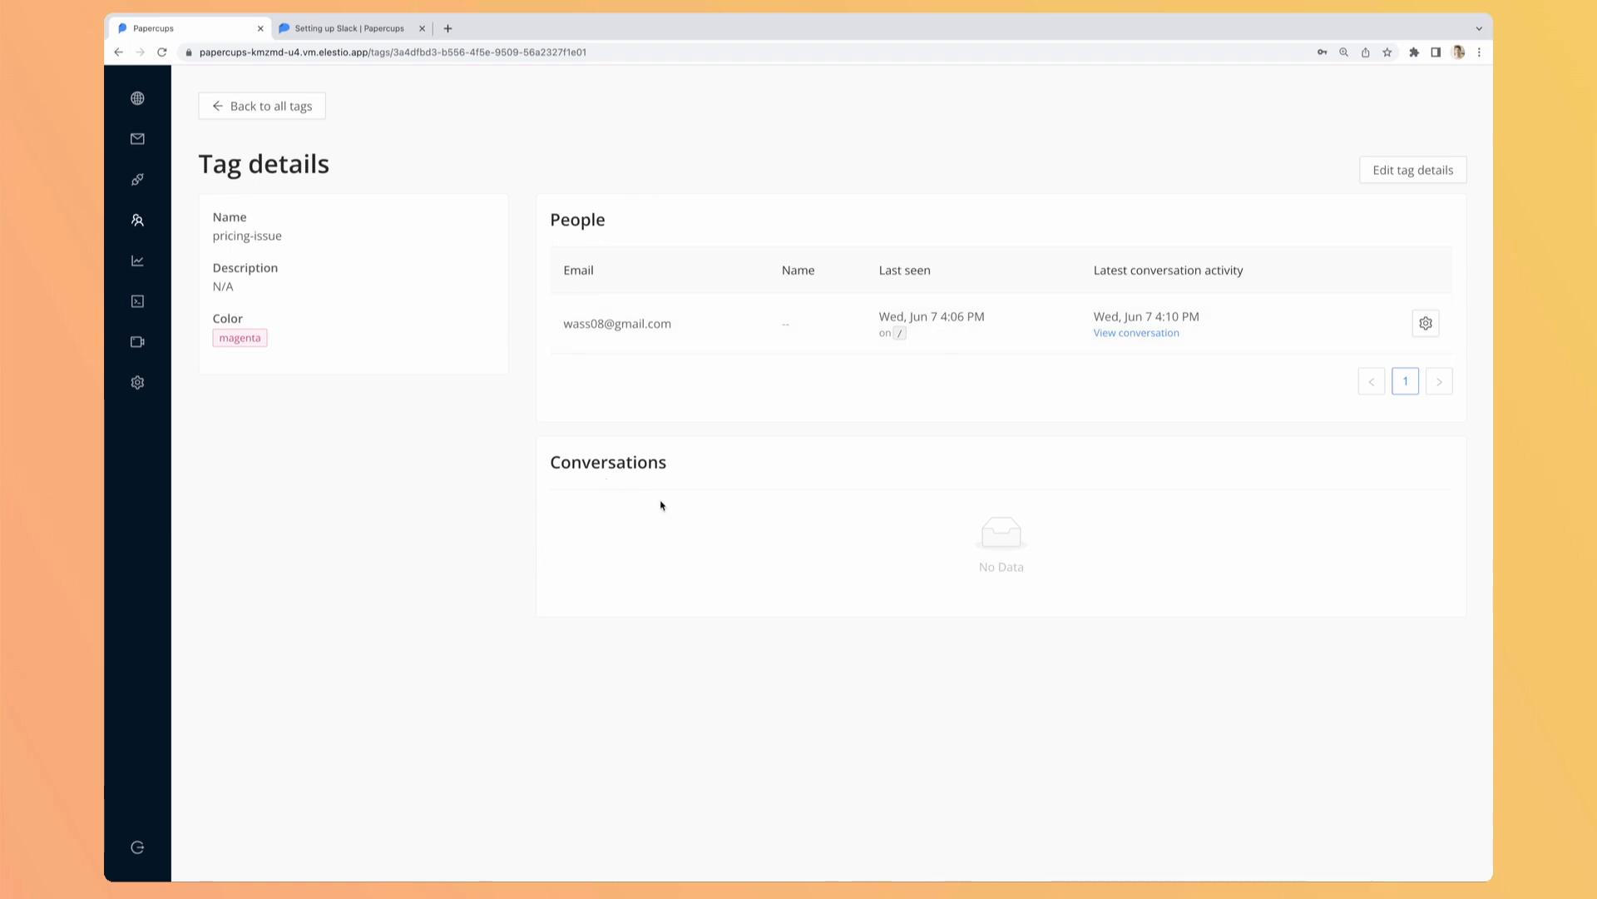
mouse_move(665, 506)
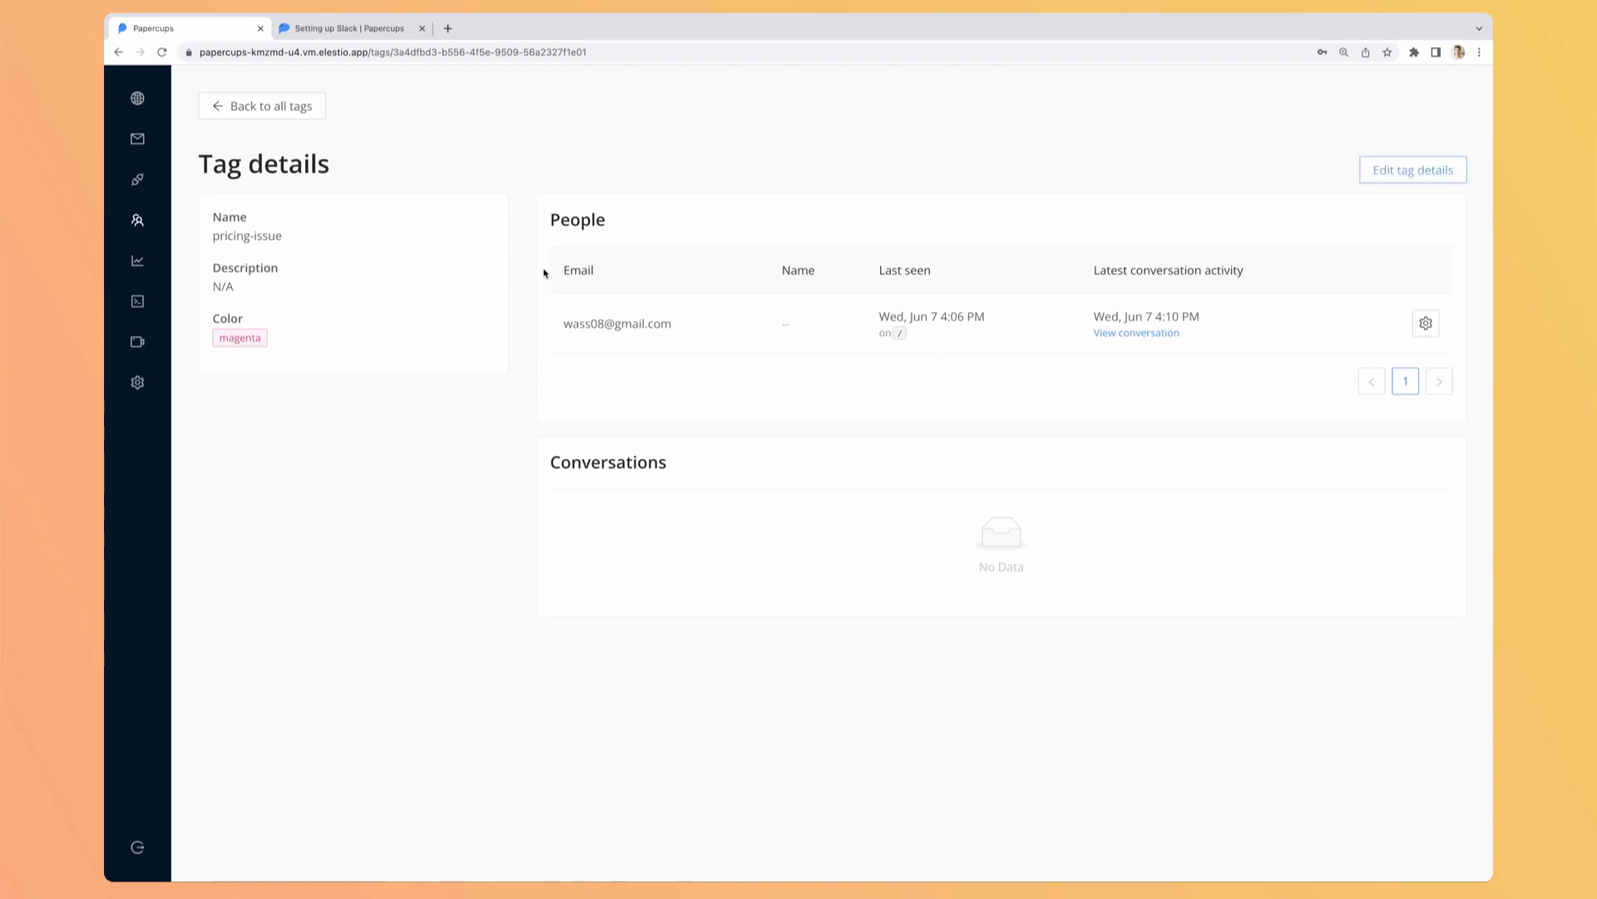
click(1413, 169)
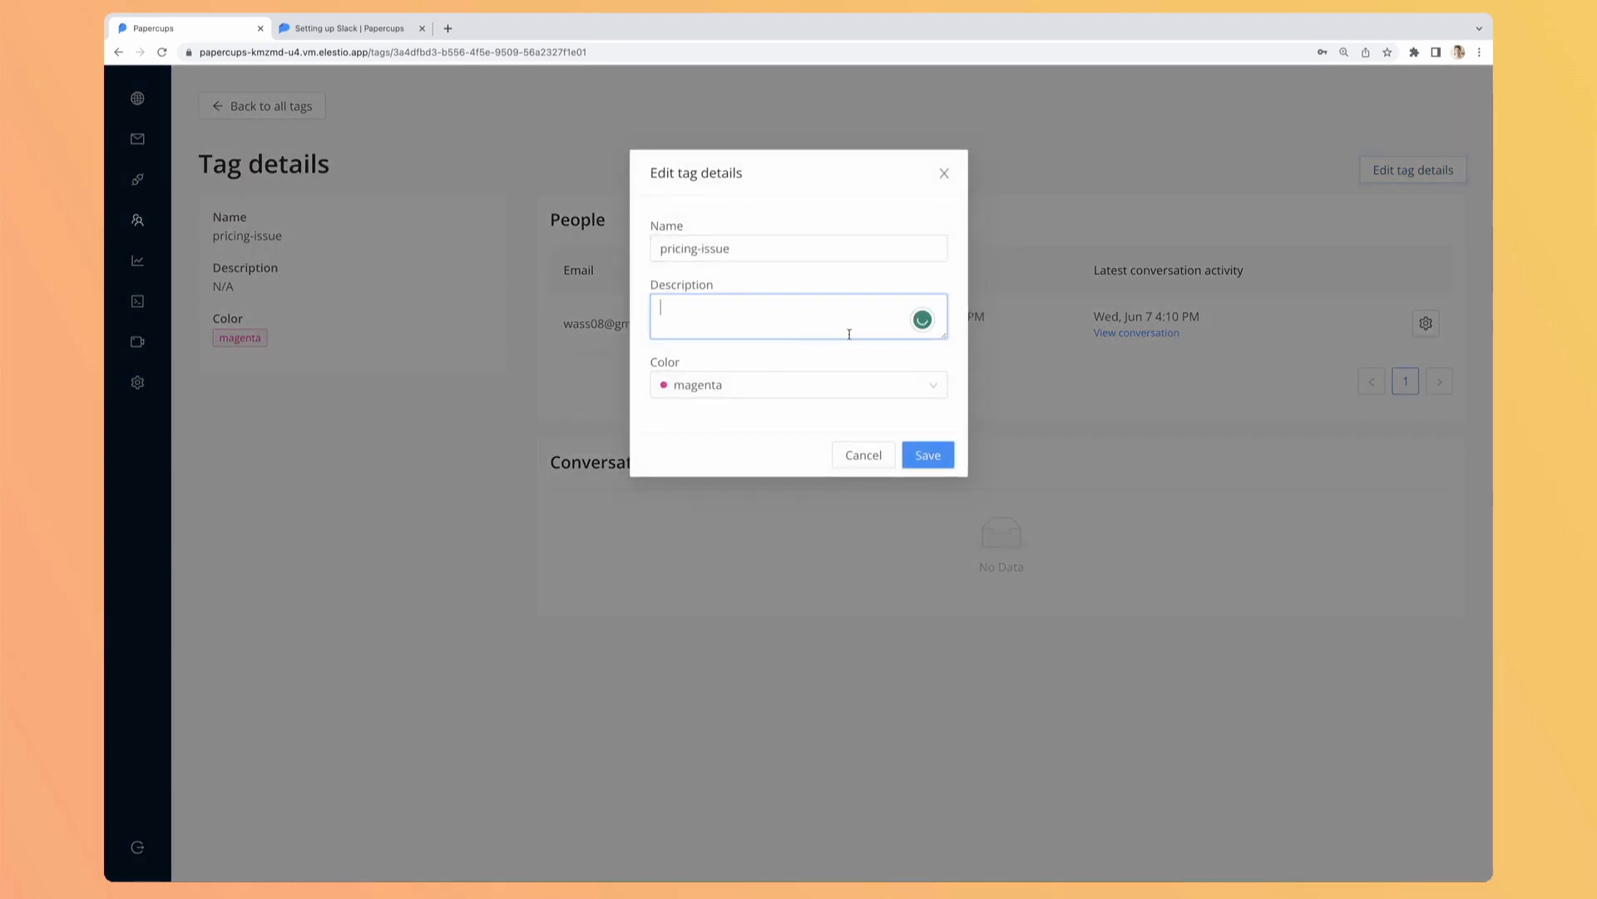
click(799, 385)
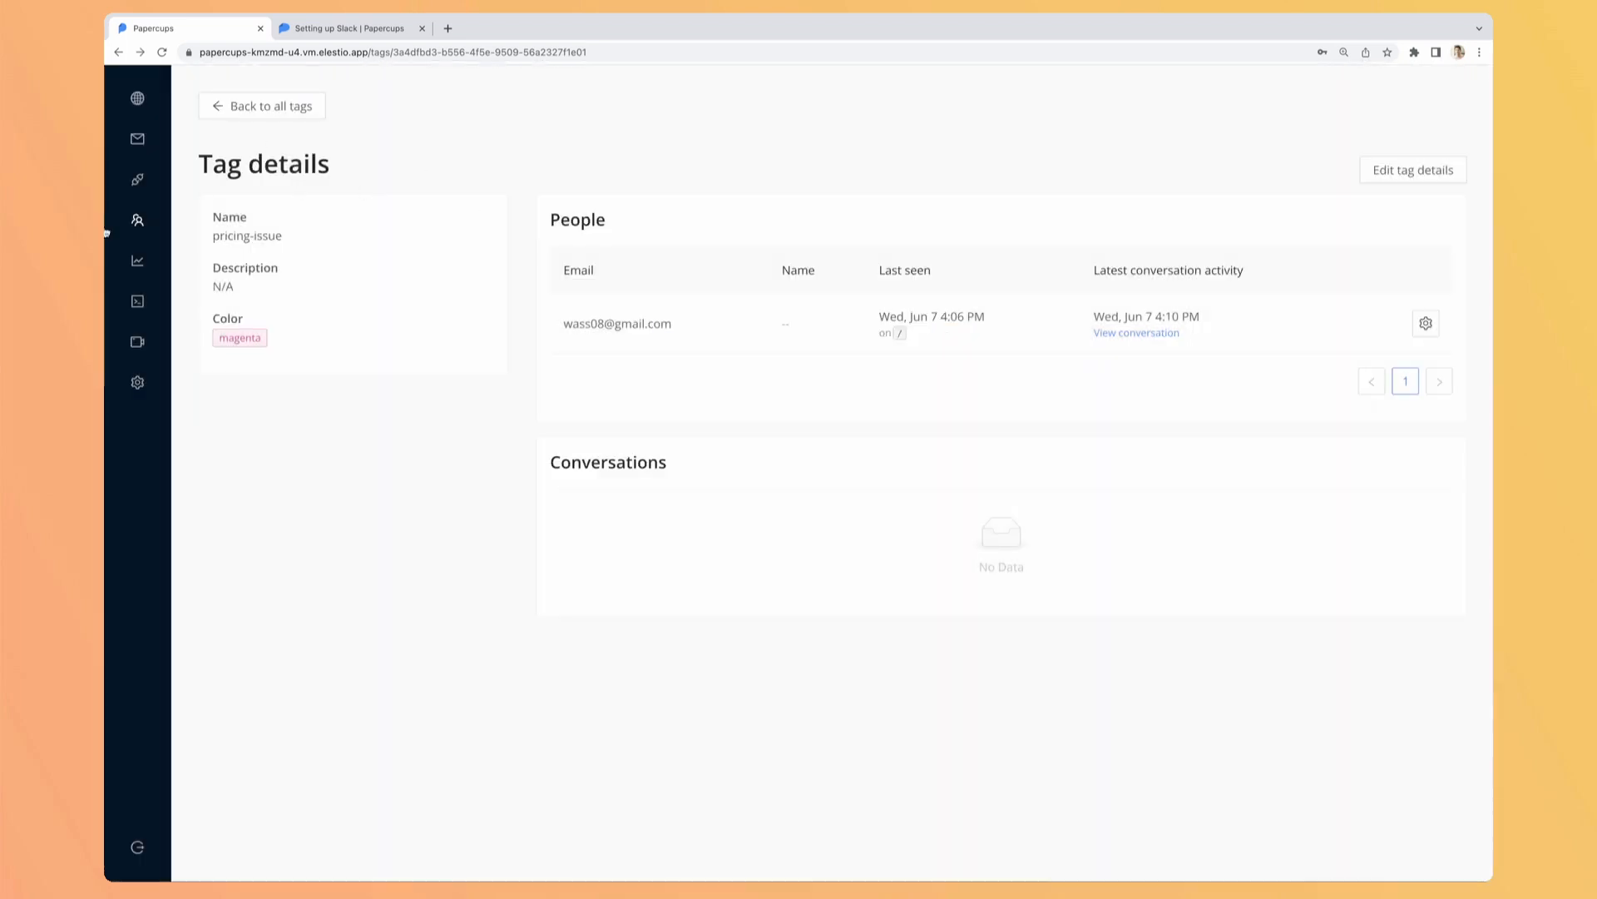
click(137, 220)
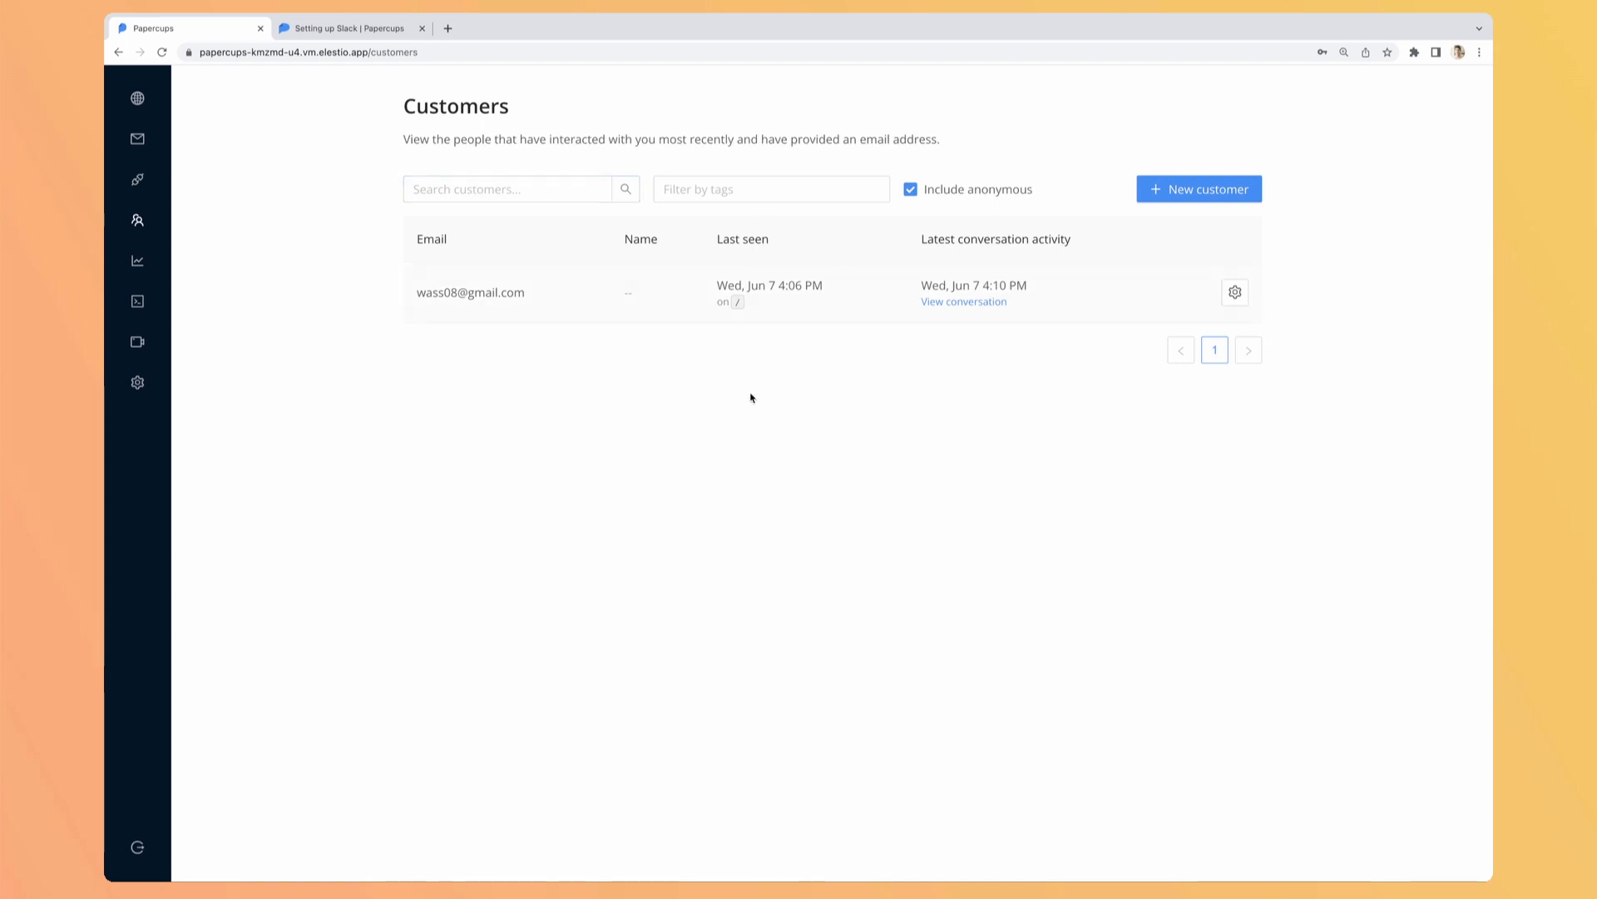
- Look at the Companies list and new-company form without creating one, returning to the list
click(1198, 188)
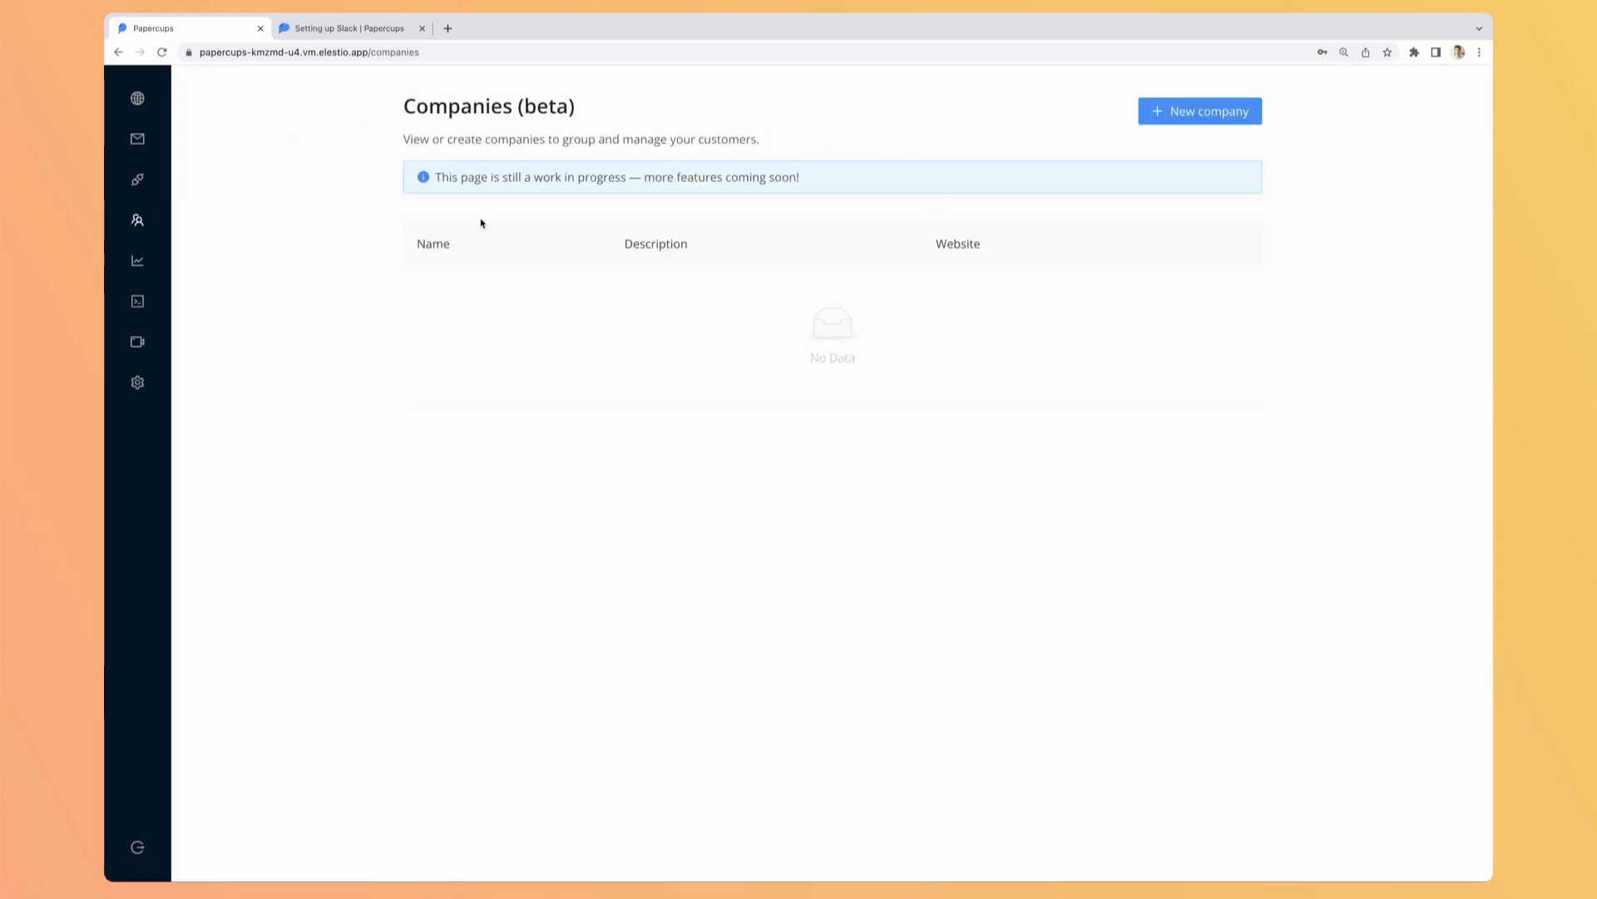
mouse_move(995, 193)
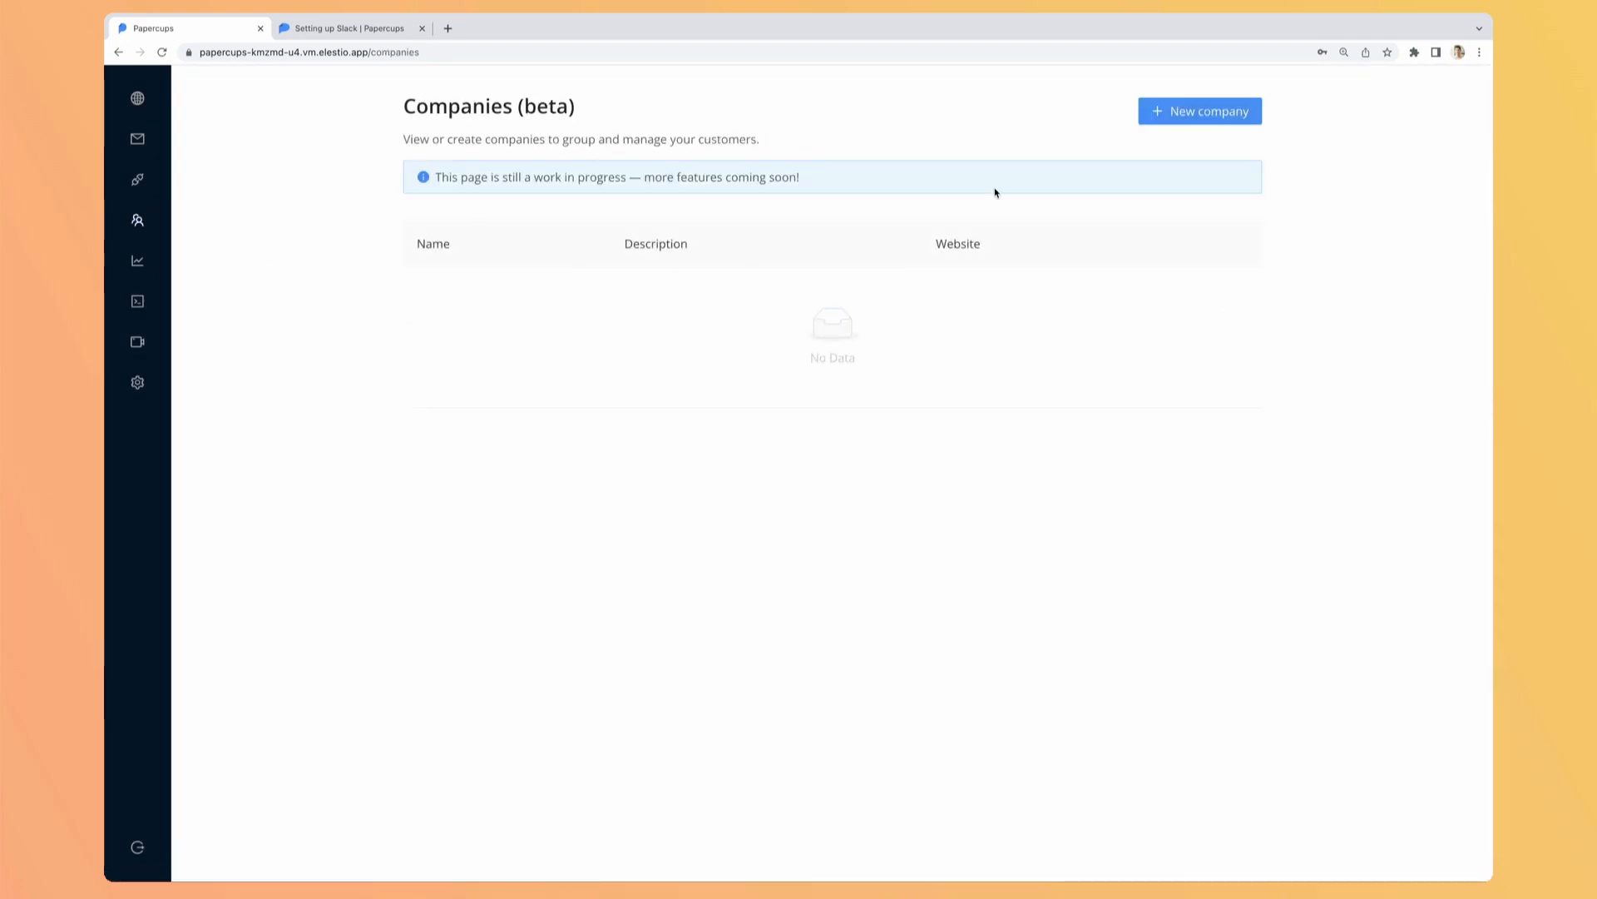
click(1200, 110)
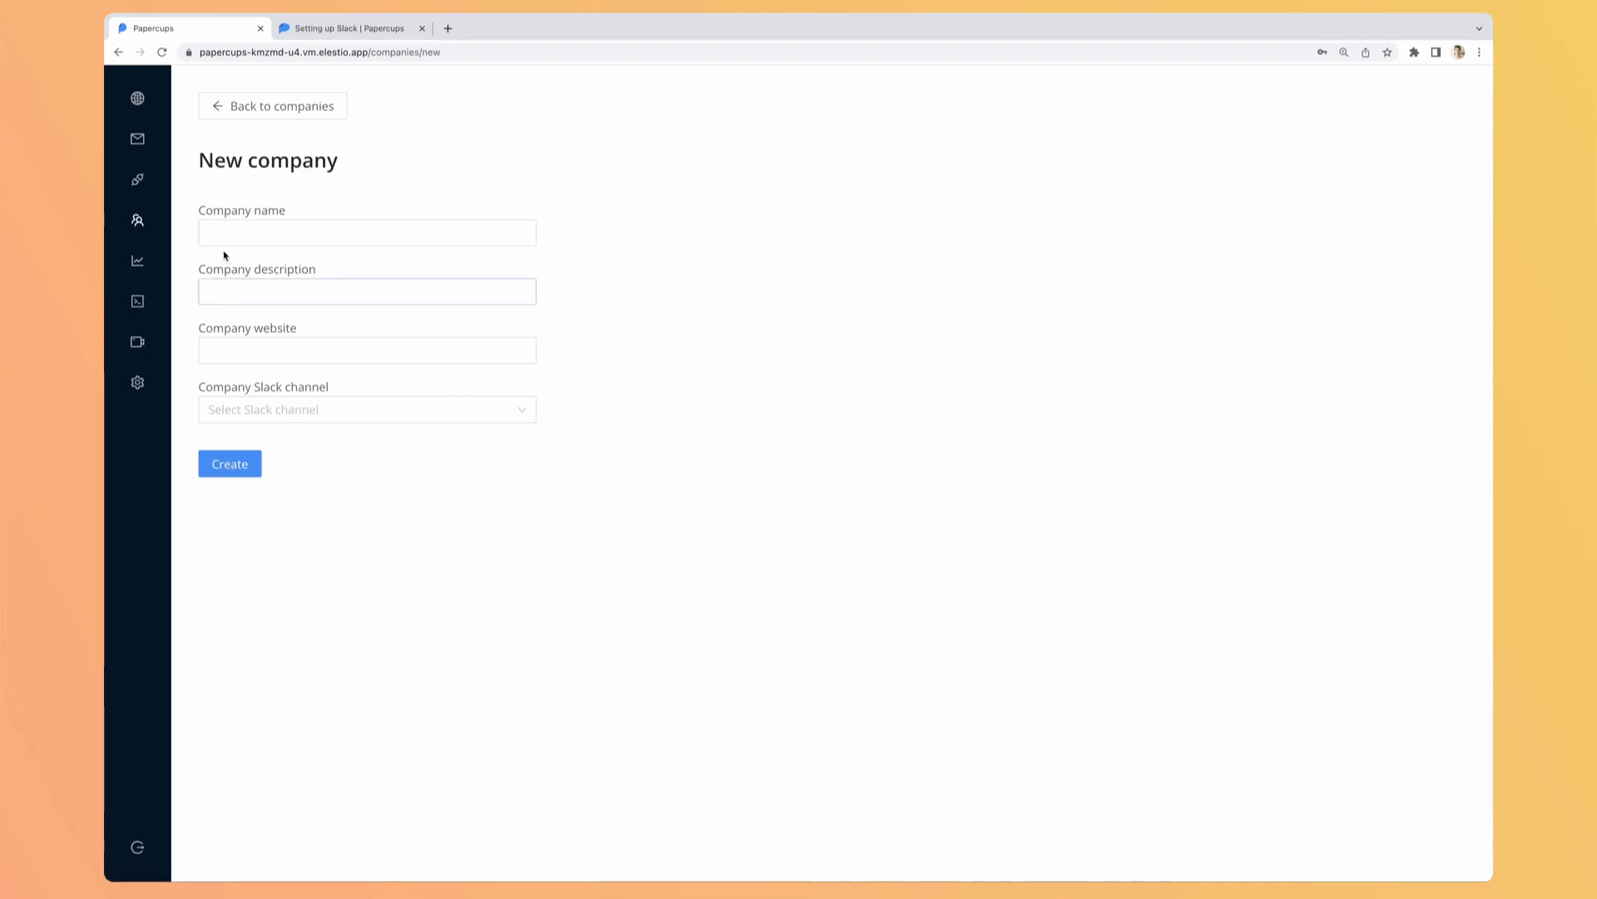
click(366, 349)
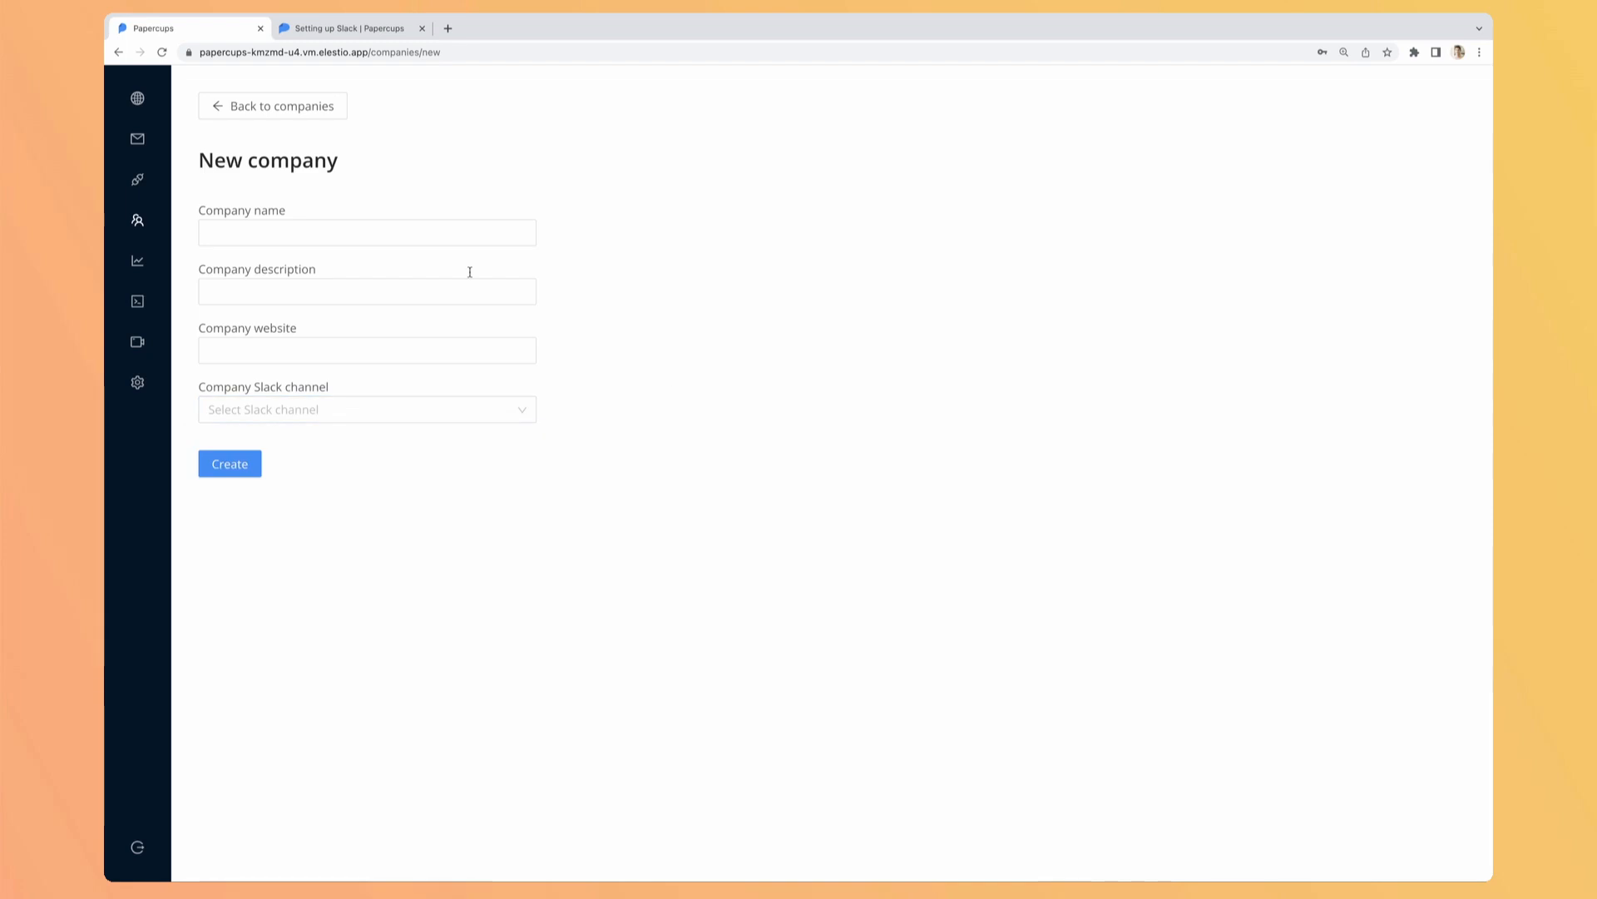
click(273, 107)
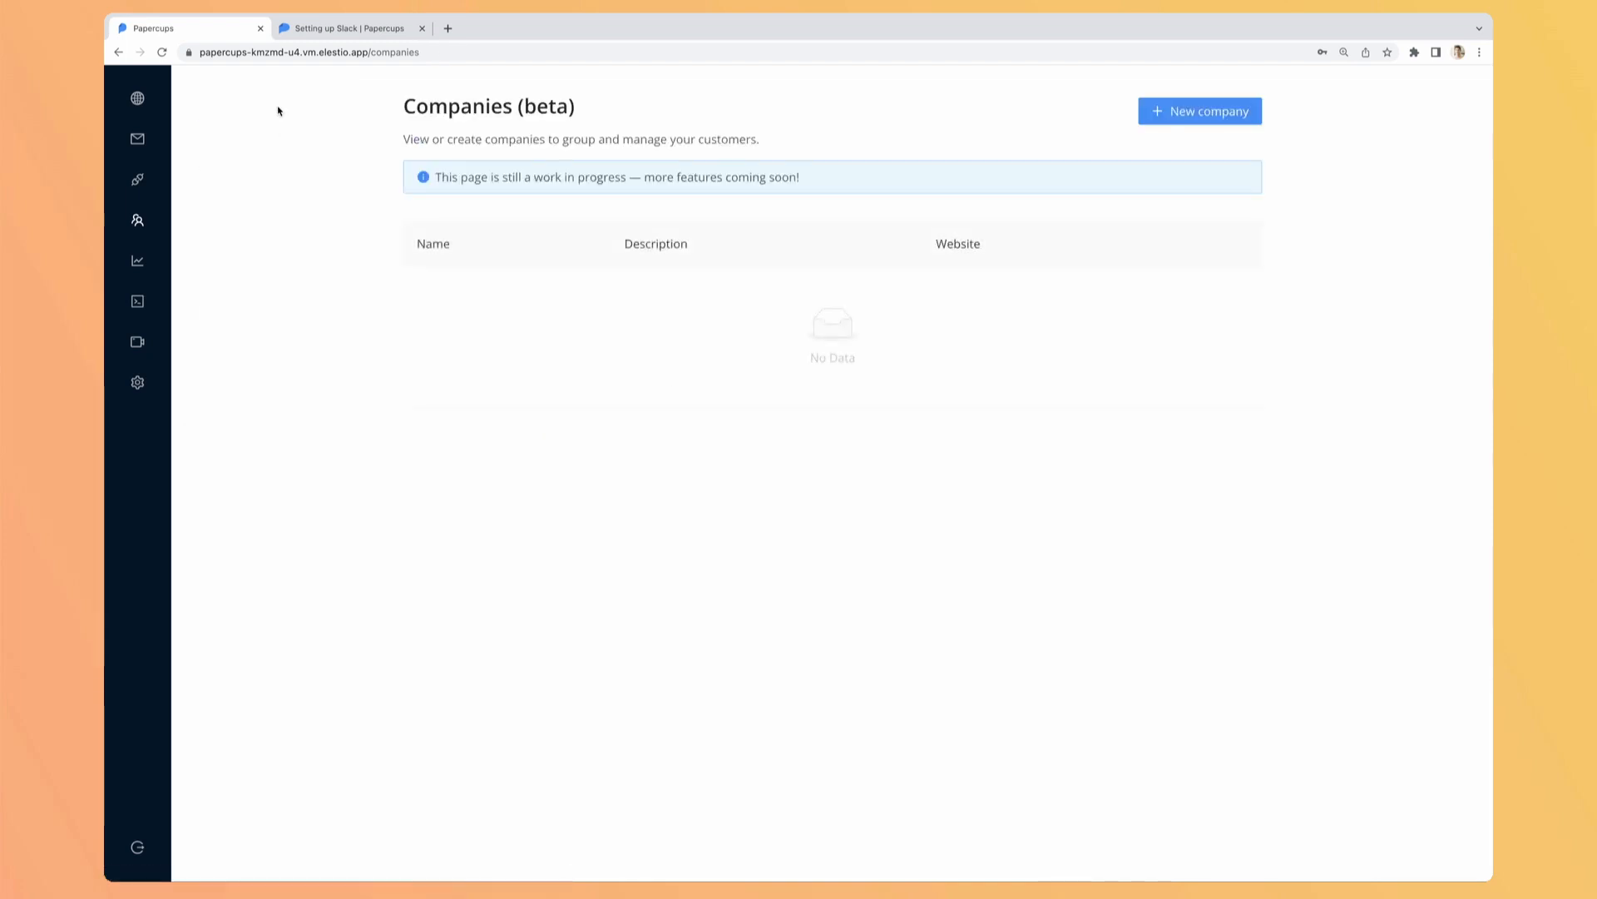
- Switch to the empty customer Issues page from the Customers flyout
click(136, 220)
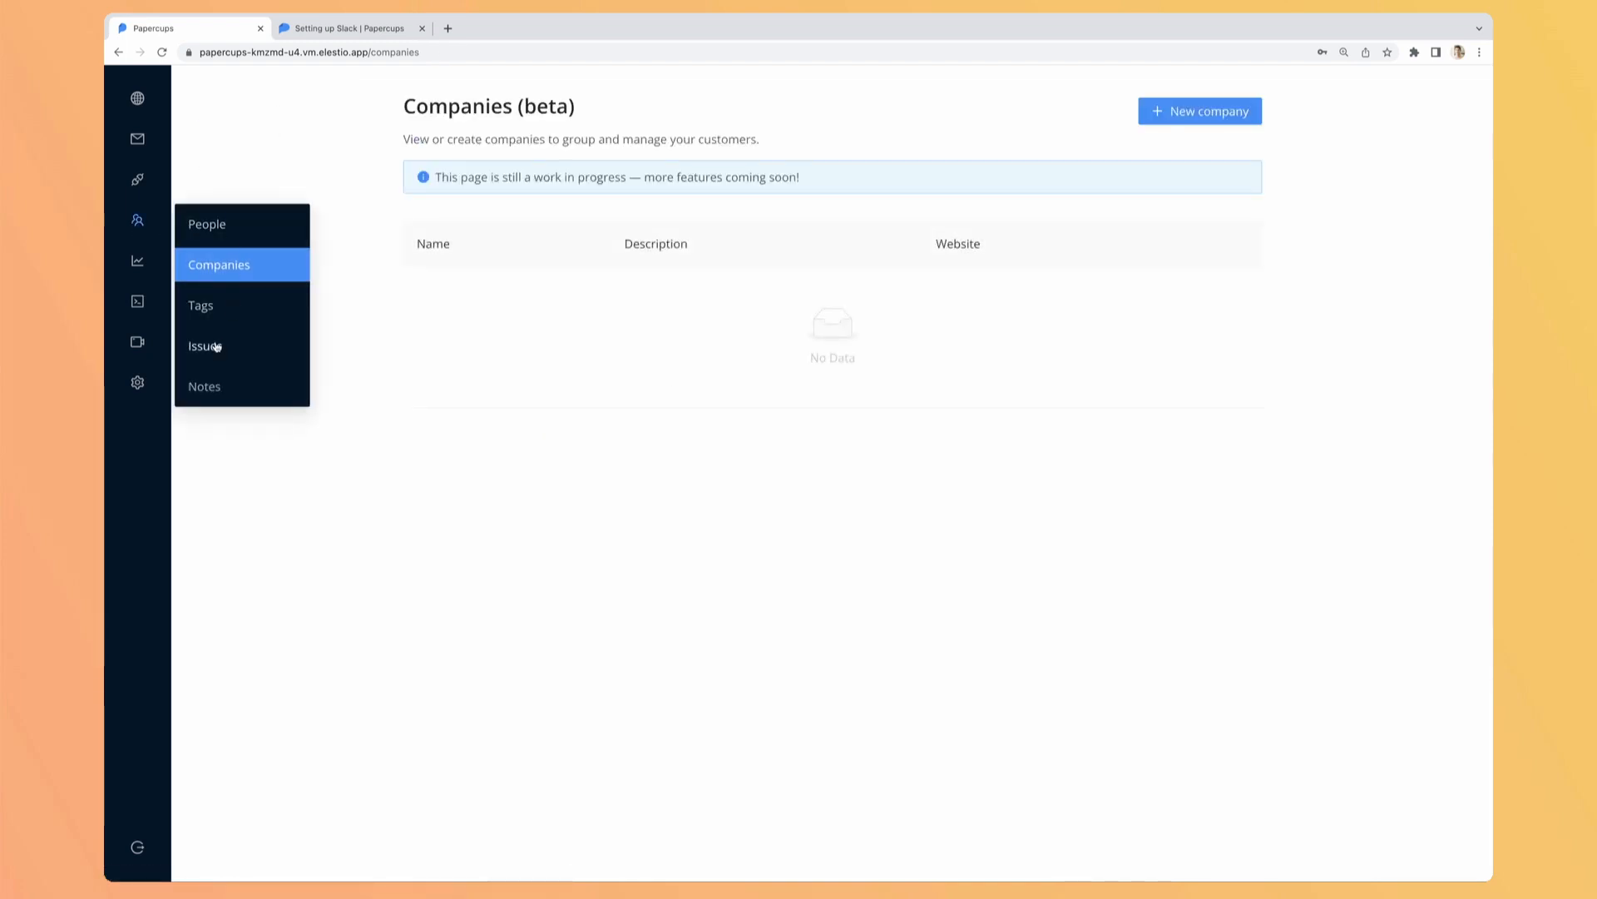
click(200, 346)
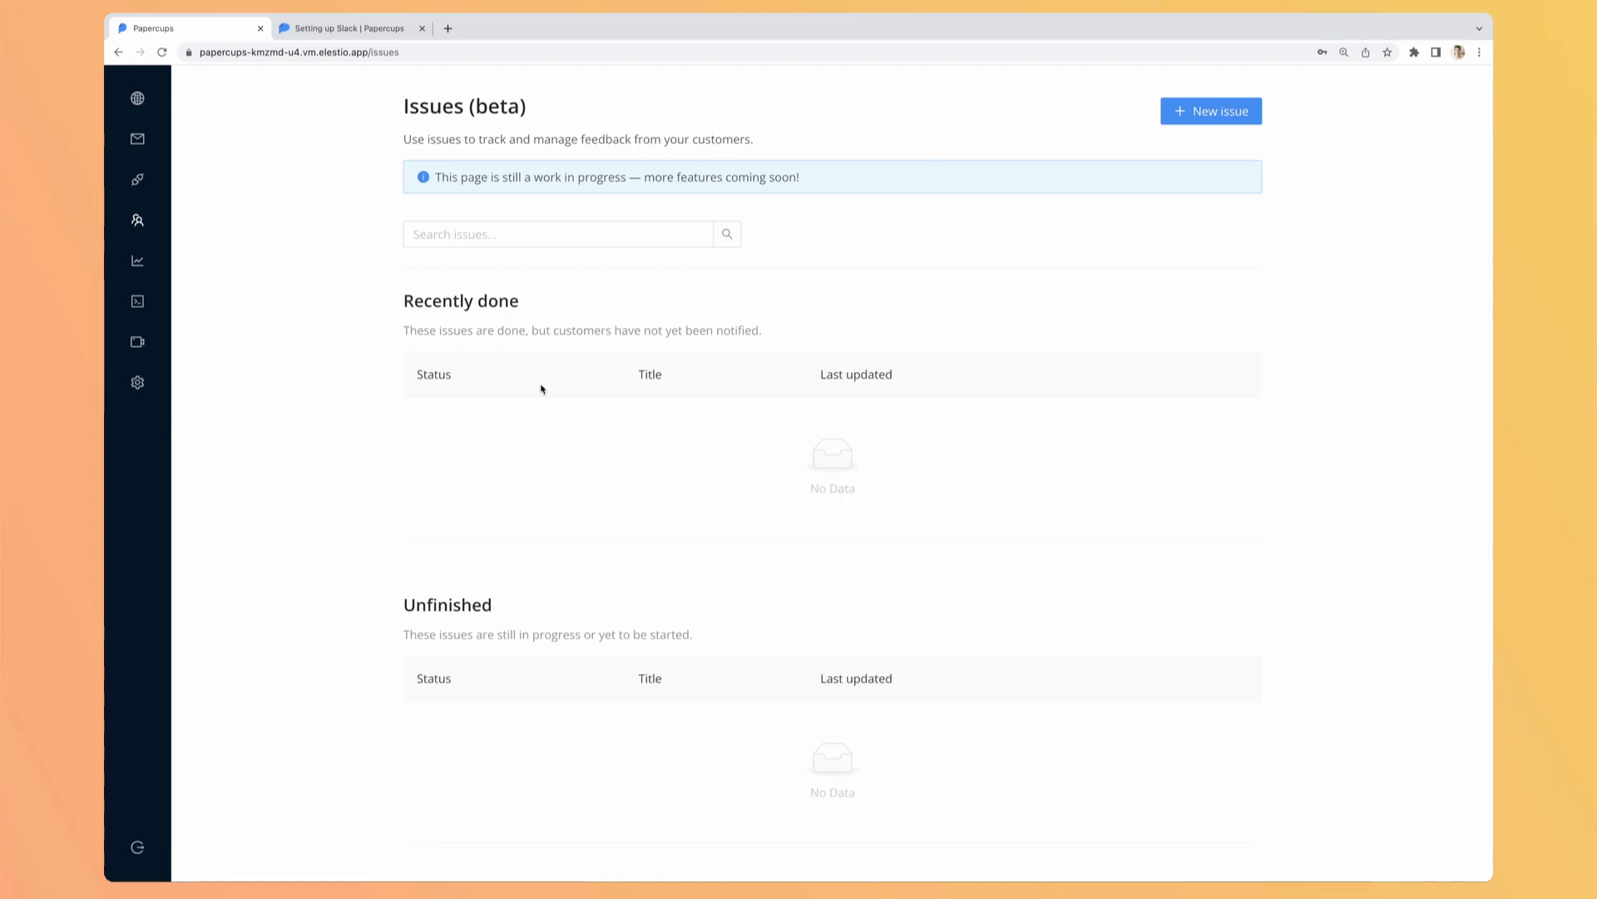
mouse_move(275, 153)
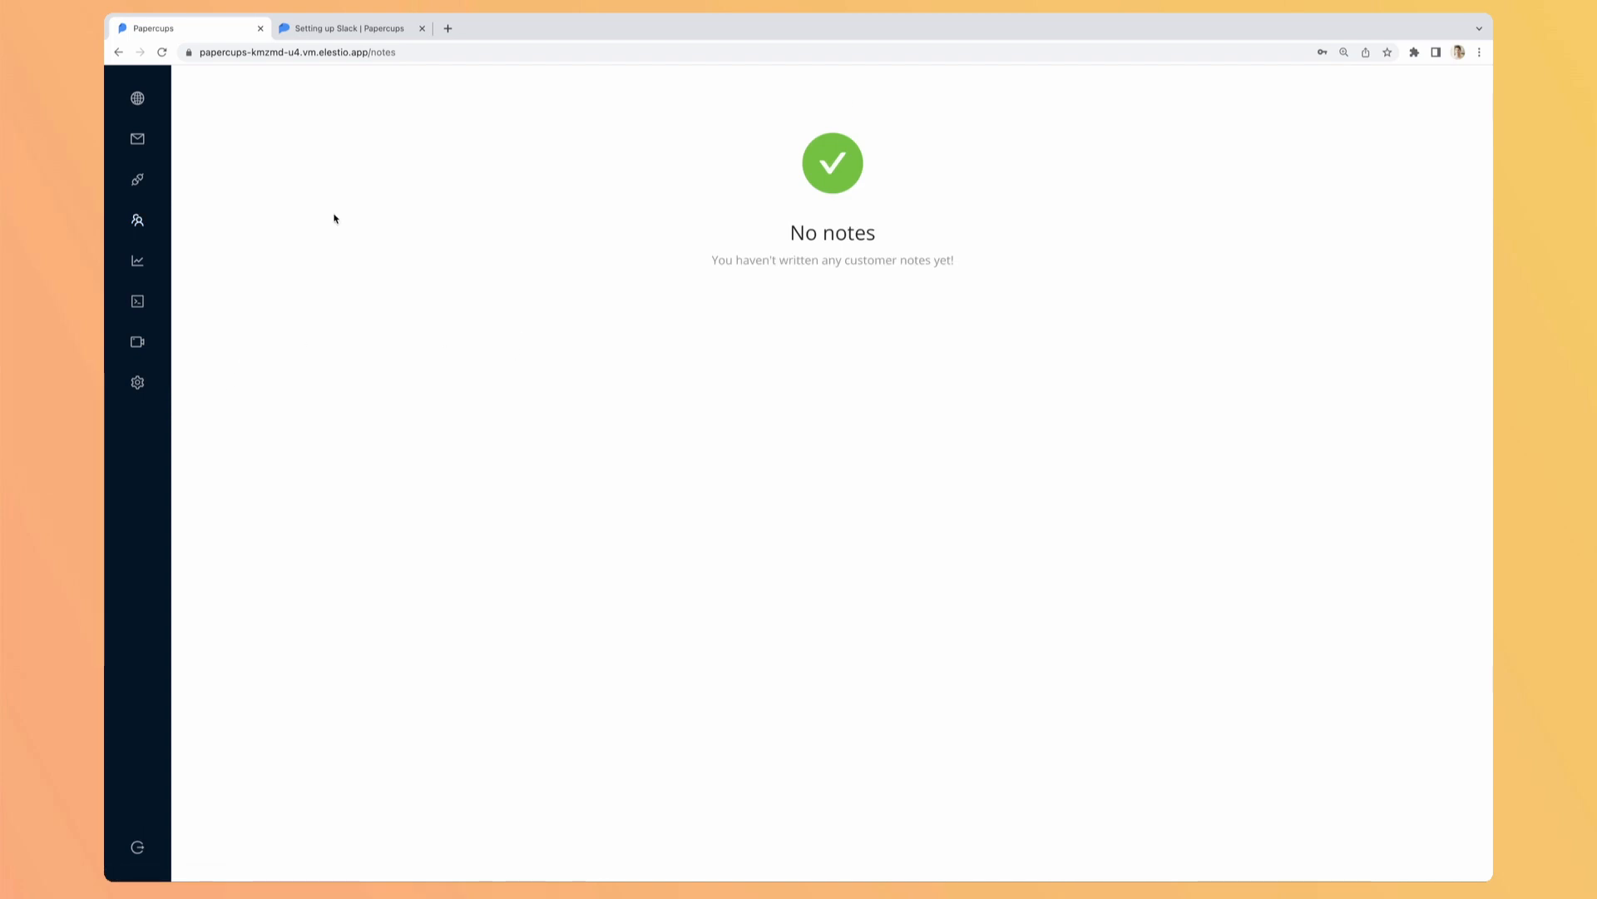
- Generate a teammate invite URL in My Team settings and open its Get started page in a new tab
click(136, 382)
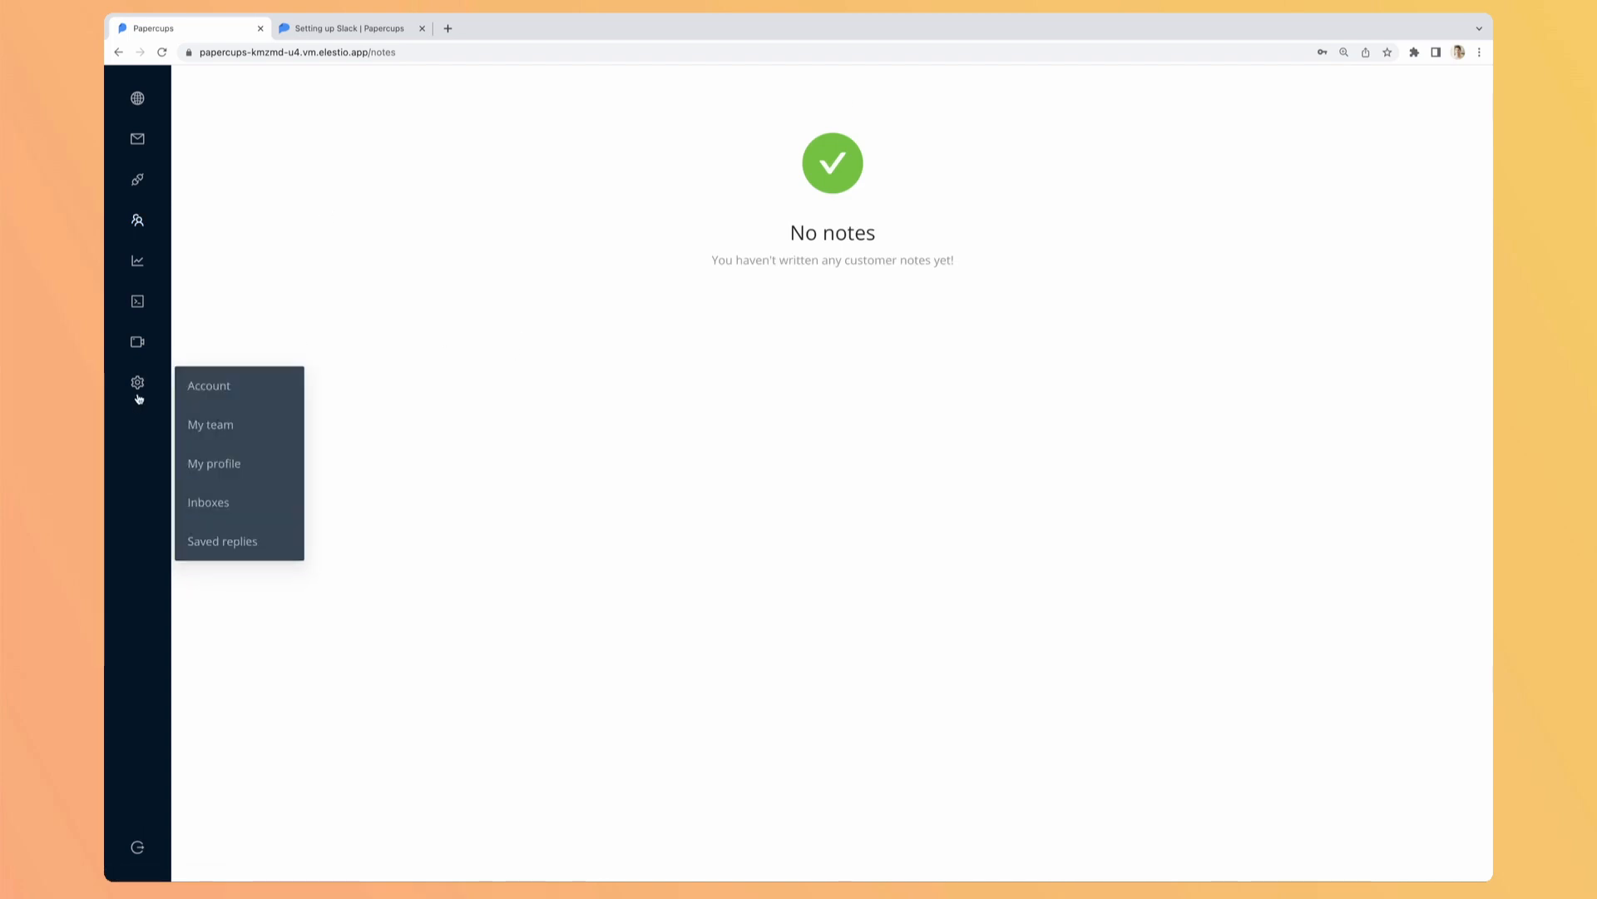
click(210, 424)
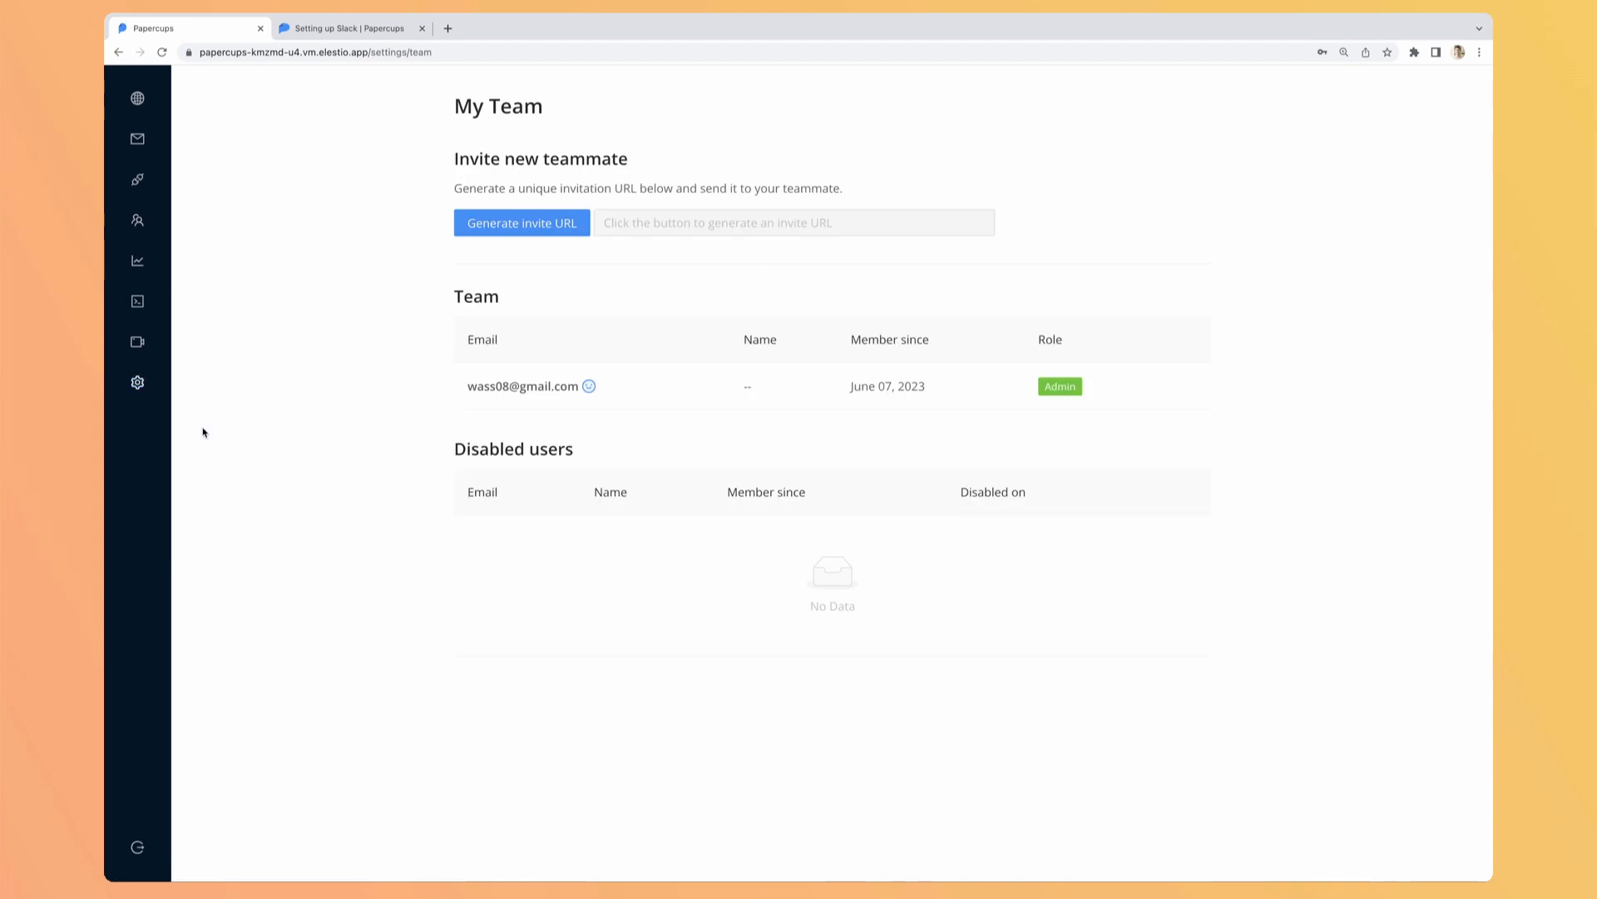
mouse_move(453, 391)
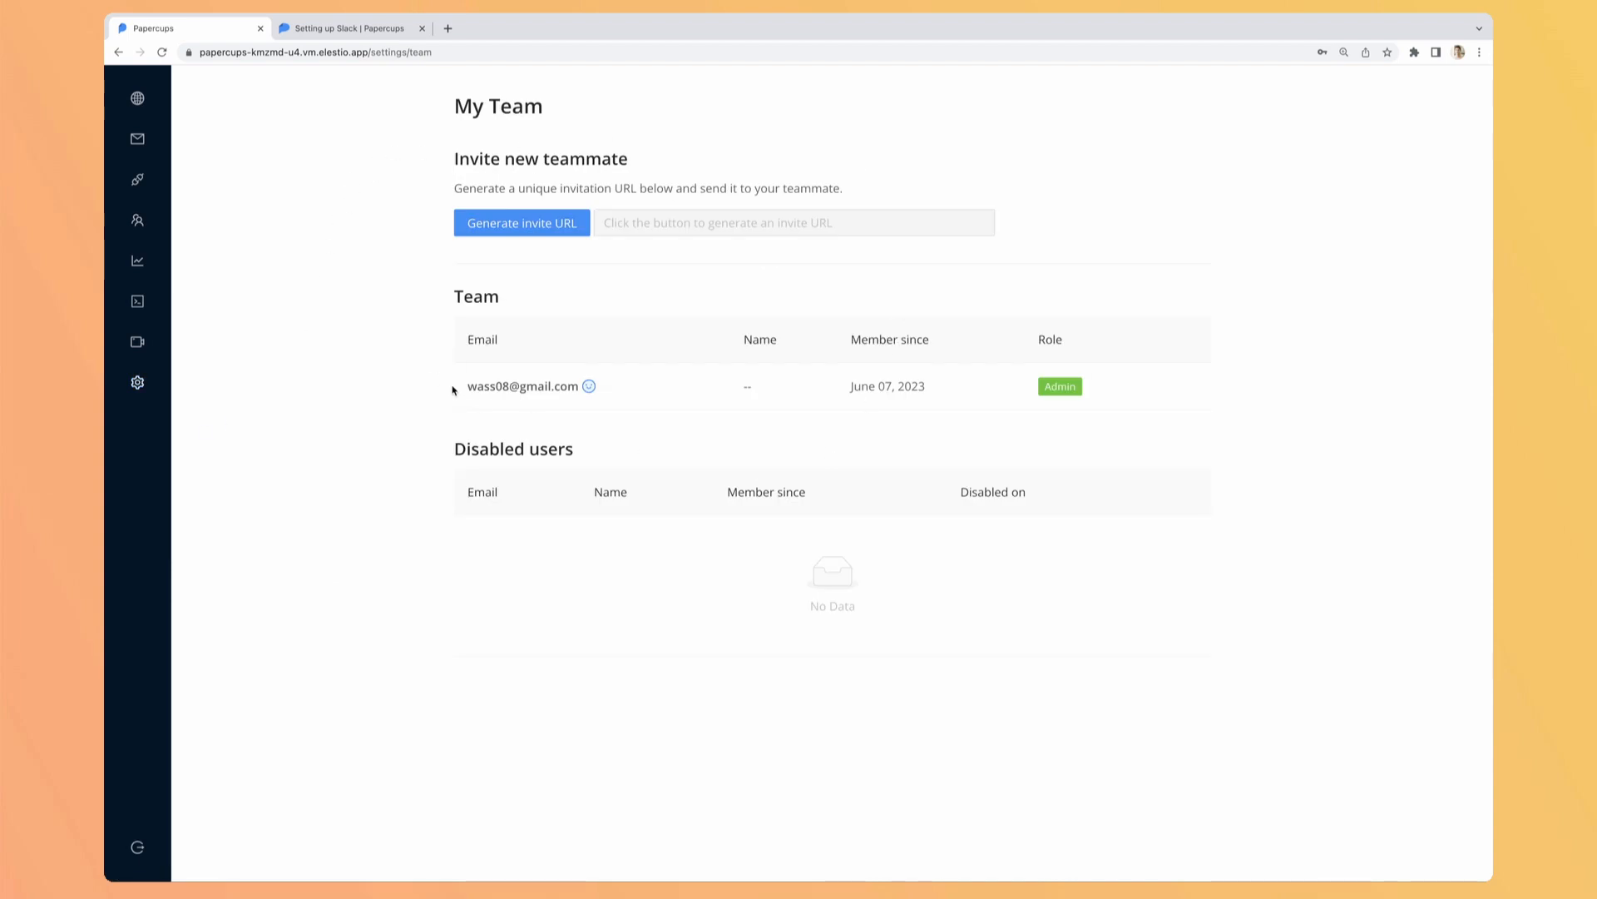
mouse_move(1298, 396)
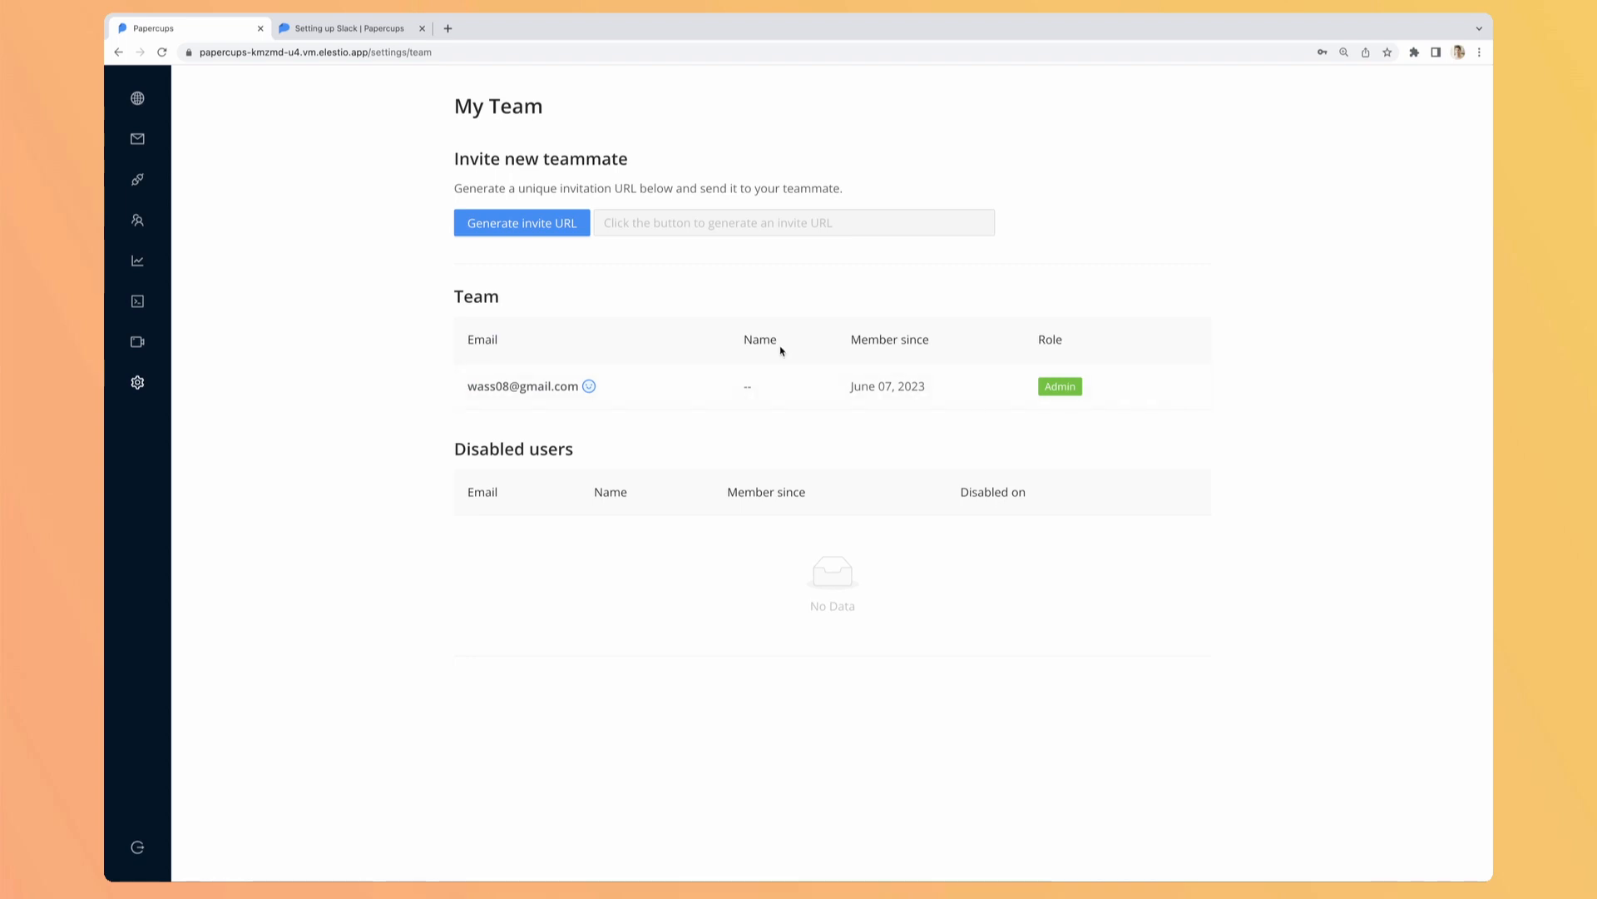
mouse_move(606, 286)
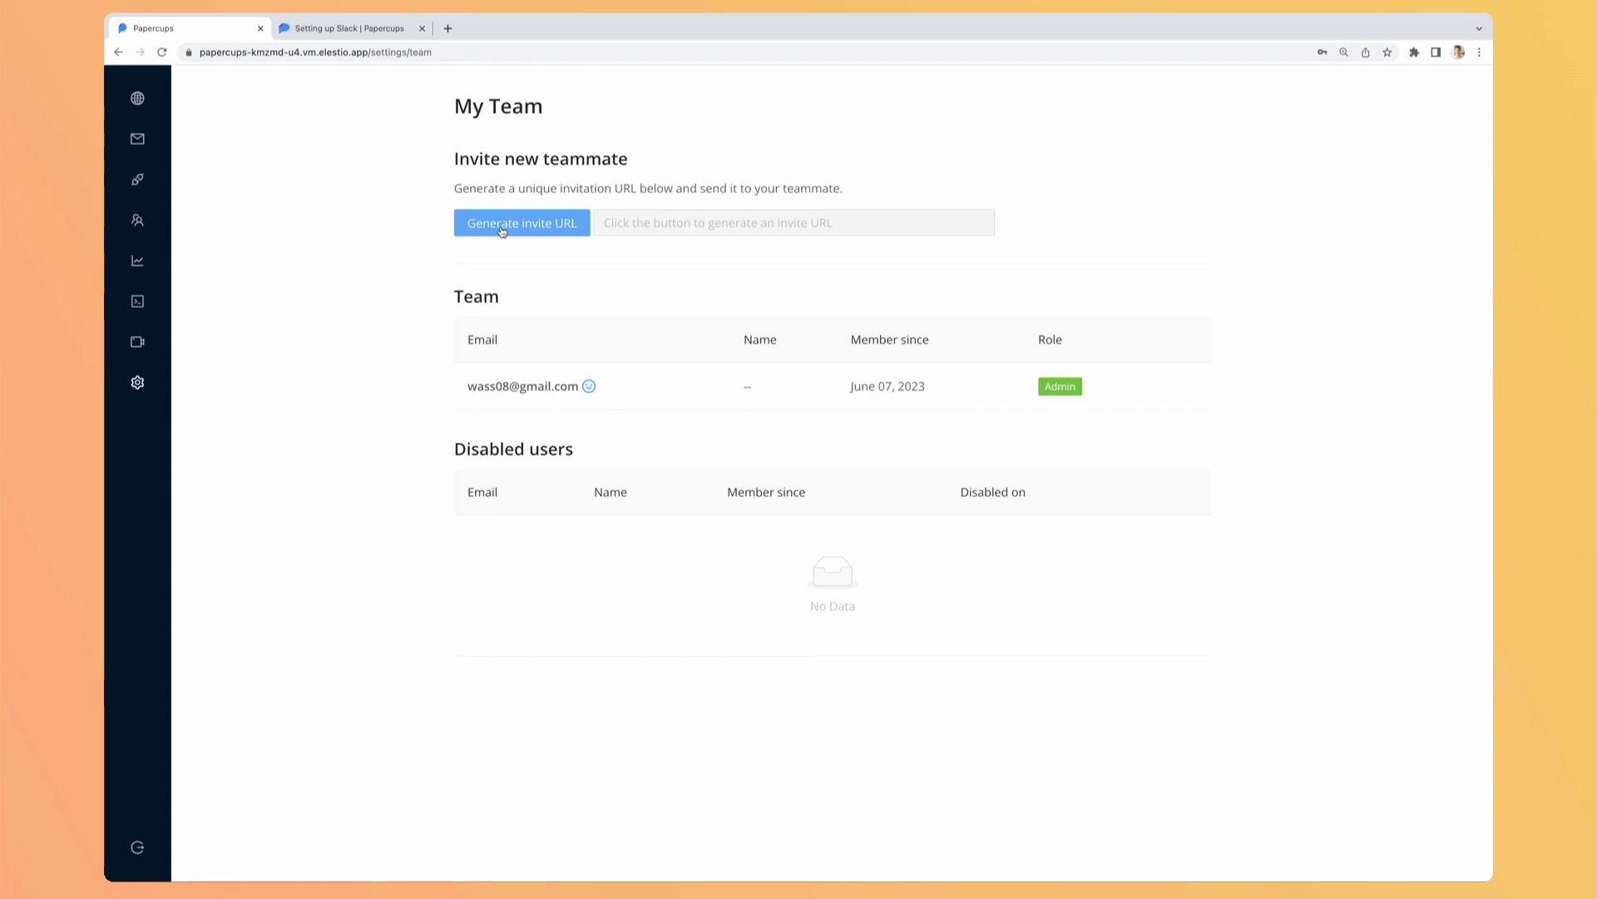
mouse_move(736, 240)
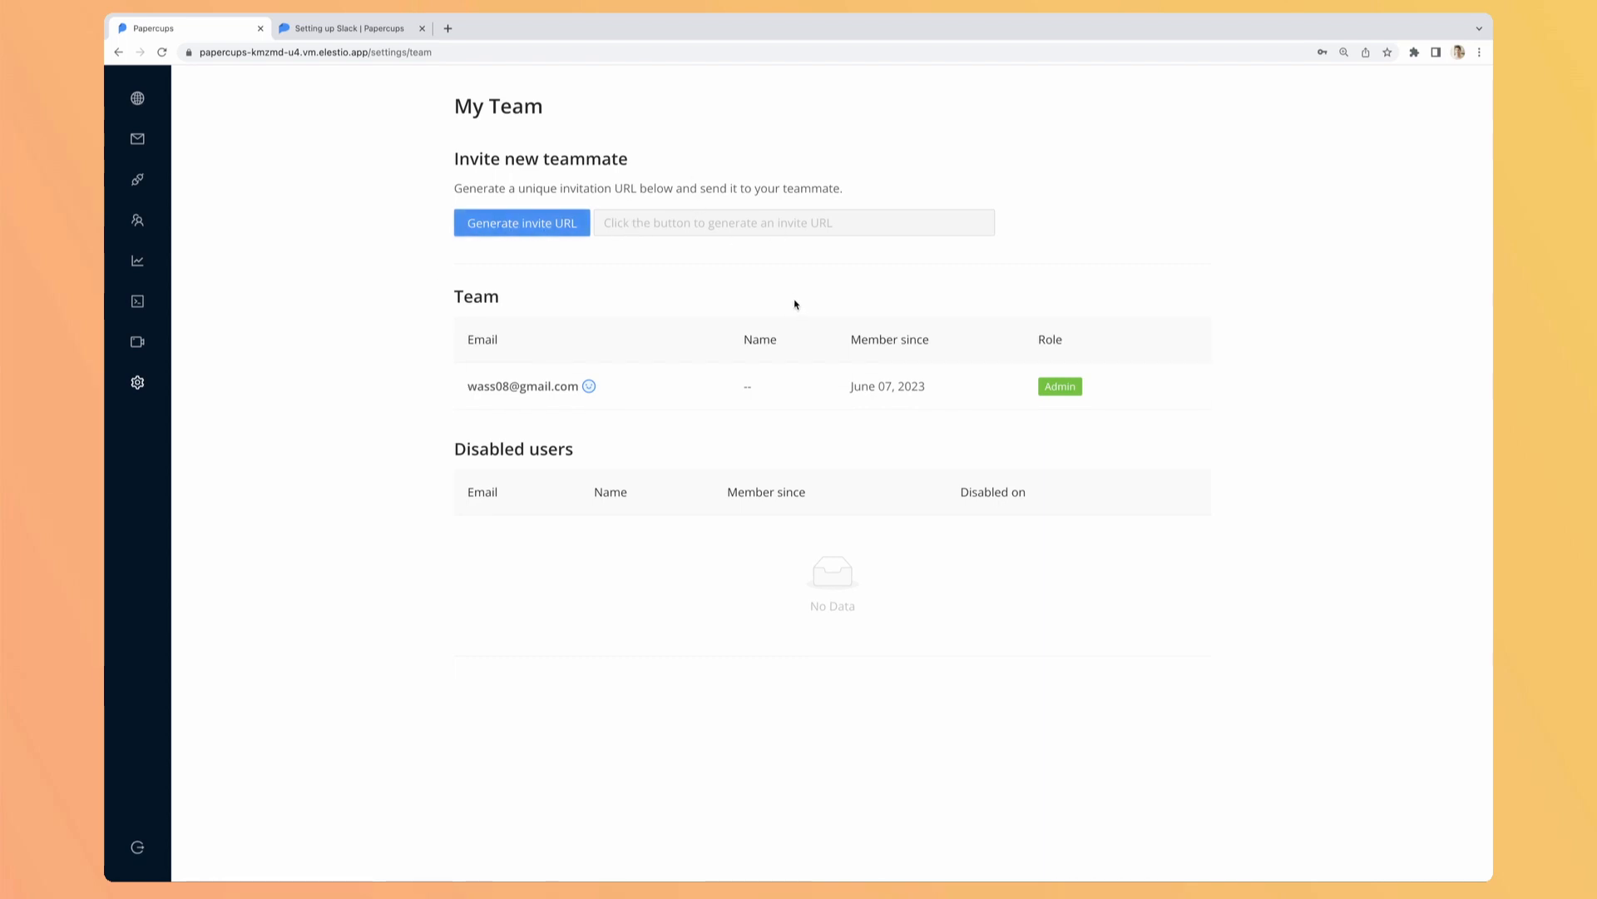
click(523, 223)
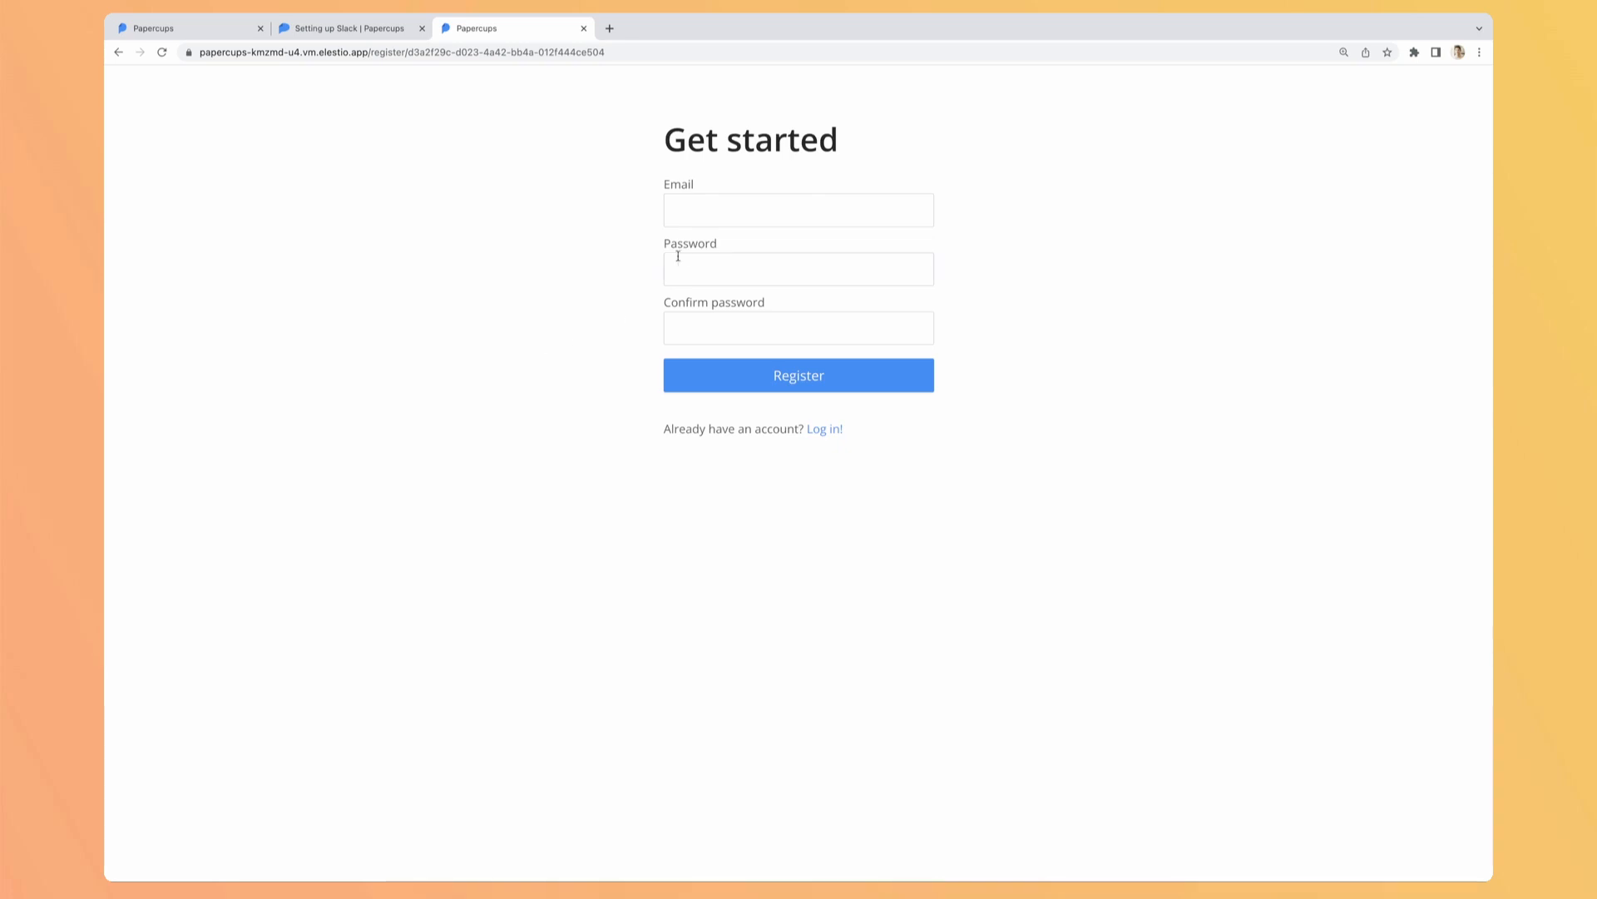
mouse_move(584, 103)
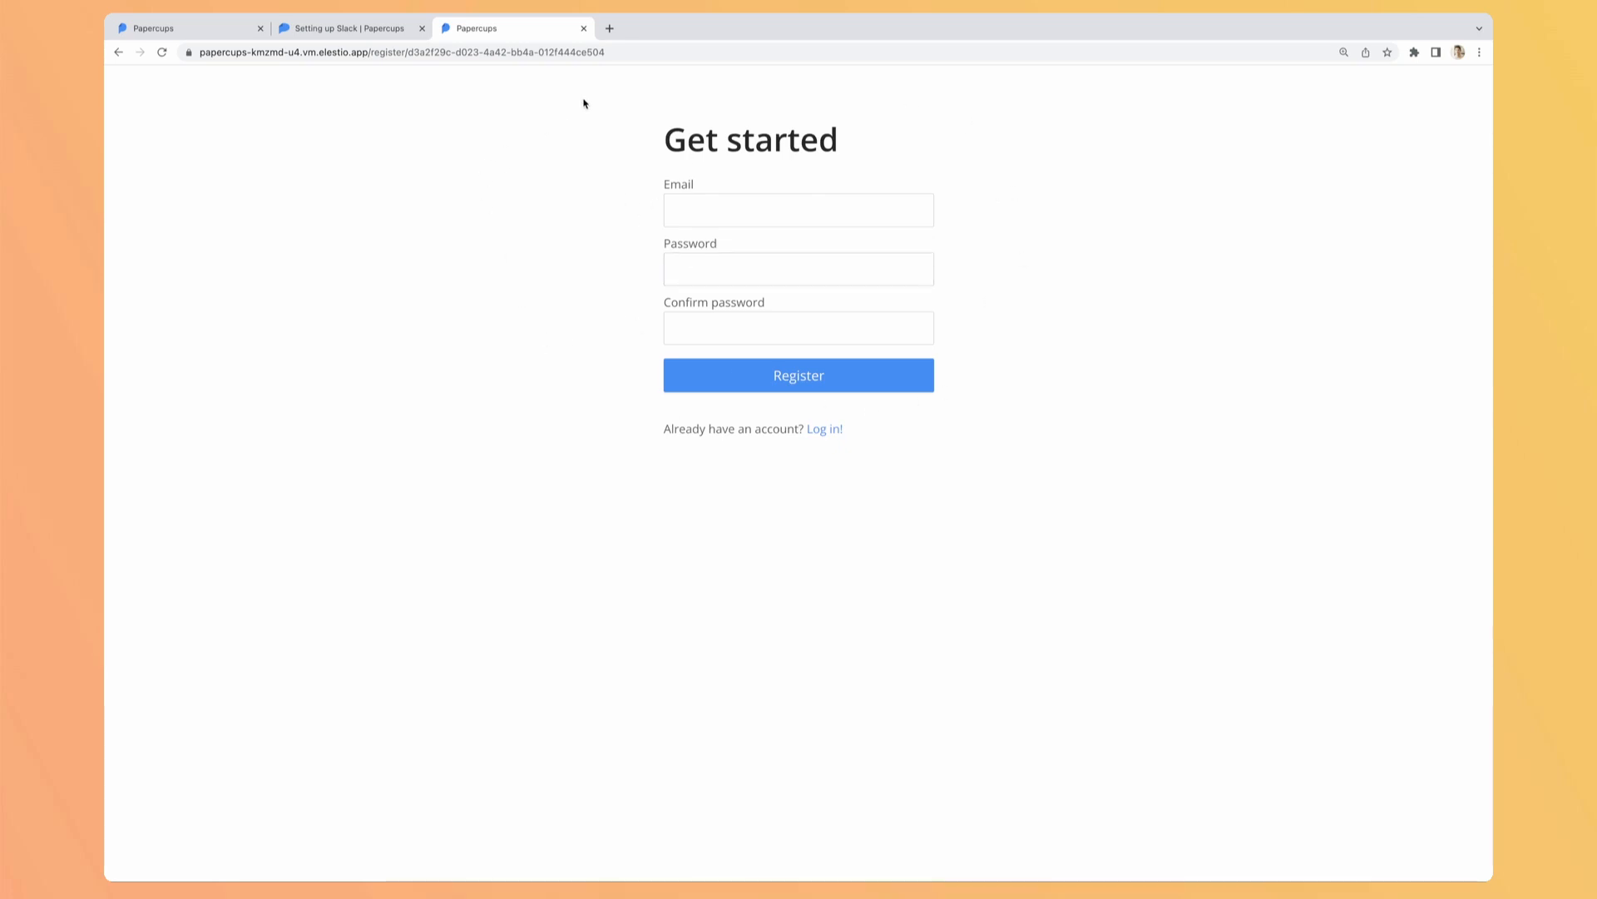
mouse_move(834, 432)
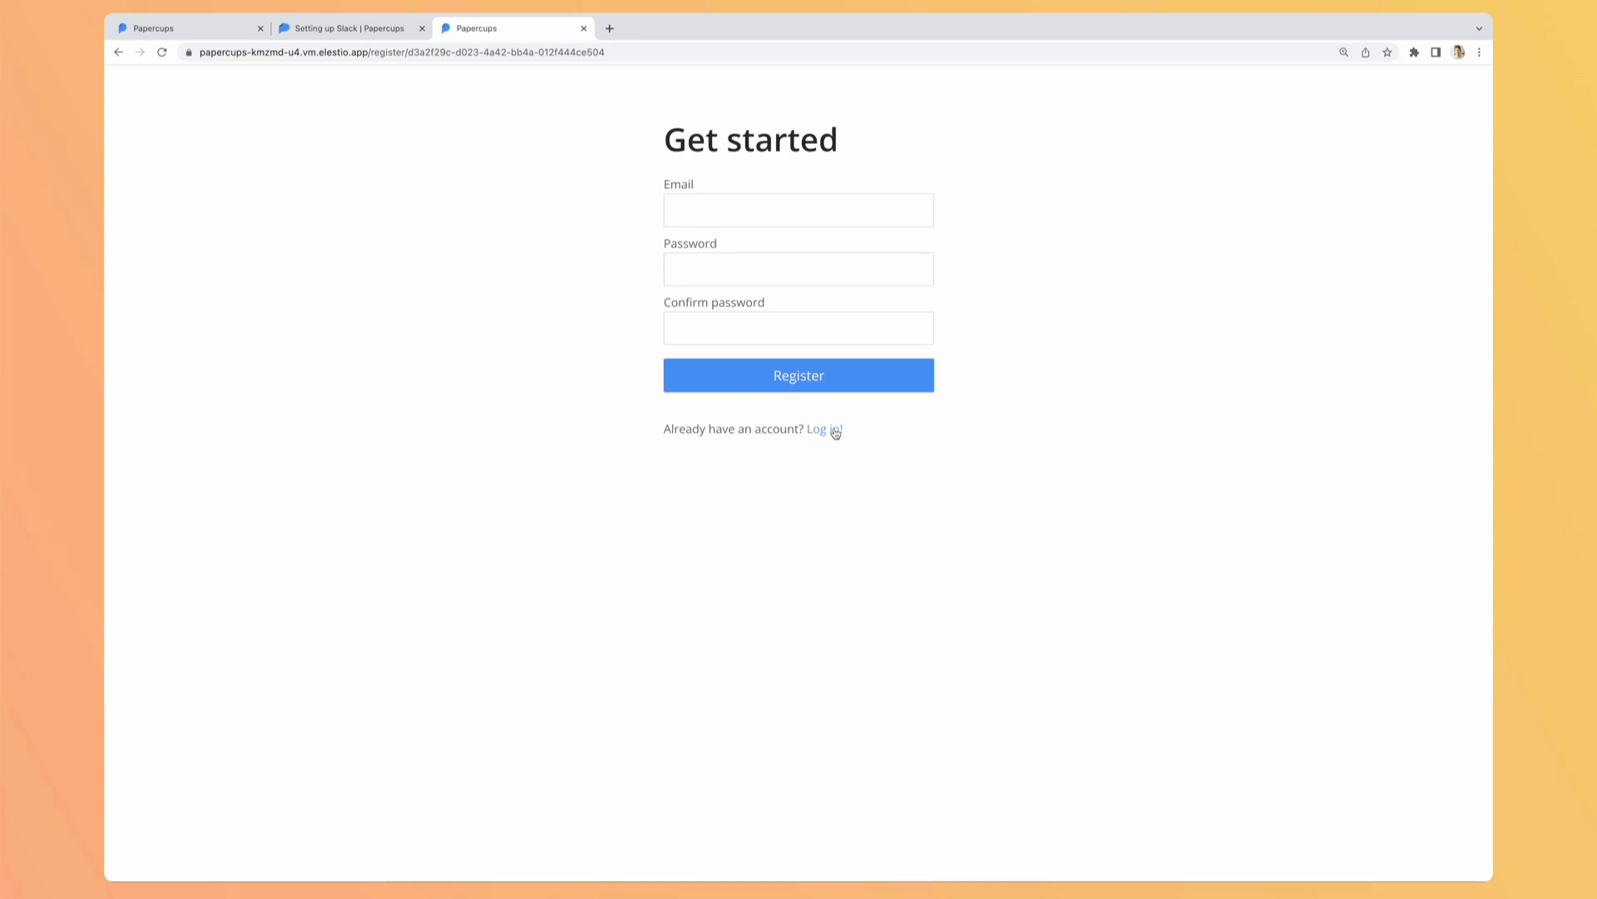
mouse_move(436, 313)
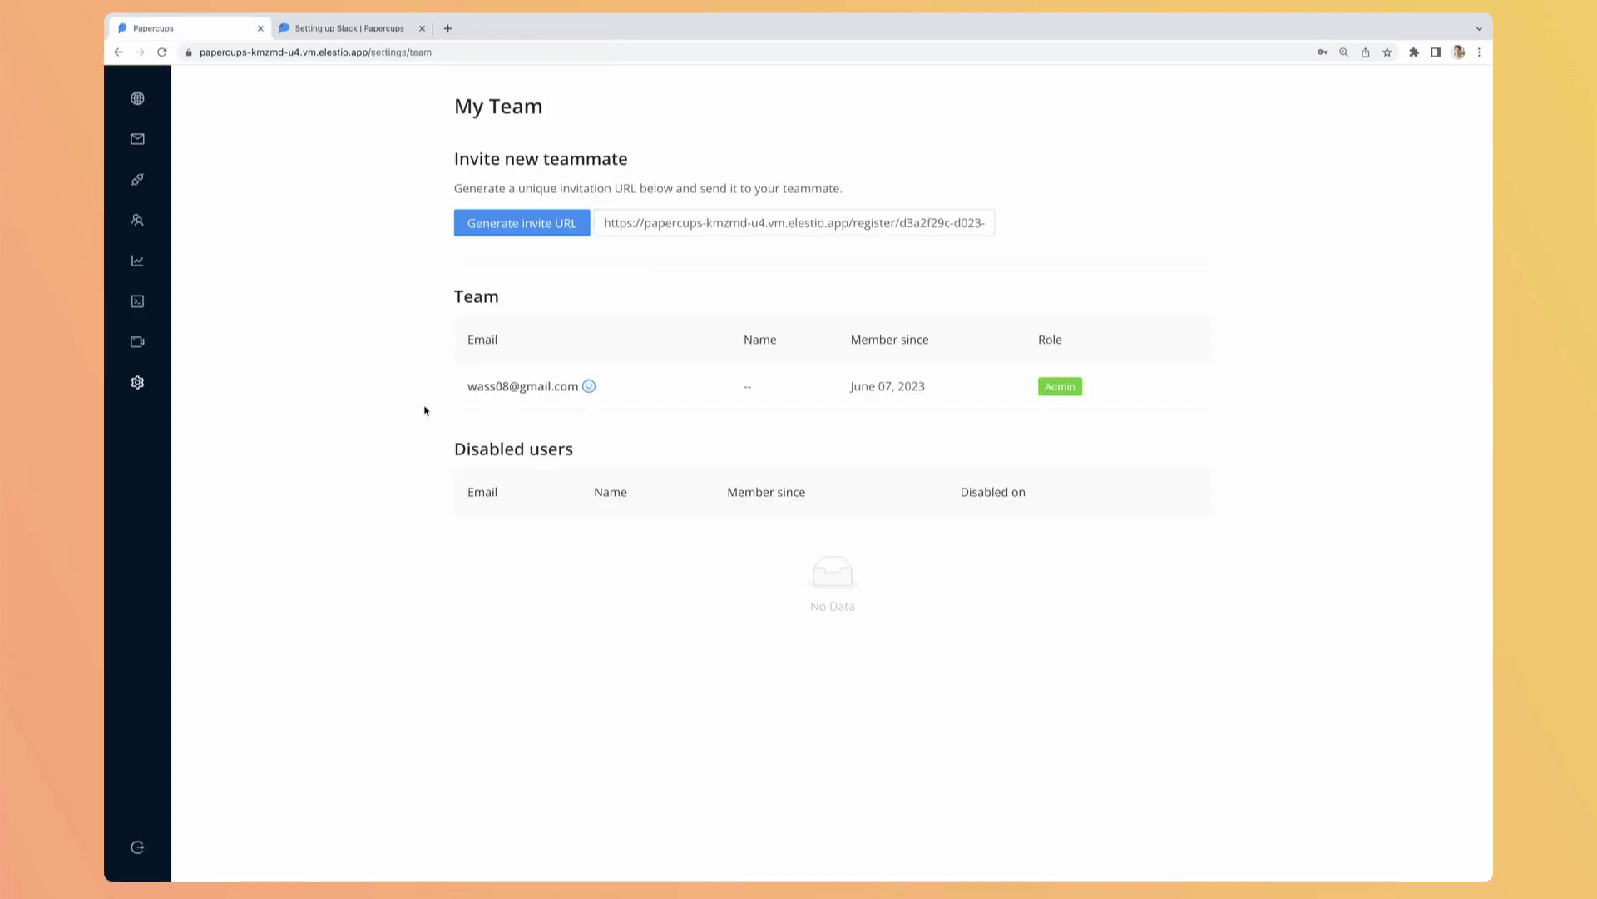
mouse_move(445, 386)
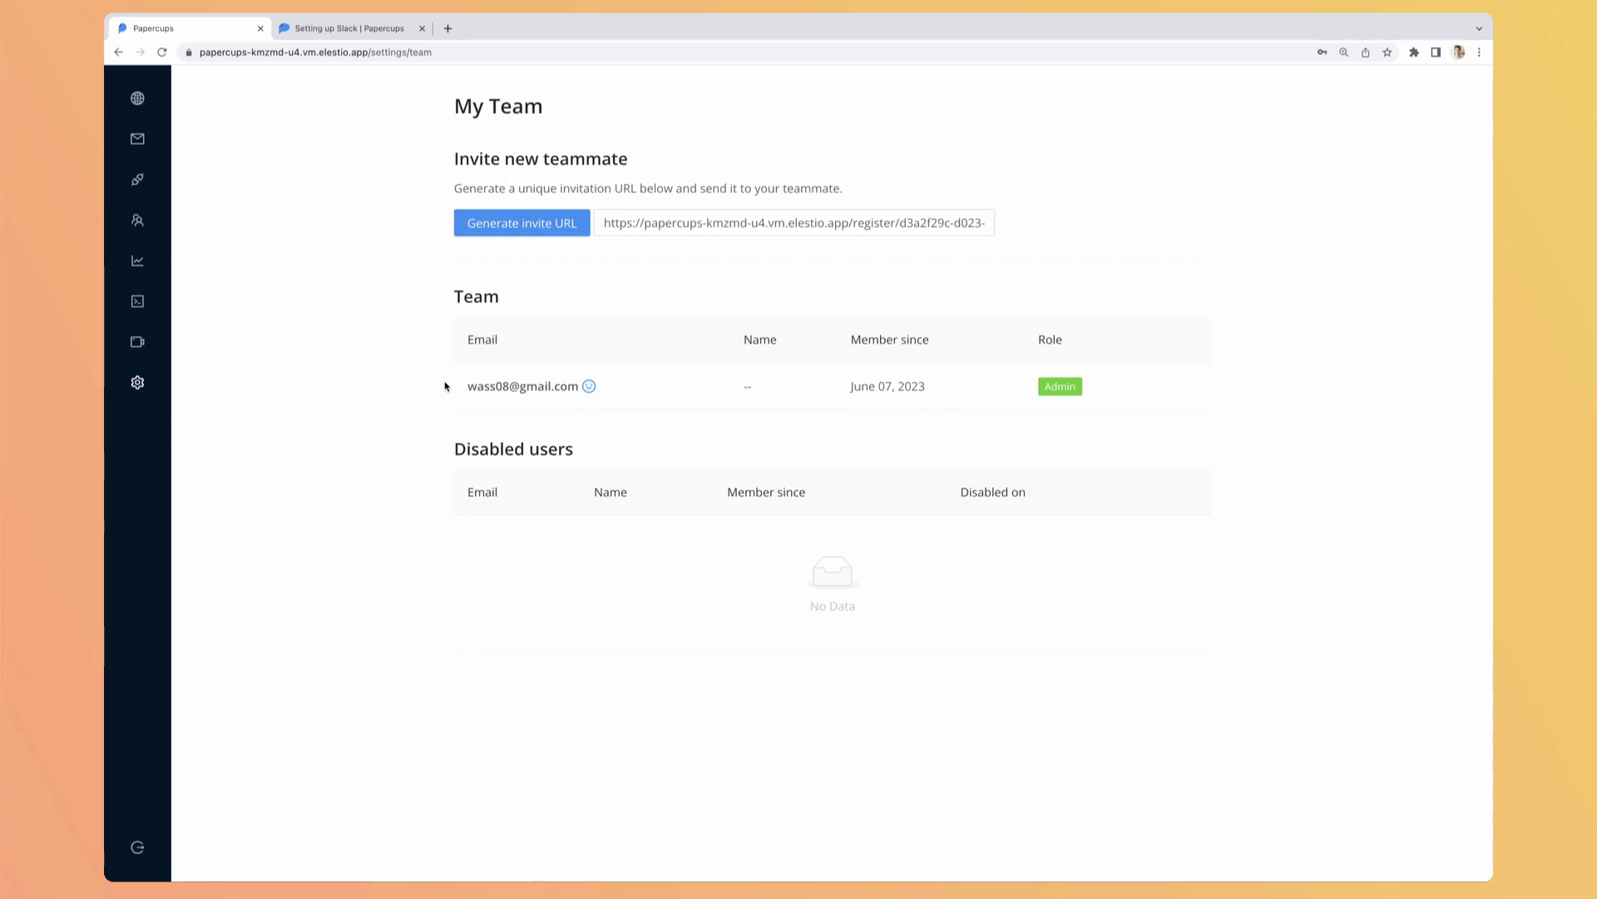
mouse_move(379, 396)
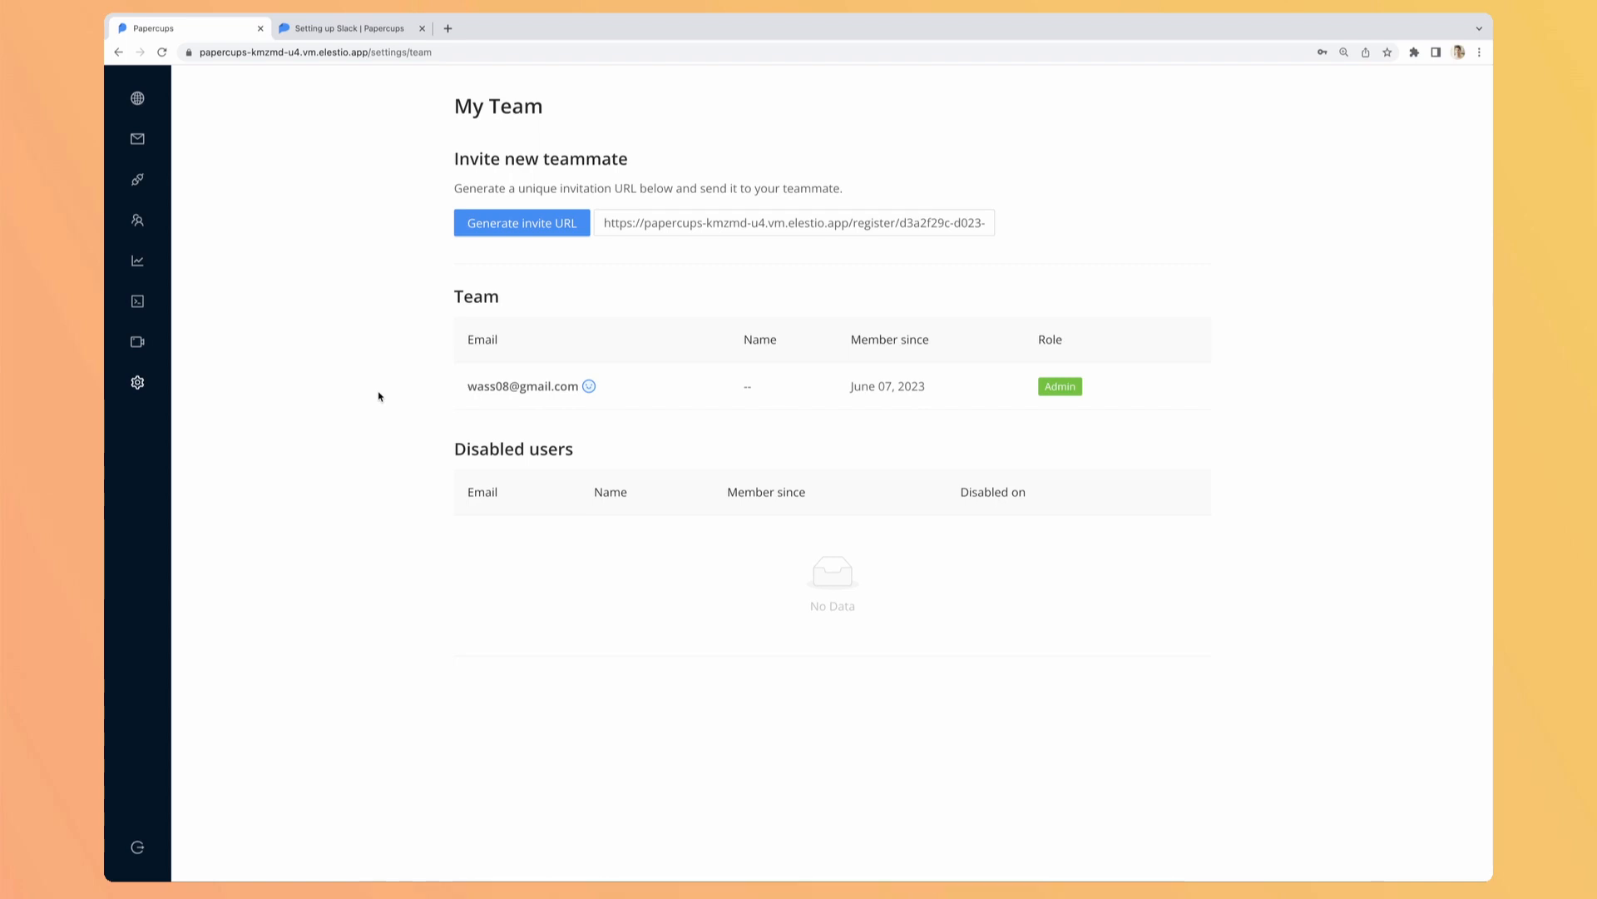
- Review the Integrations page from Live chat and Slack down to account-level GitHub and Jira
click(136, 179)
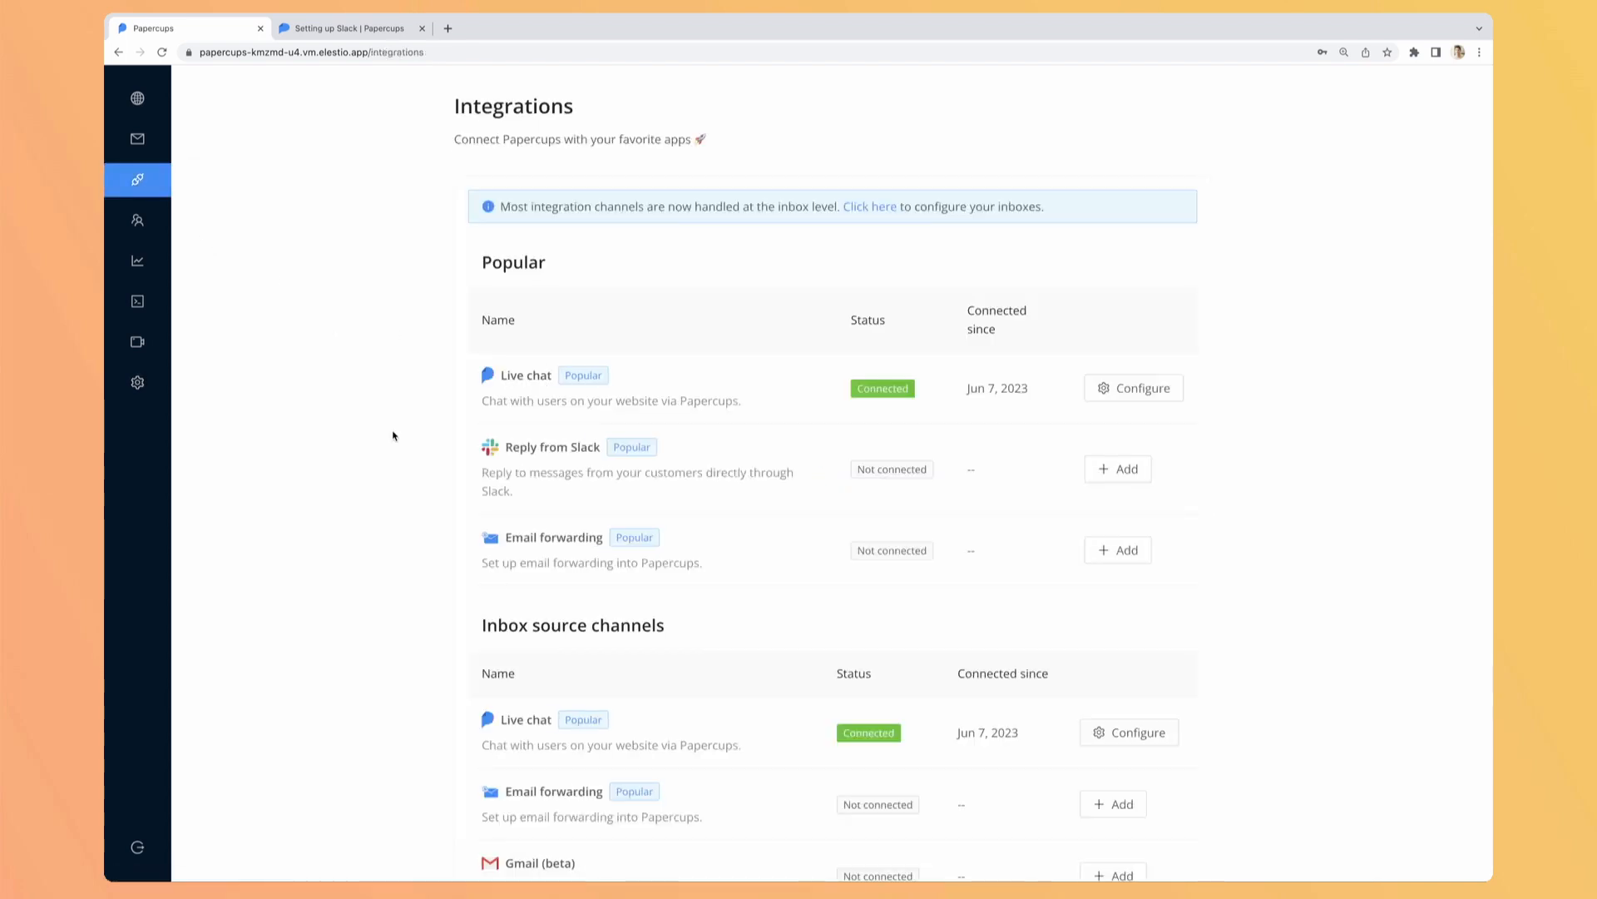
mouse_move(426, 472)
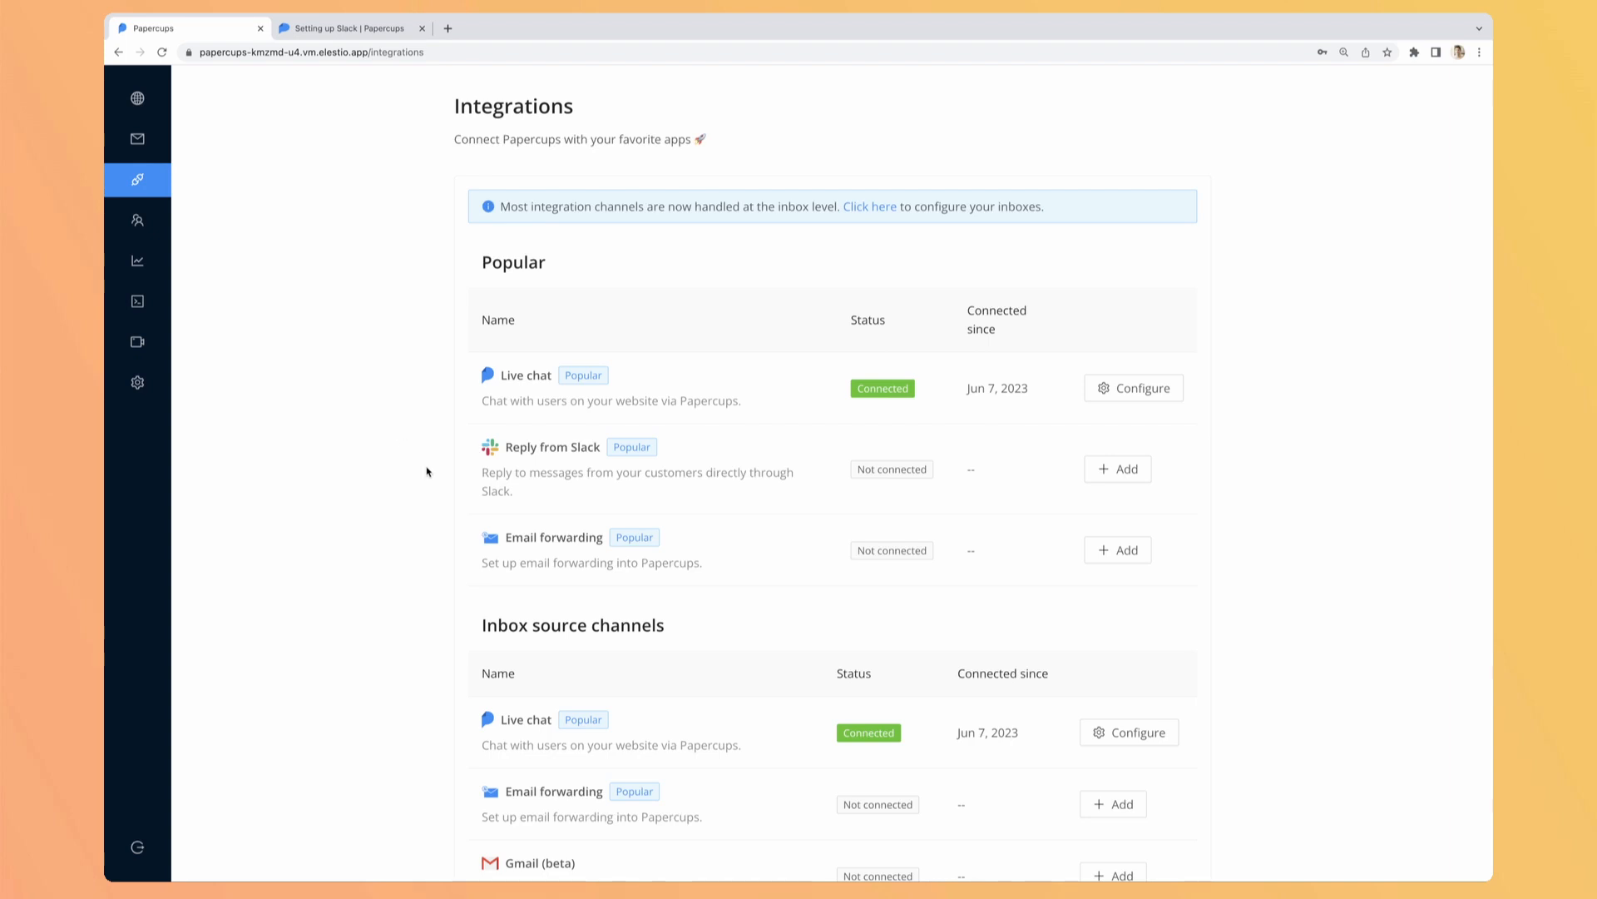
scroll(down, 3)
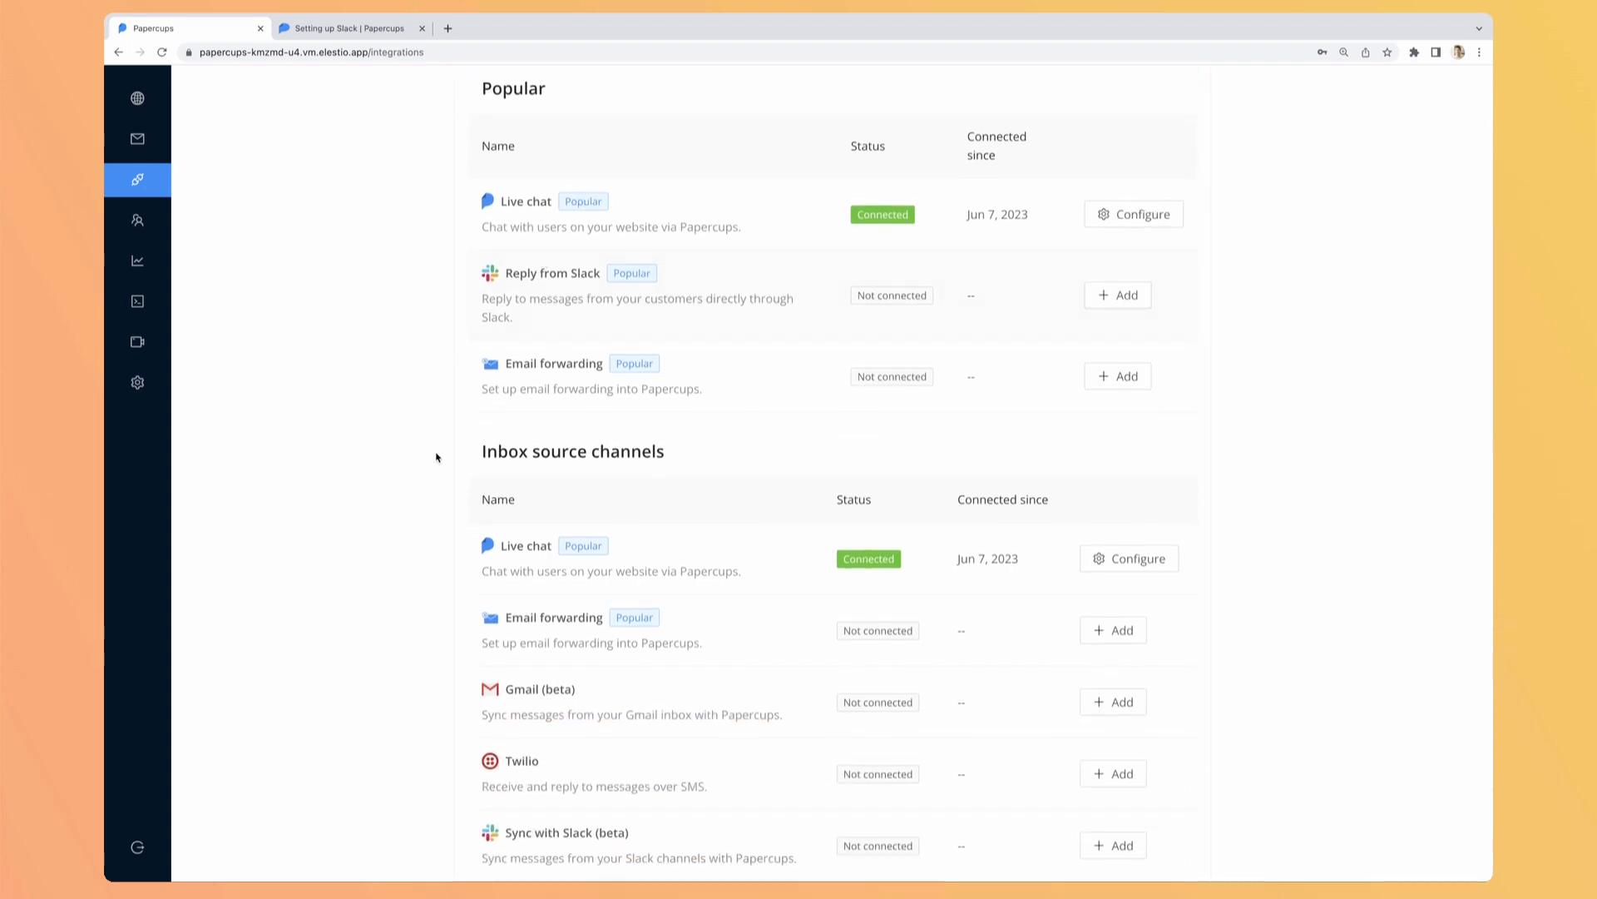
scroll(down, 3)
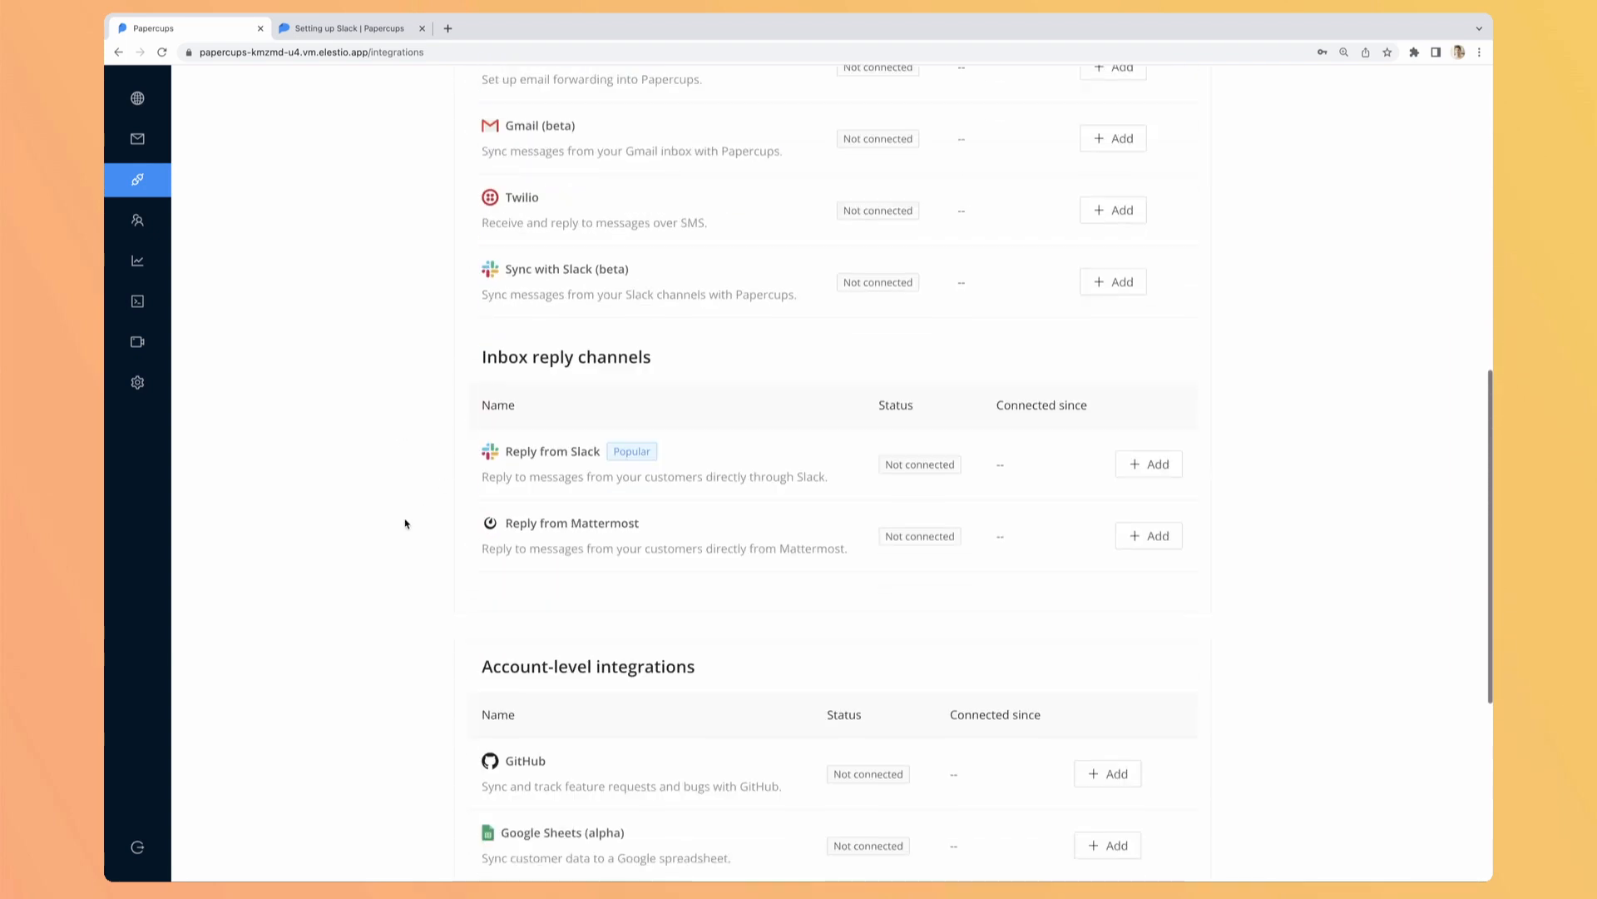
scroll(down, 3)
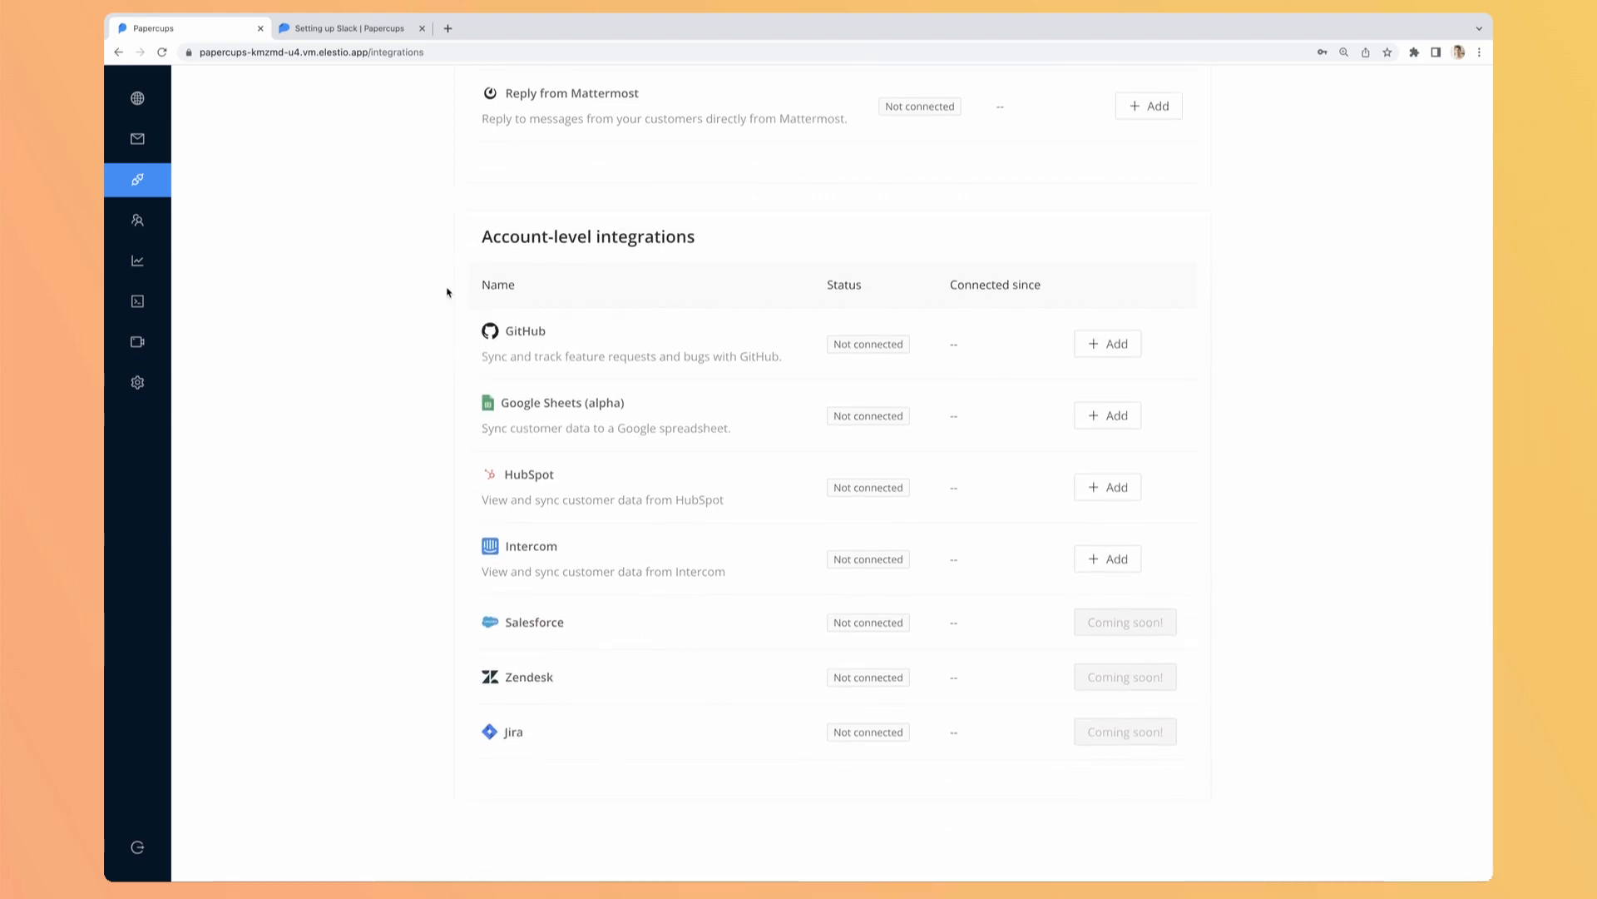
mouse_move(459, 329)
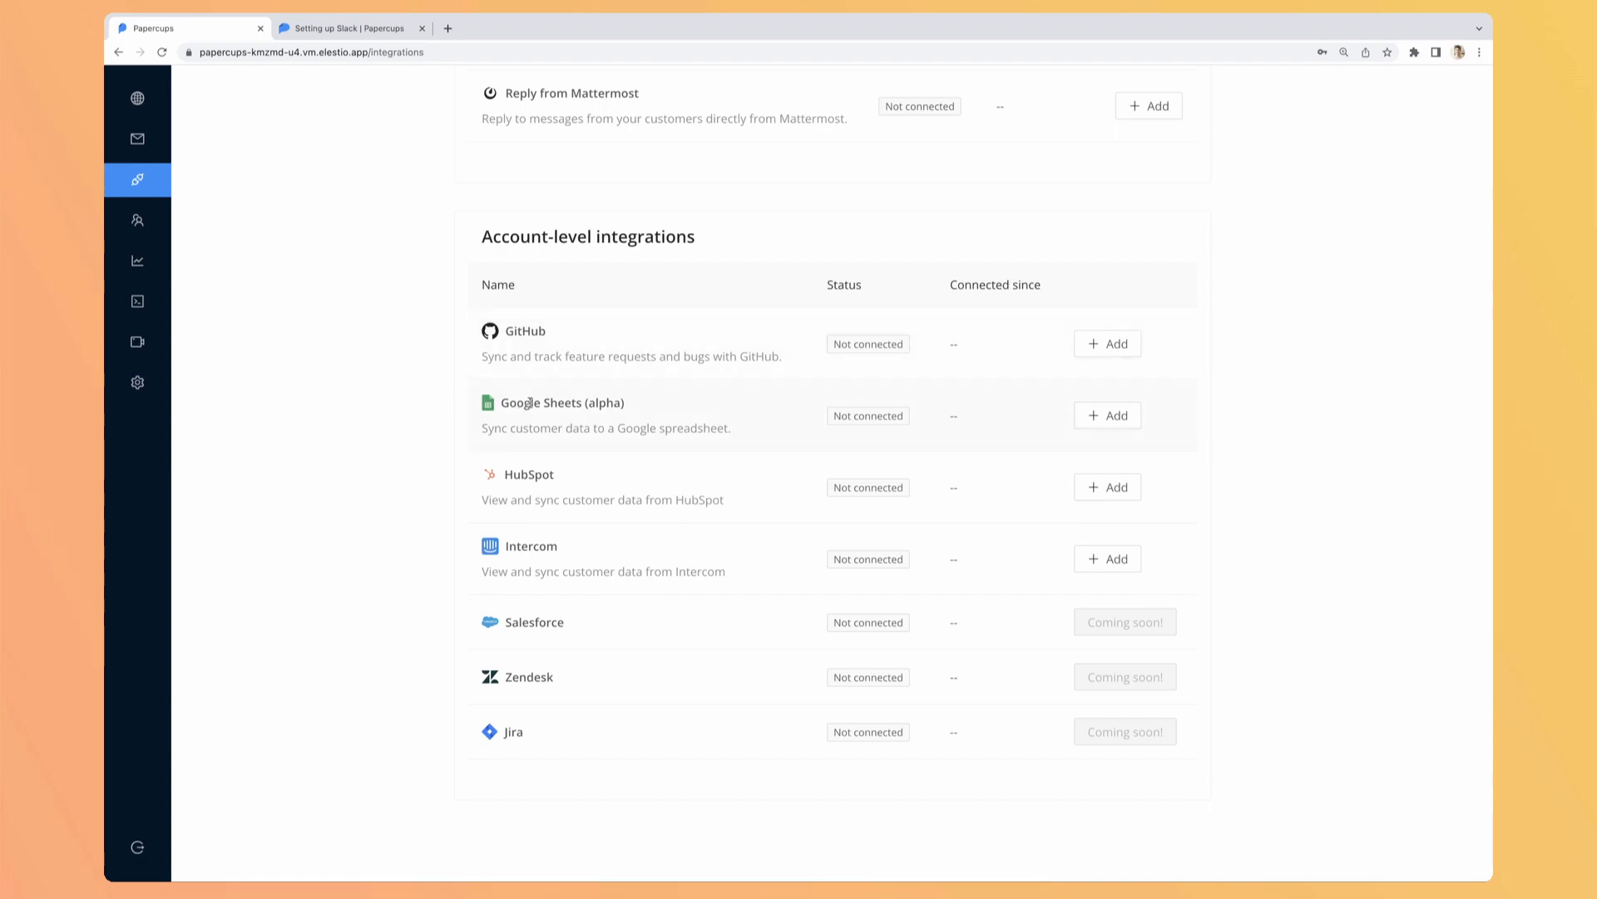
mouse_move(536, 559)
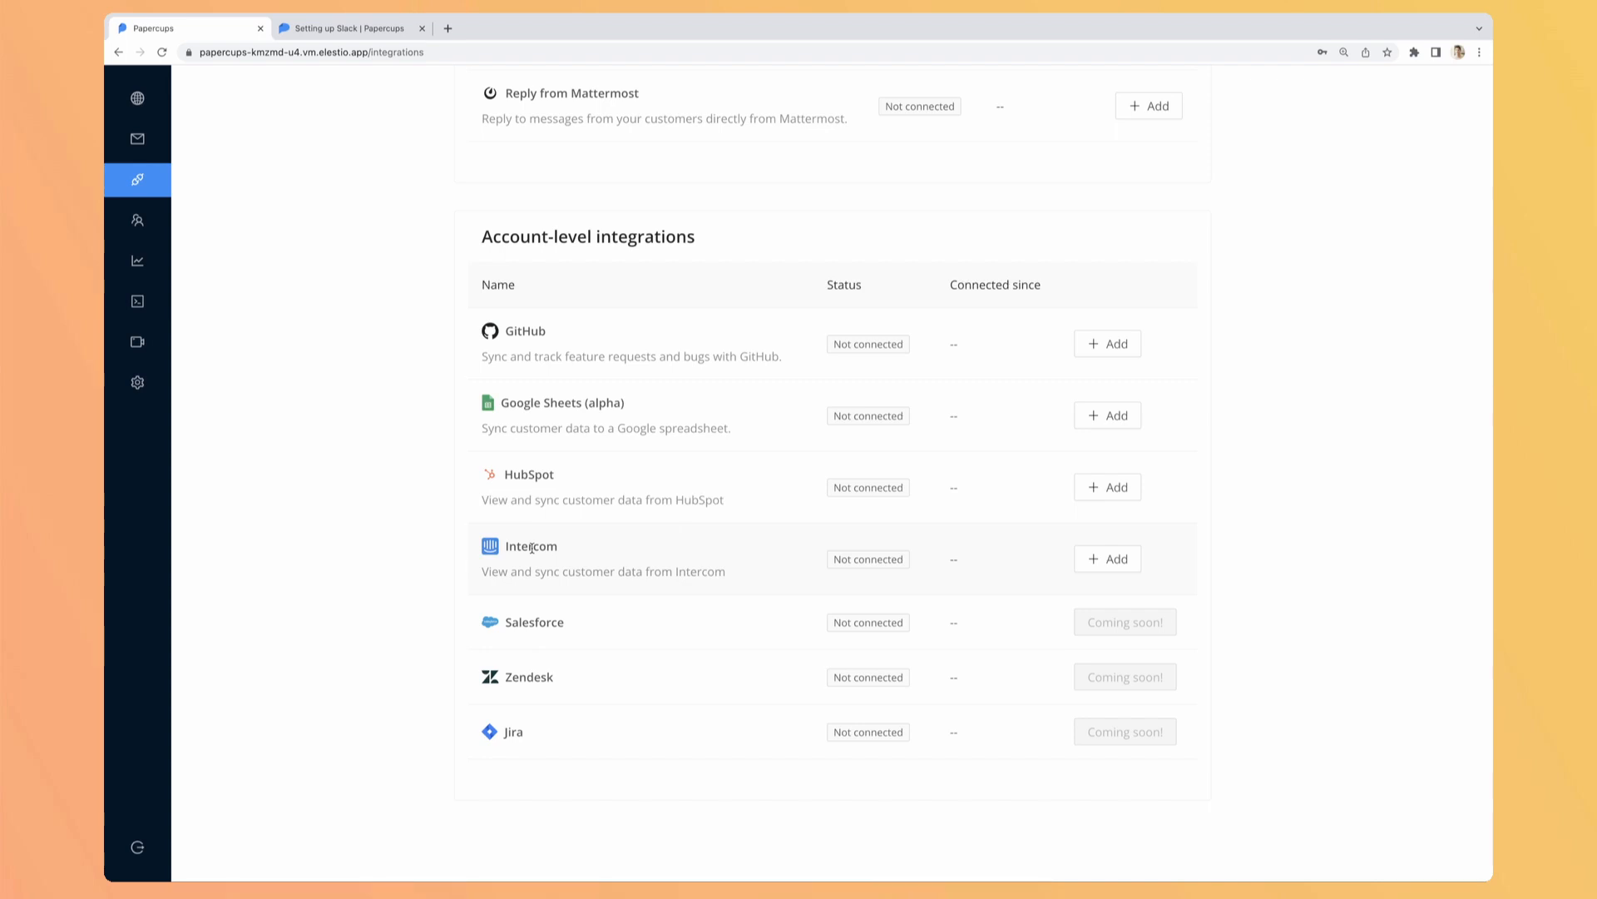
click(137, 261)
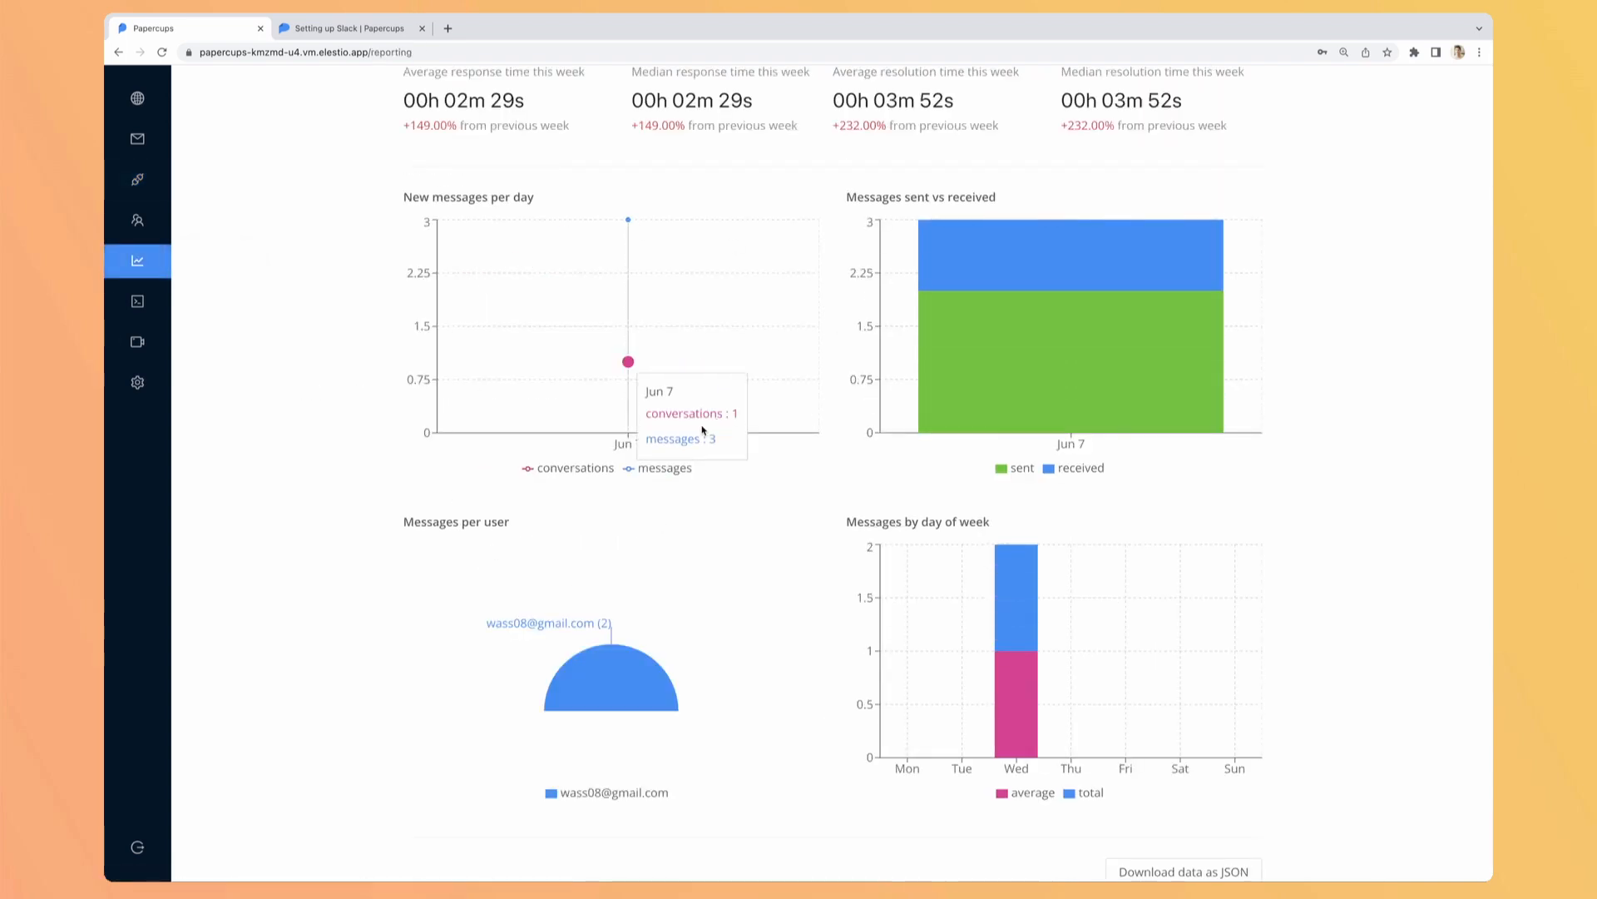
scroll(up, 3)
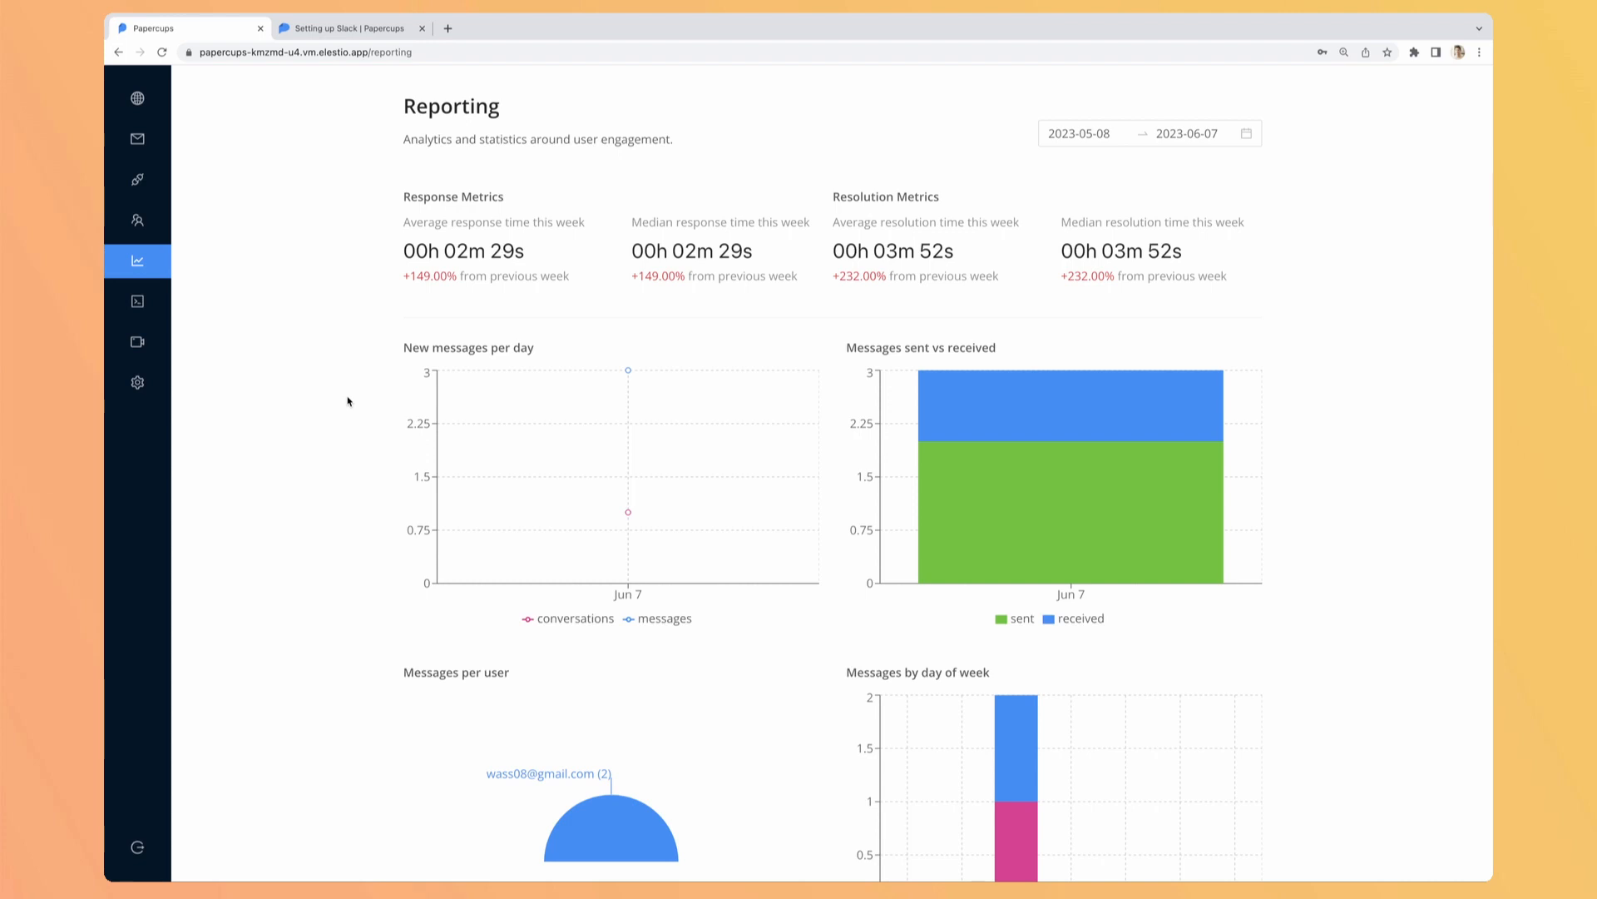
mouse_move(389, 361)
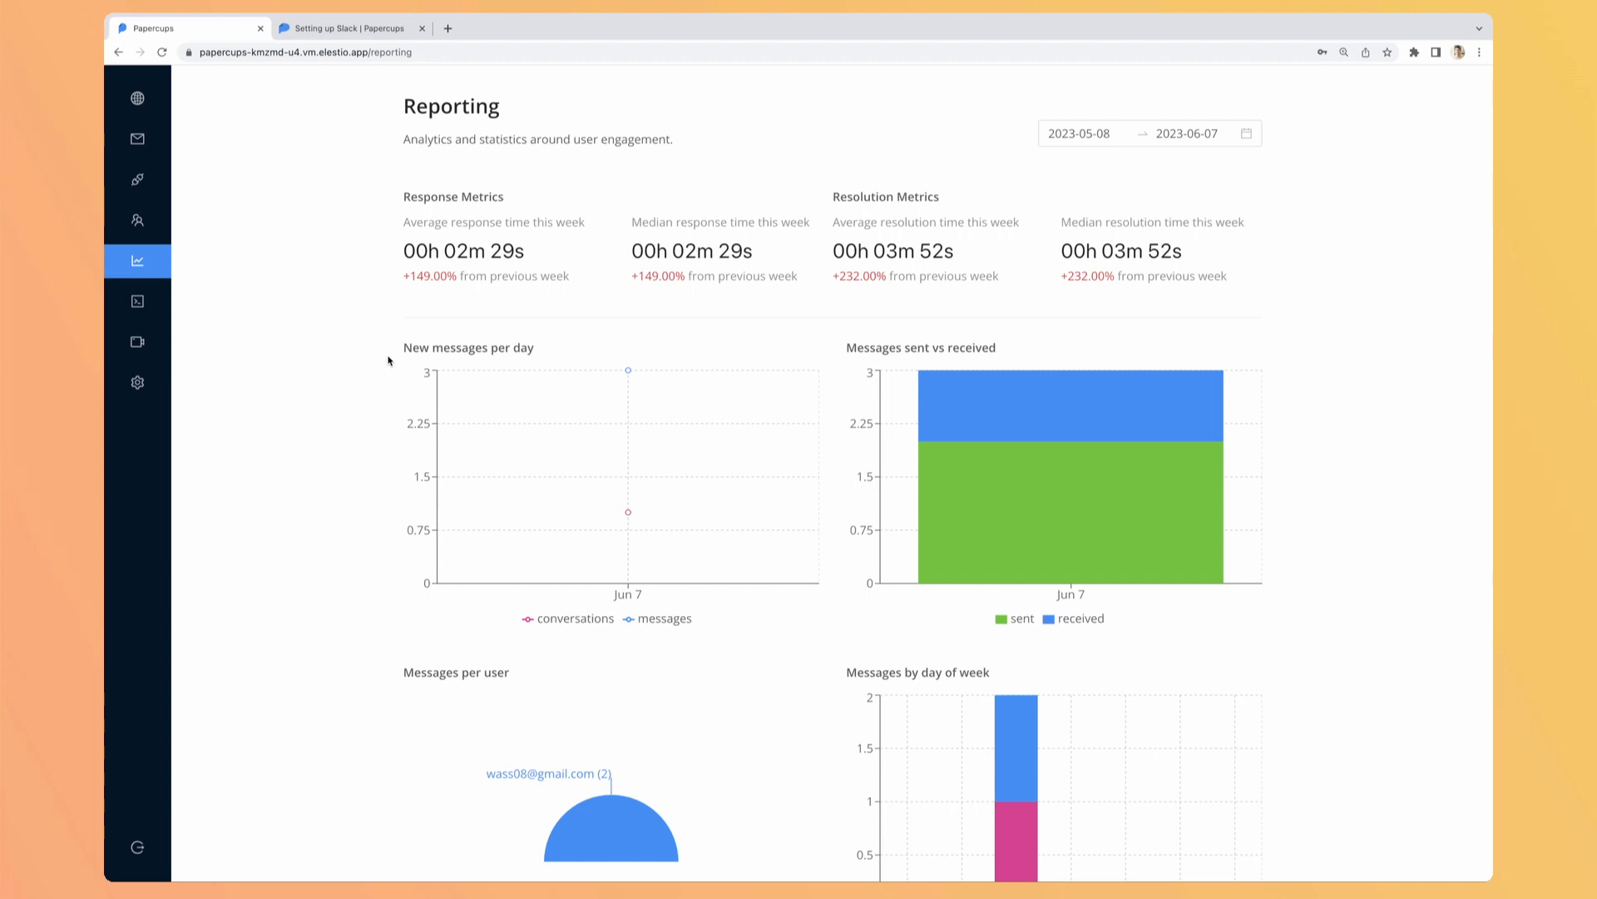
mouse_move(596, 237)
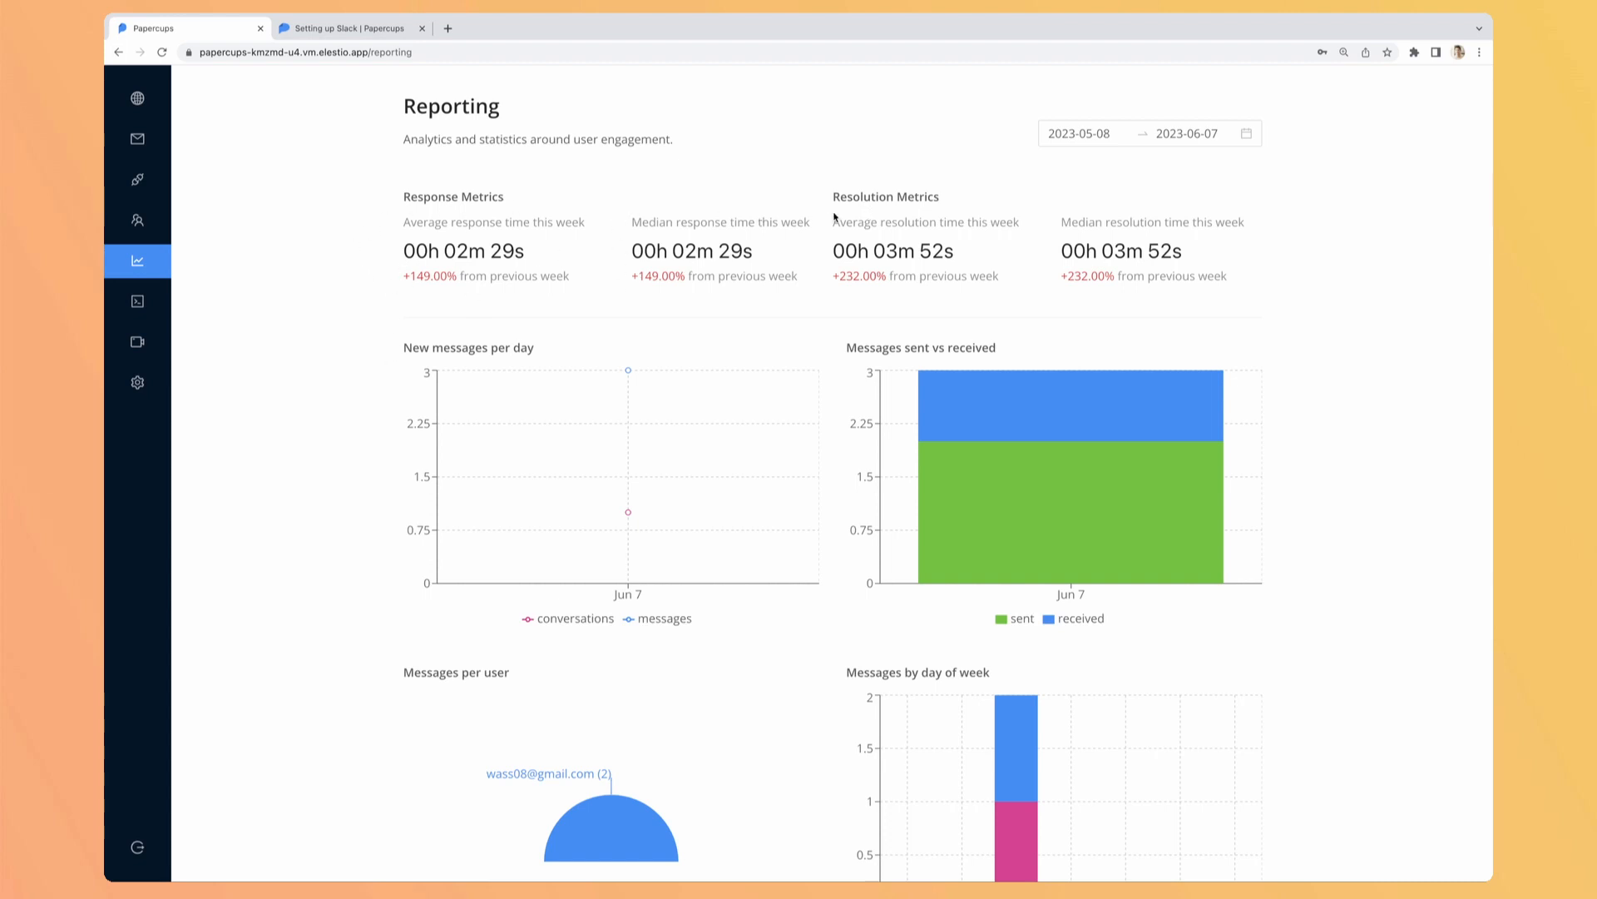
mouse_move(892, 413)
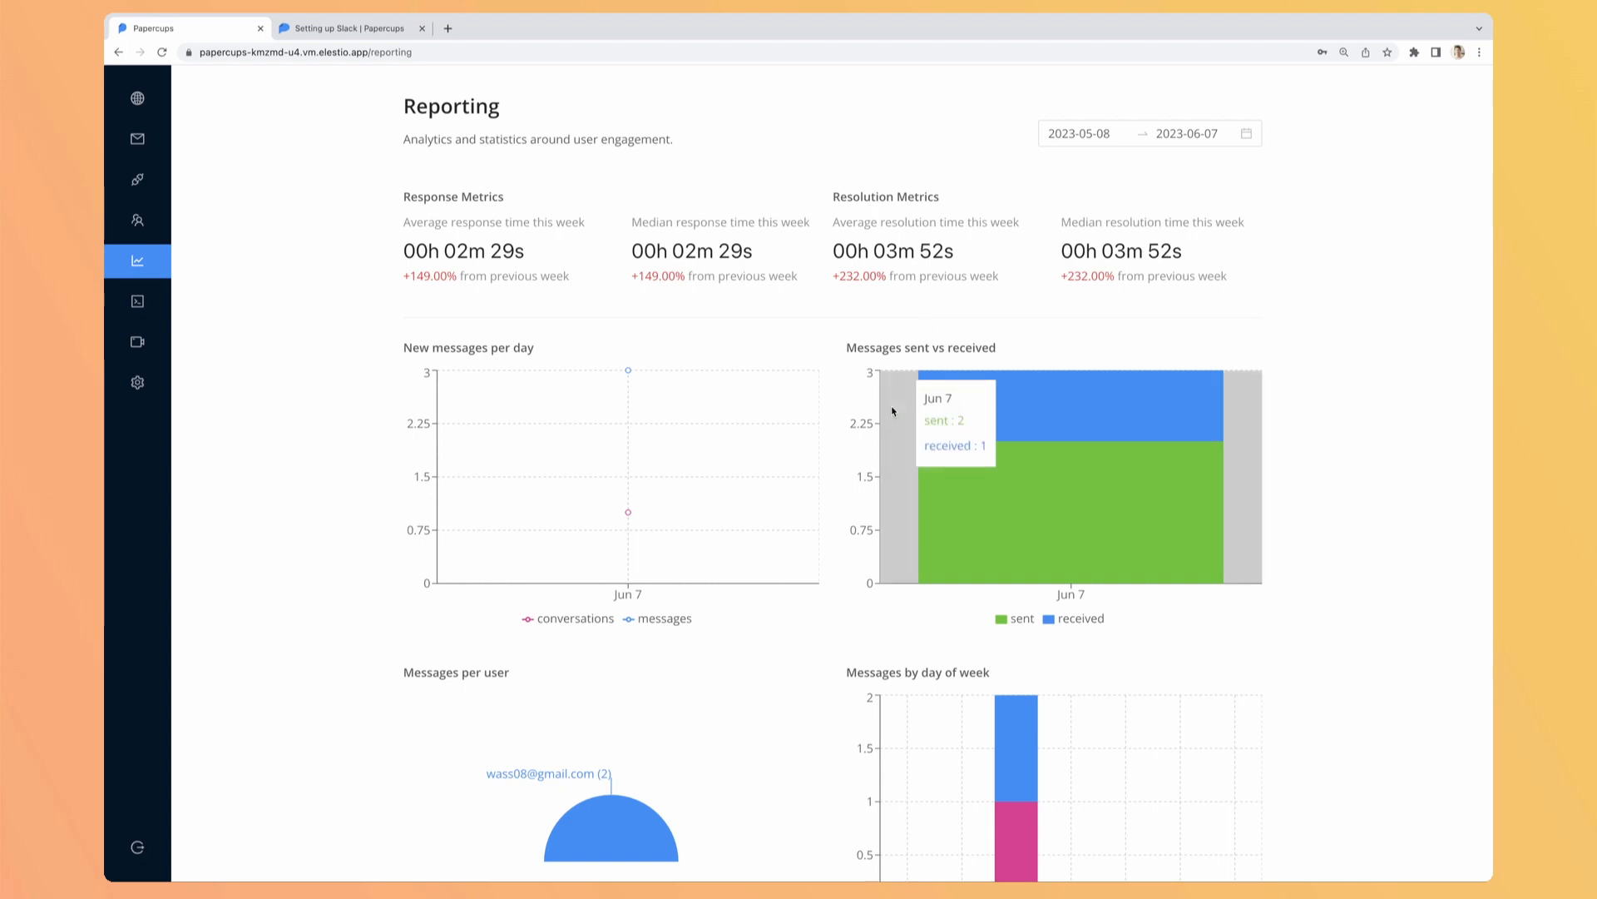
scroll(down, 3)
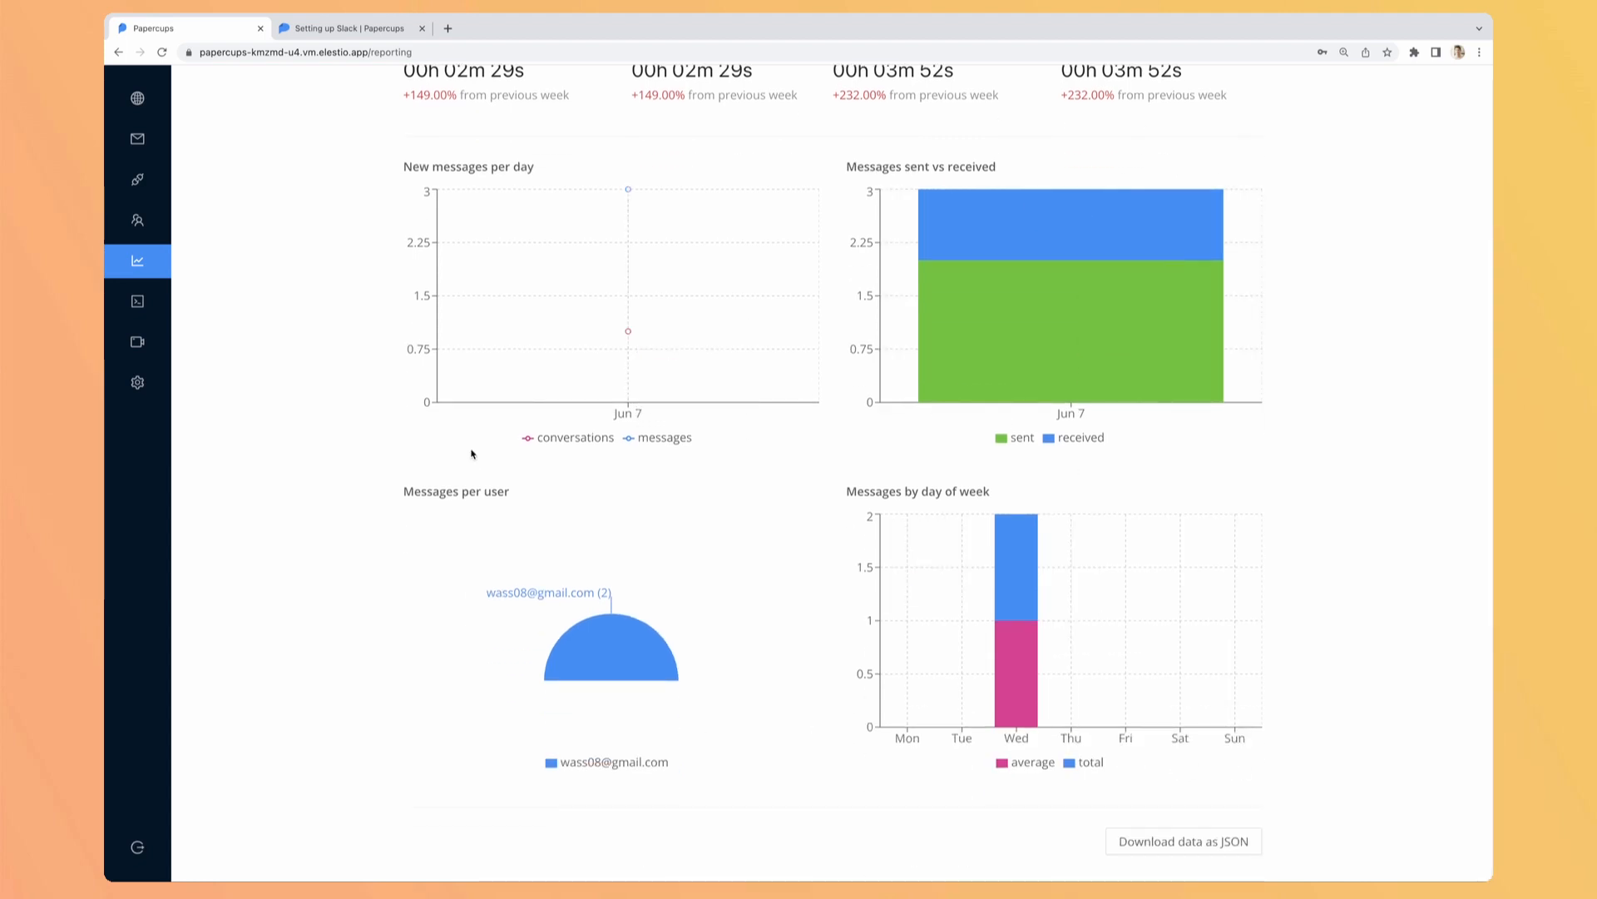
scroll(up, 3)
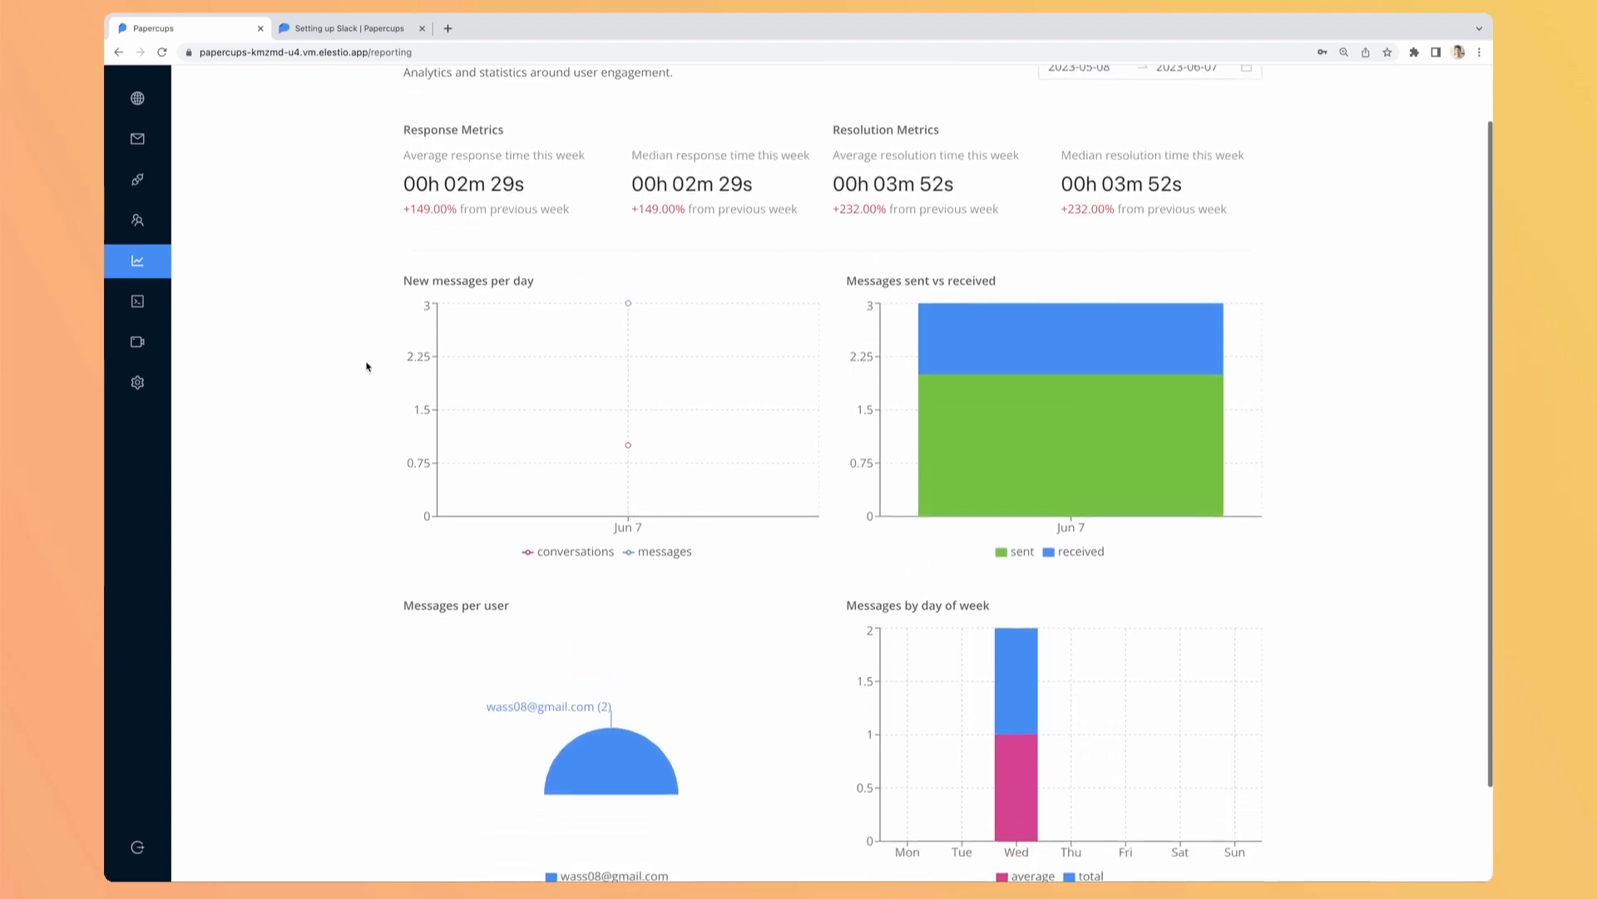
scroll(down, 3)
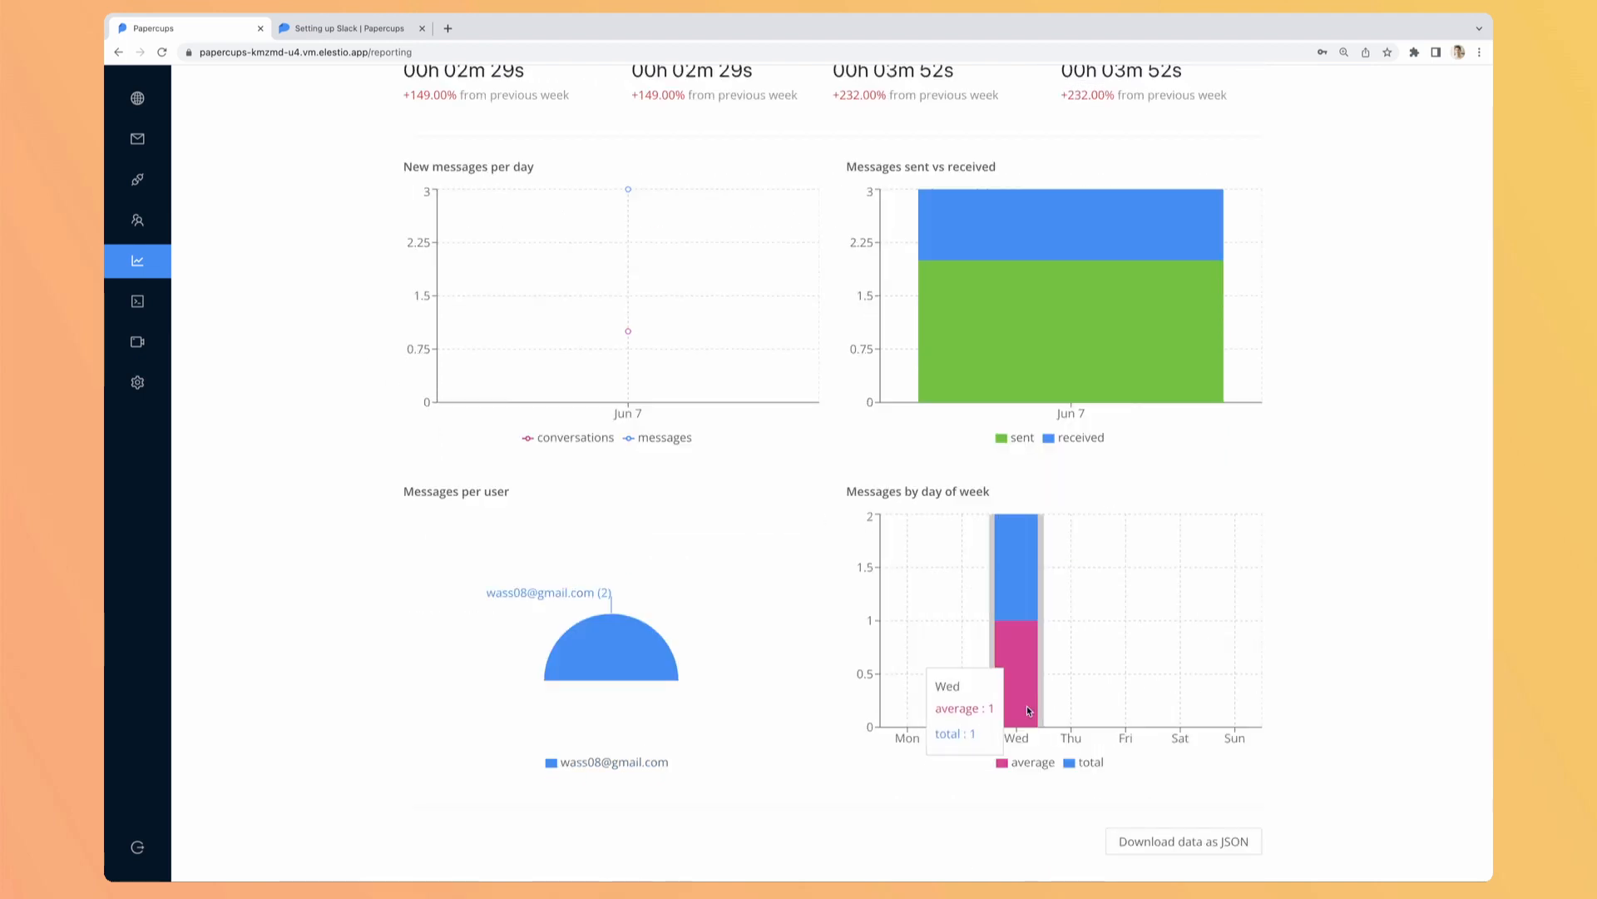
mouse_move(905, 663)
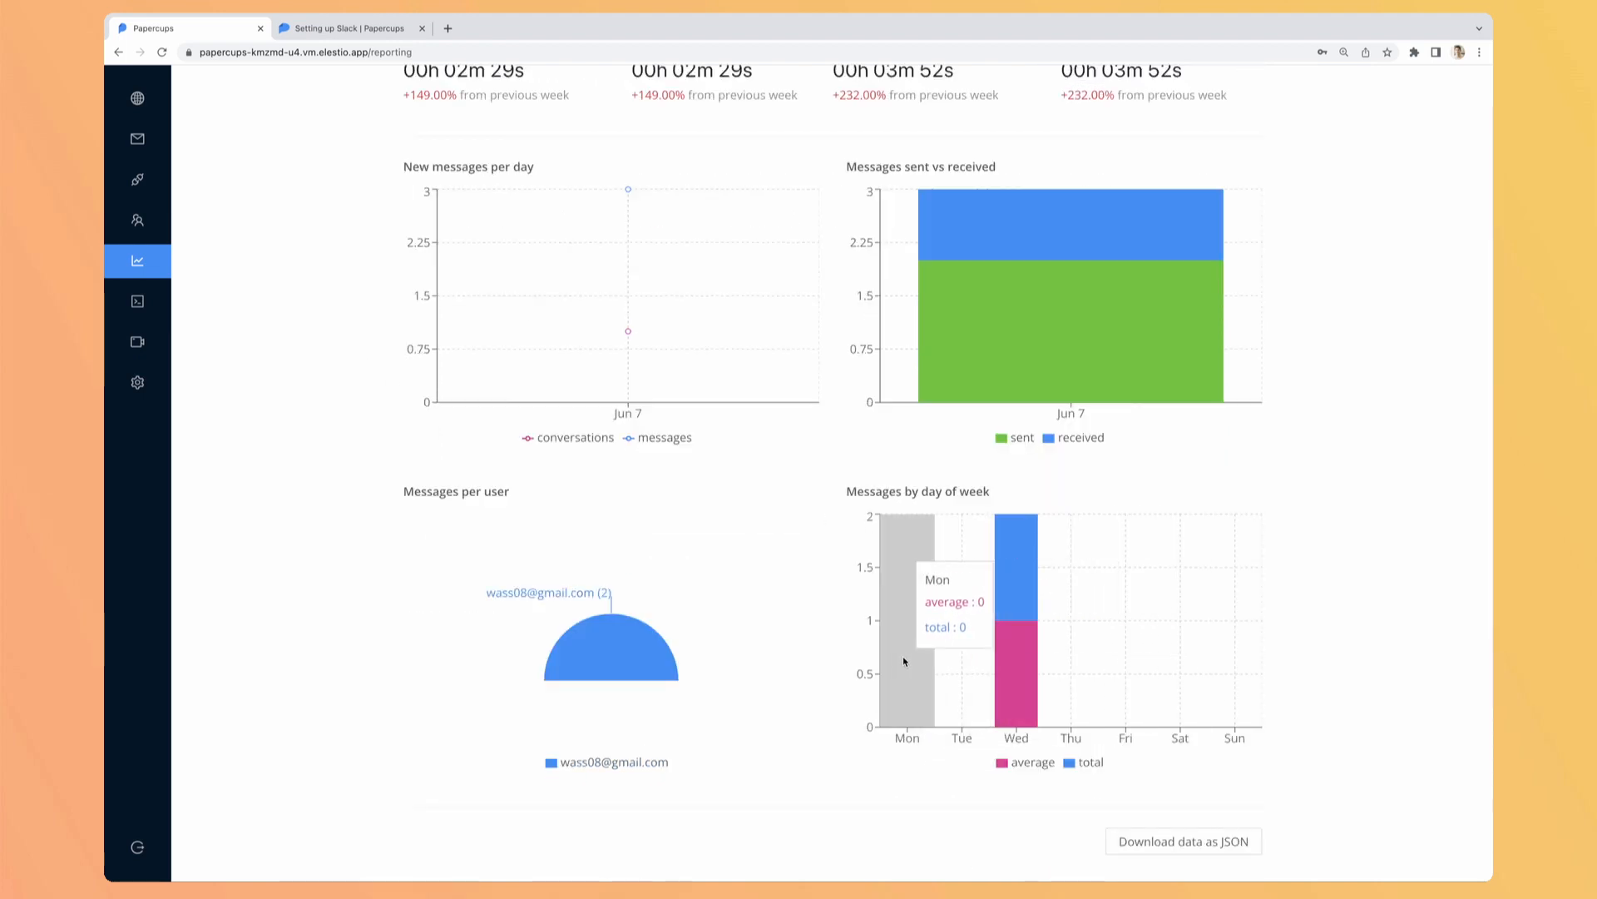
mouse_move(838, 629)
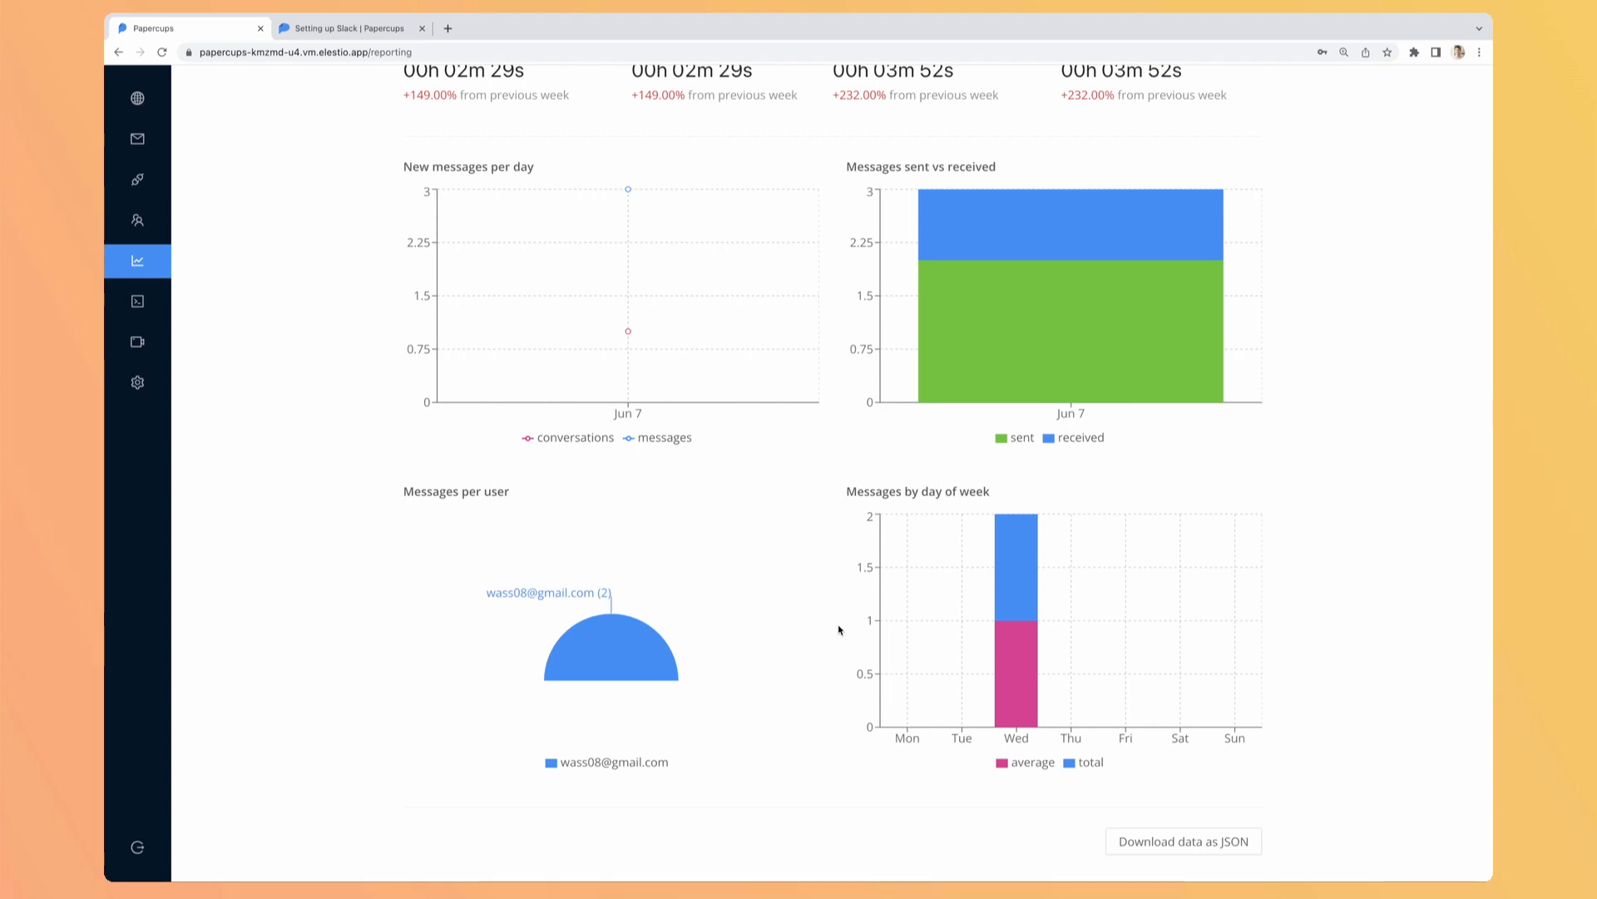
- View the empty Personal API keys and Event Subscriptions pages, then the docs.papercups.io API endpoints
click(137, 301)
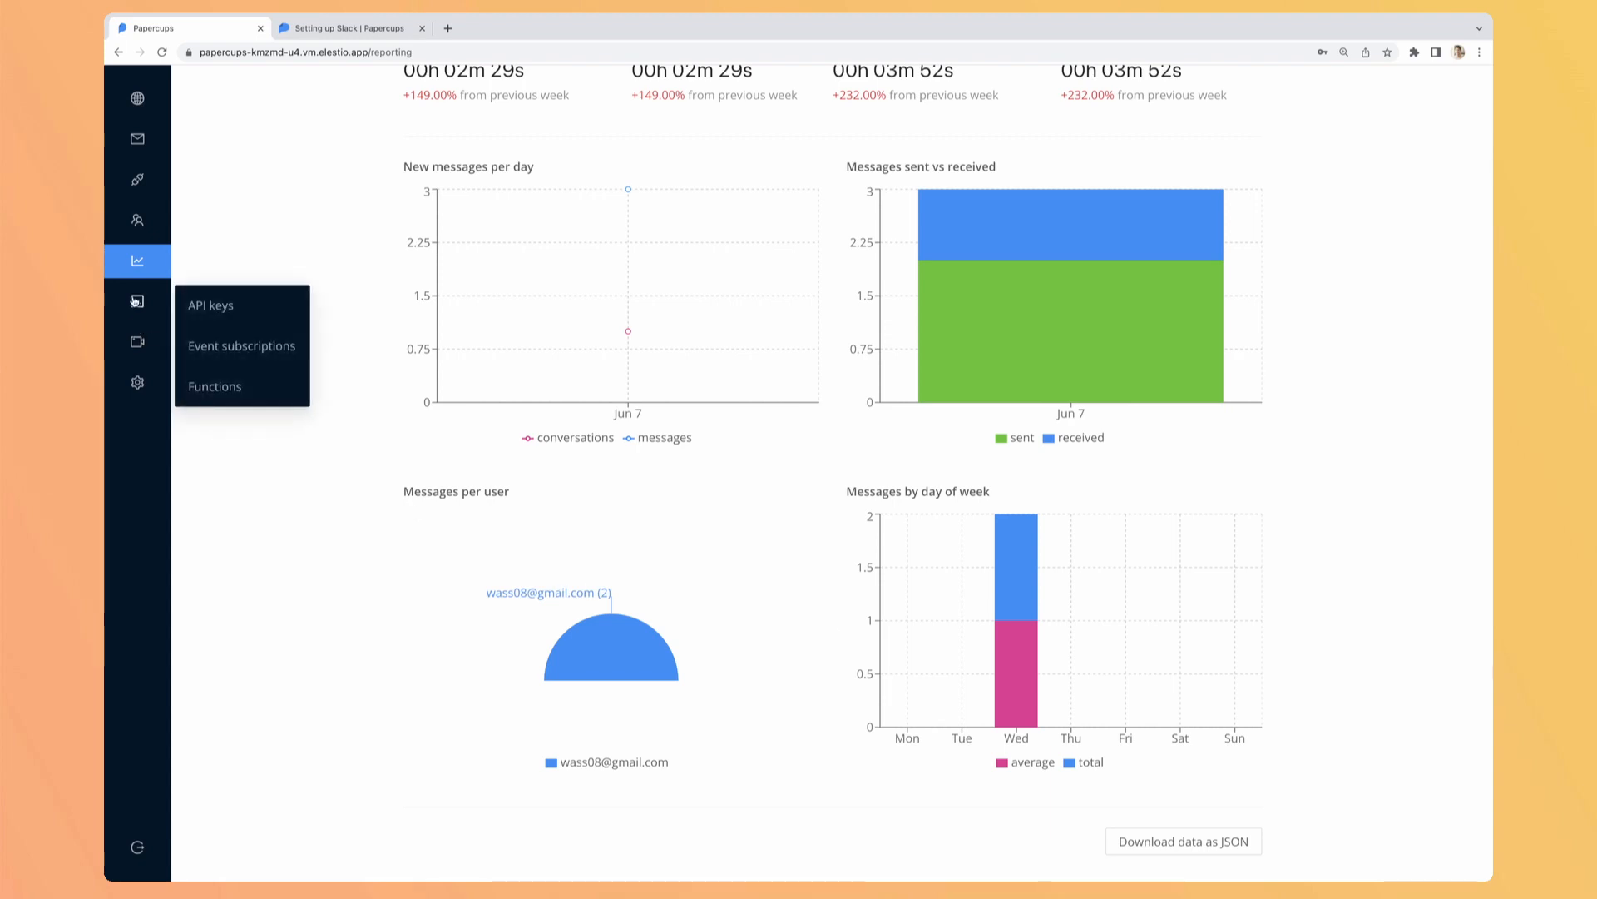
click(209, 305)
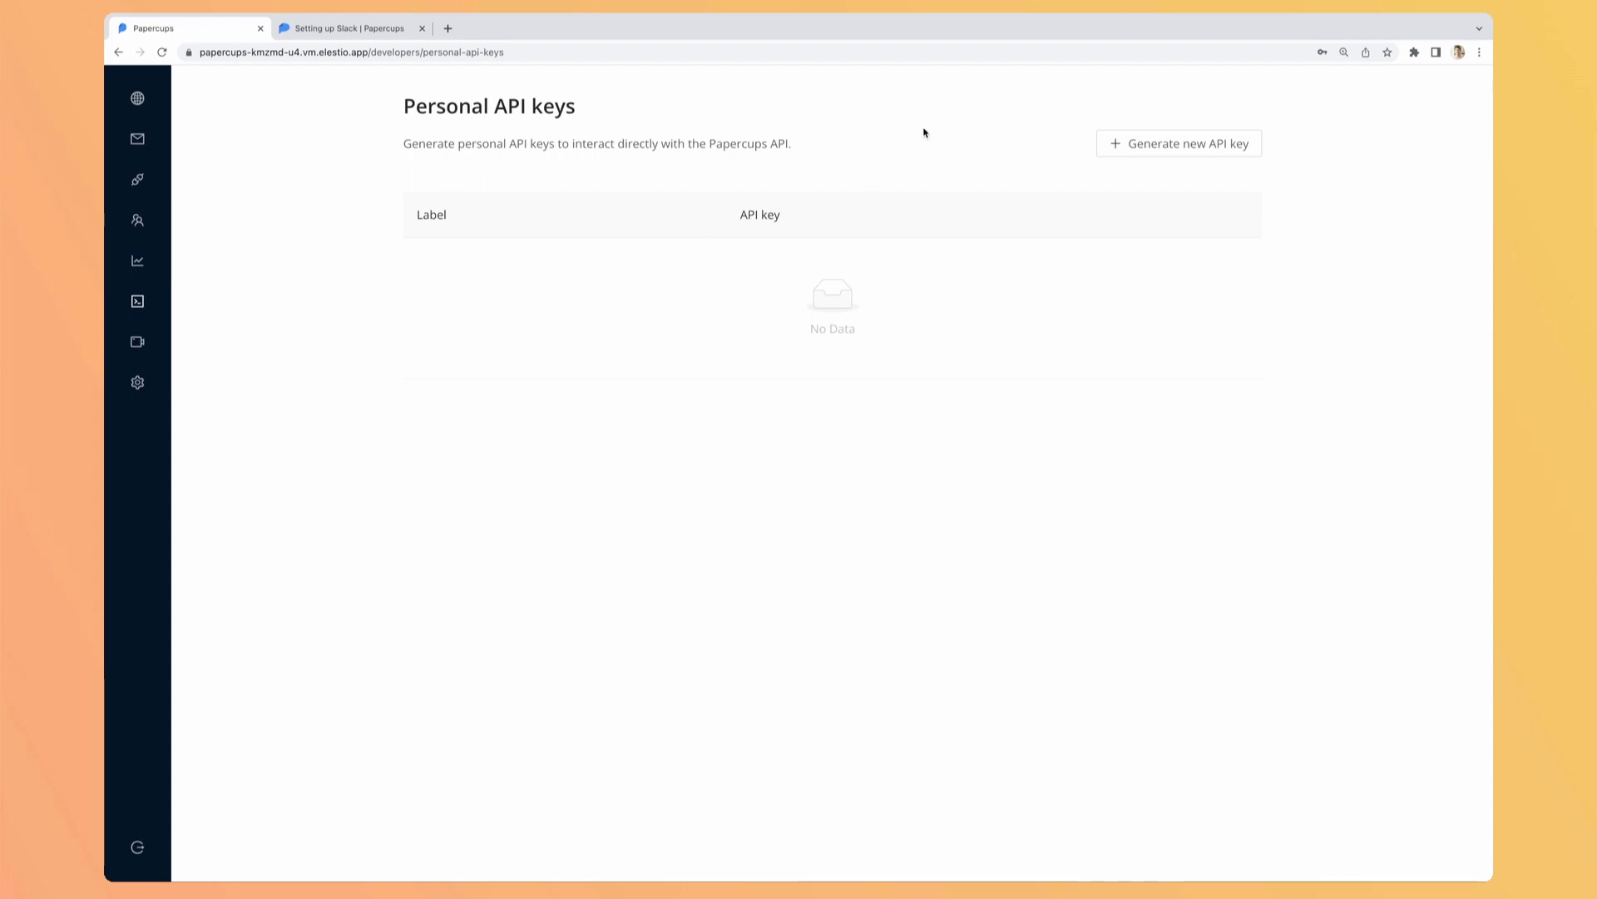
click(136, 301)
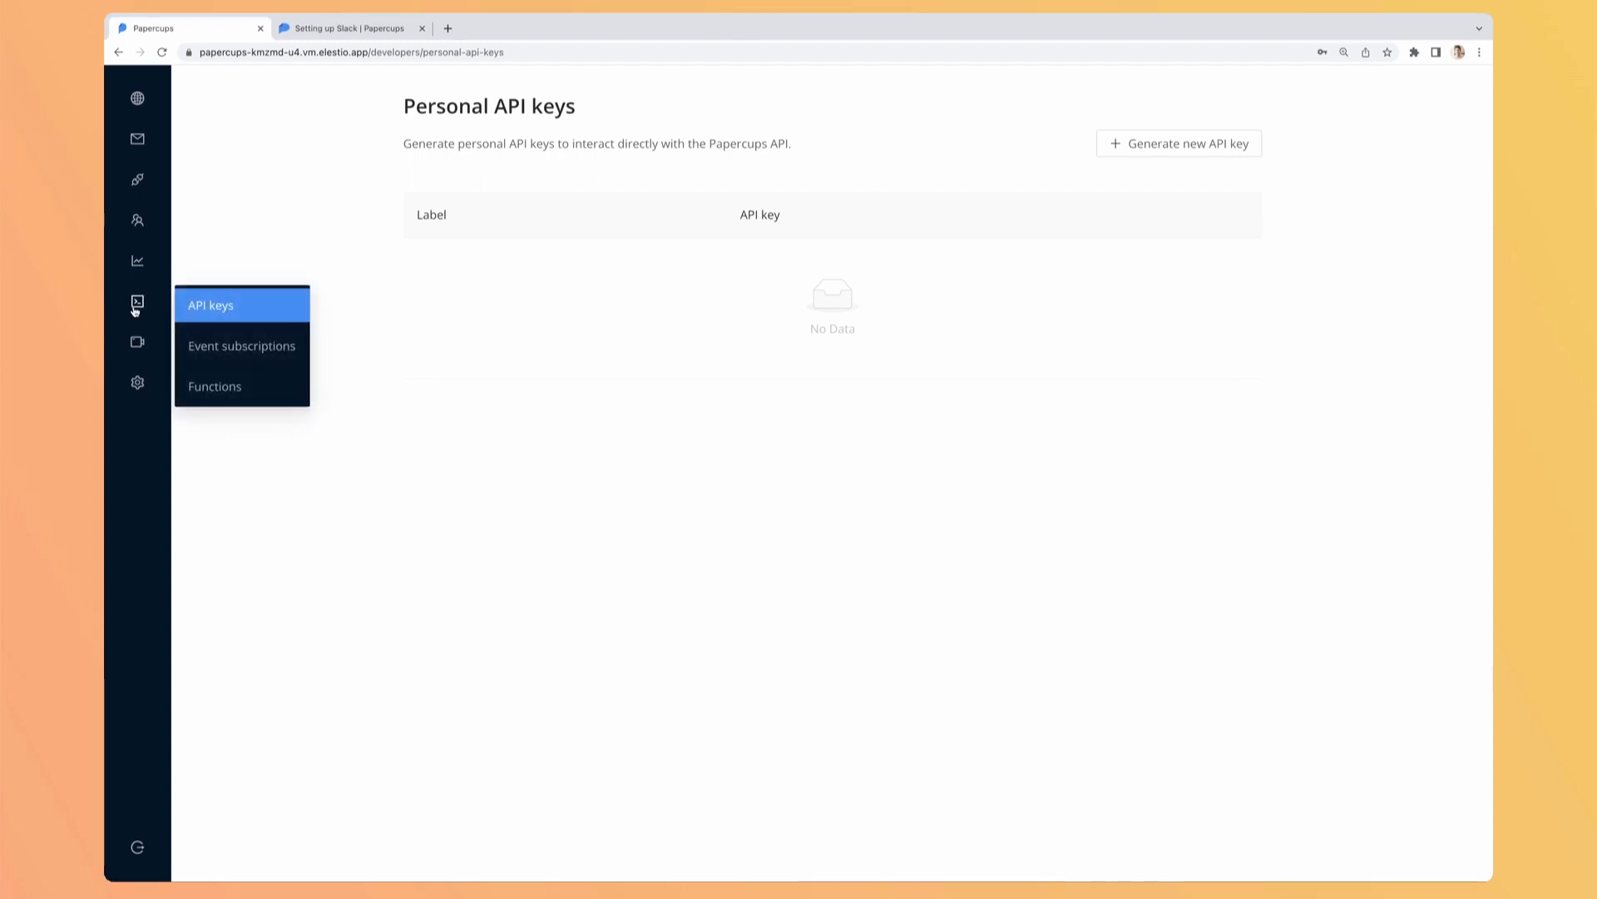
click(241, 346)
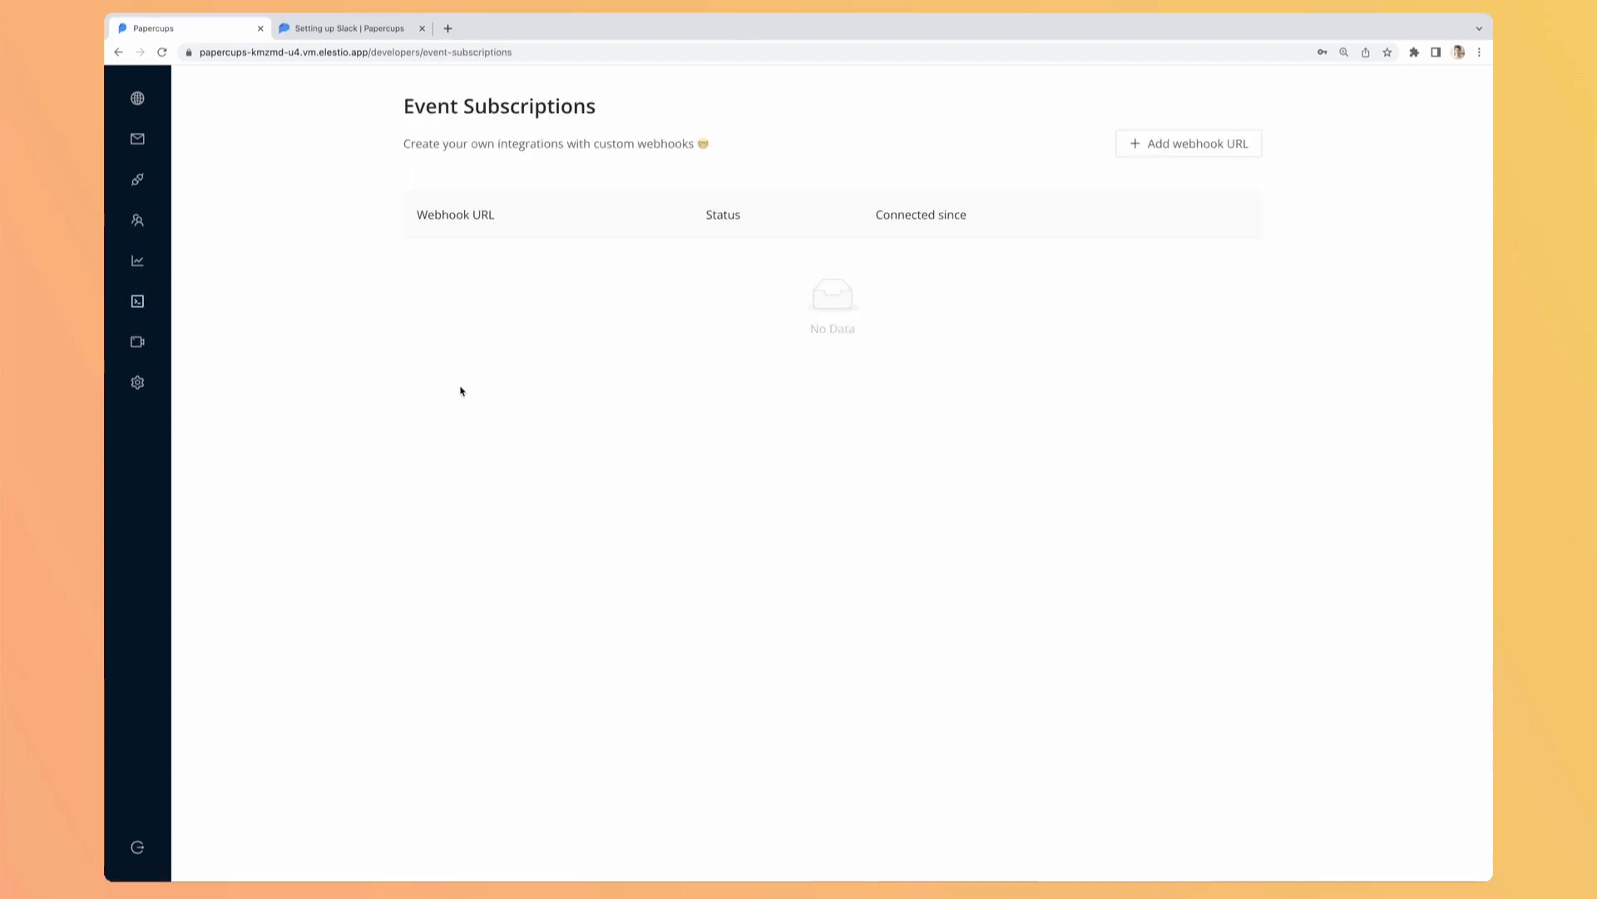
click(1188, 143)
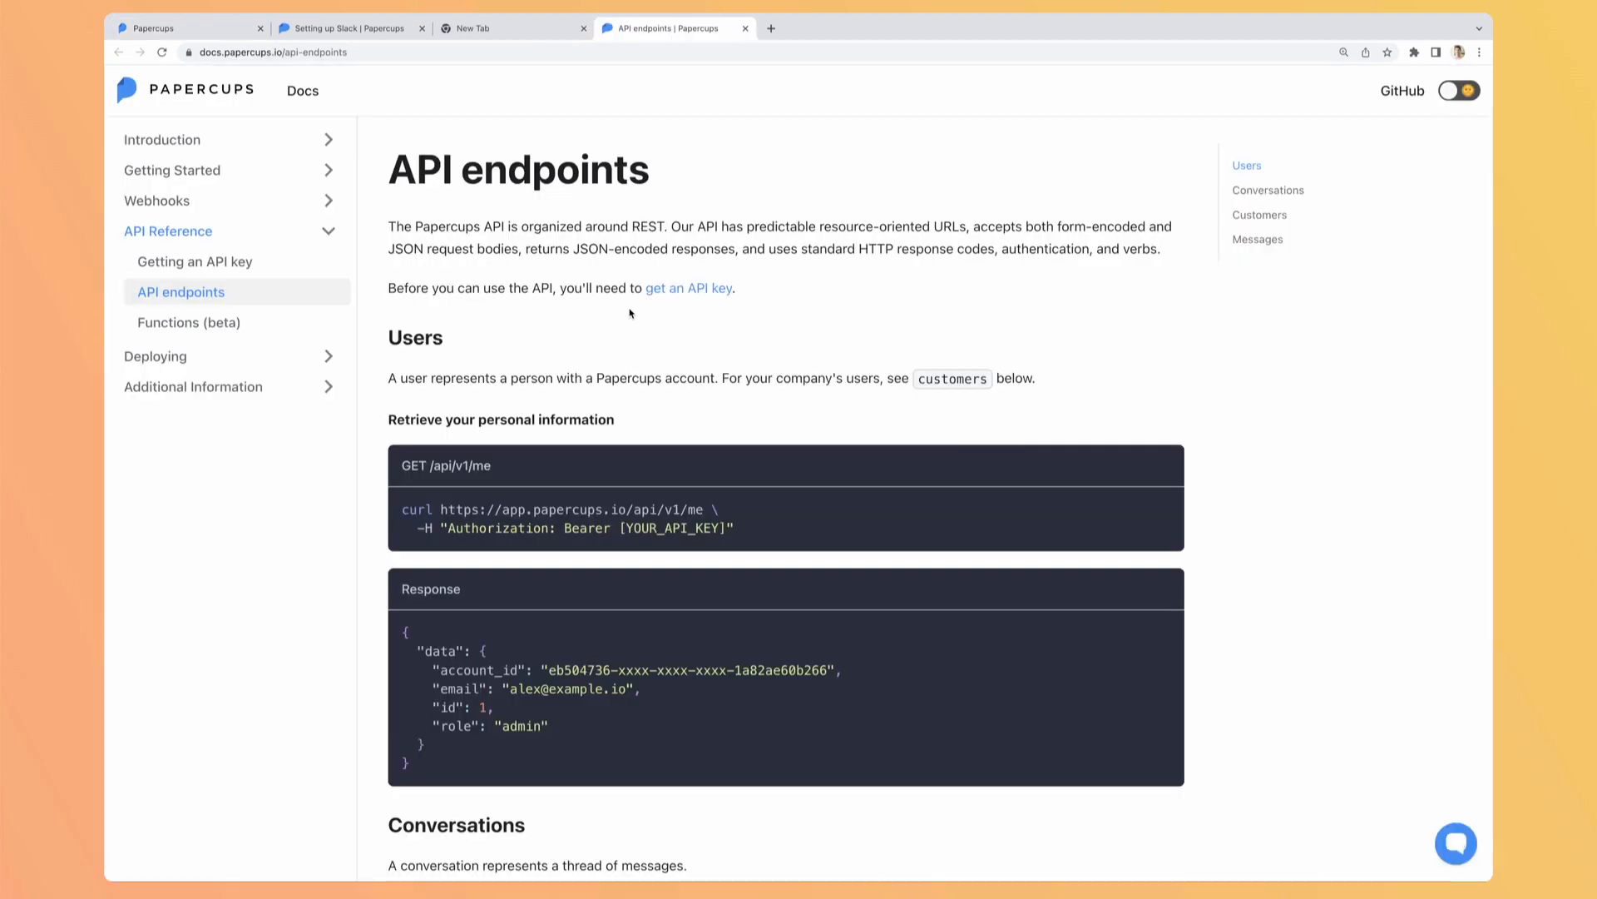
scroll(down, 3)
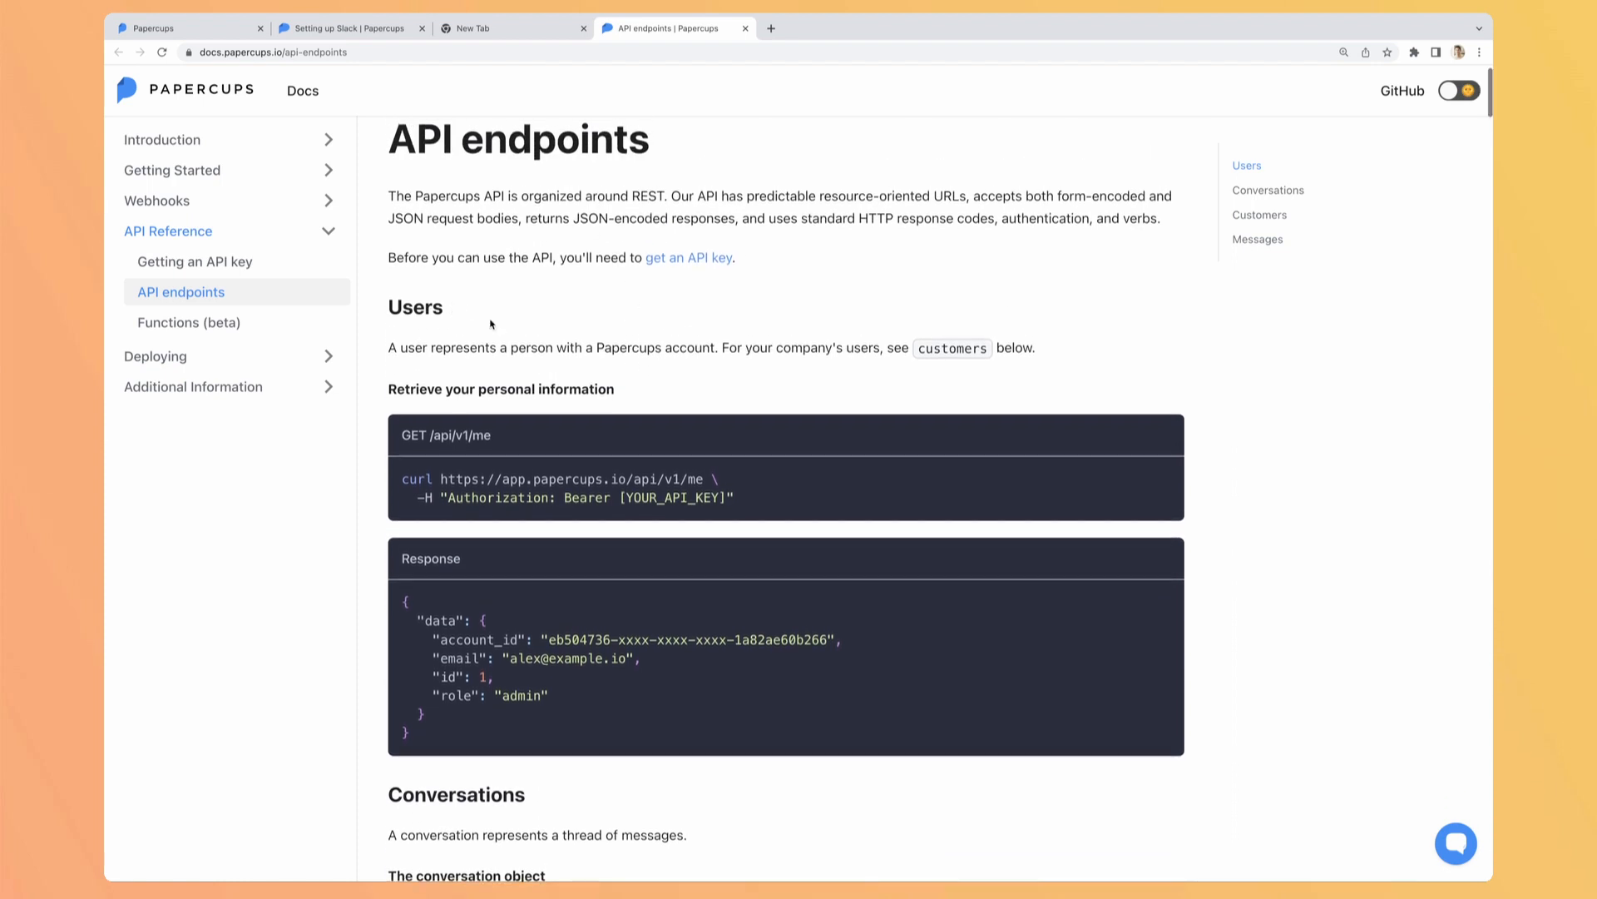
scroll(down, 3)
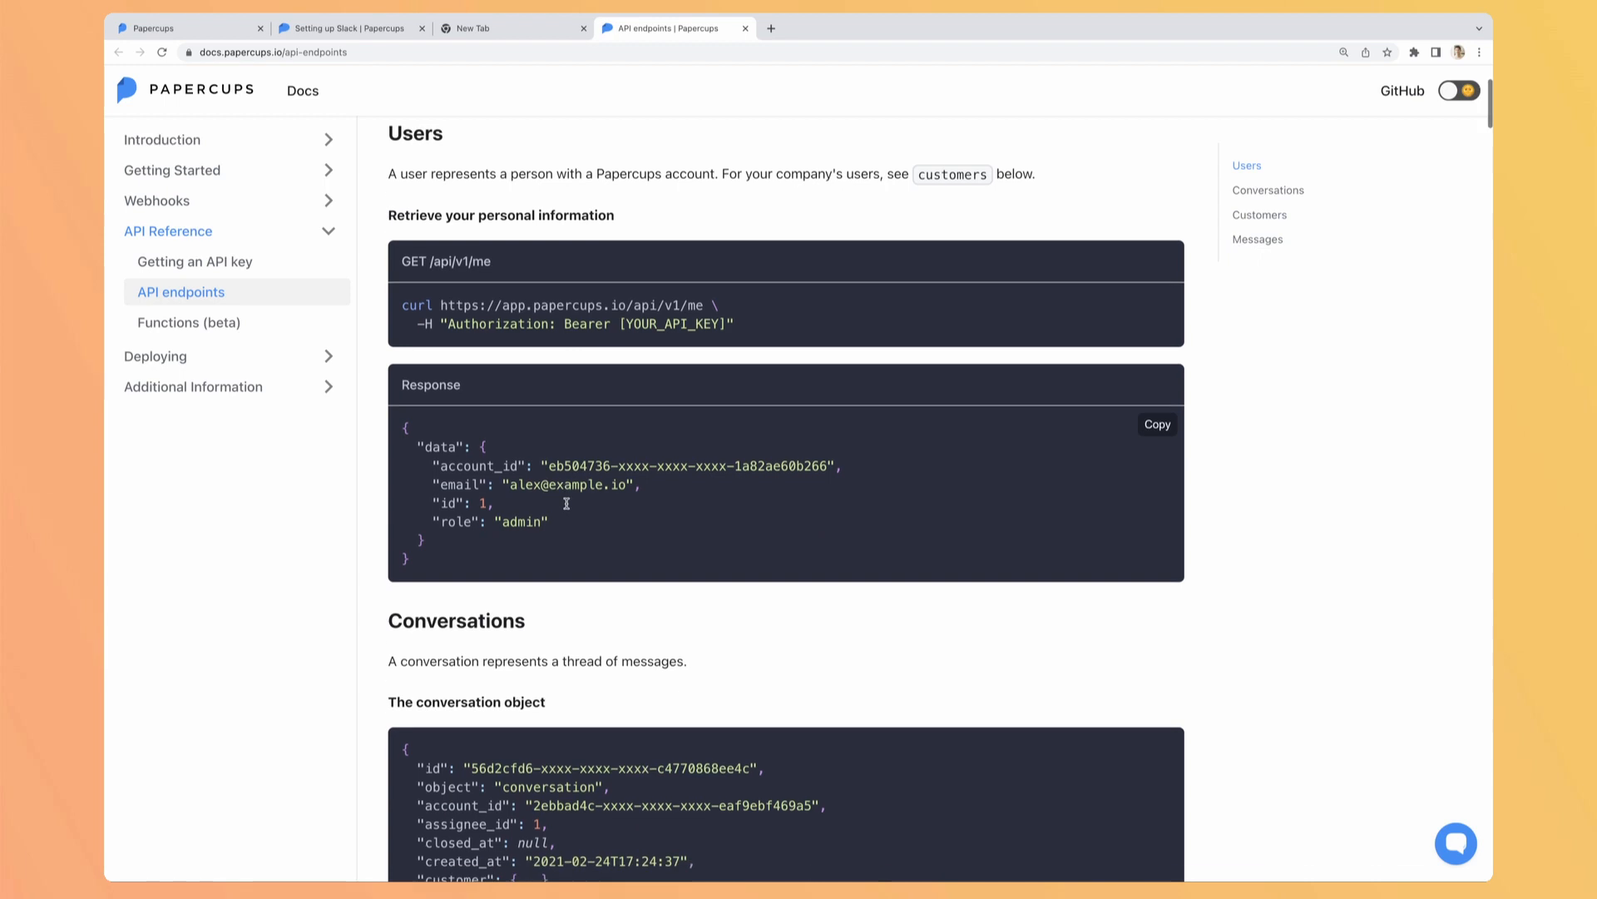
scroll(down, 3)
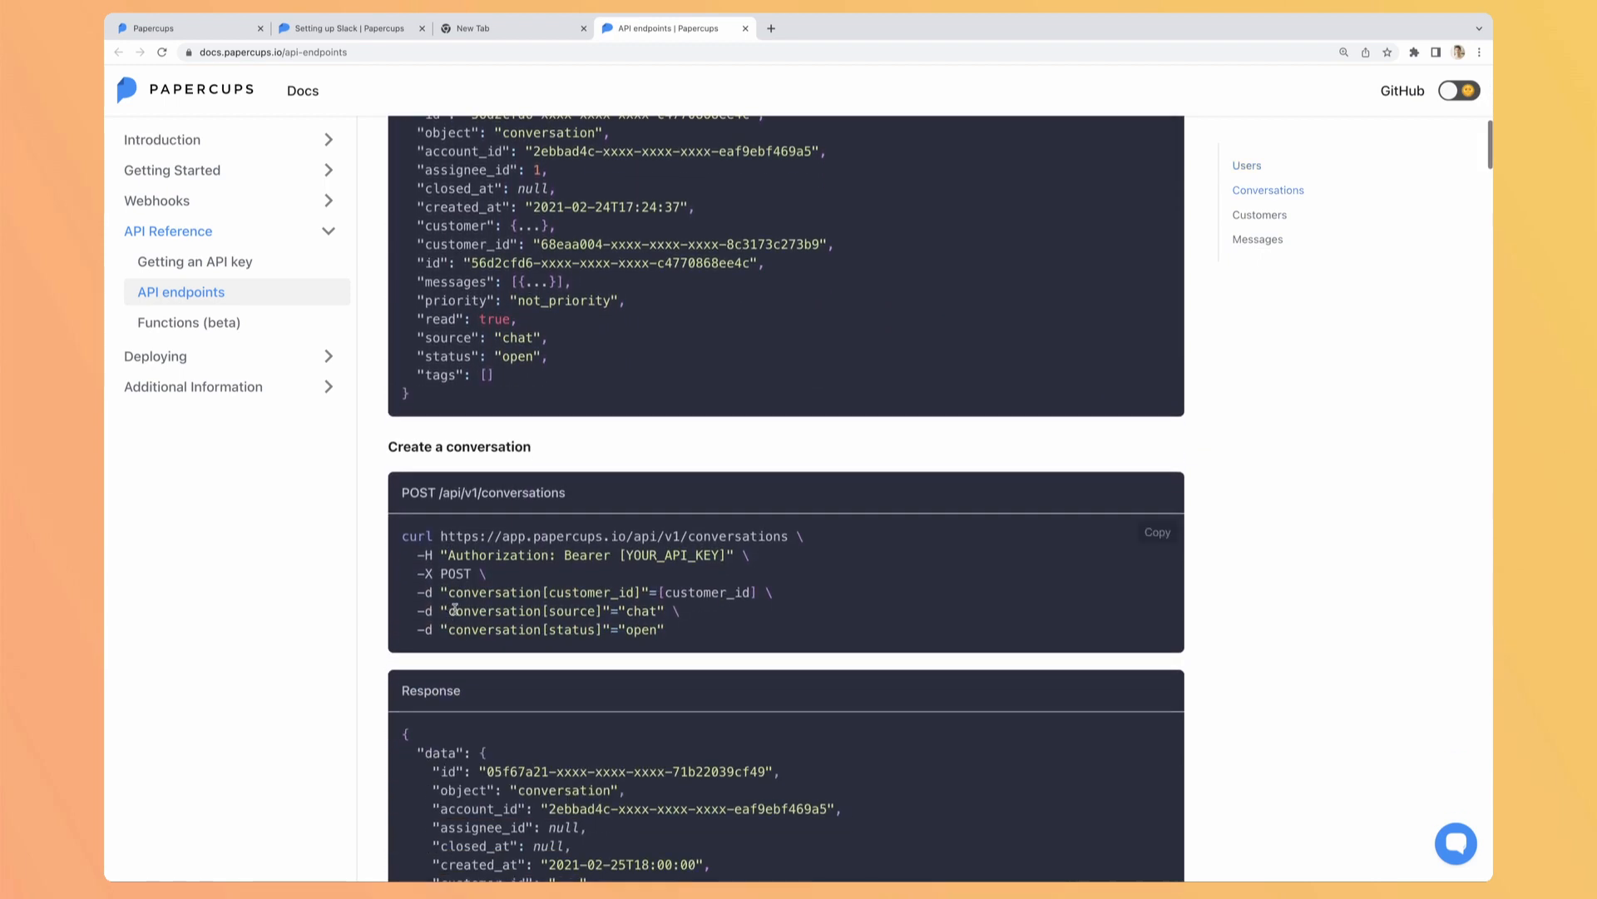
scroll(down, 3)
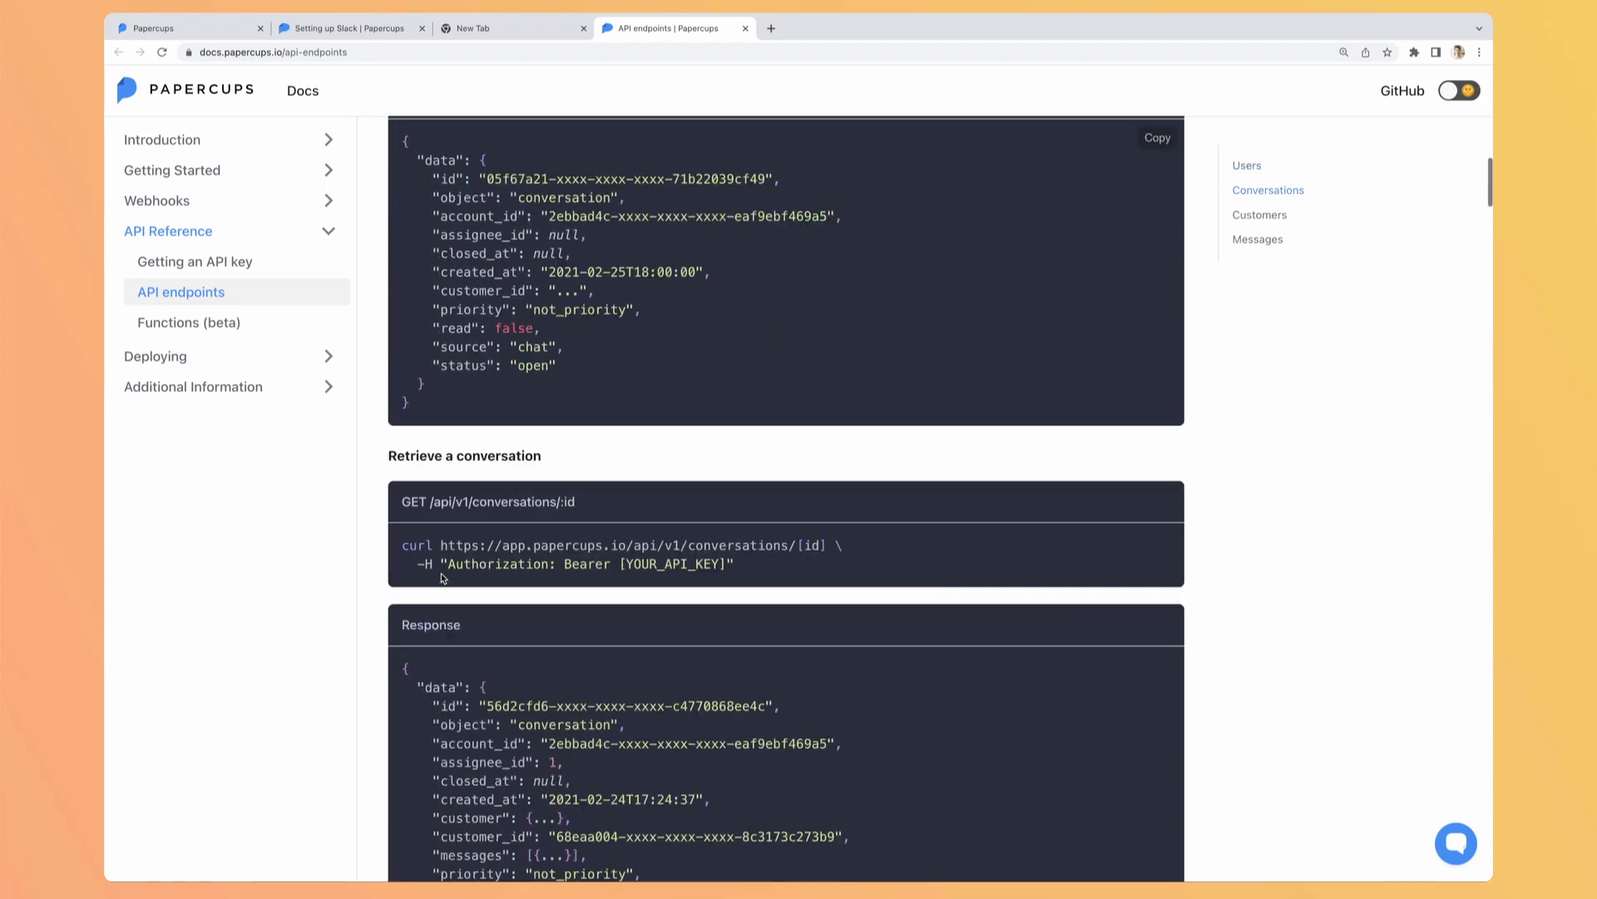
scroll(down, 3)
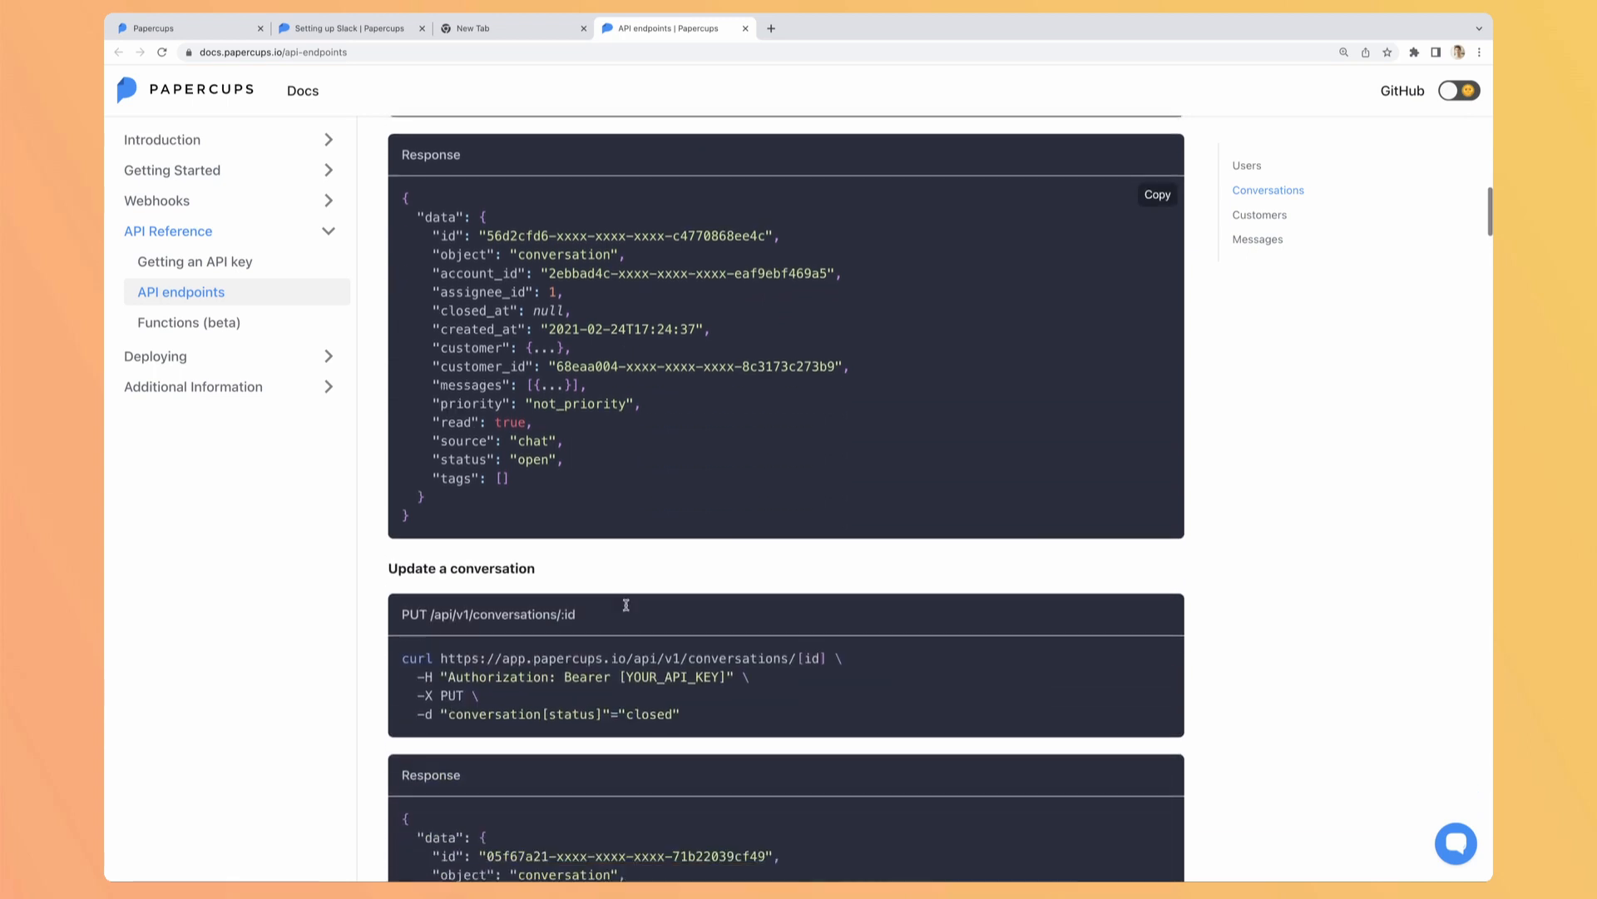
scroll(down, 3)
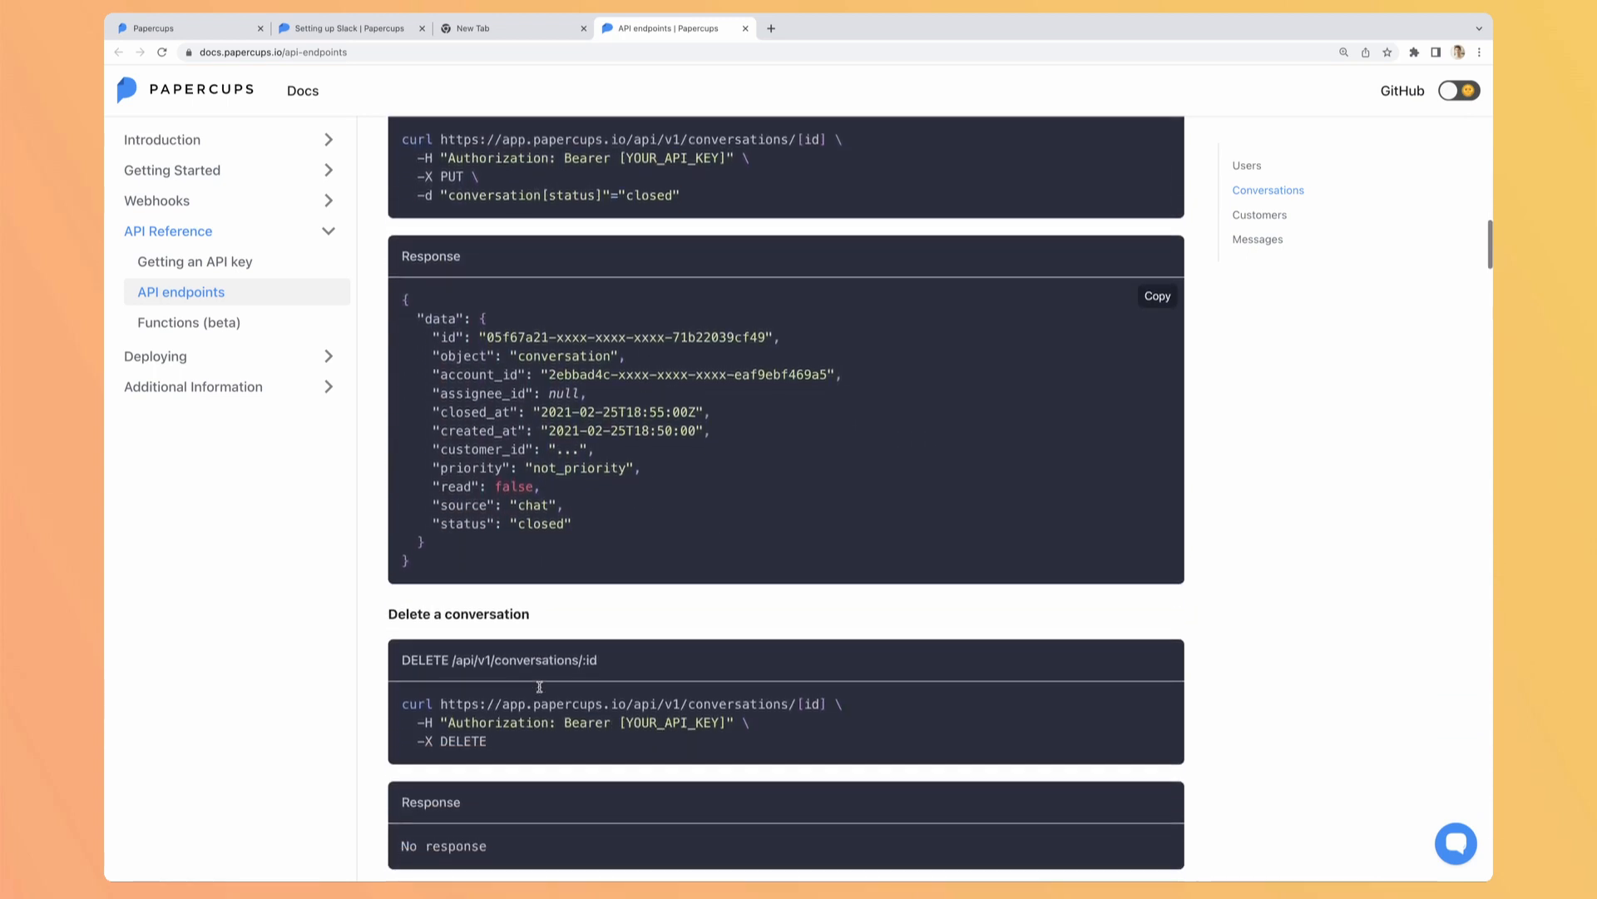
scroll(down, 3)
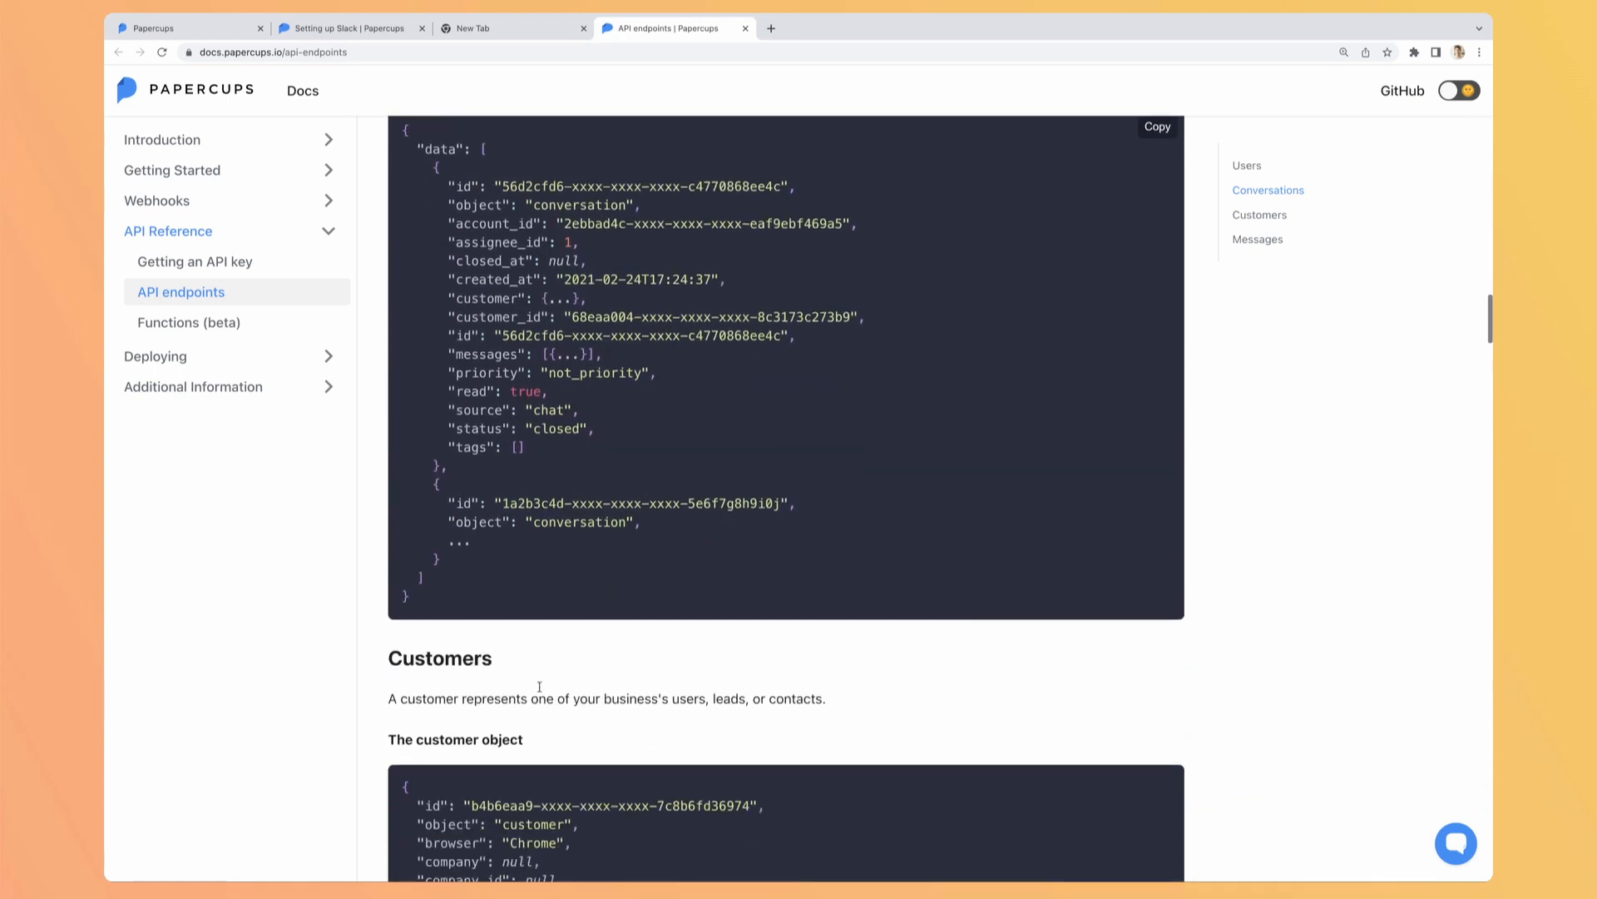
scroll(down, 3)
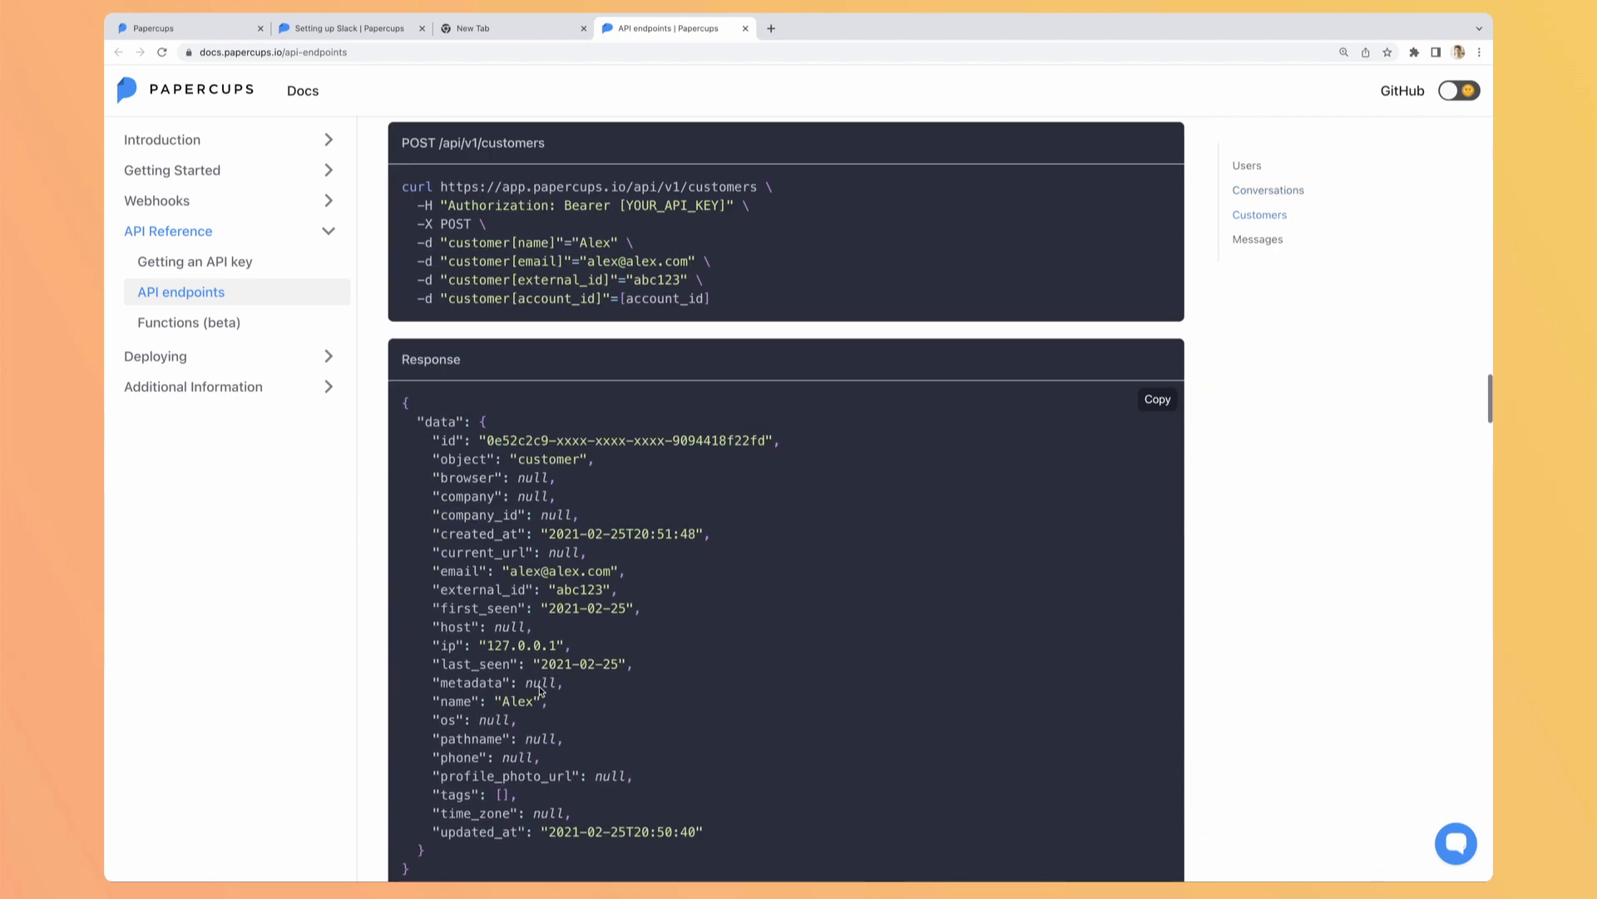
scroll(down, 3)
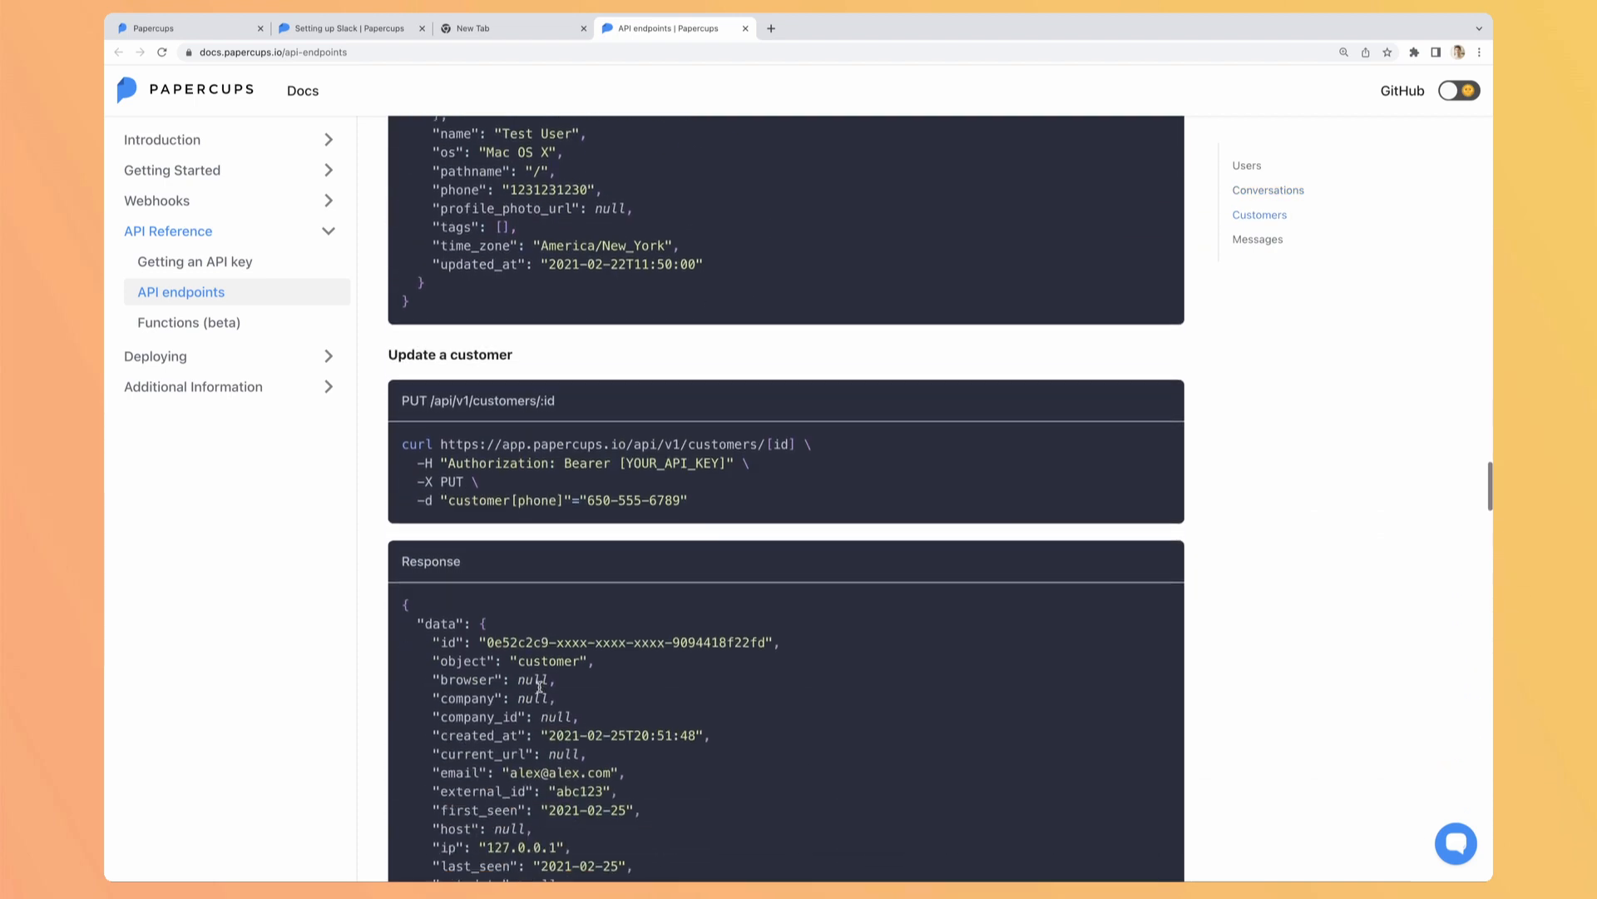
scroll(down, 3)
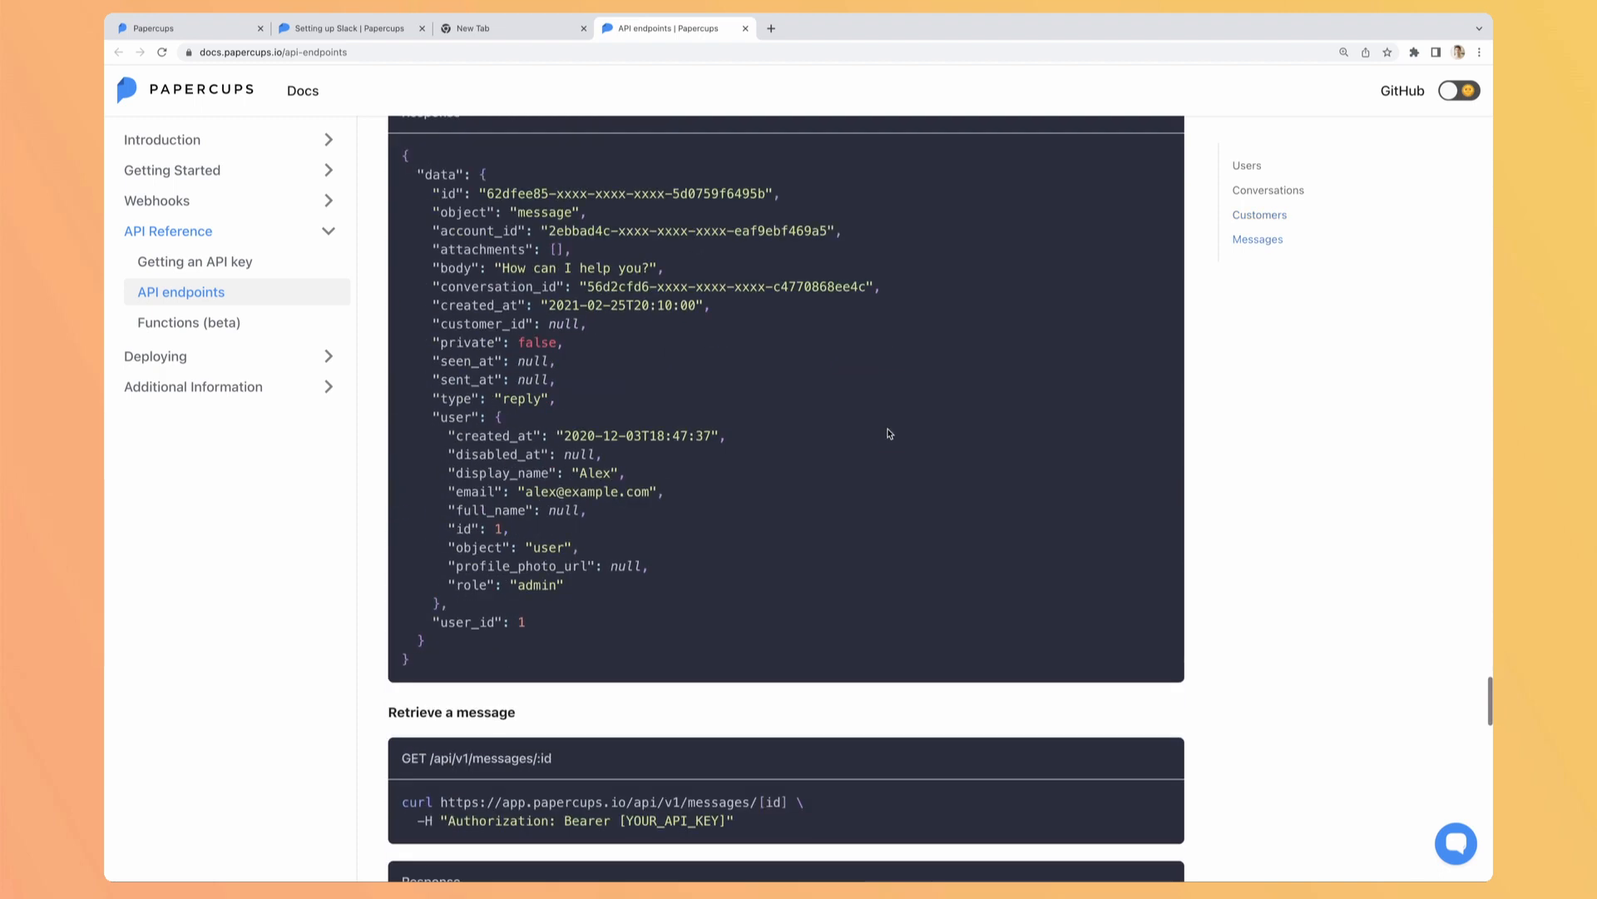
scroll(down, 3)
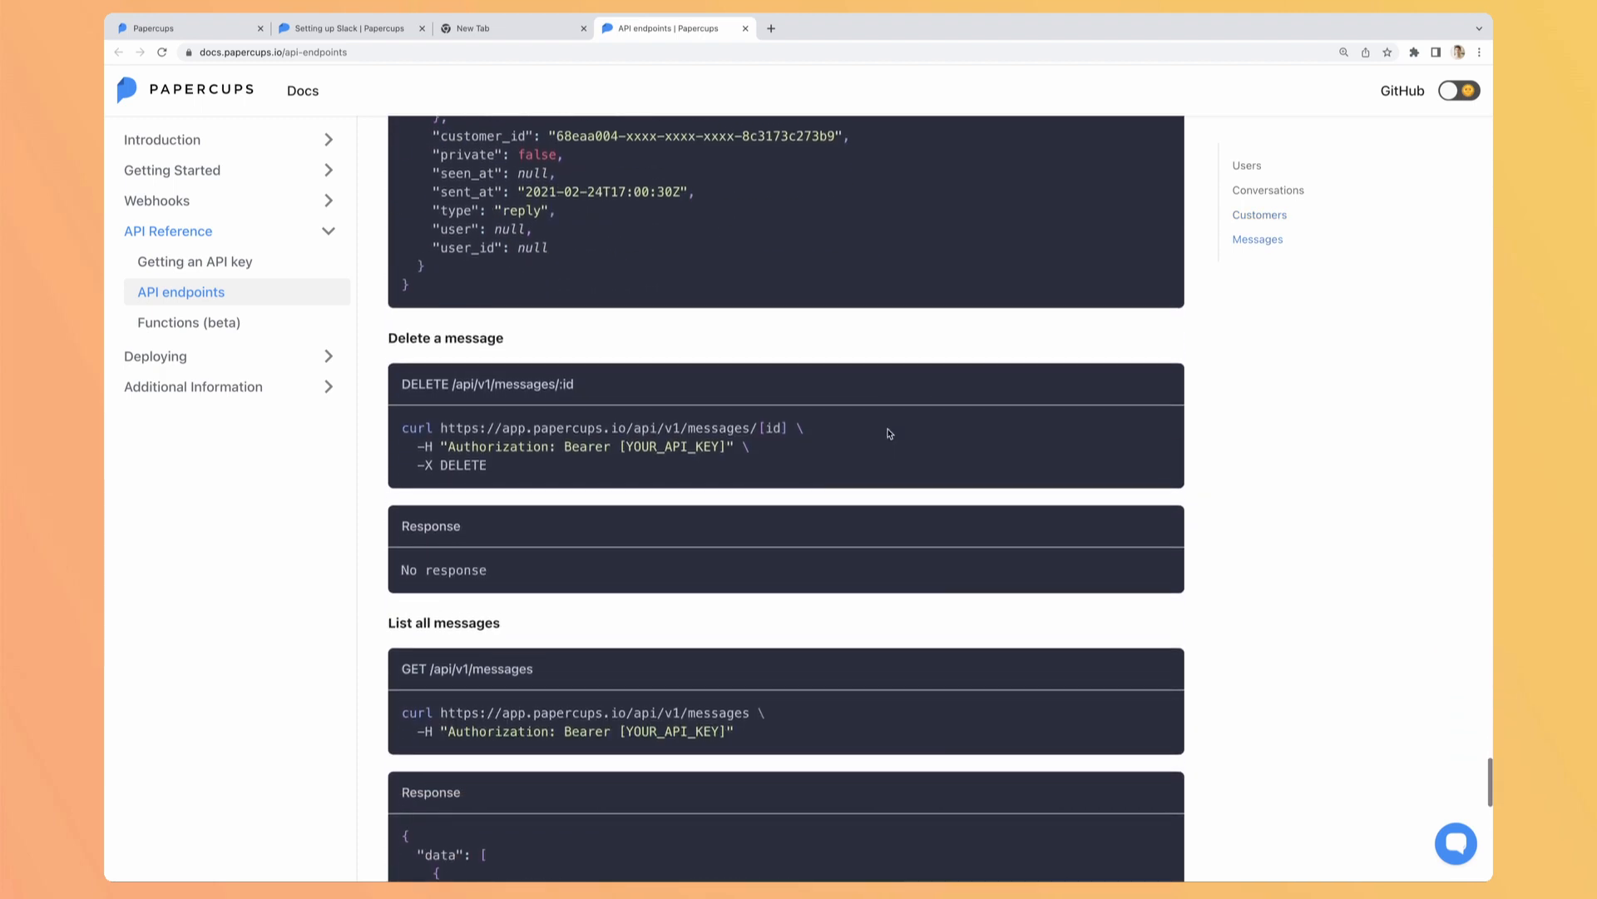
scroll(down, 3)
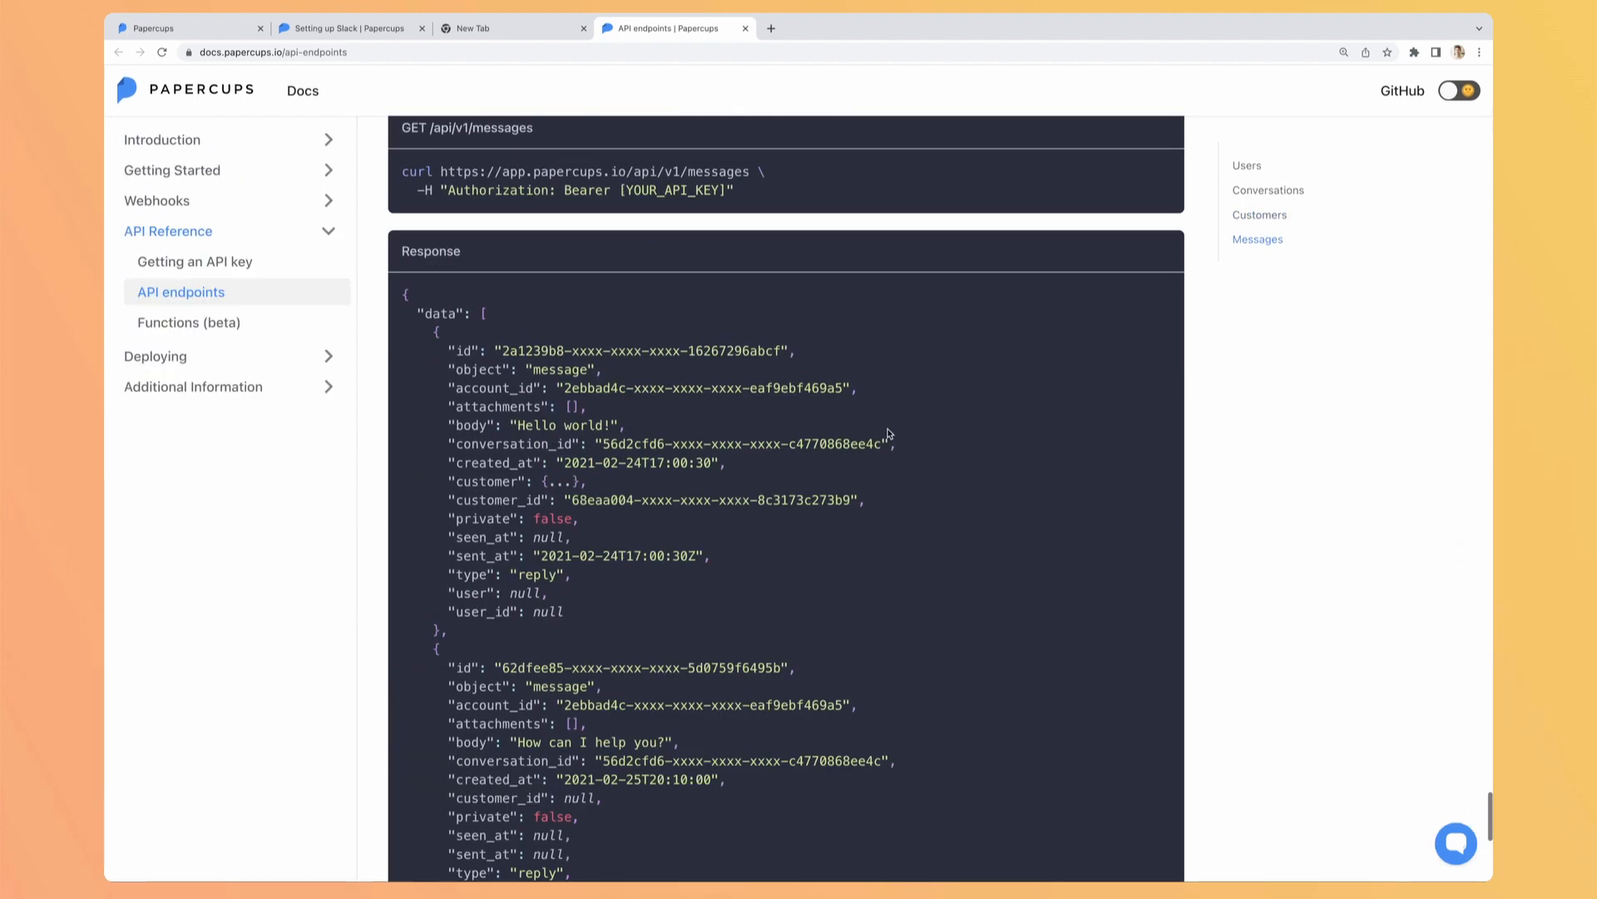
scroll(down, 3)
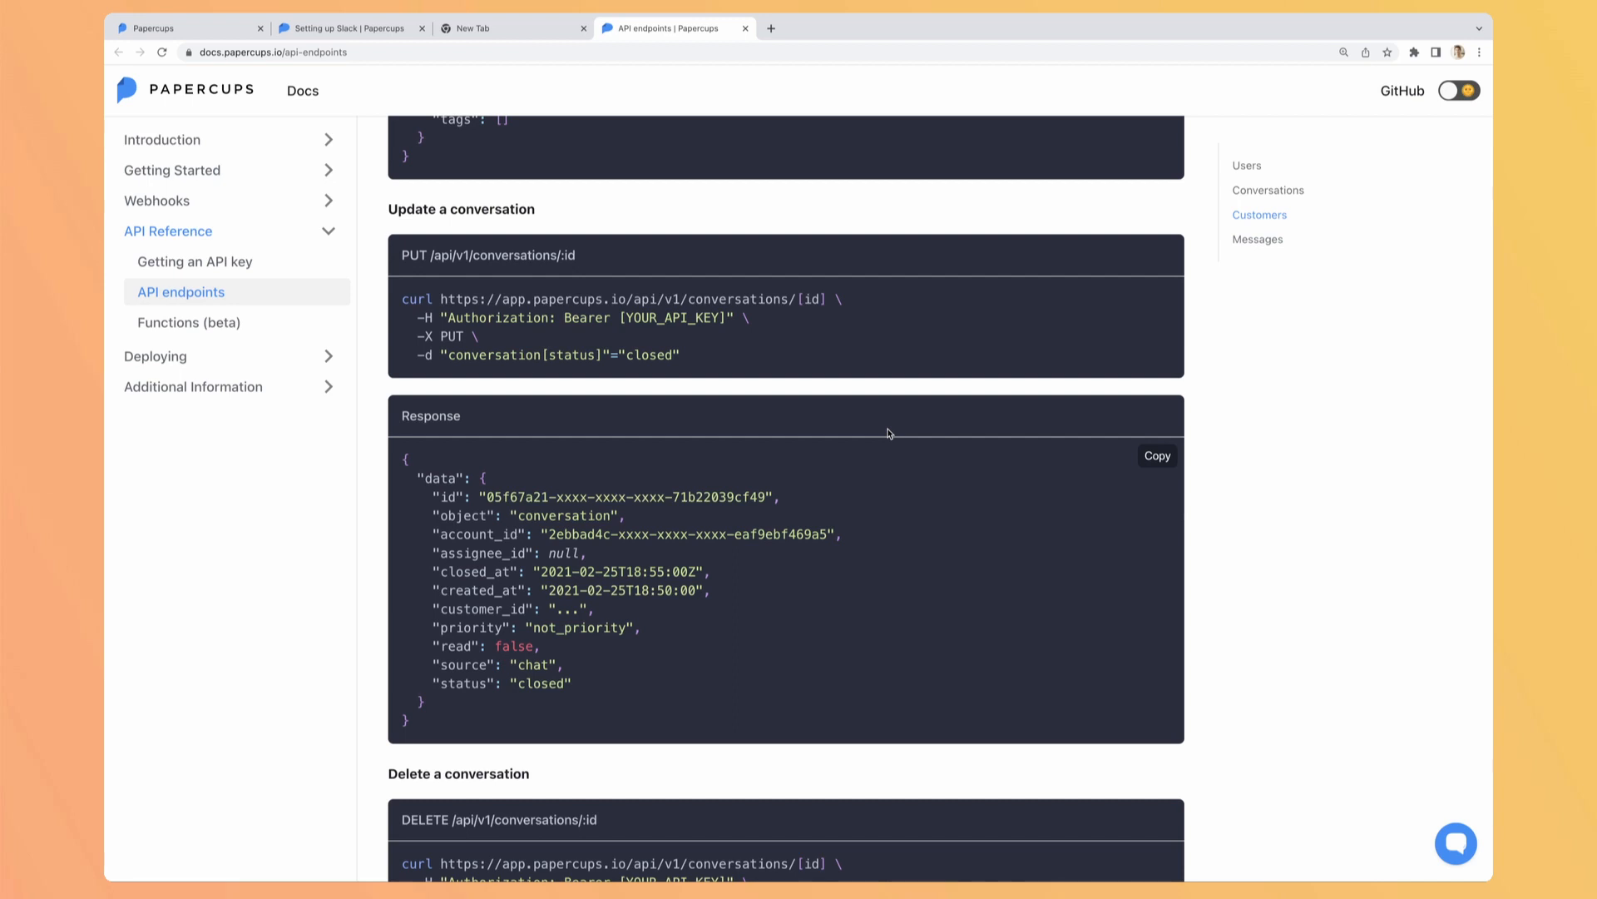
- View the empty Live Sessions page and read the Set up Storytime plugin installation guide
click(165, 30)
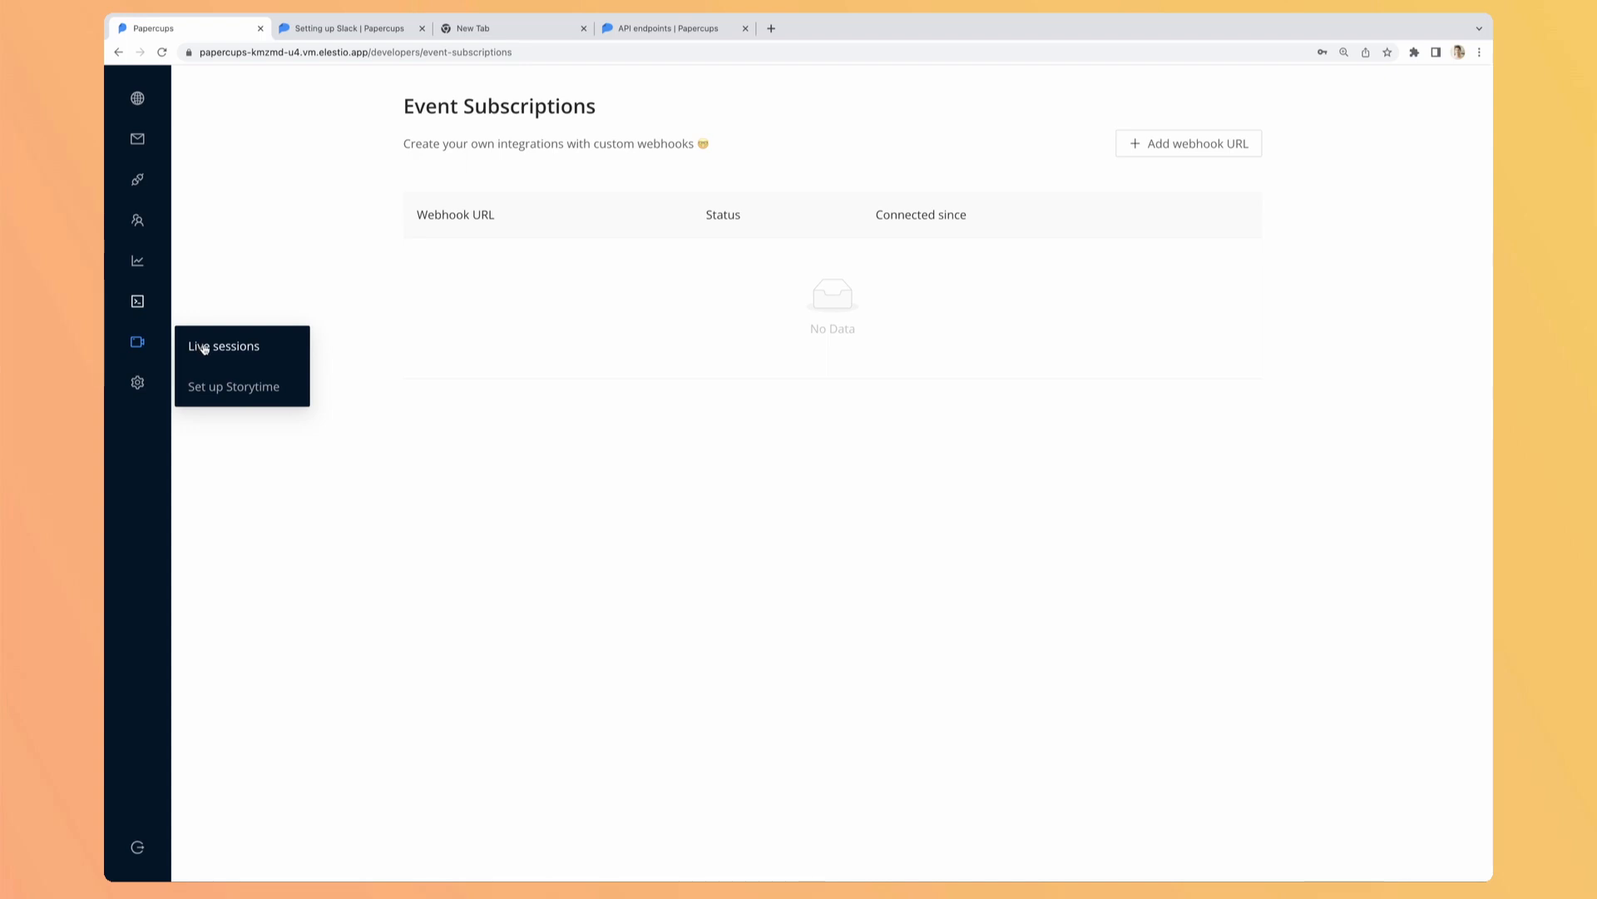
click(223, 346)
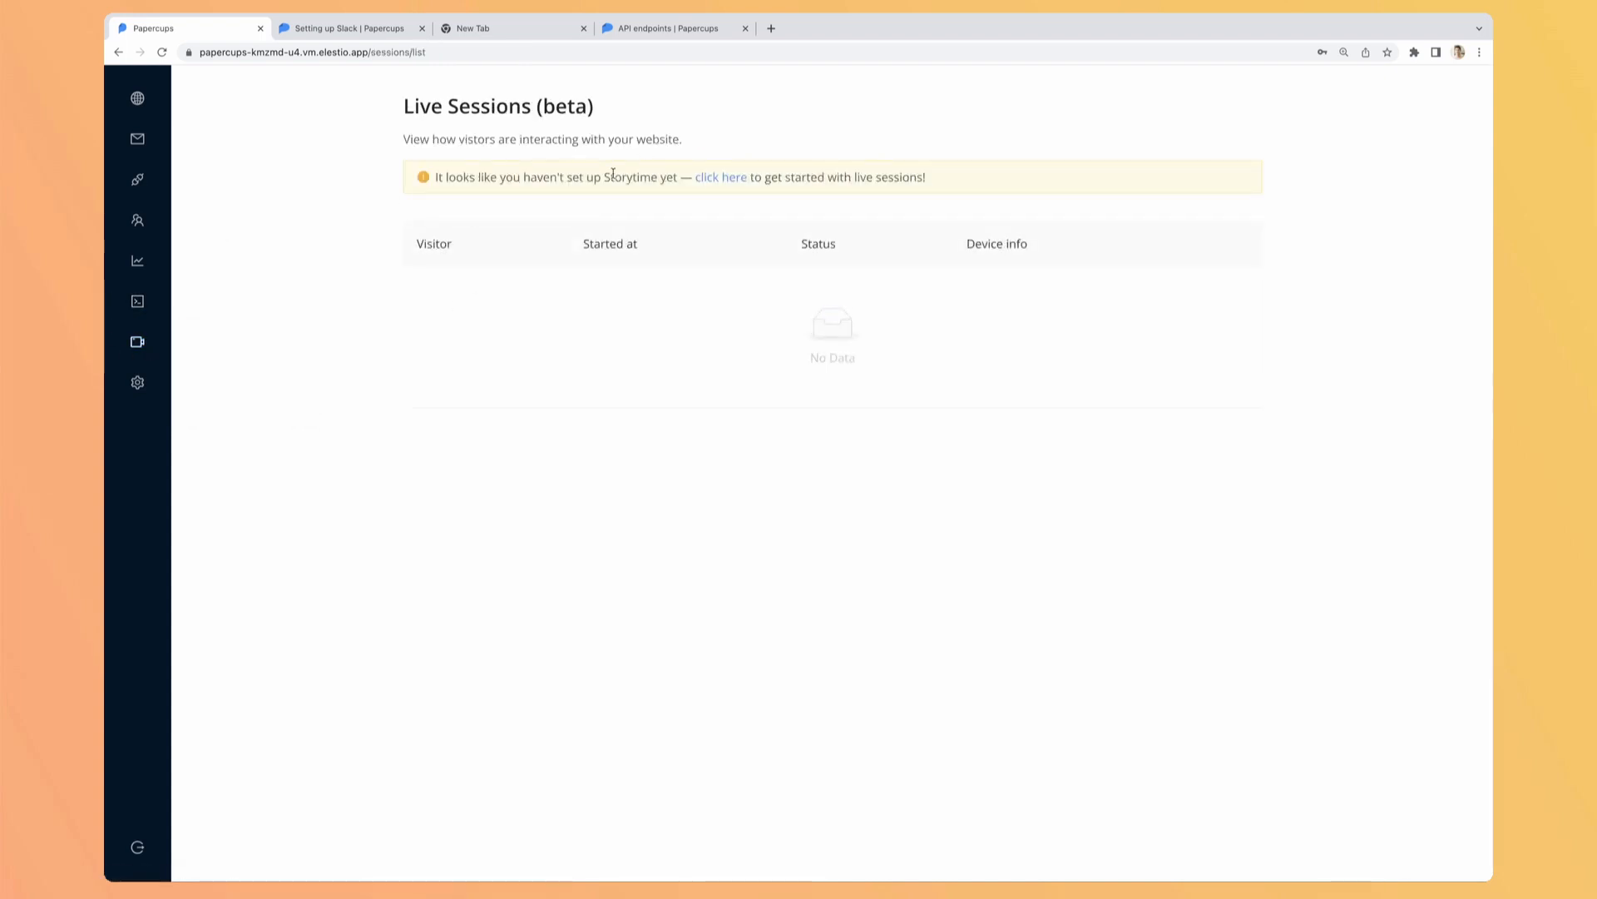
click(720, 176)
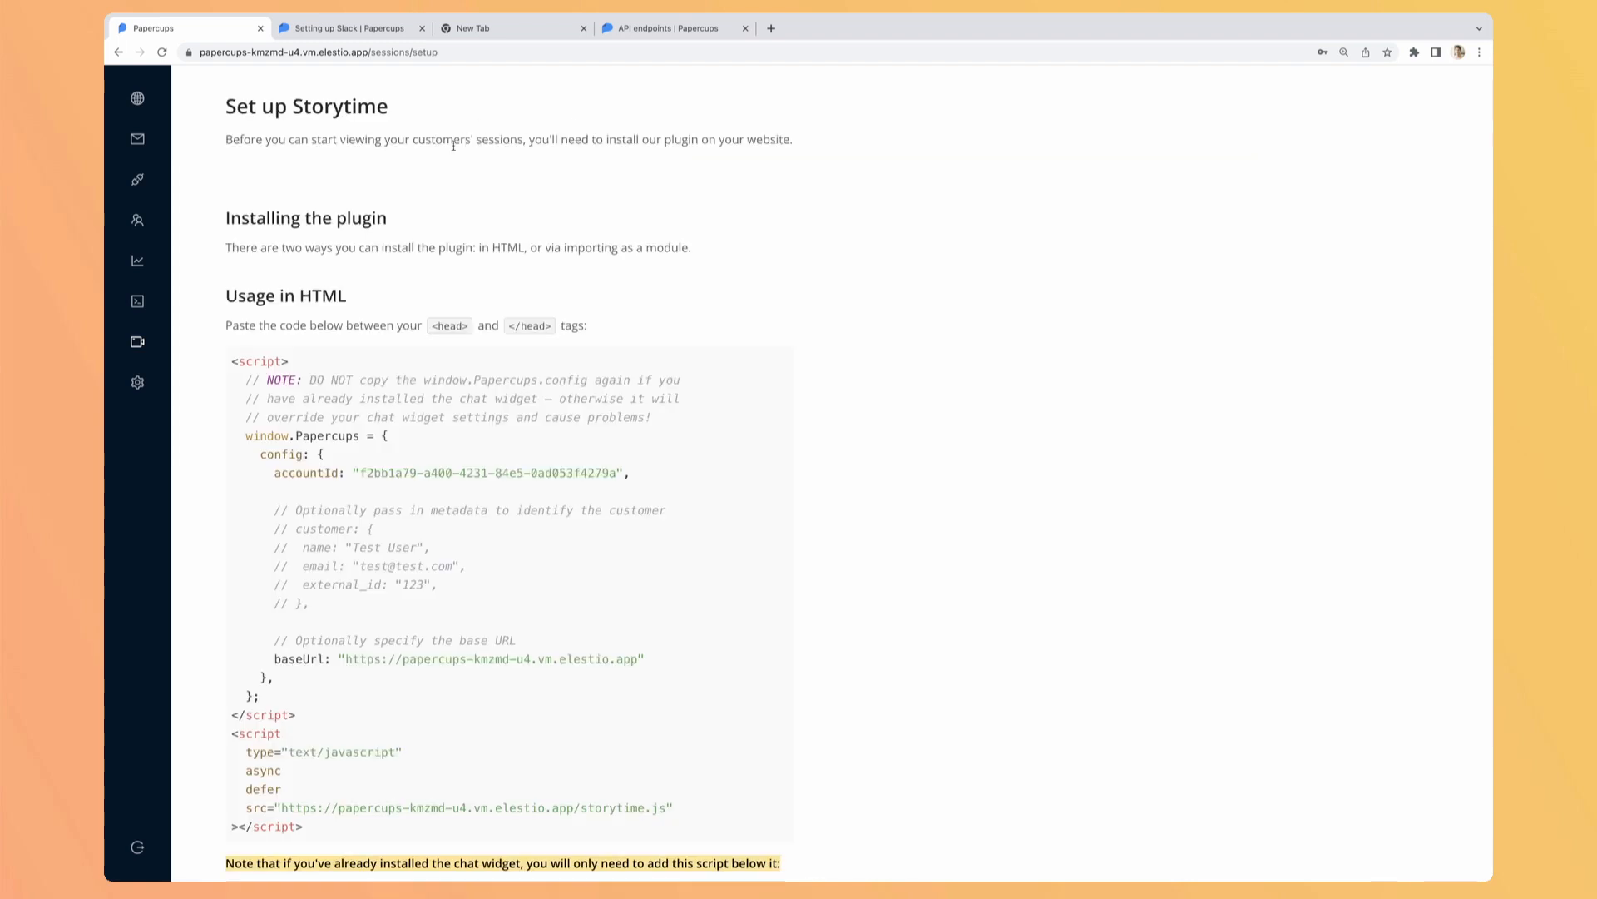
scroll(down, 3)
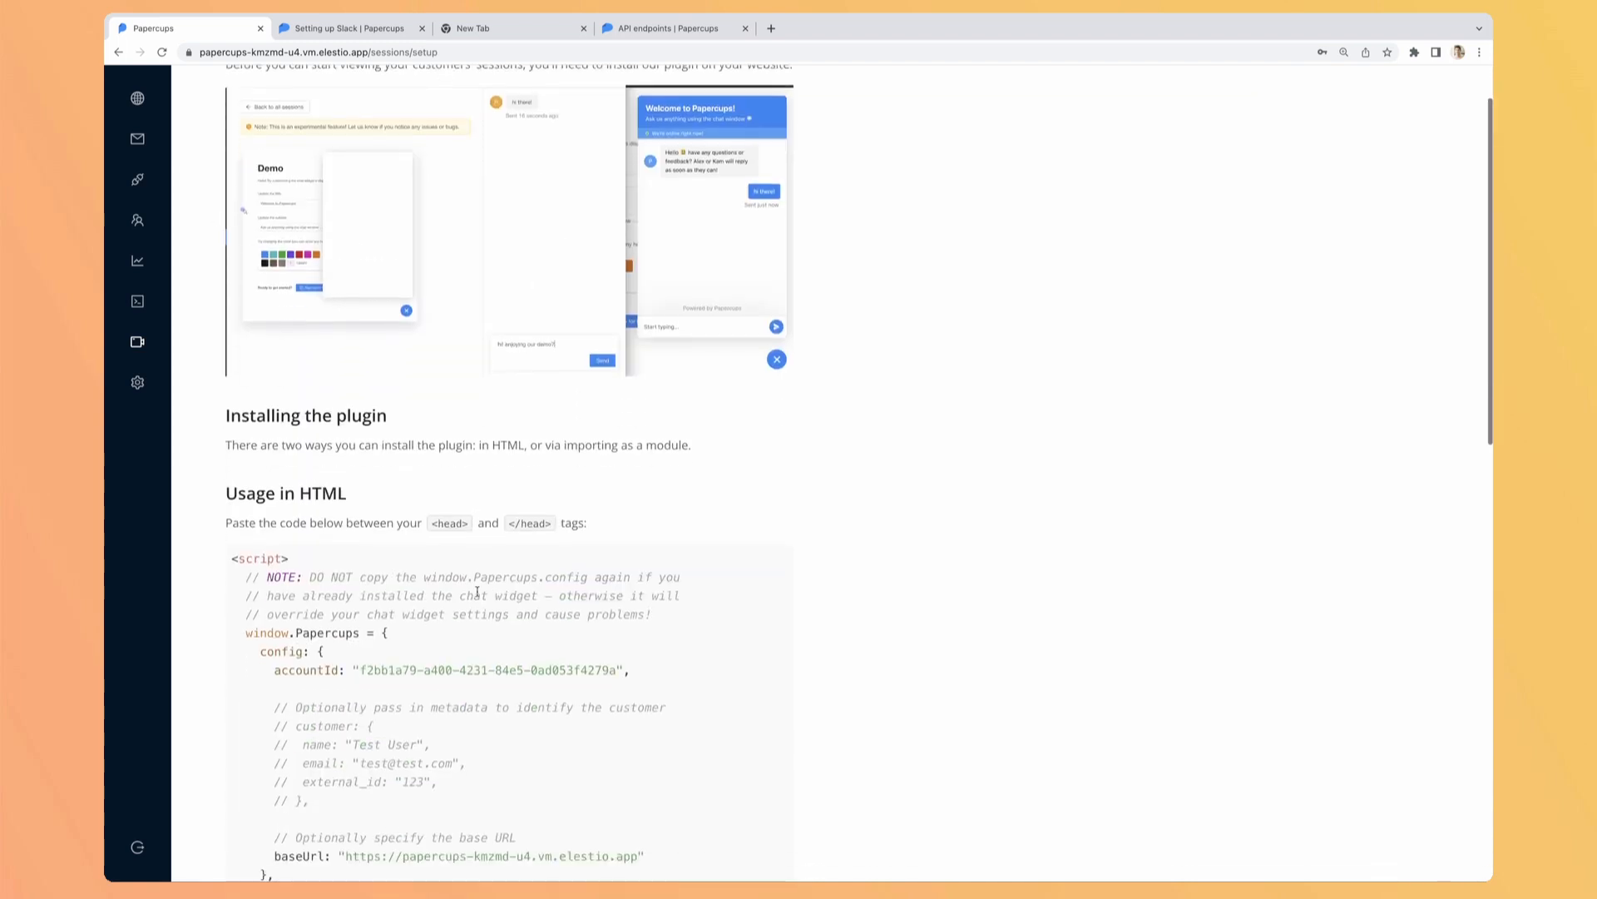
scroll(down, 3)
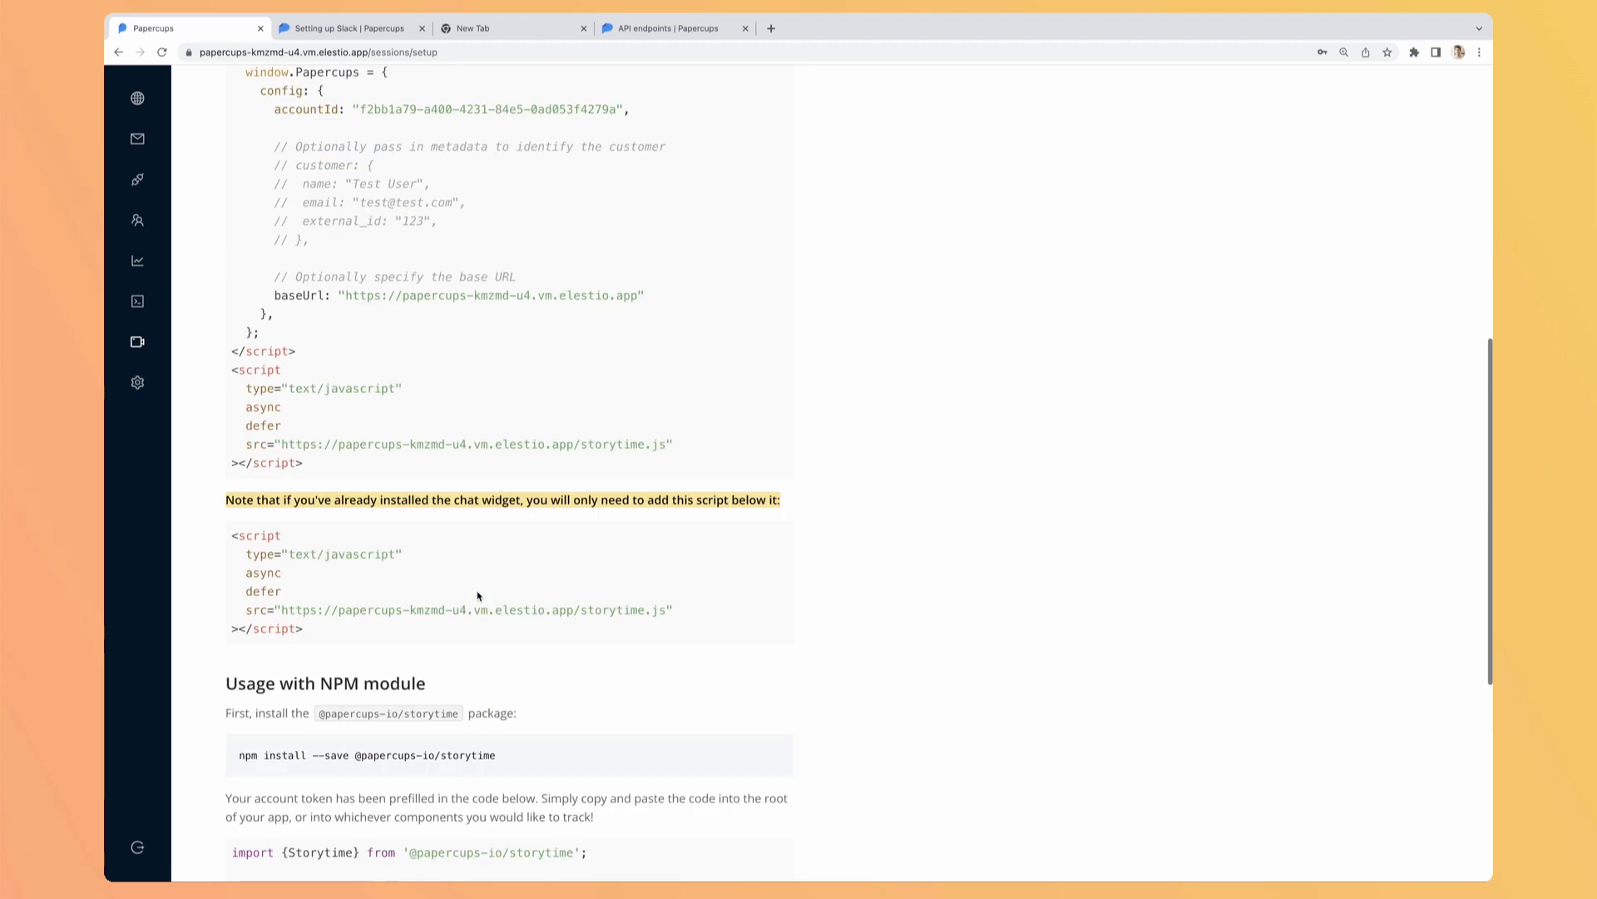
scroll(up, 3)
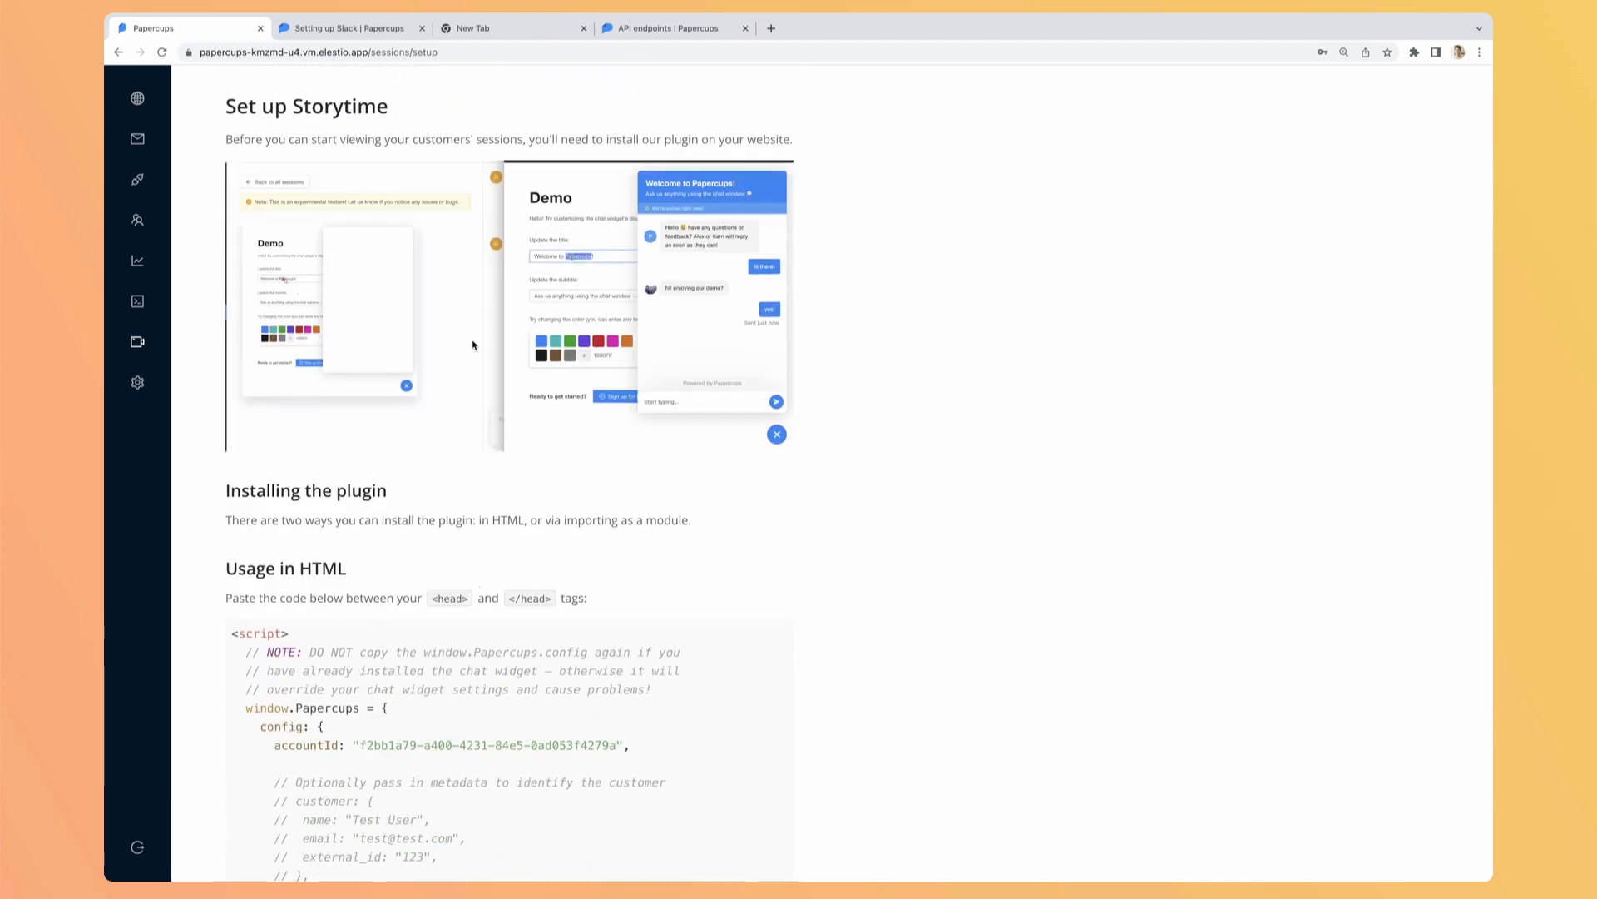